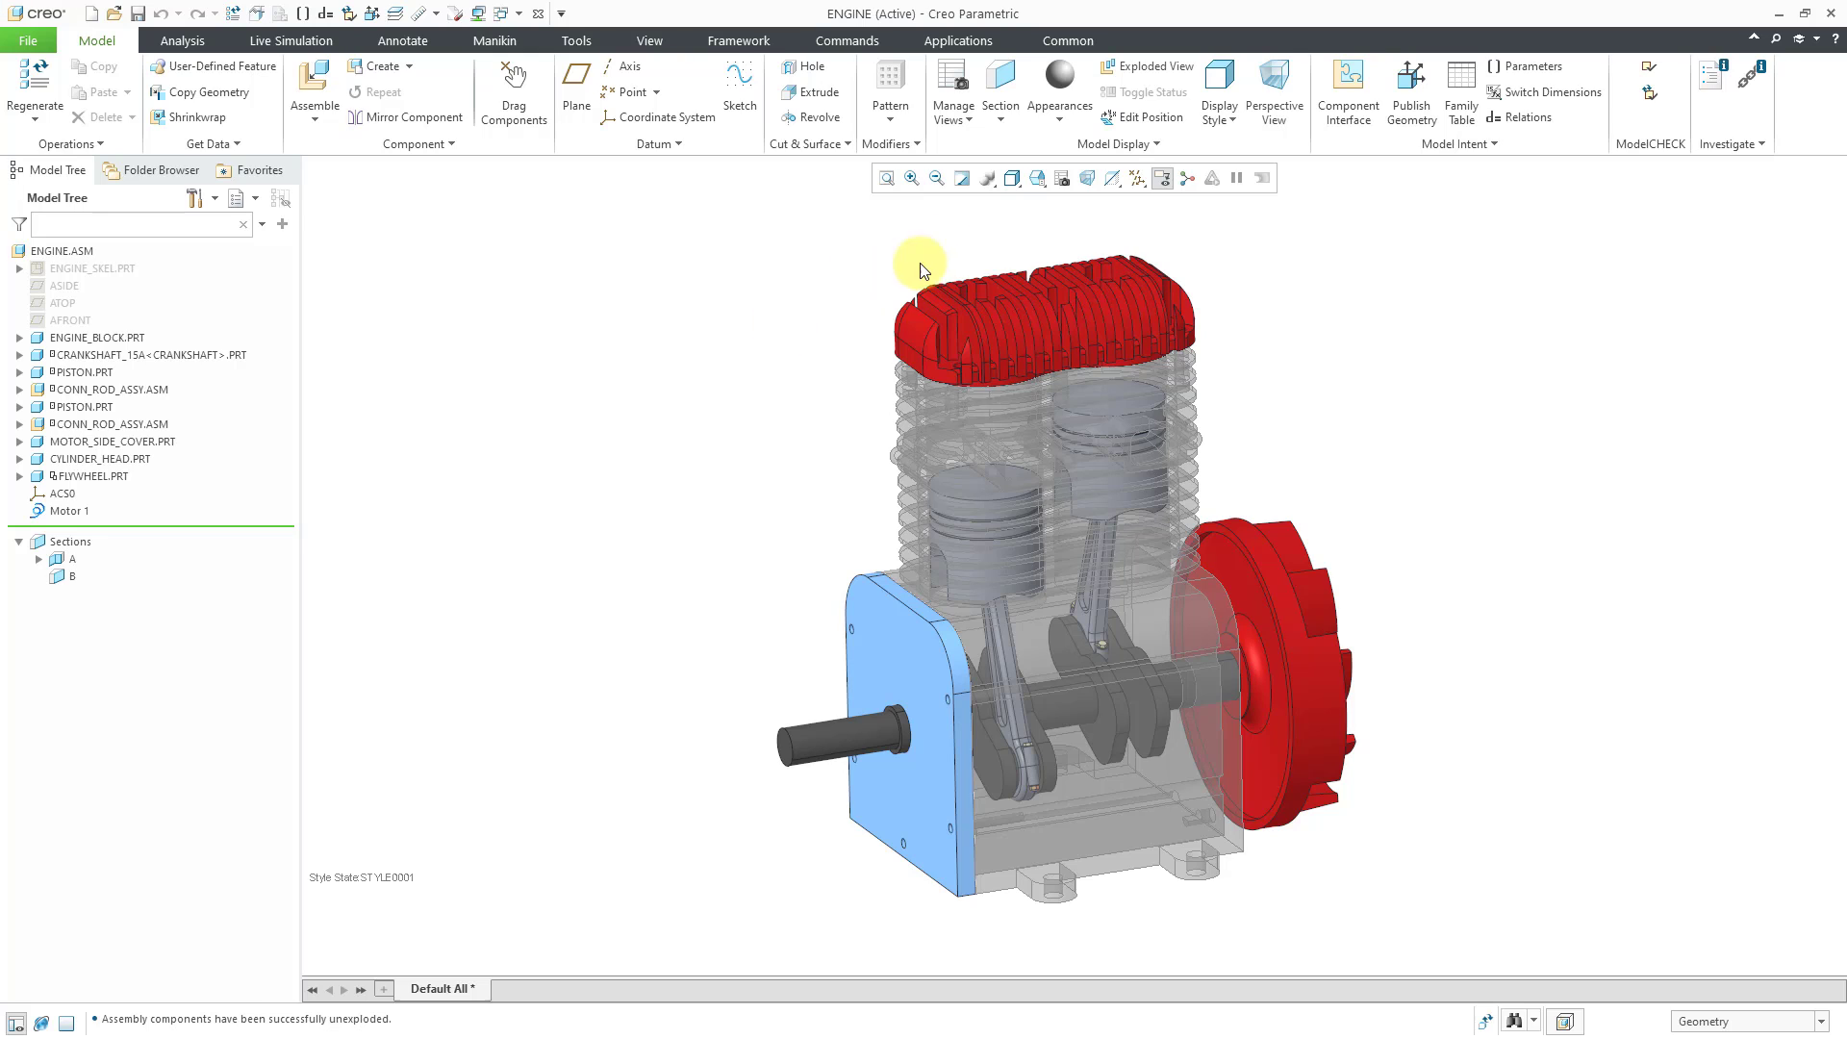
# - Explode the engine, open CONN_ROD_ASSY on its own and show it exploded
pyautogui.click(1147, 65)
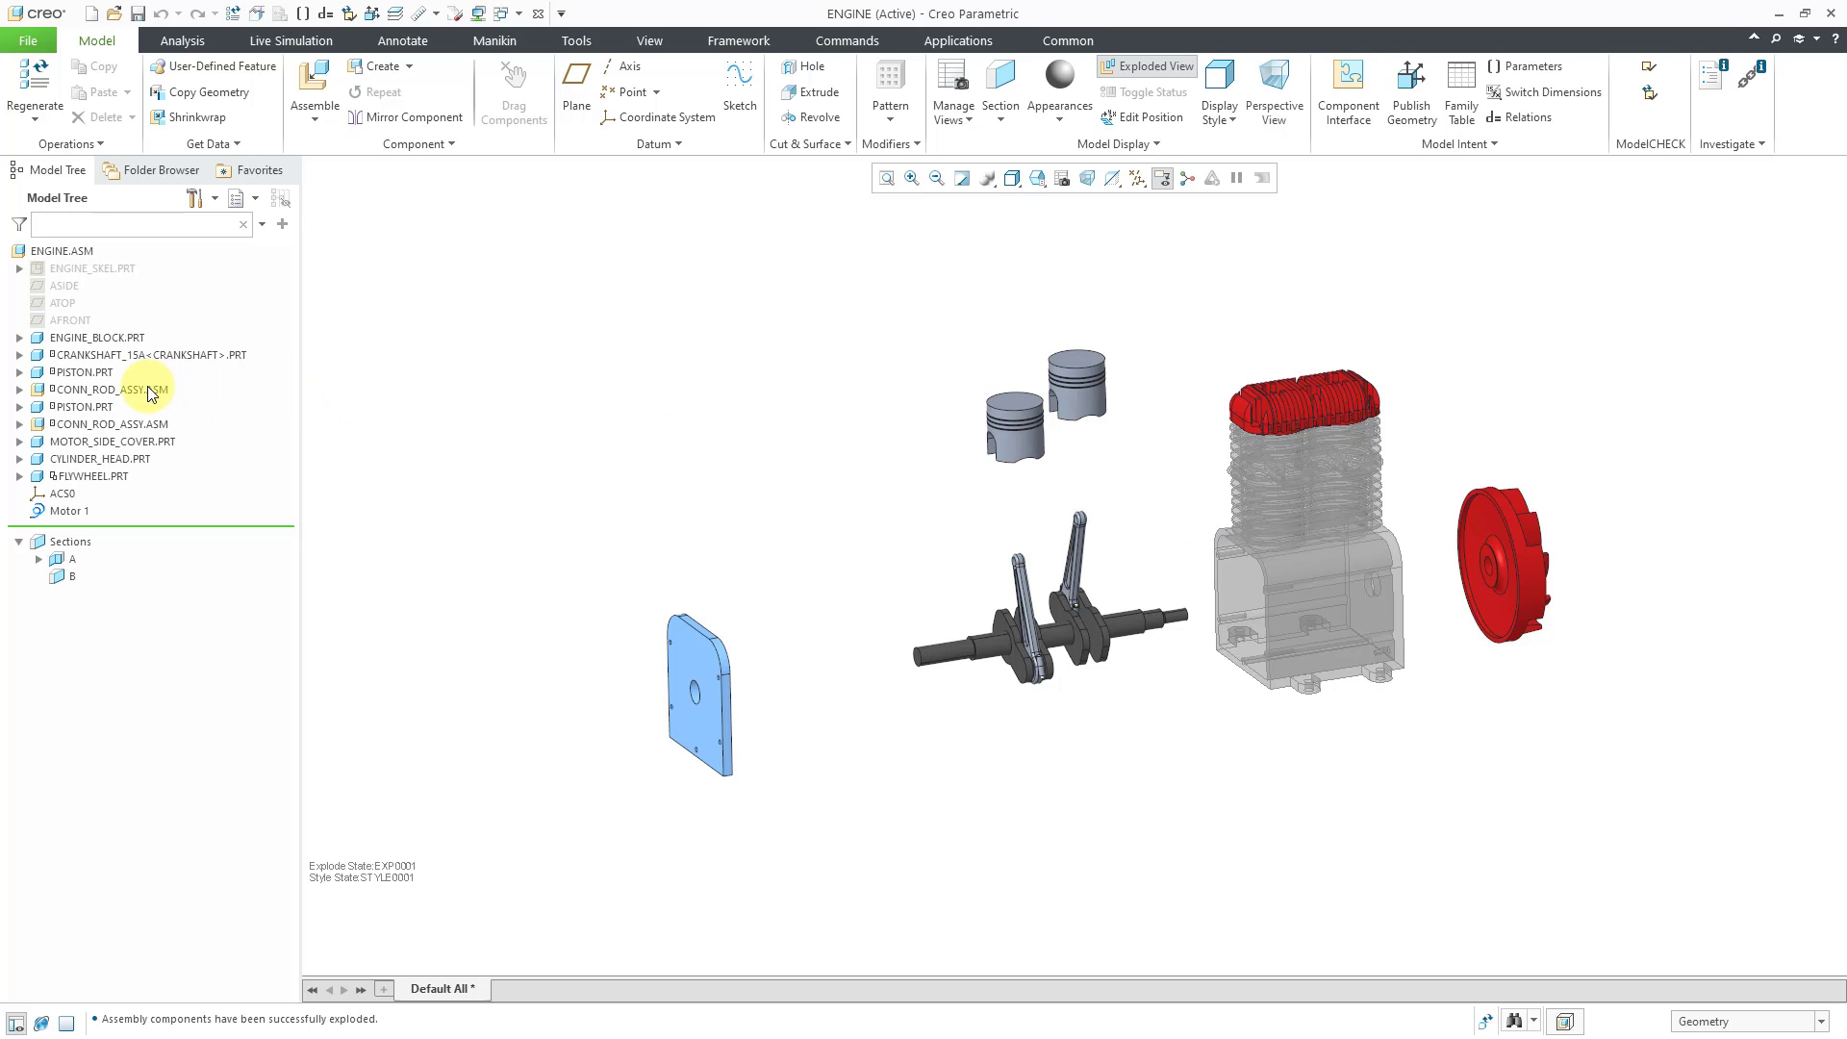
pyautogui.click(112, 388)
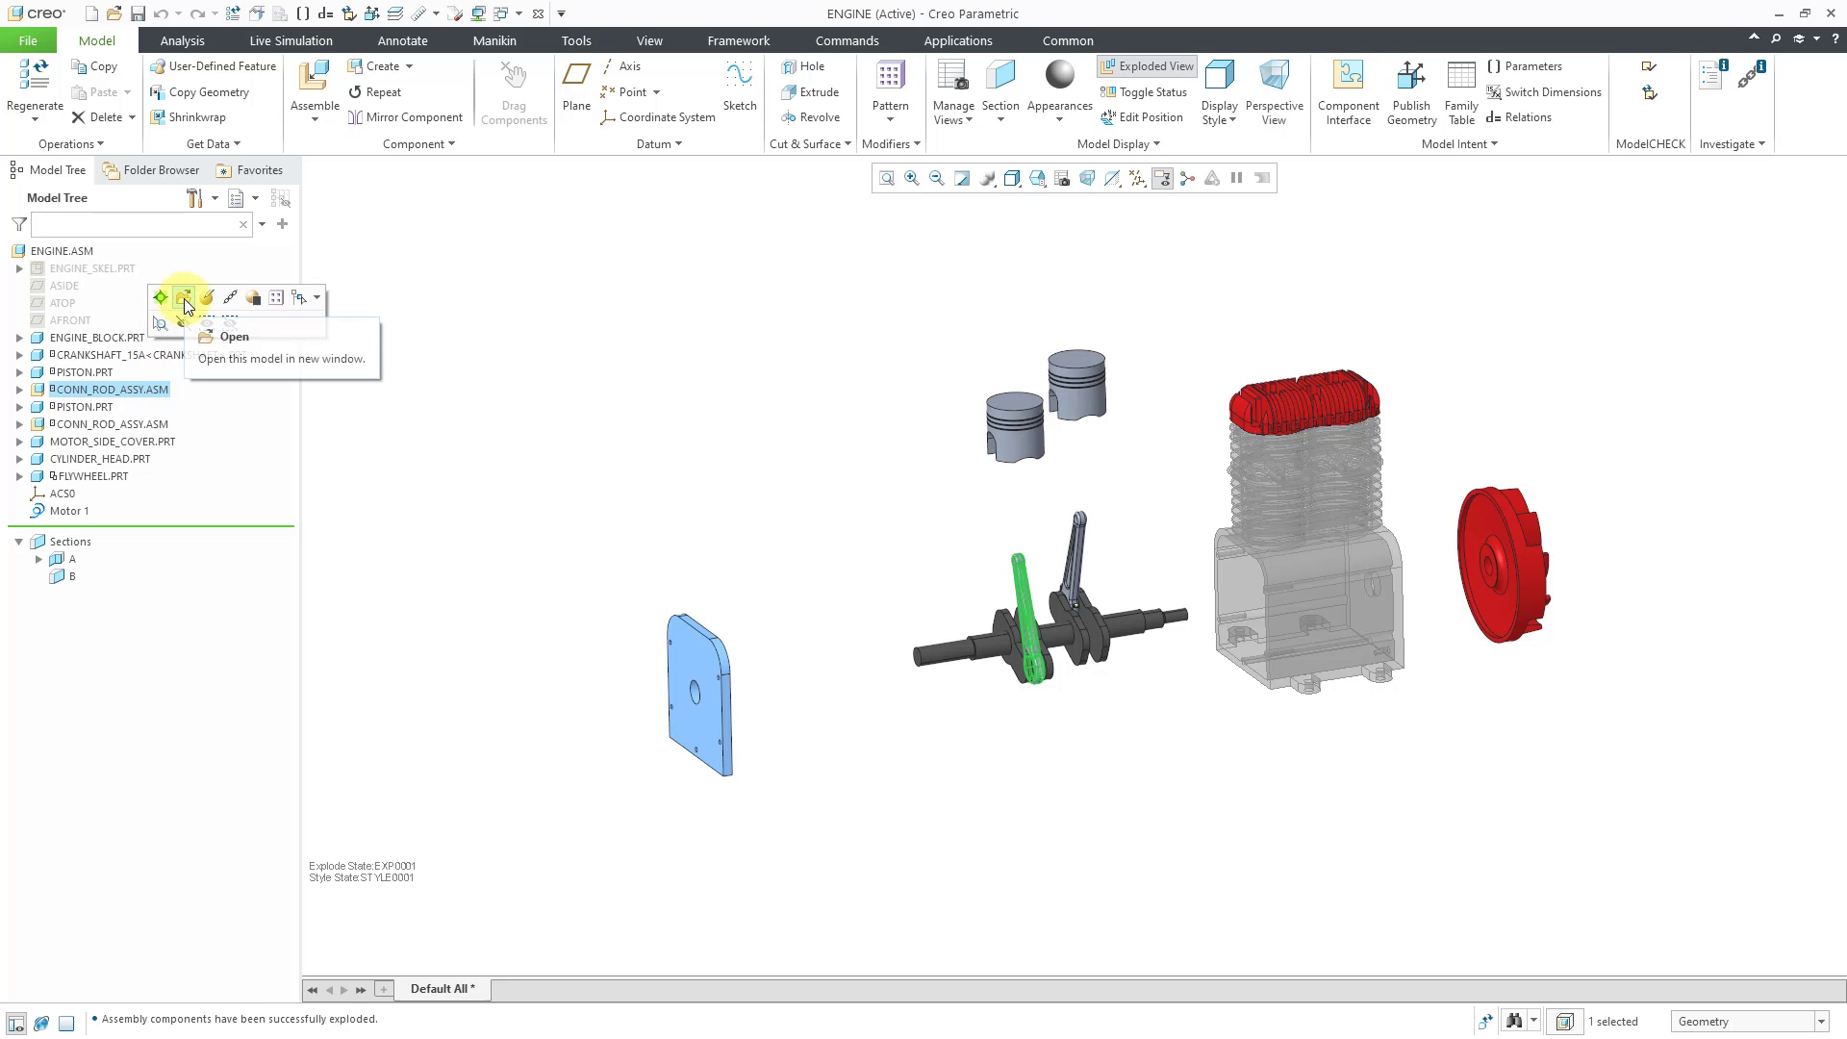
pyautogui.click(233, 337)
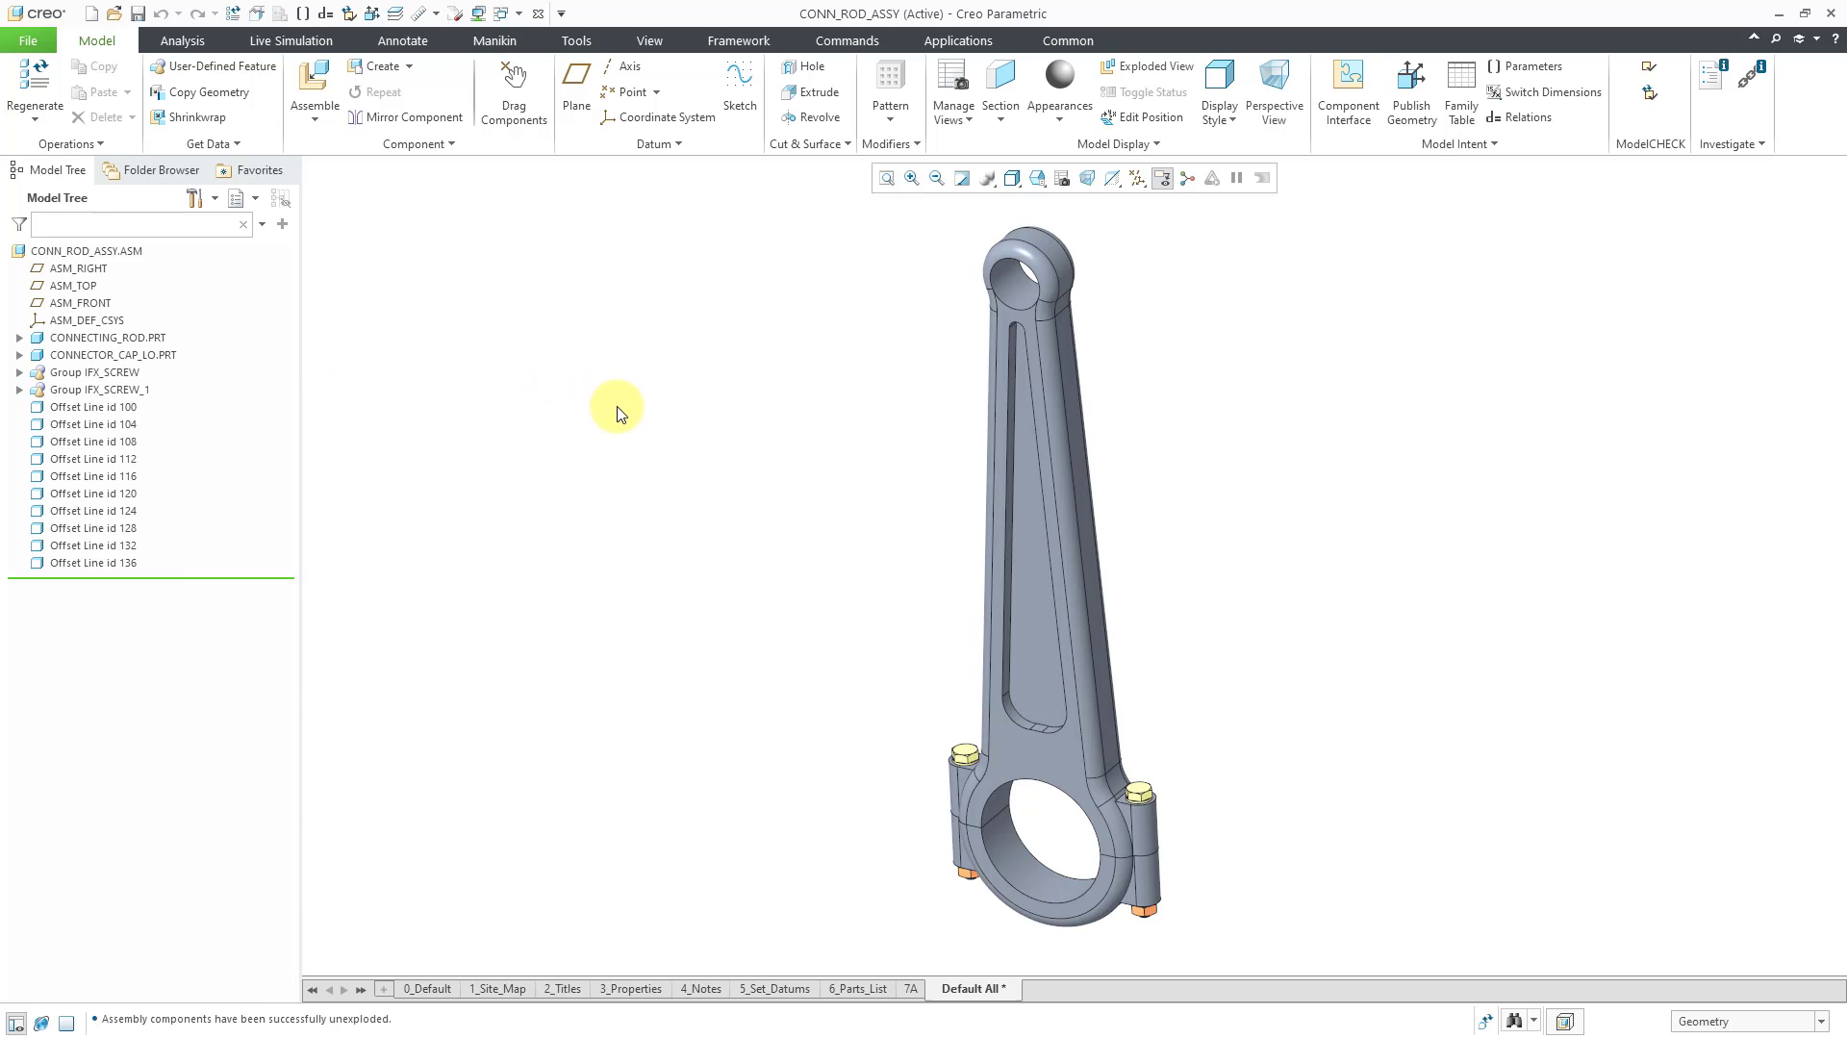
pyautogui.moveTo(606, 387)
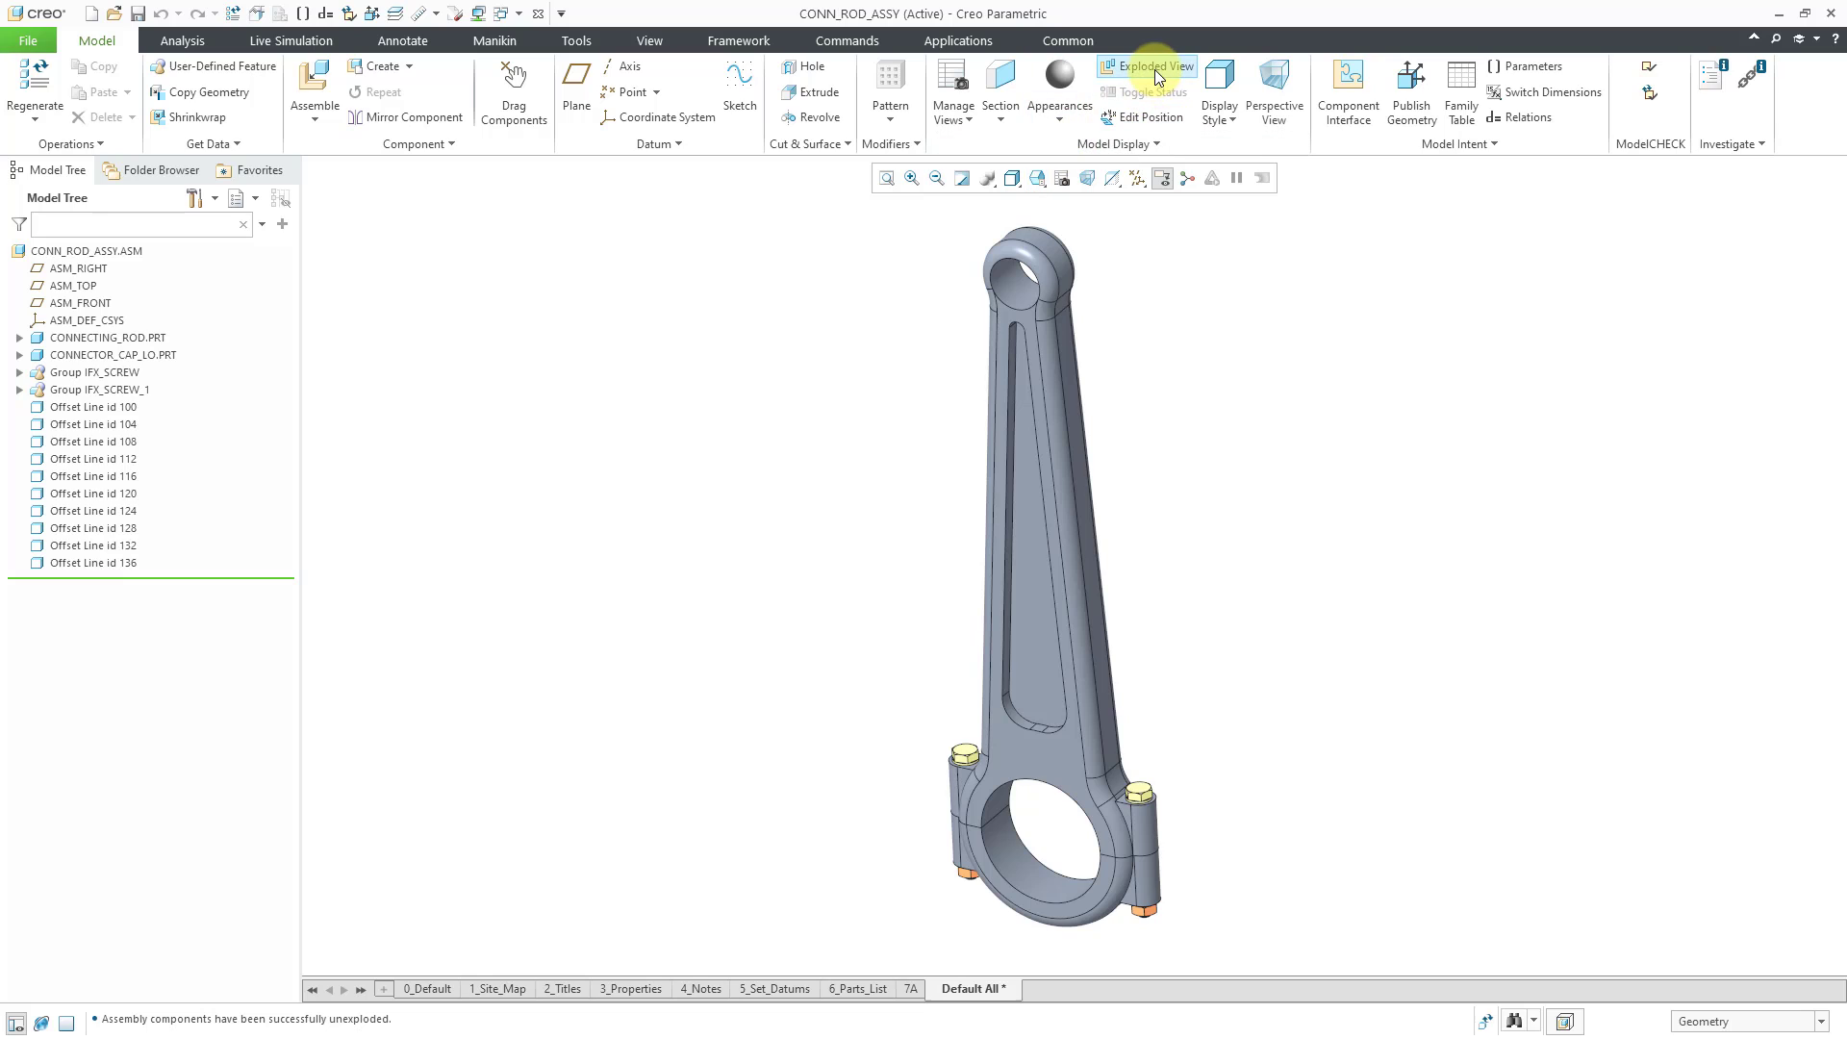
pyautogui.click(1152, 65)
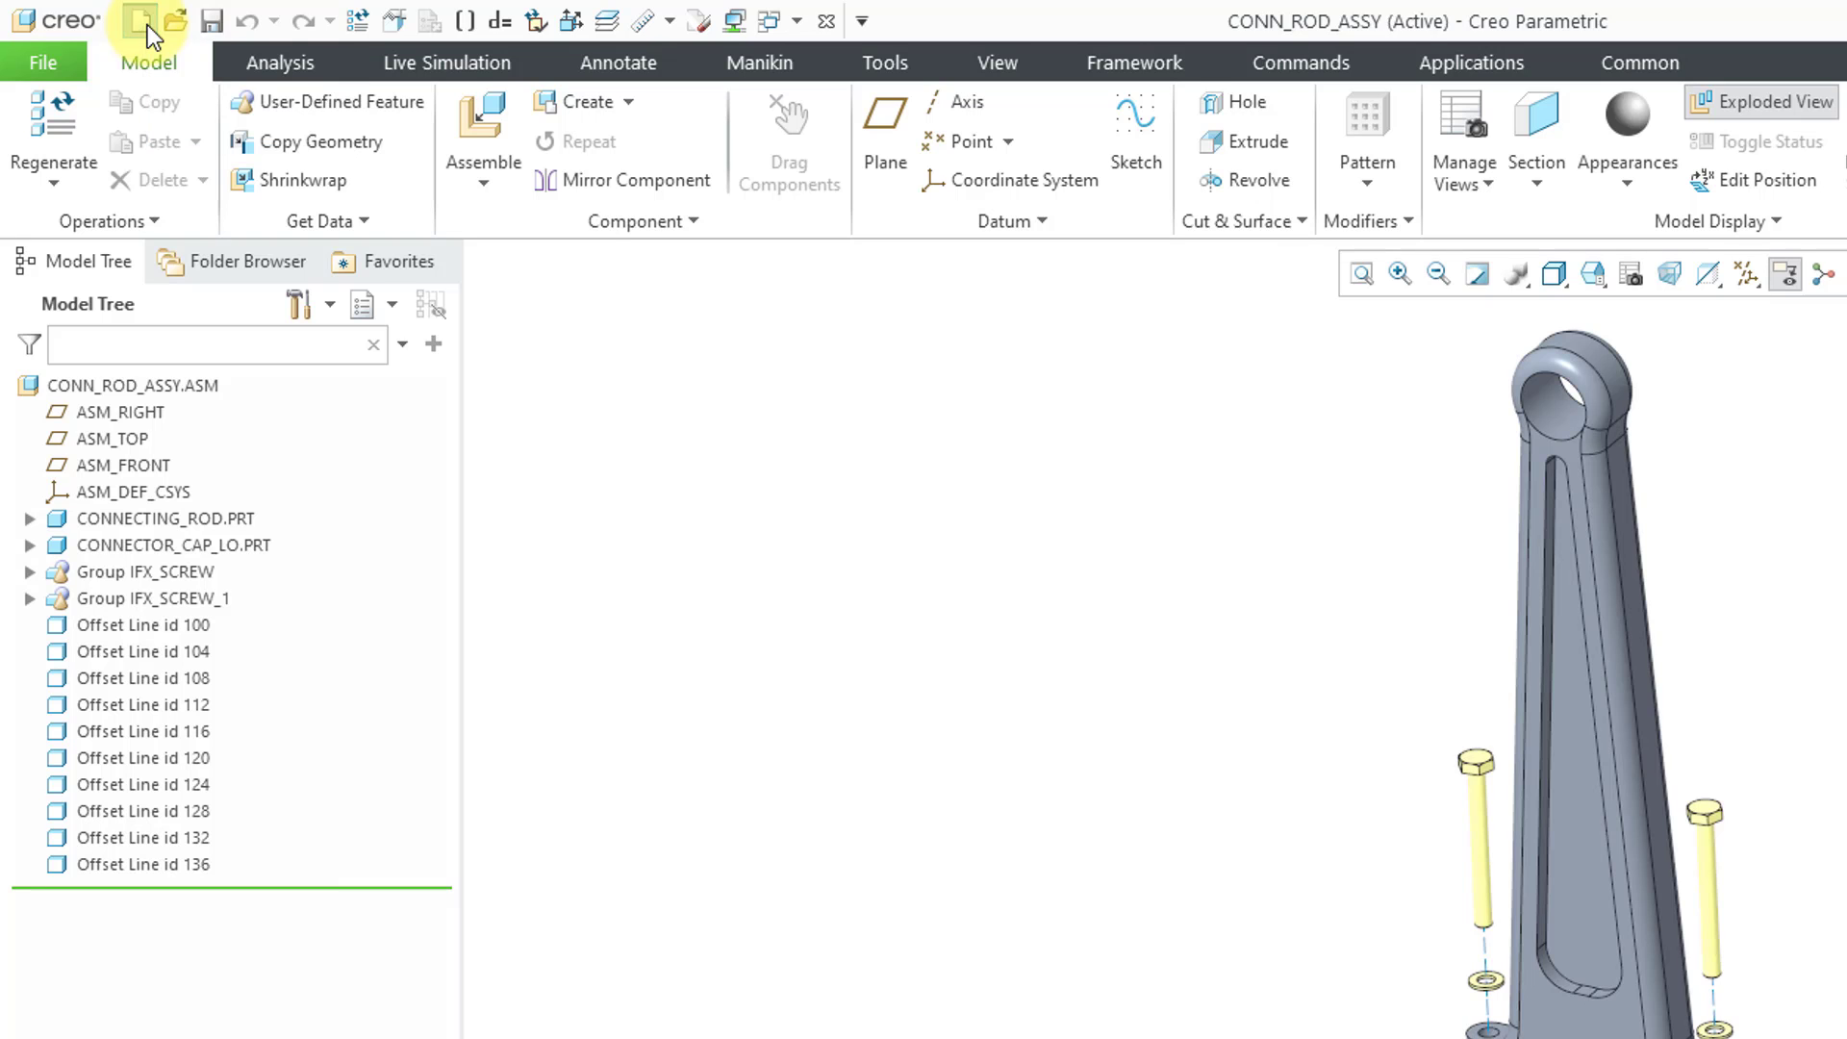
# - Start a new Assembly with file name 54-1234-01
pyautogui.click(138, 19)
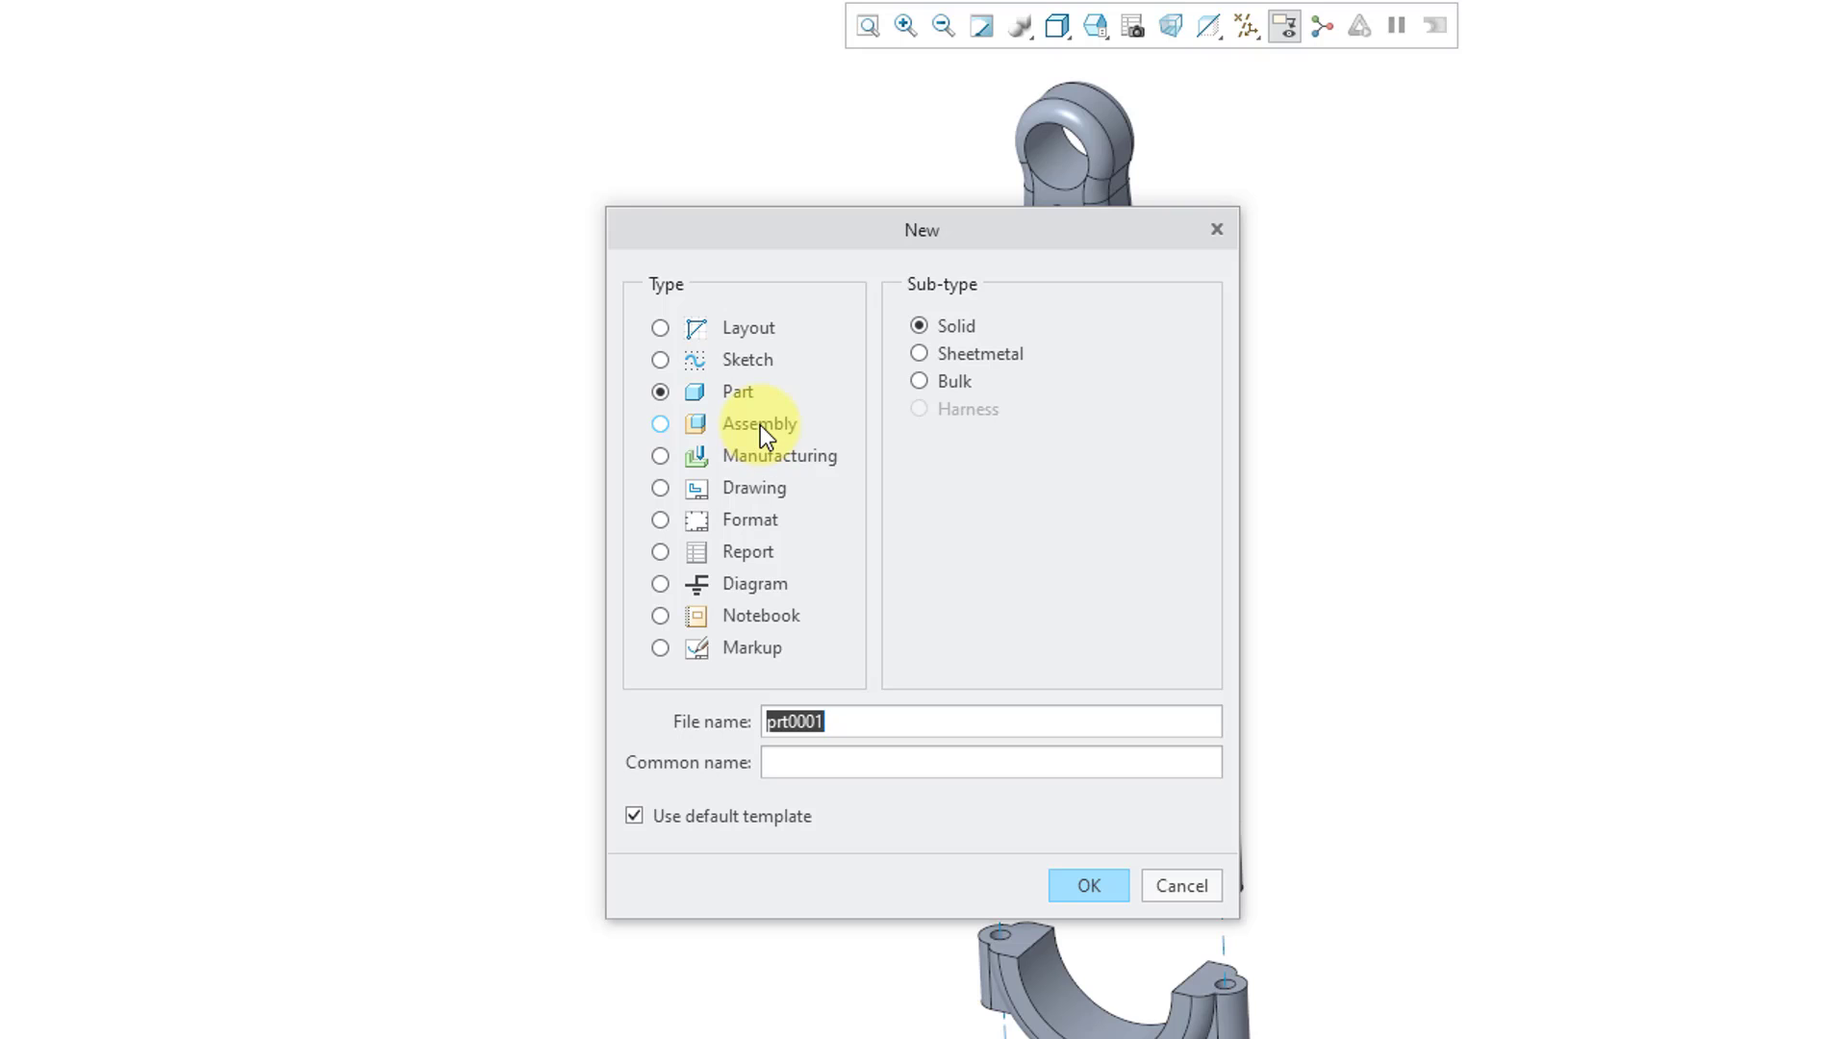
pyautogui.click(660, 423)
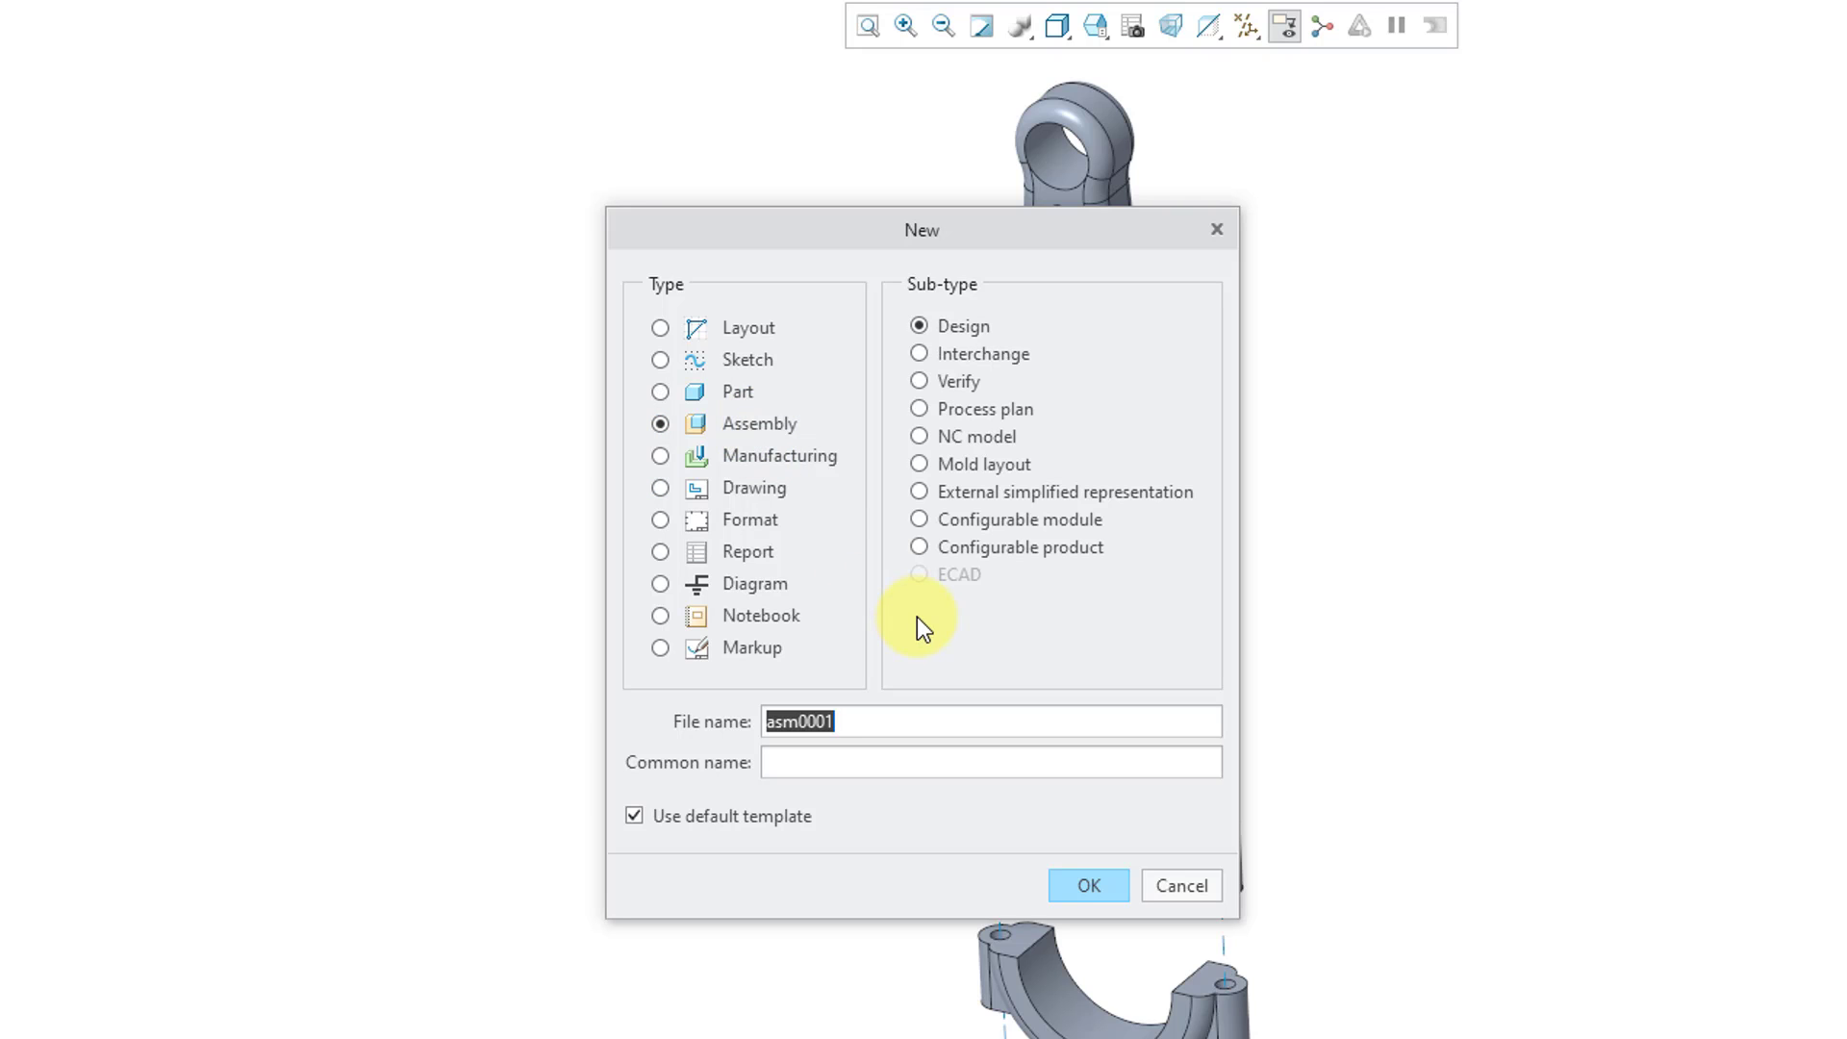
pyautogui.moveTo(1020, 598)
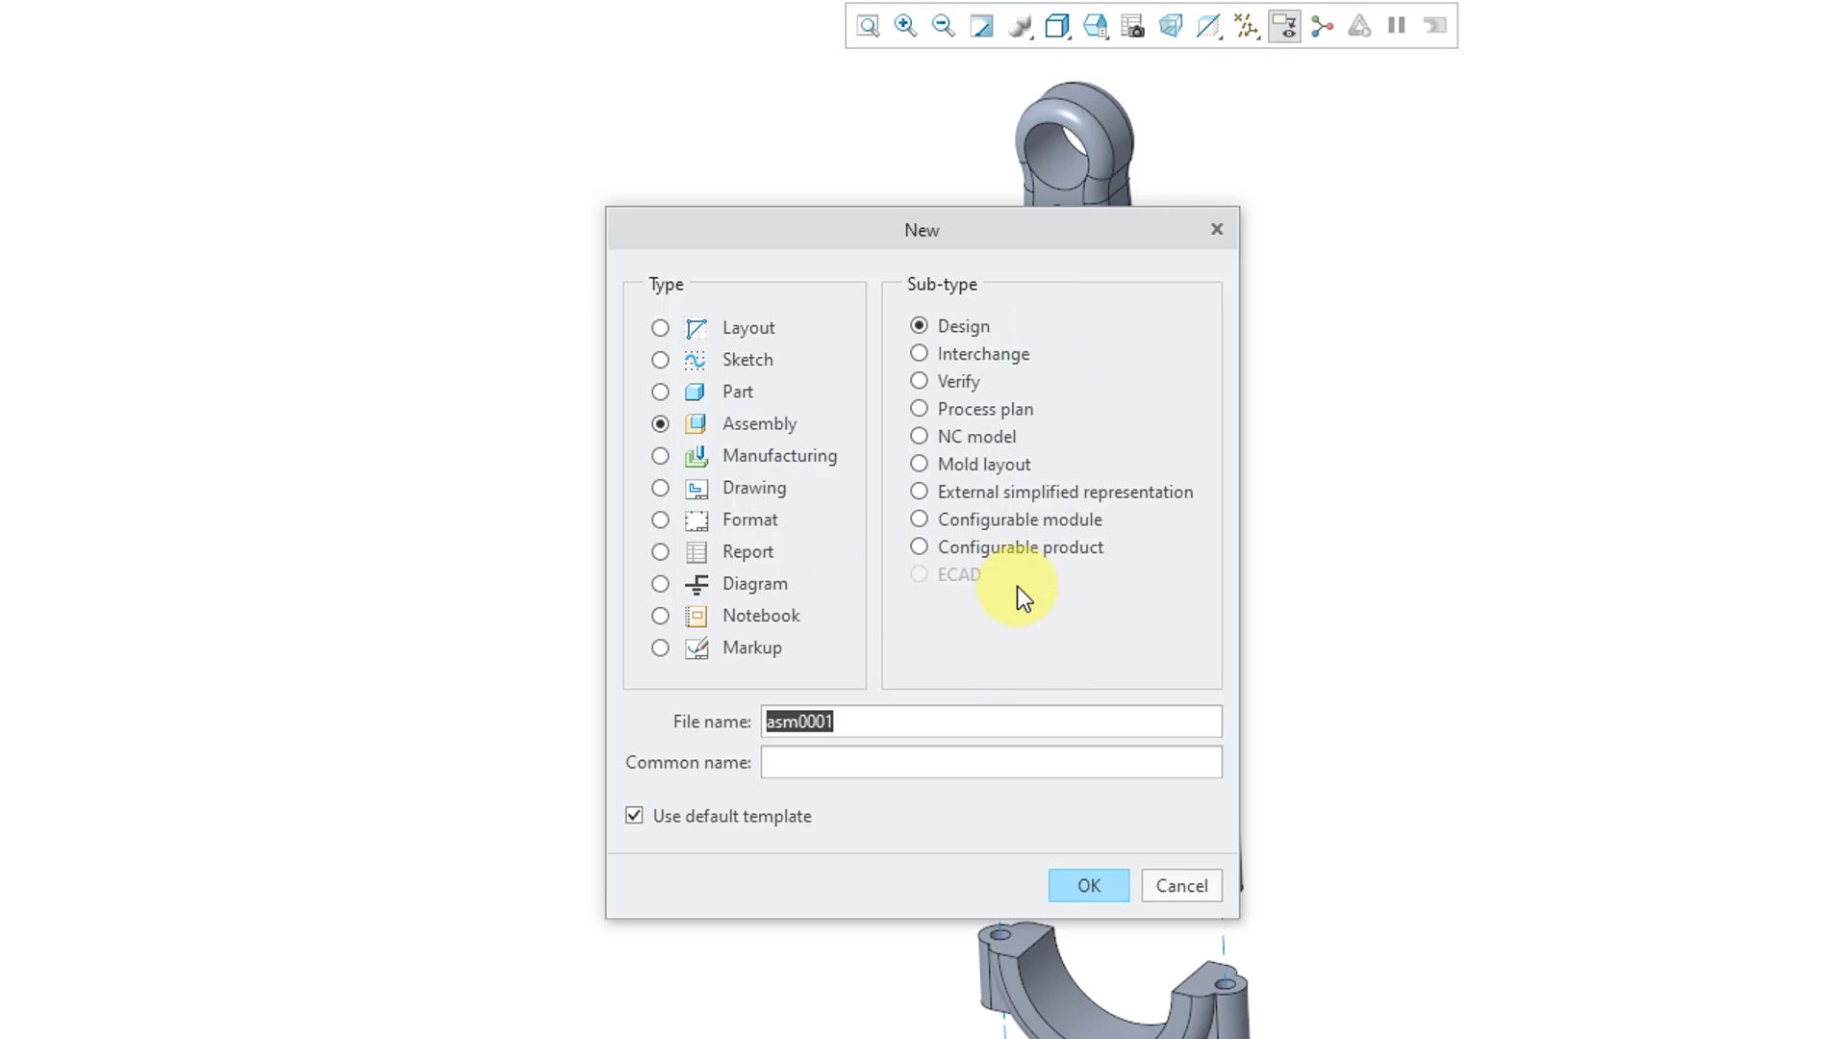
pyautogui.moveTo(1000, 339)
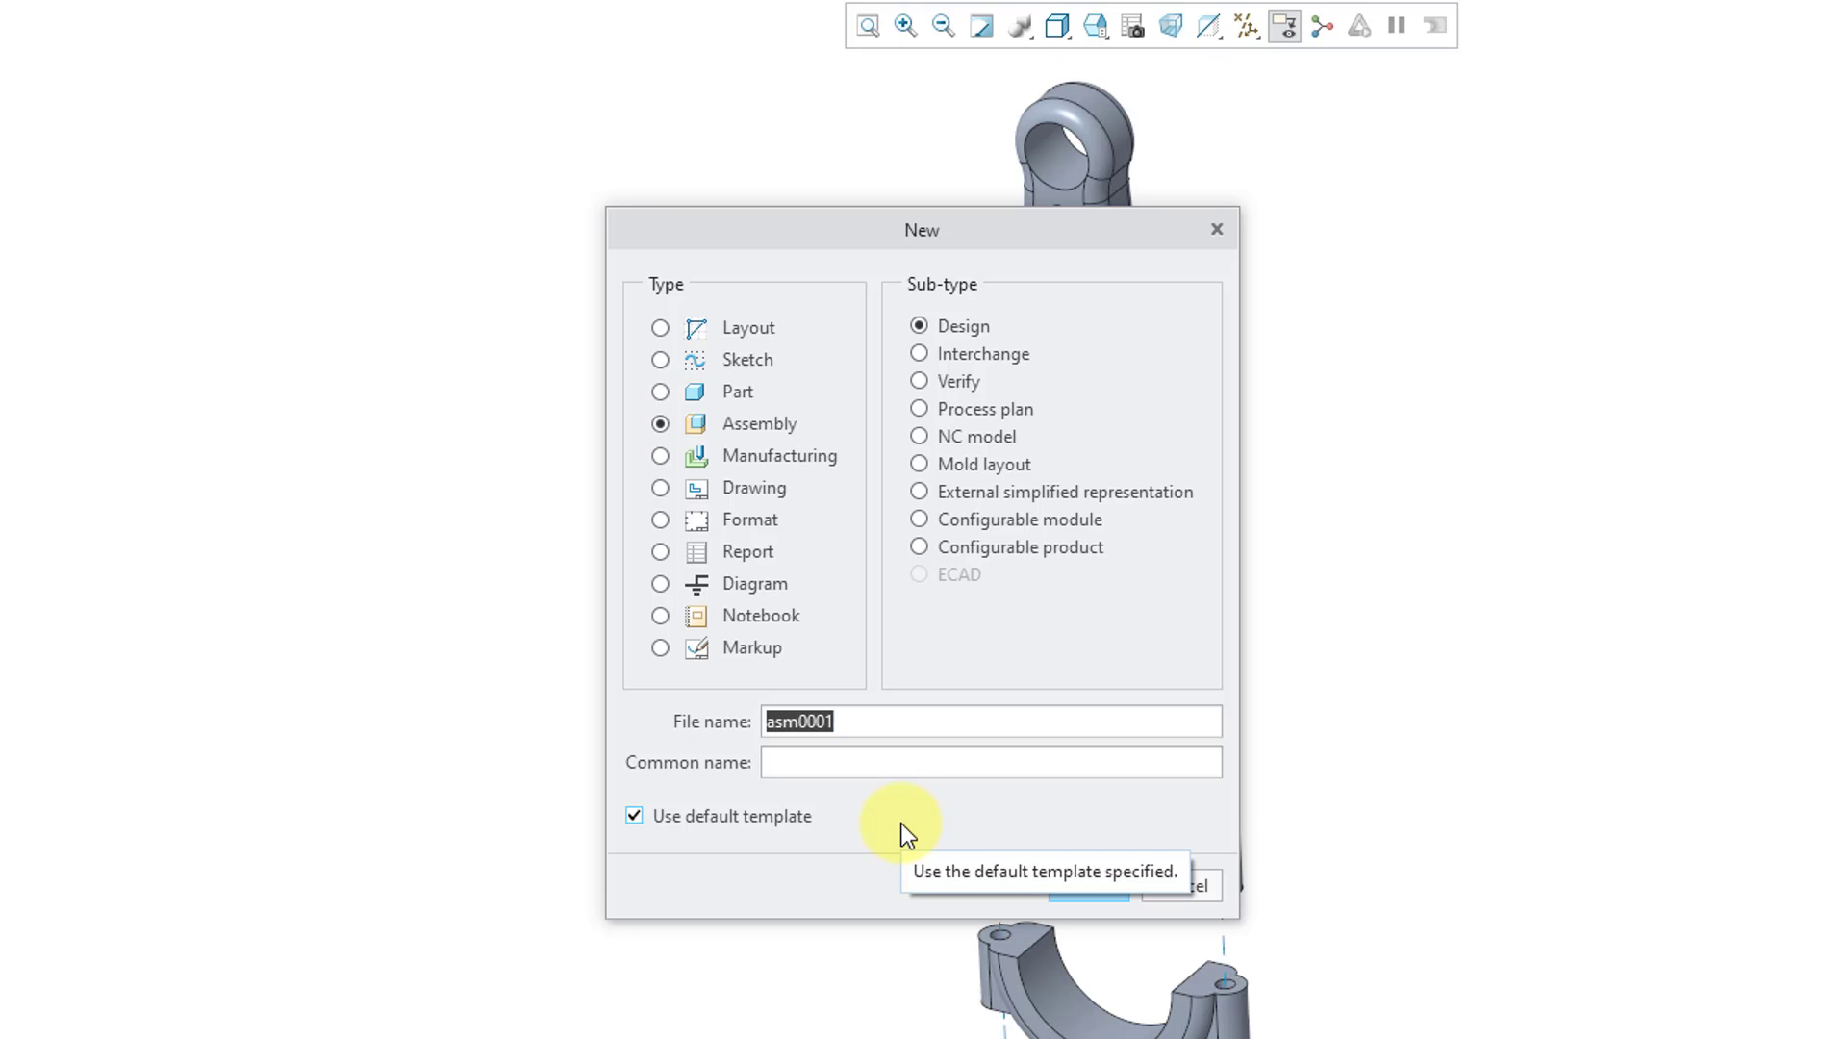
pyautogui.write('54-')
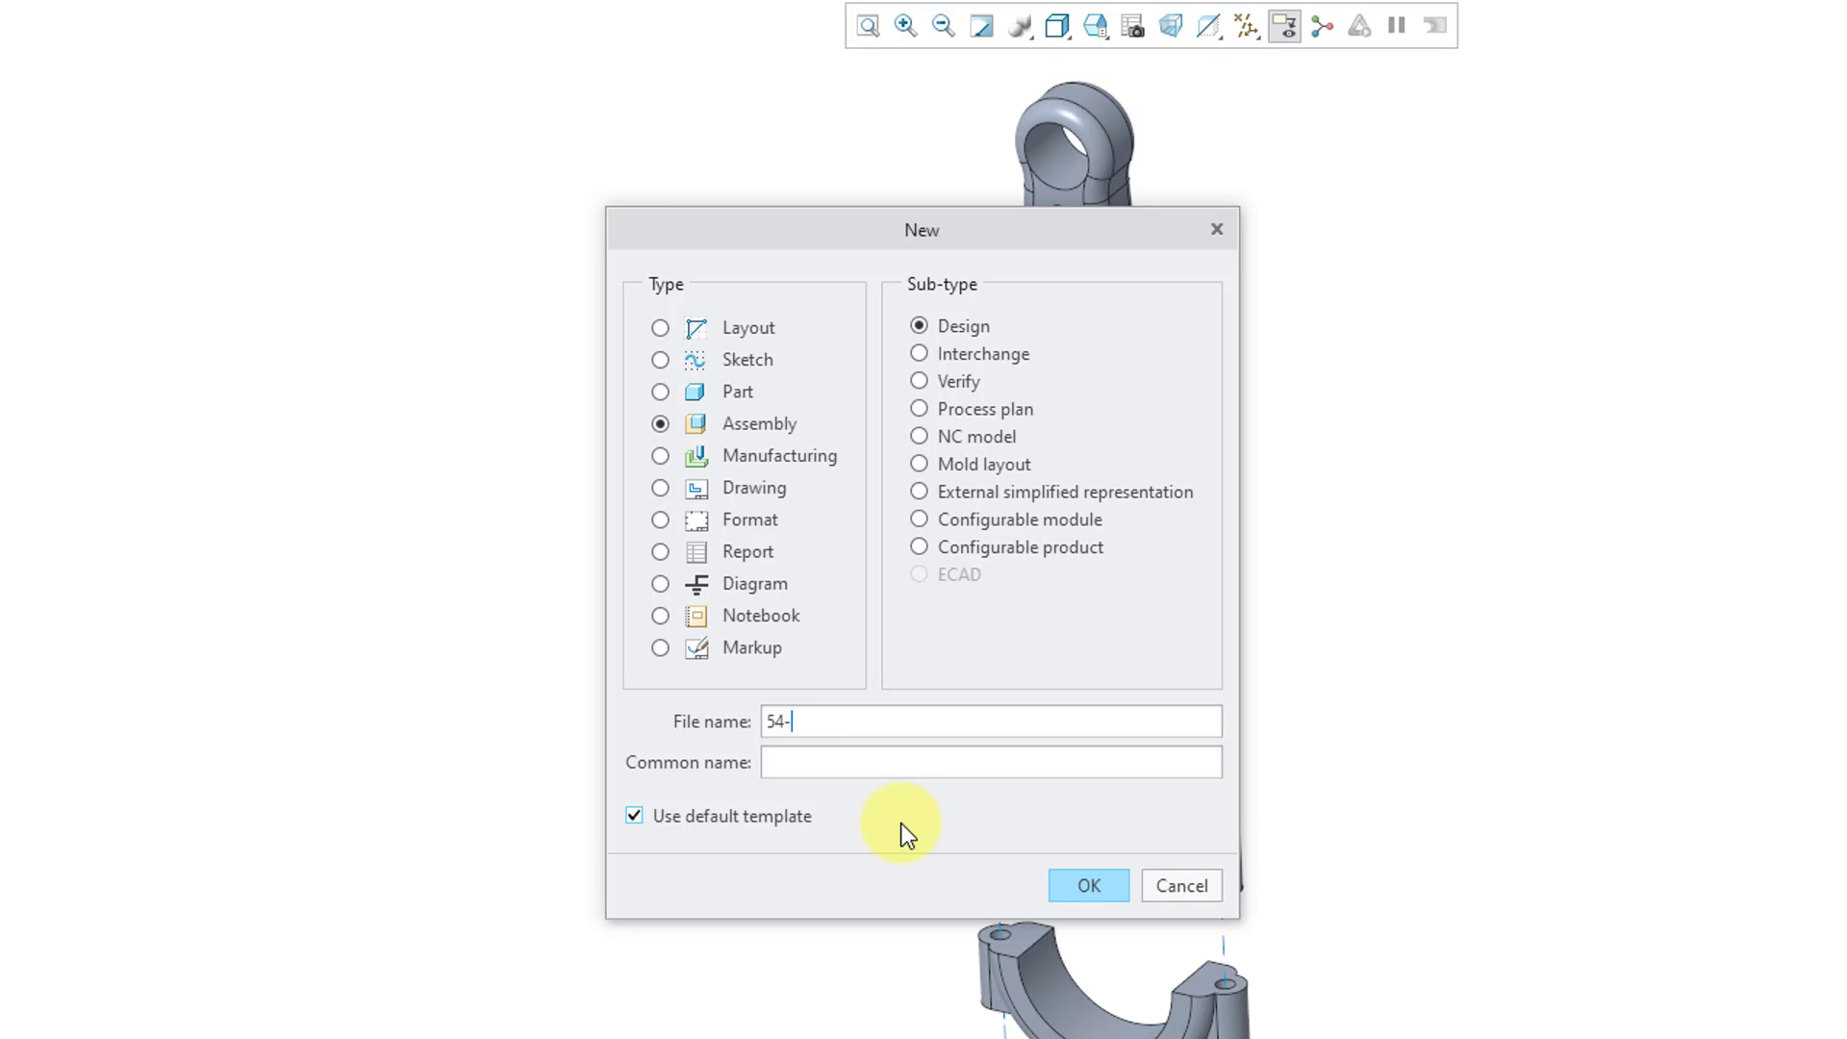
pyautogui.write('1234-')
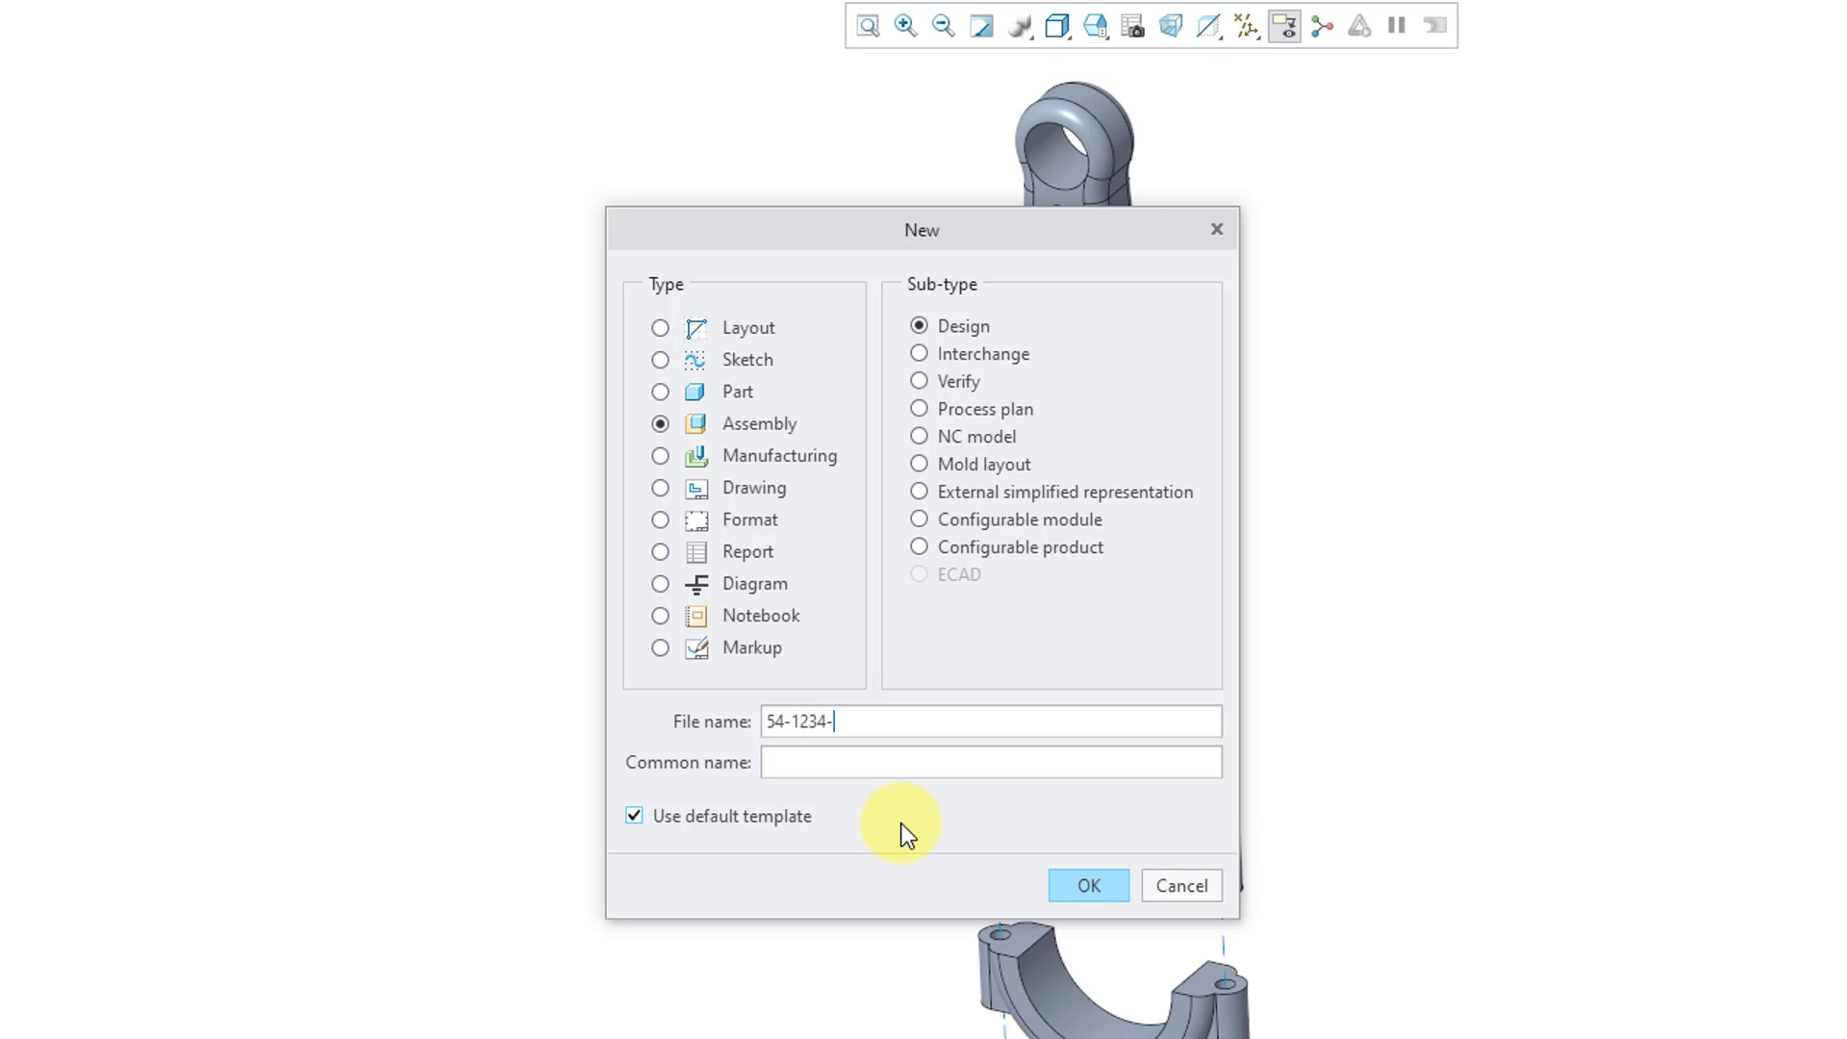
pyautogui.write('01')
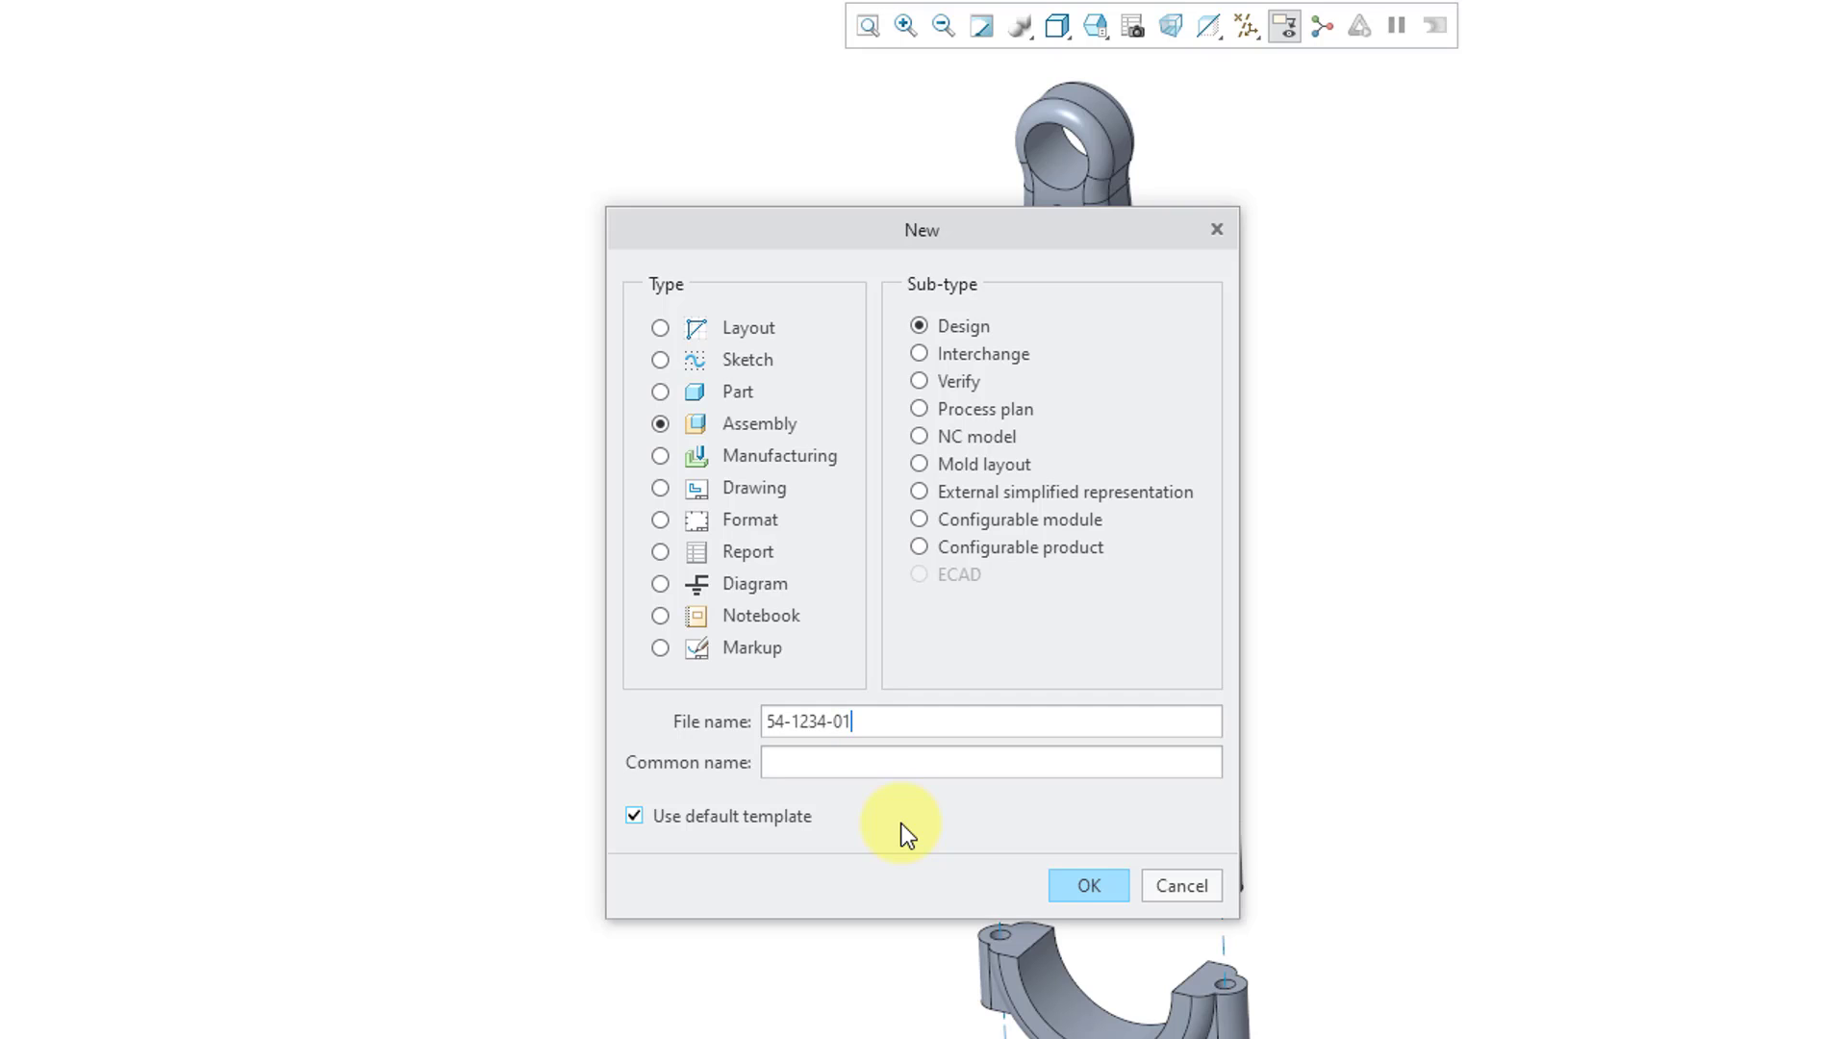
pyautogui.moveTo(916, 841)
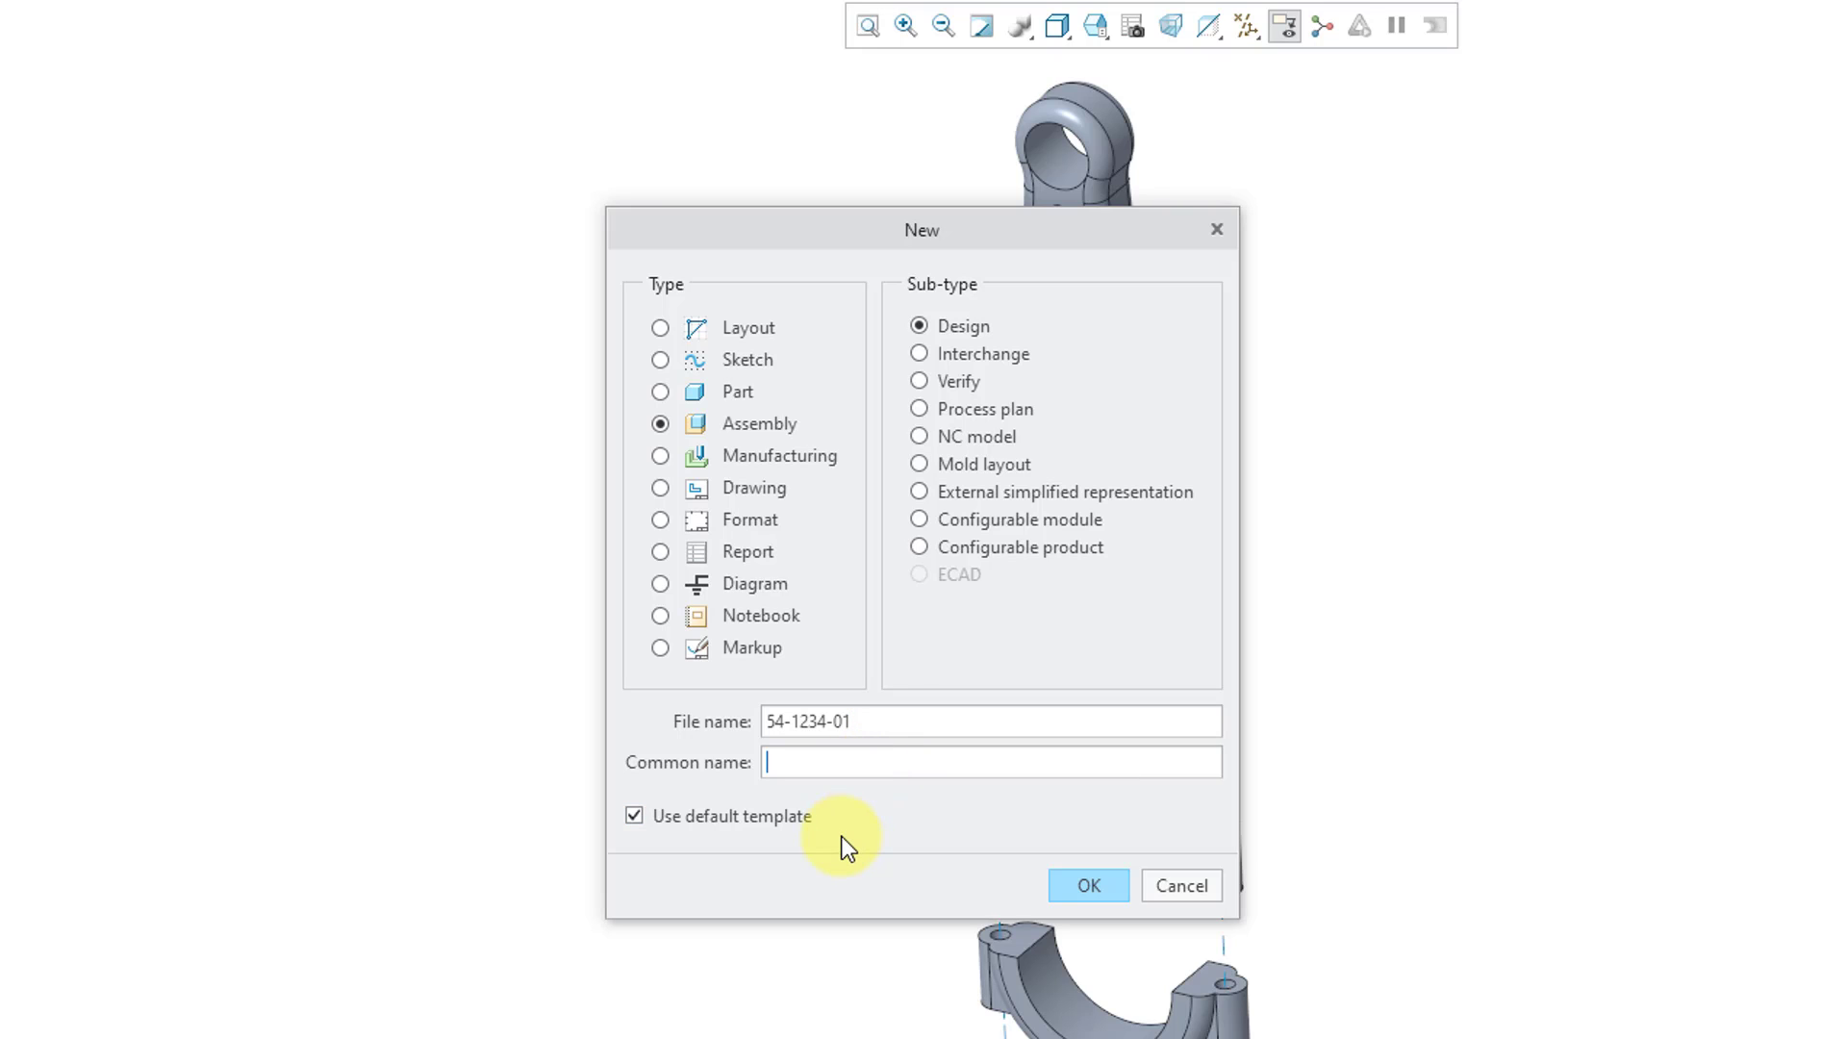
# - Set common name CONNECTING ROD ASSEMBLY and uncheck Use default template
pyautogui.write('CONNECTING ROD A')
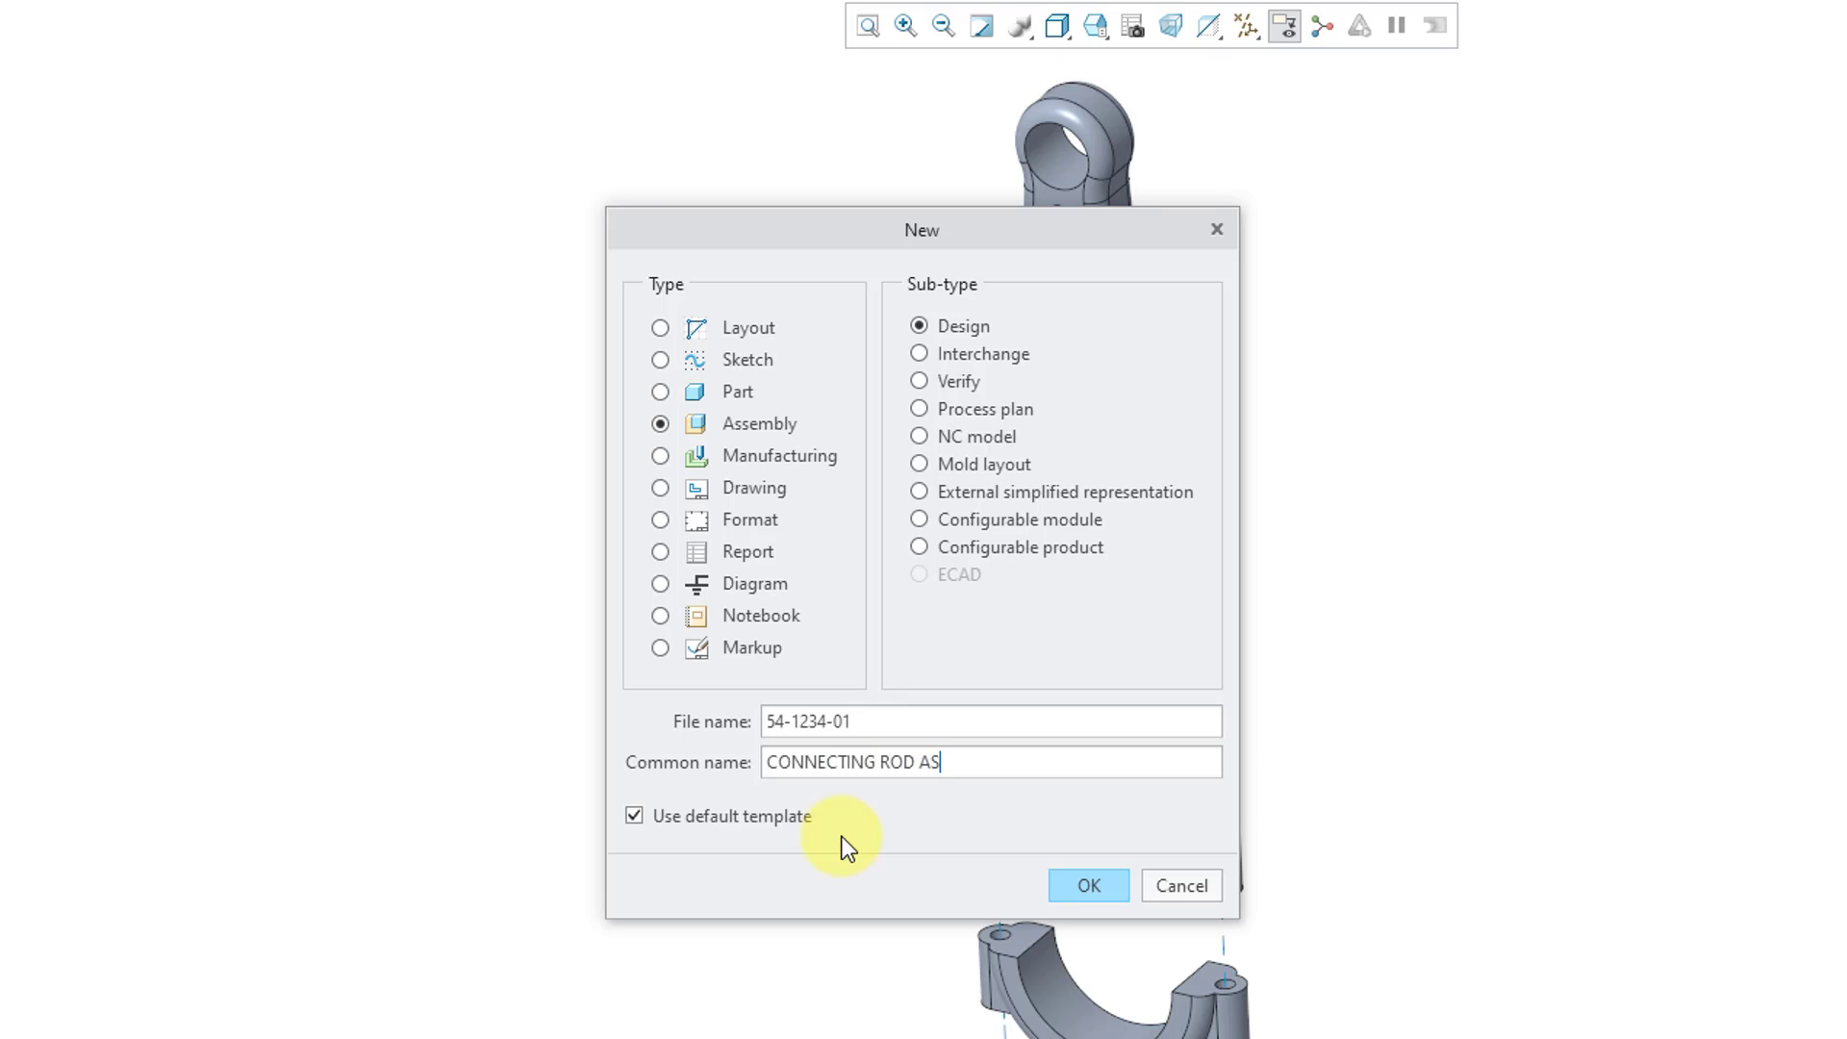
pyautogui.write('SEMBLY')
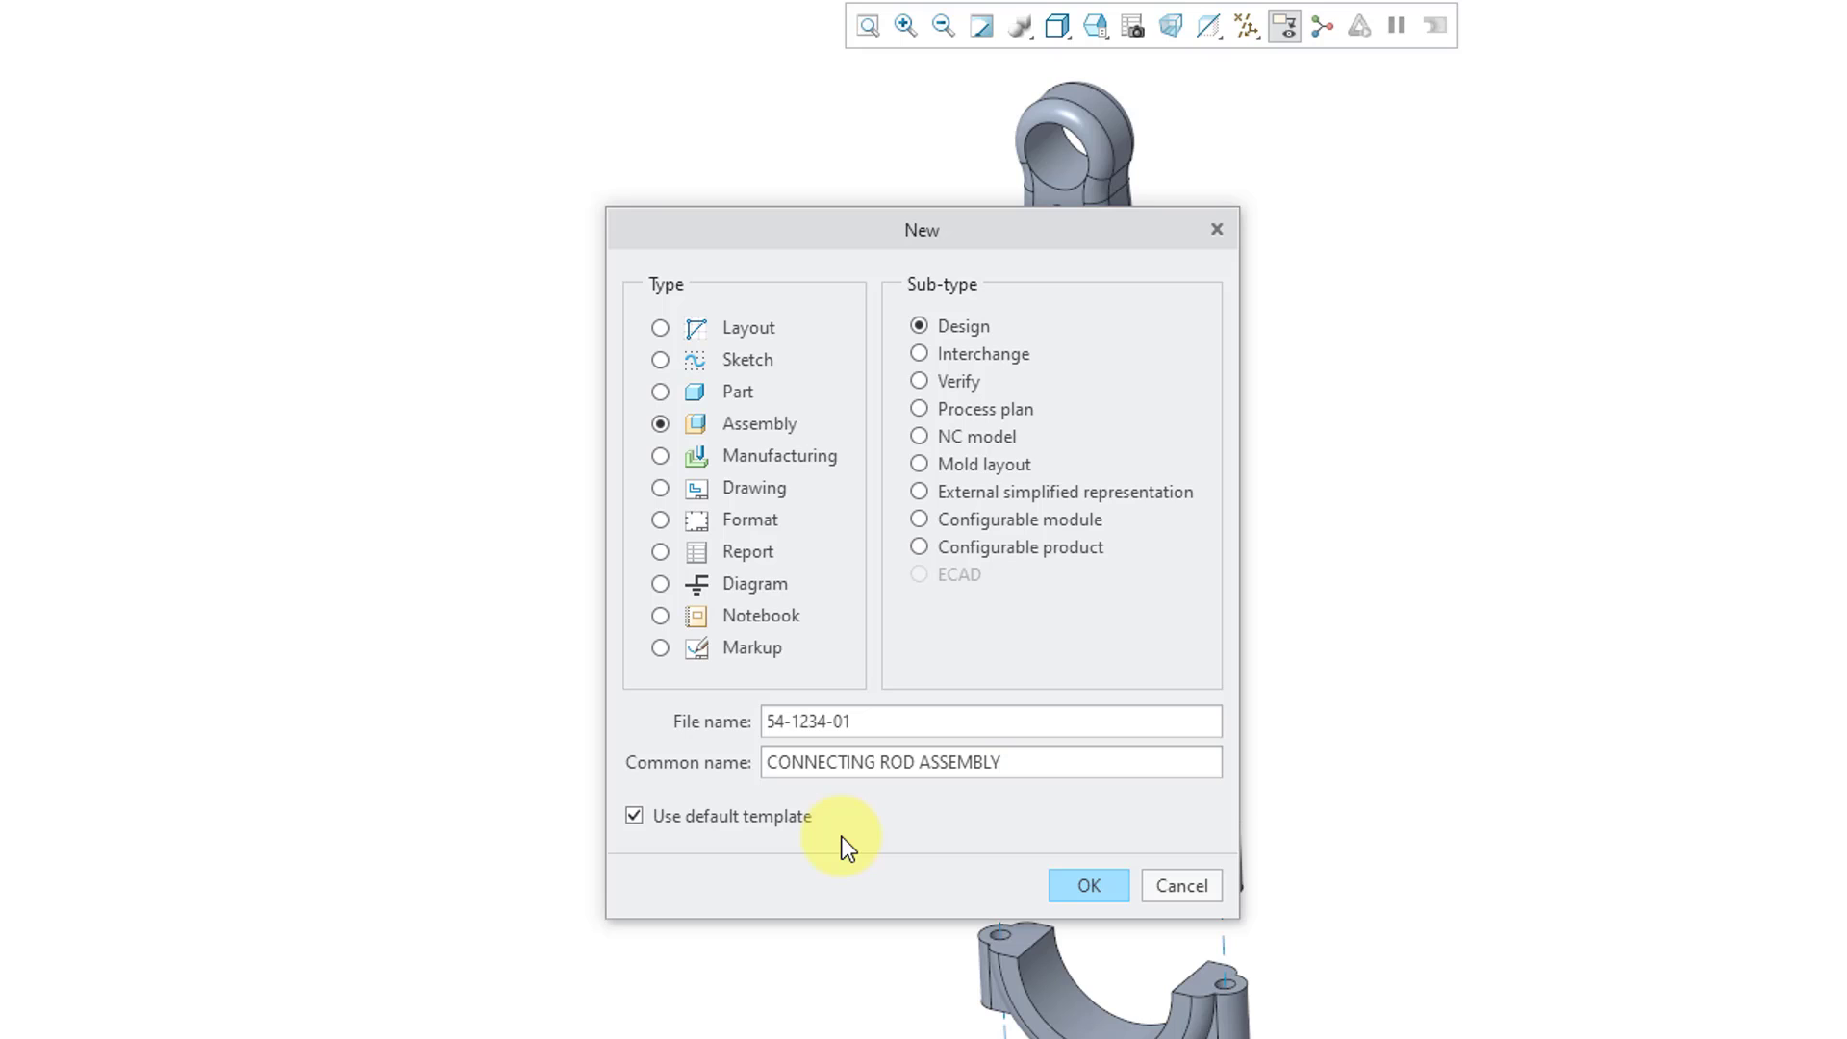
pyautogui.click(992, 762)
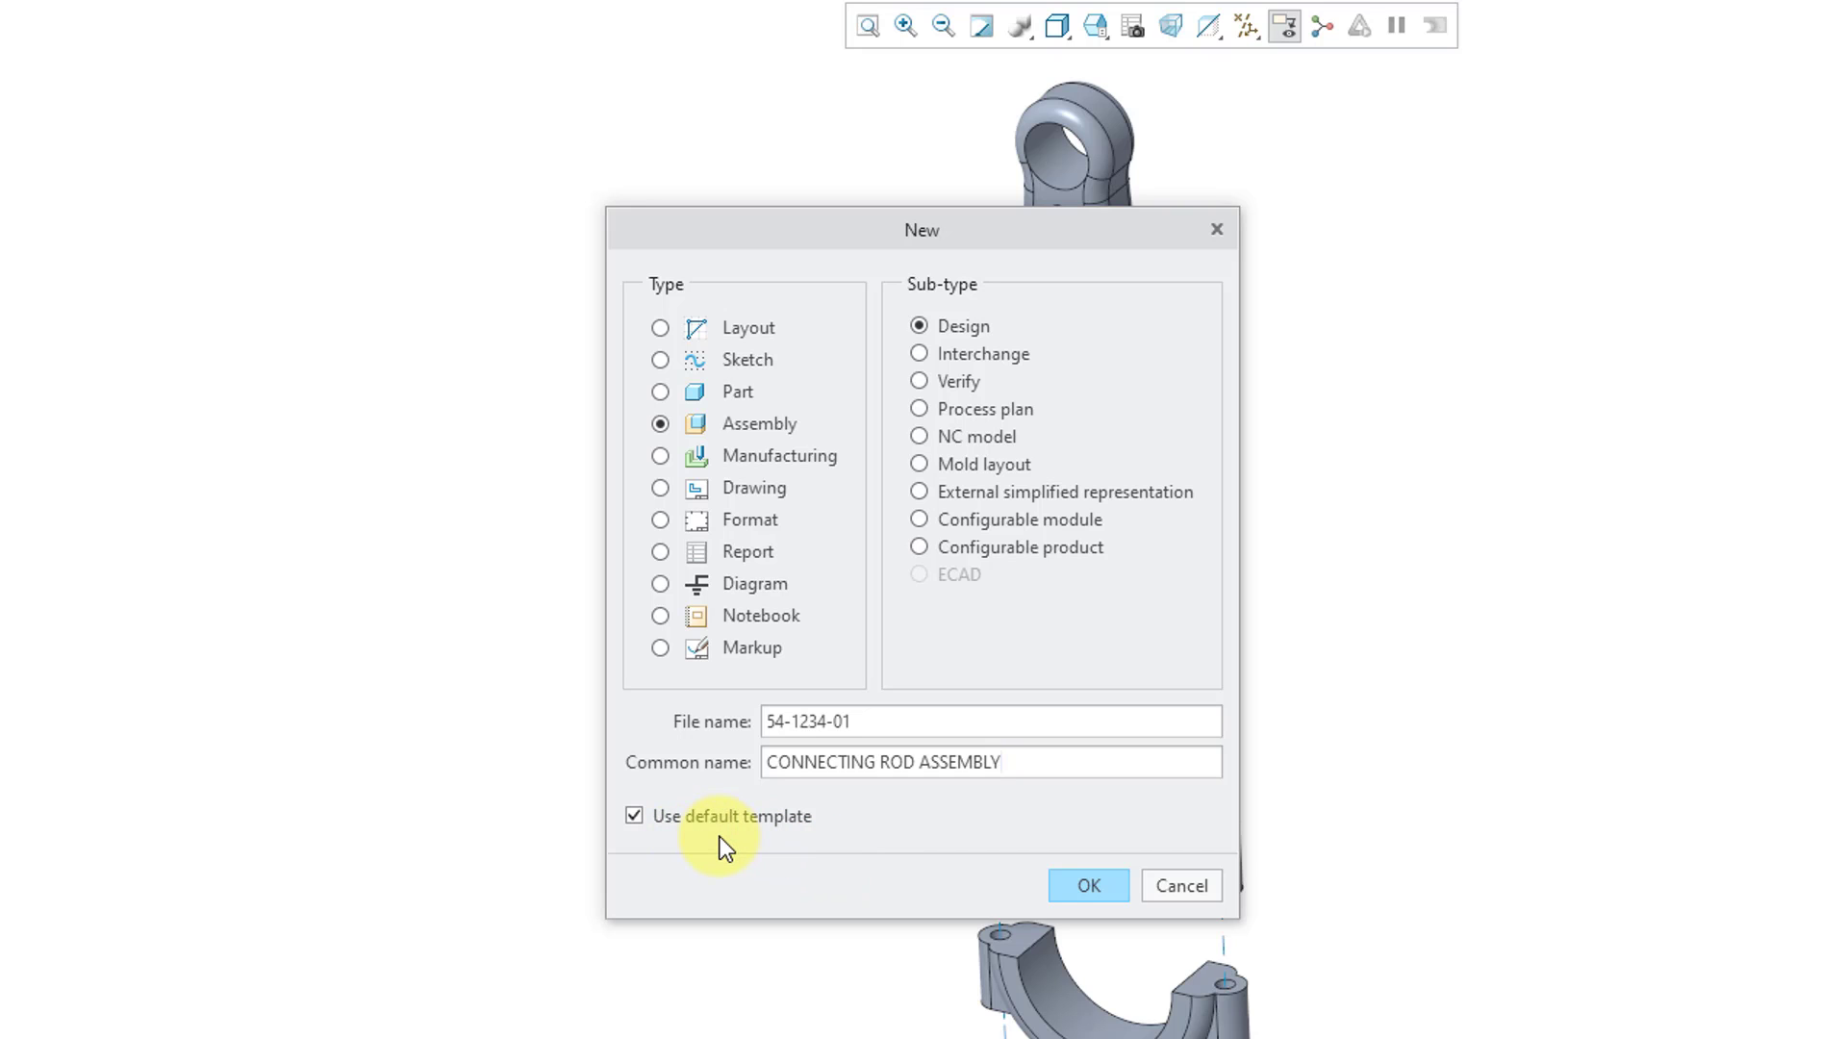
pyautogui.click(633, 816)
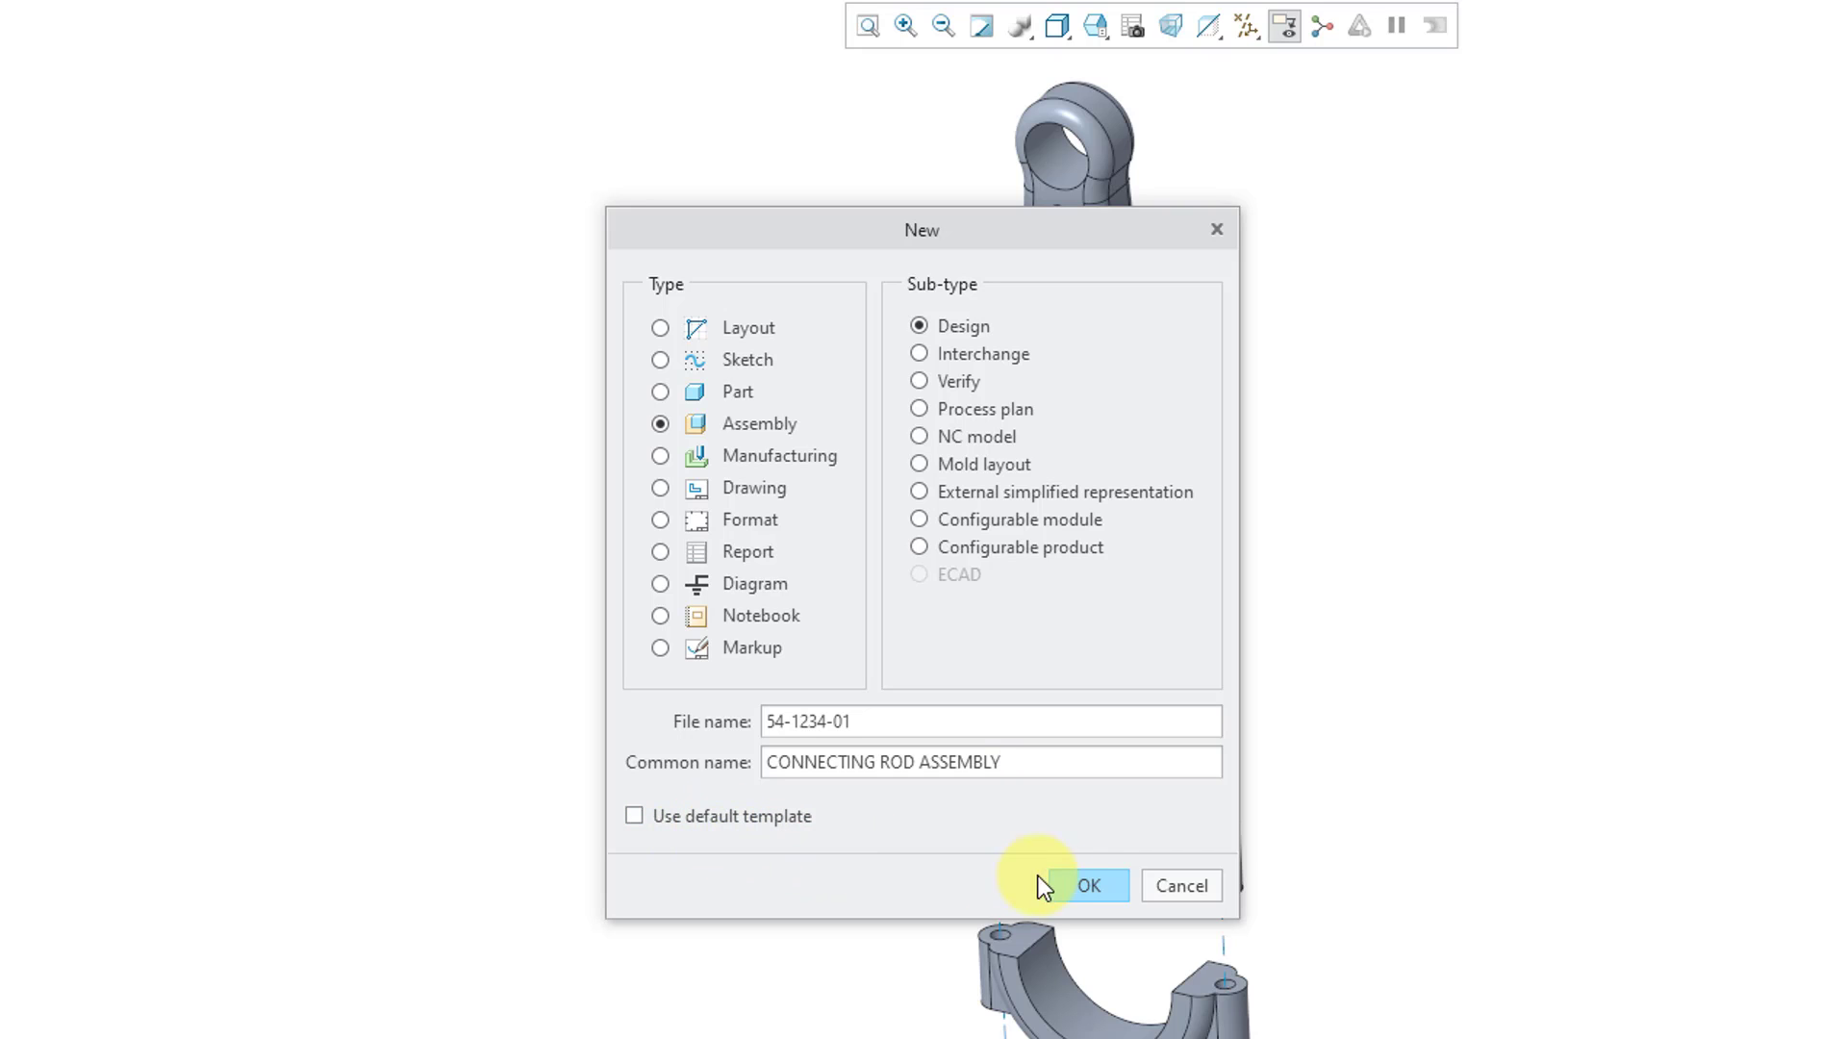
# - Confirm the name and create the assembly from the mcae_assy_creo7_inch template
pyautogui.click(1085, 885)
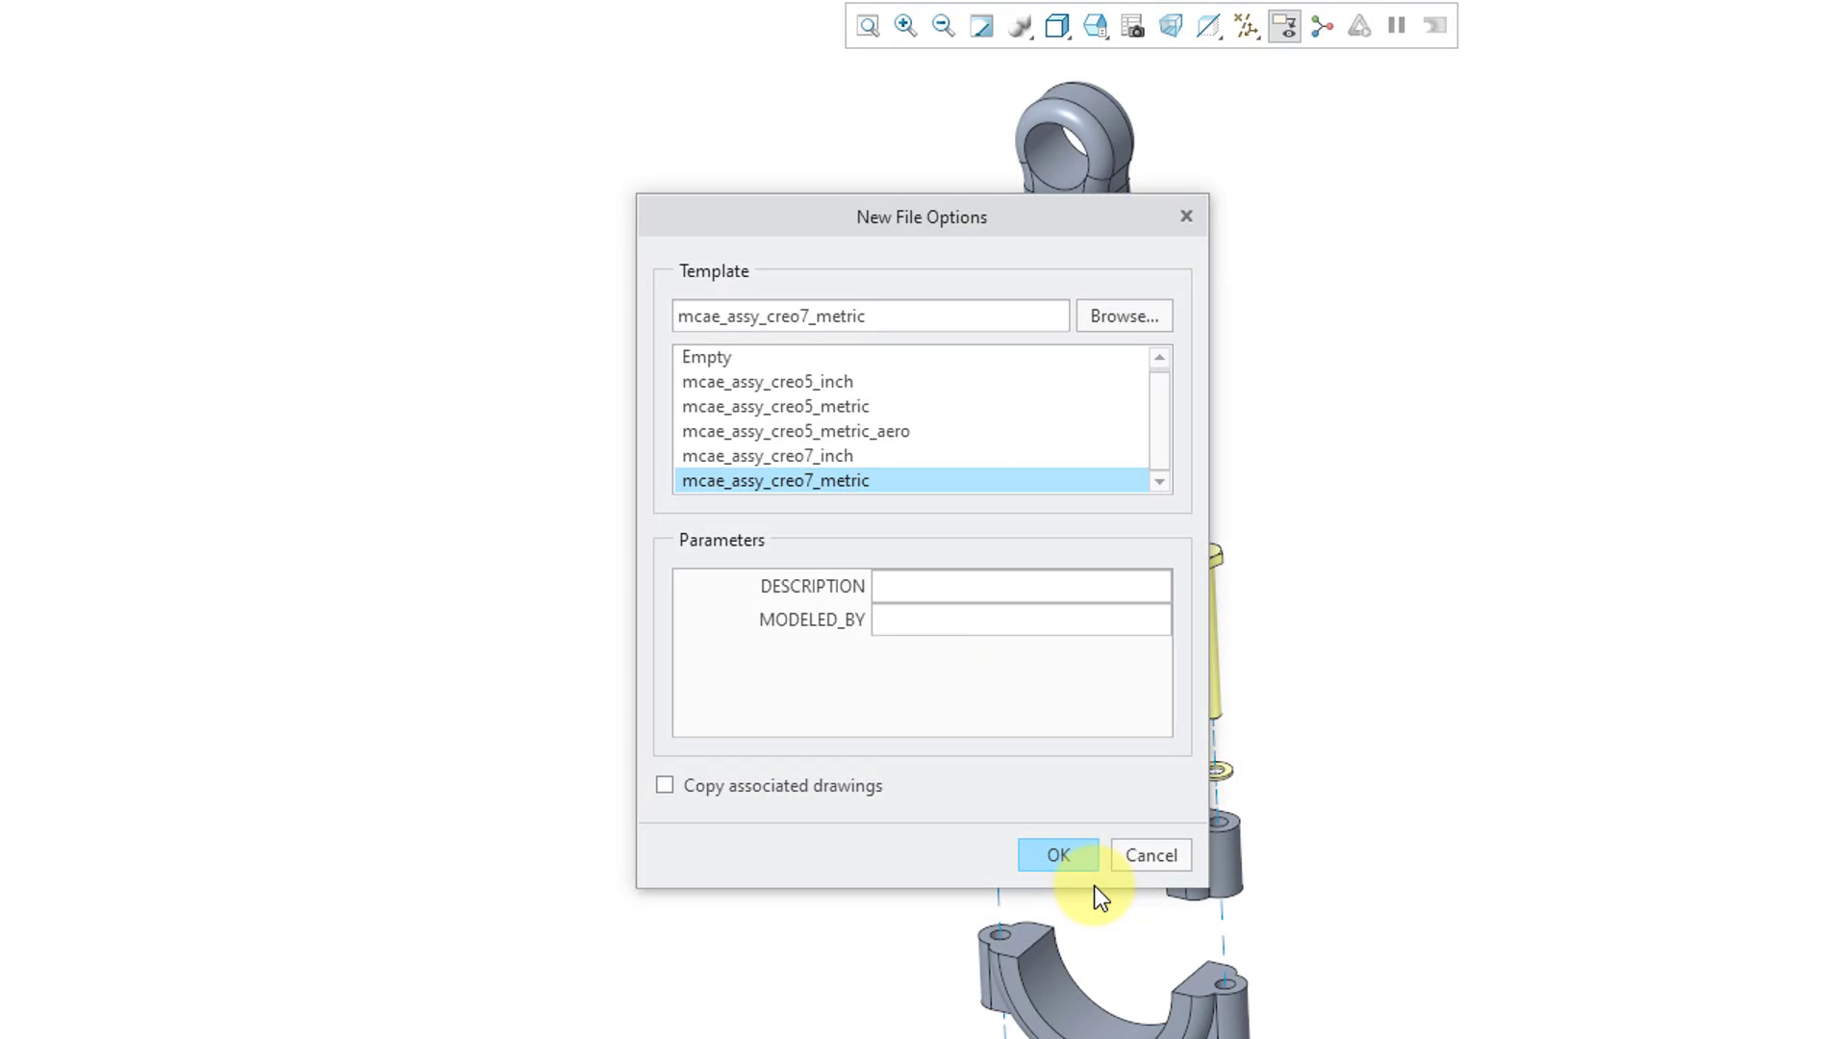
pyautogui.moveTo(820, 508)
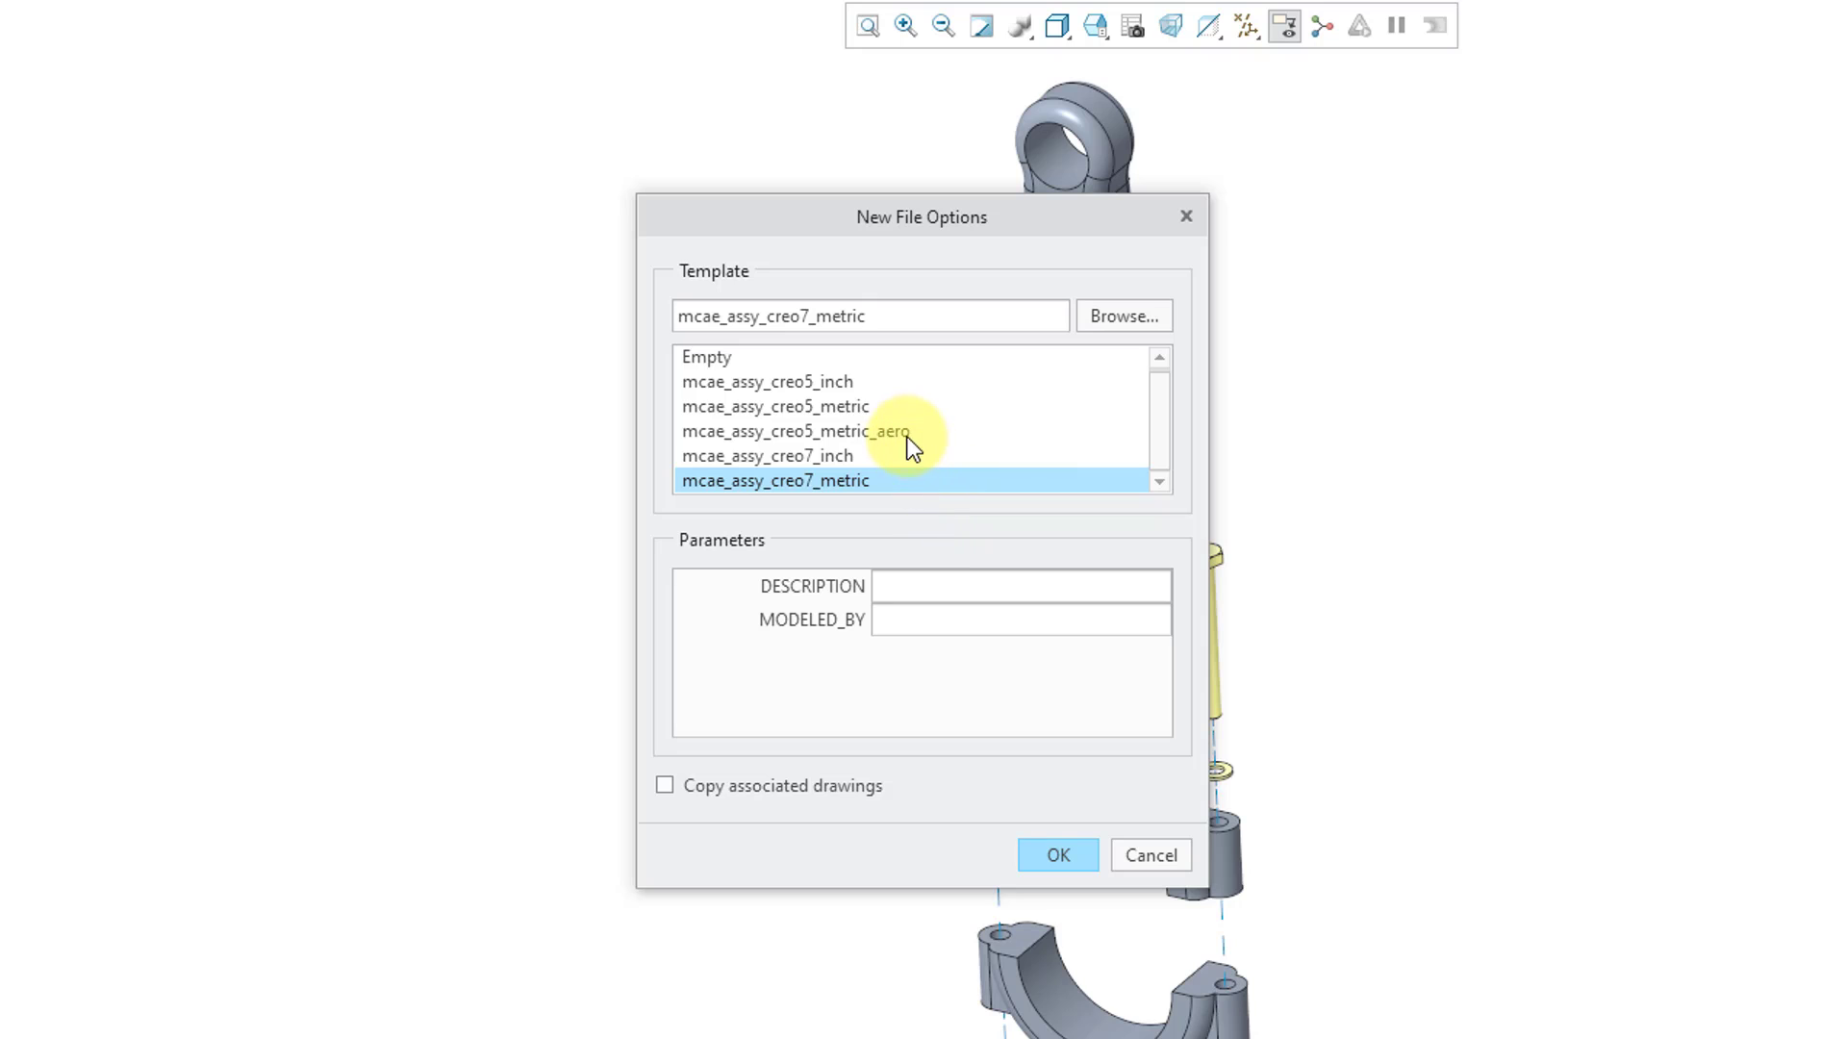
pyautogui.moveTo(842, 471)
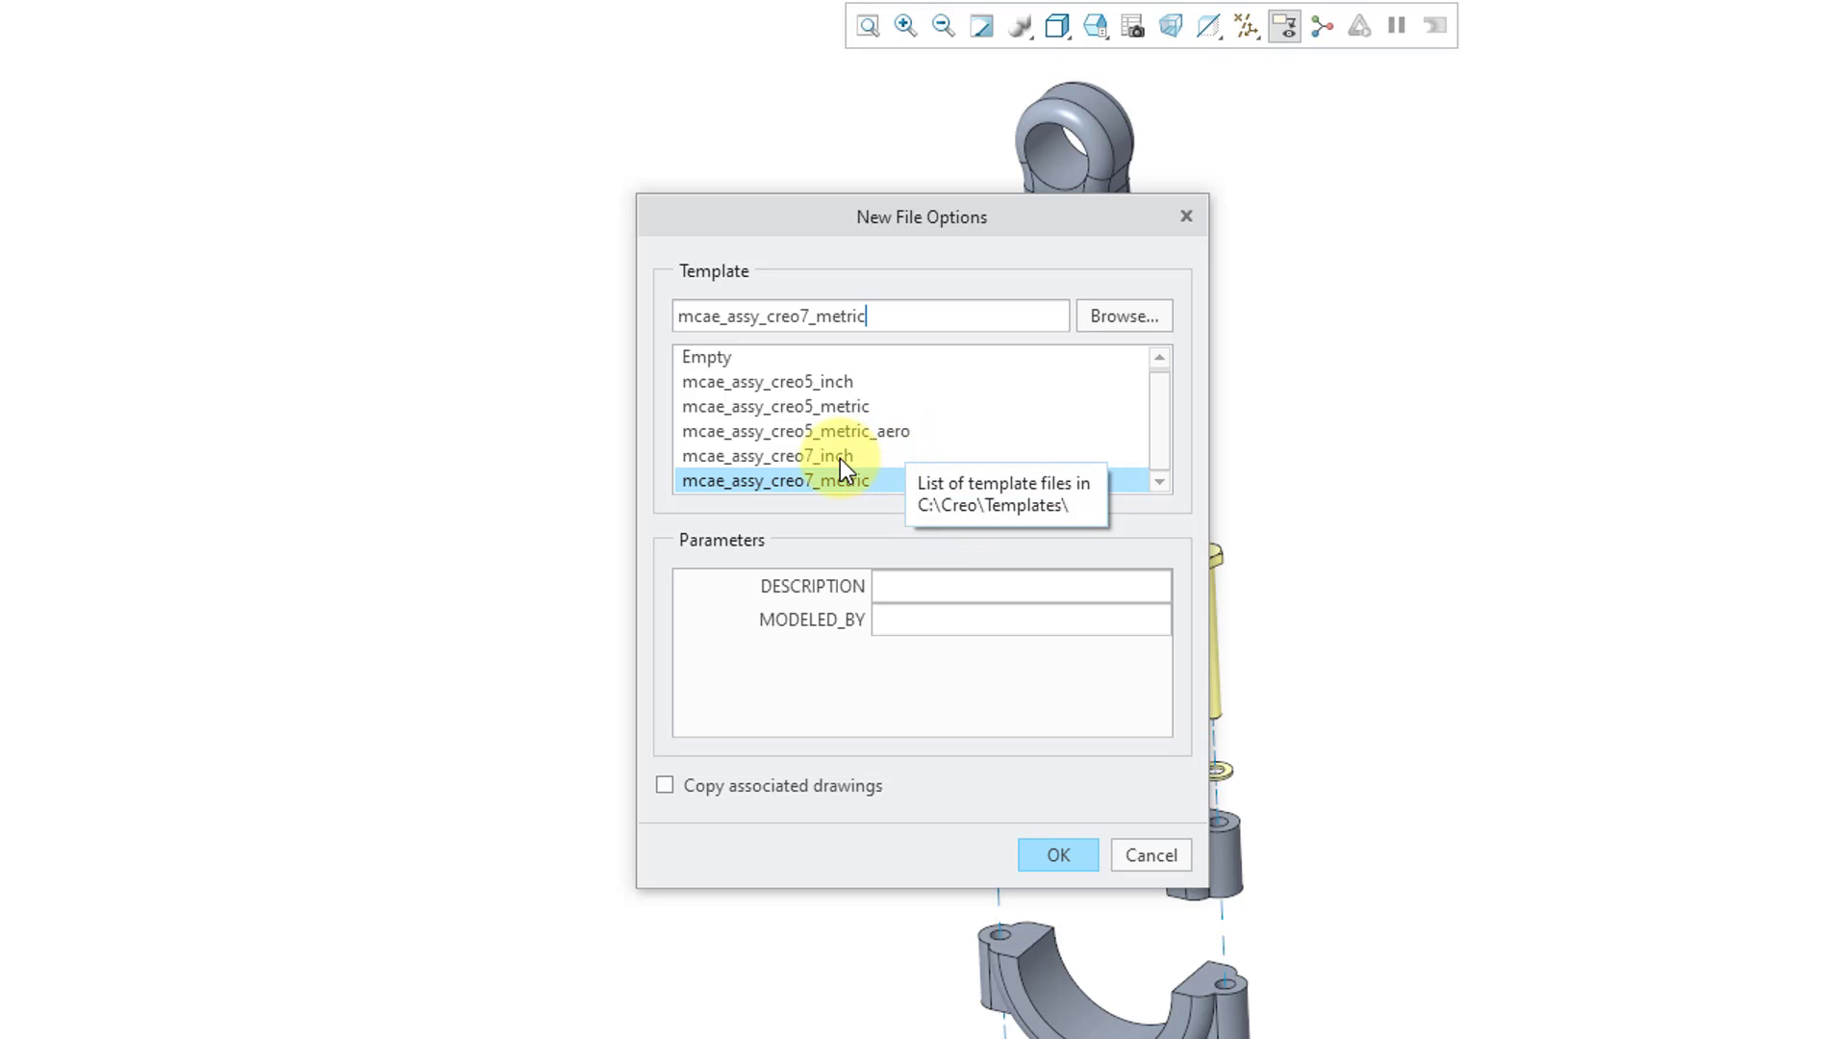
pyautogui.click(766, 456)
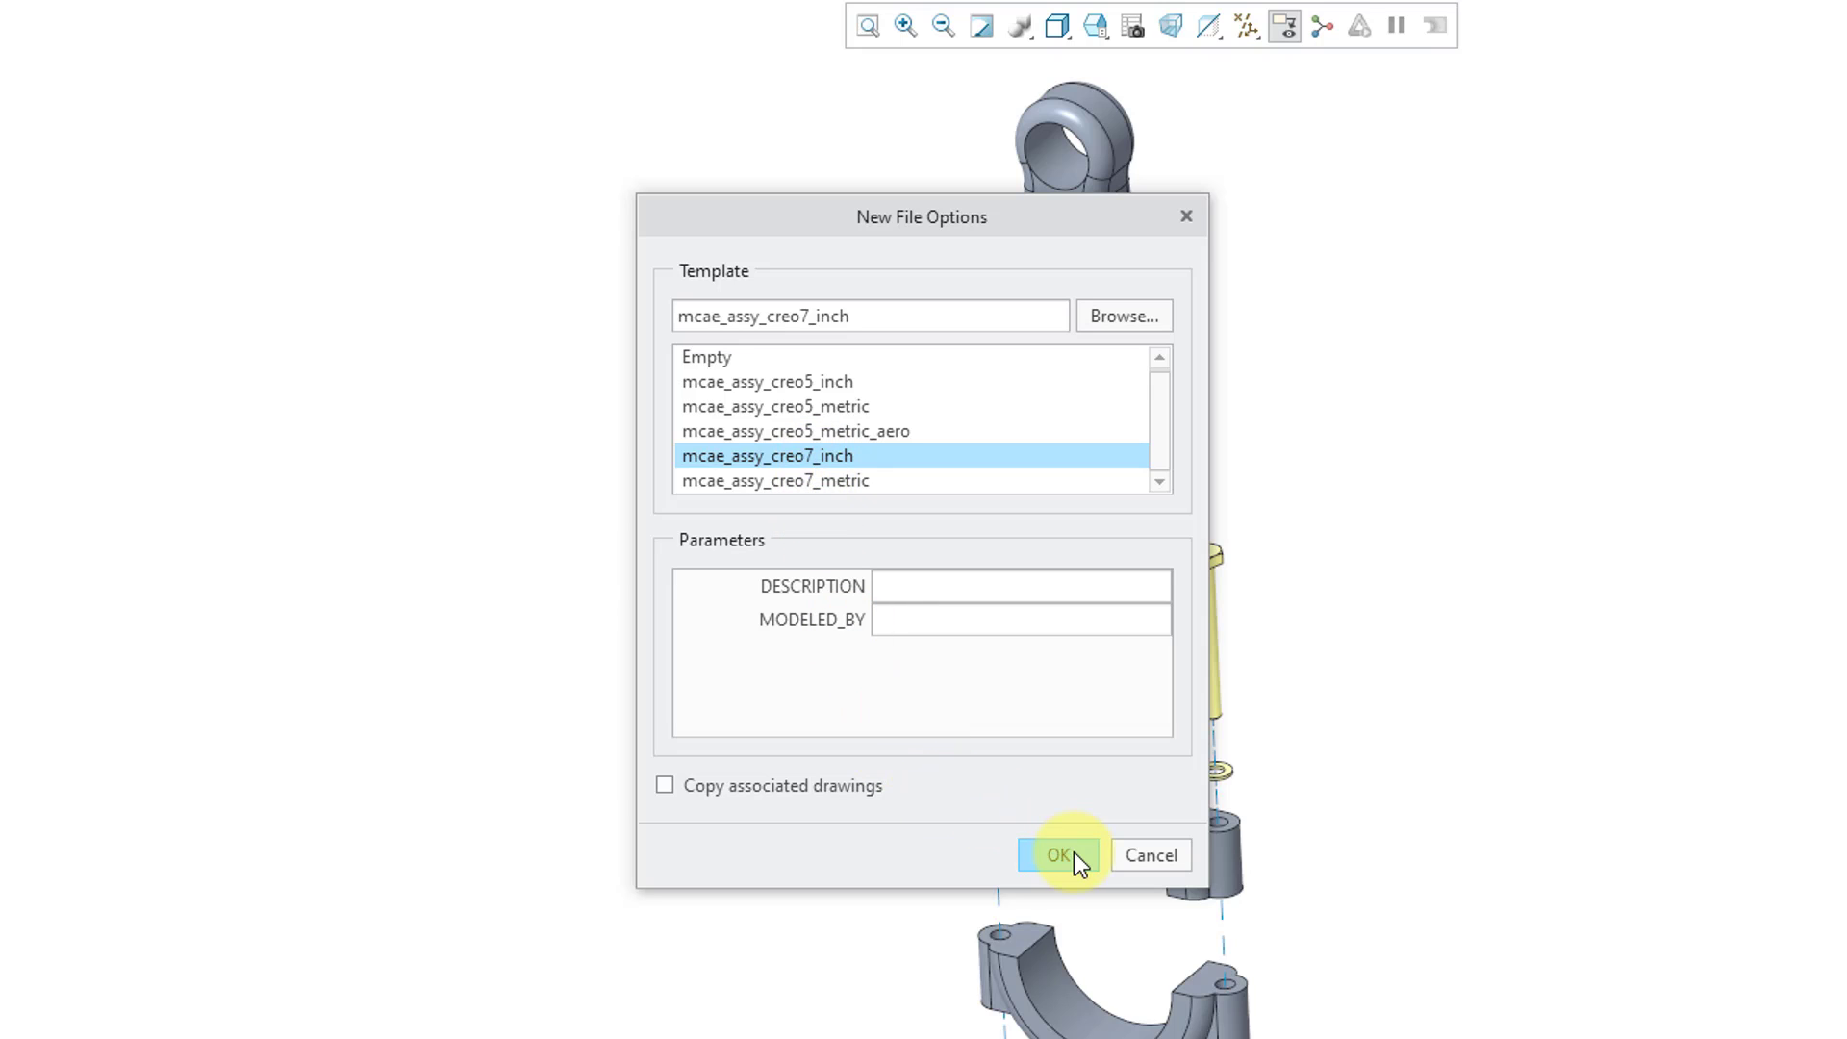
pyautogui.click(1052, 854)
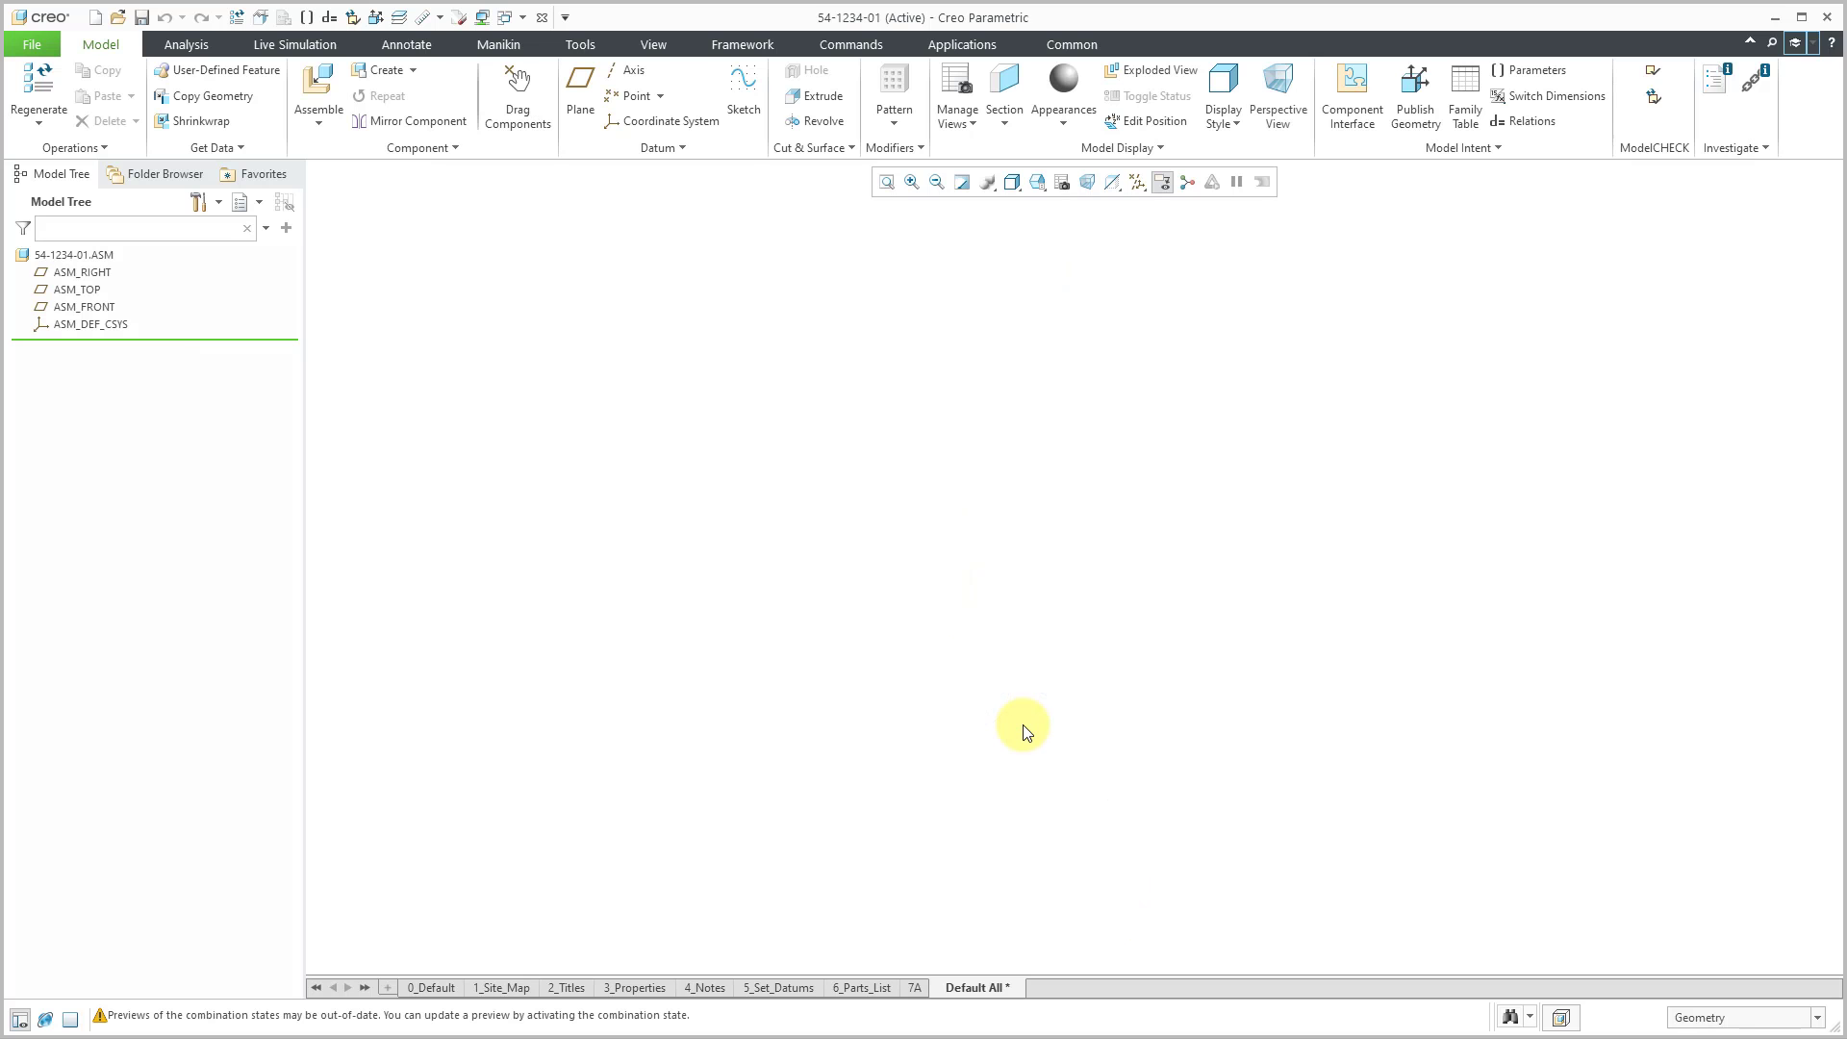
pyautogui.moveTo(1006, 717)
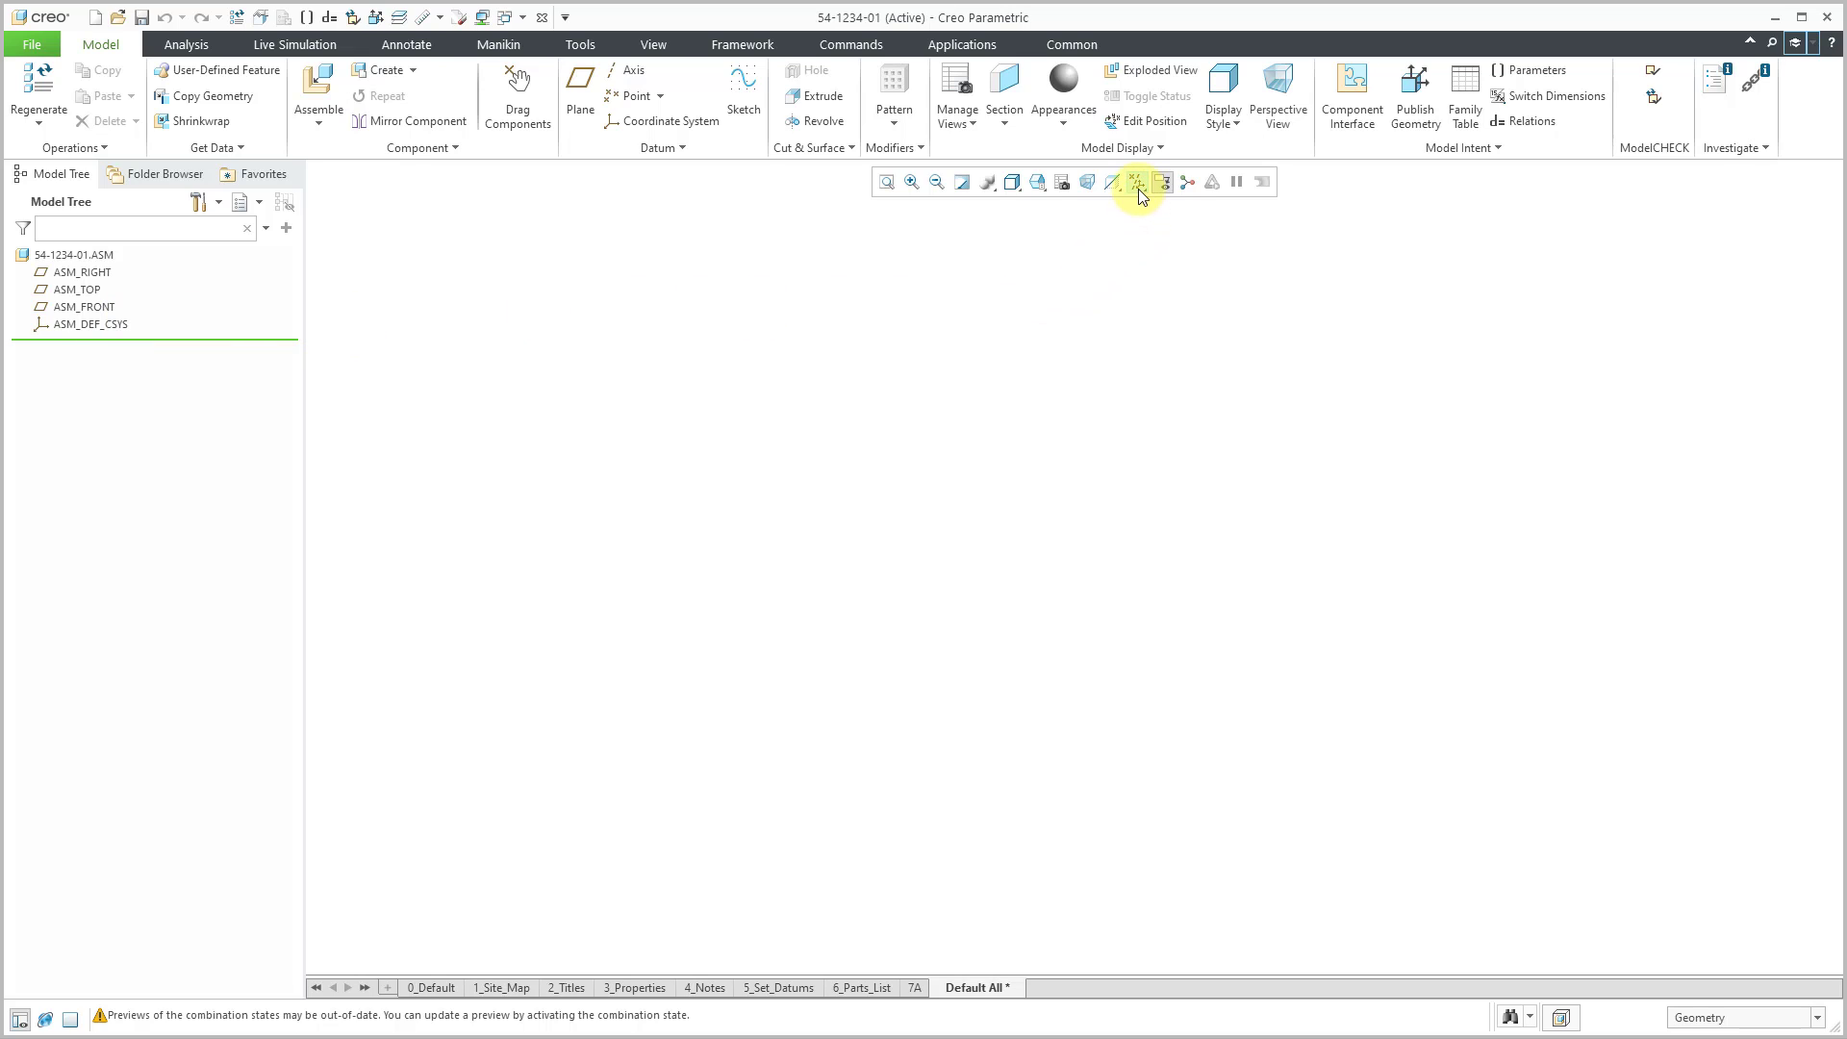
# - Turn on Csys Display and Plane Display in the datum display filters
pyautogui.click(1138, 180)
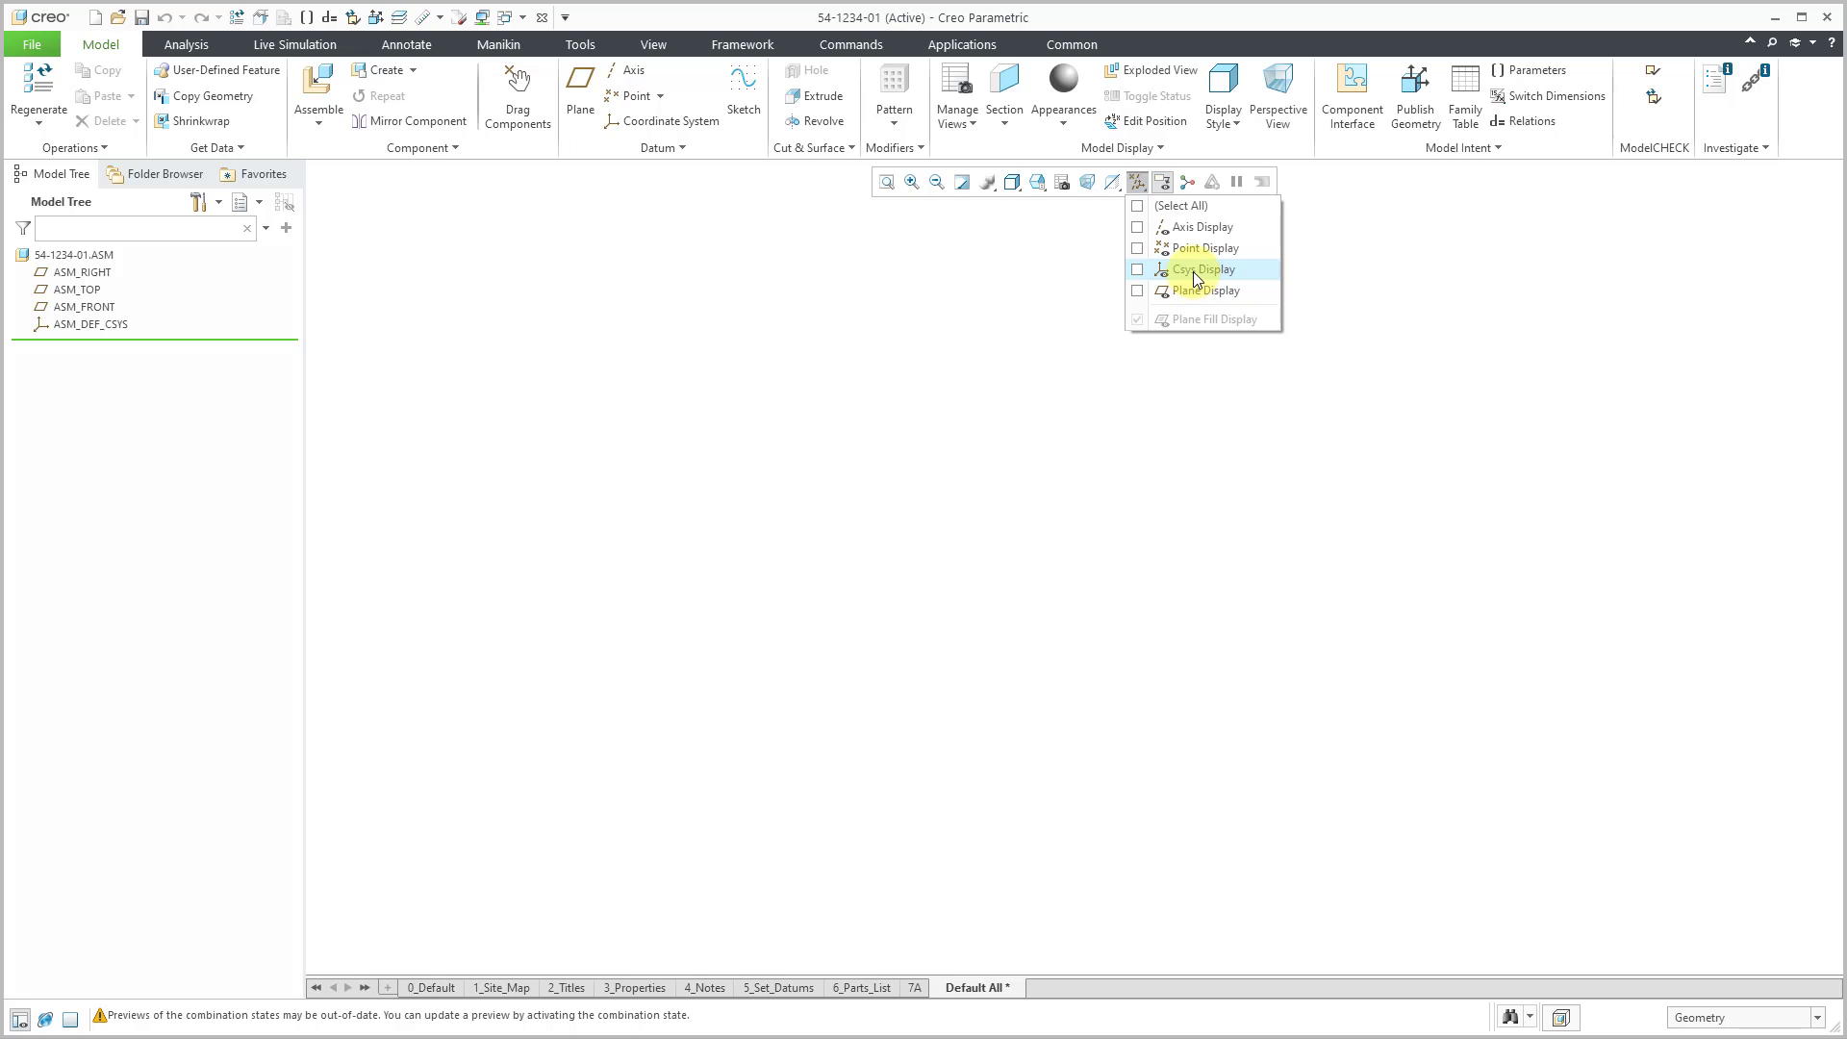
pyautogui.click(1137, 269)
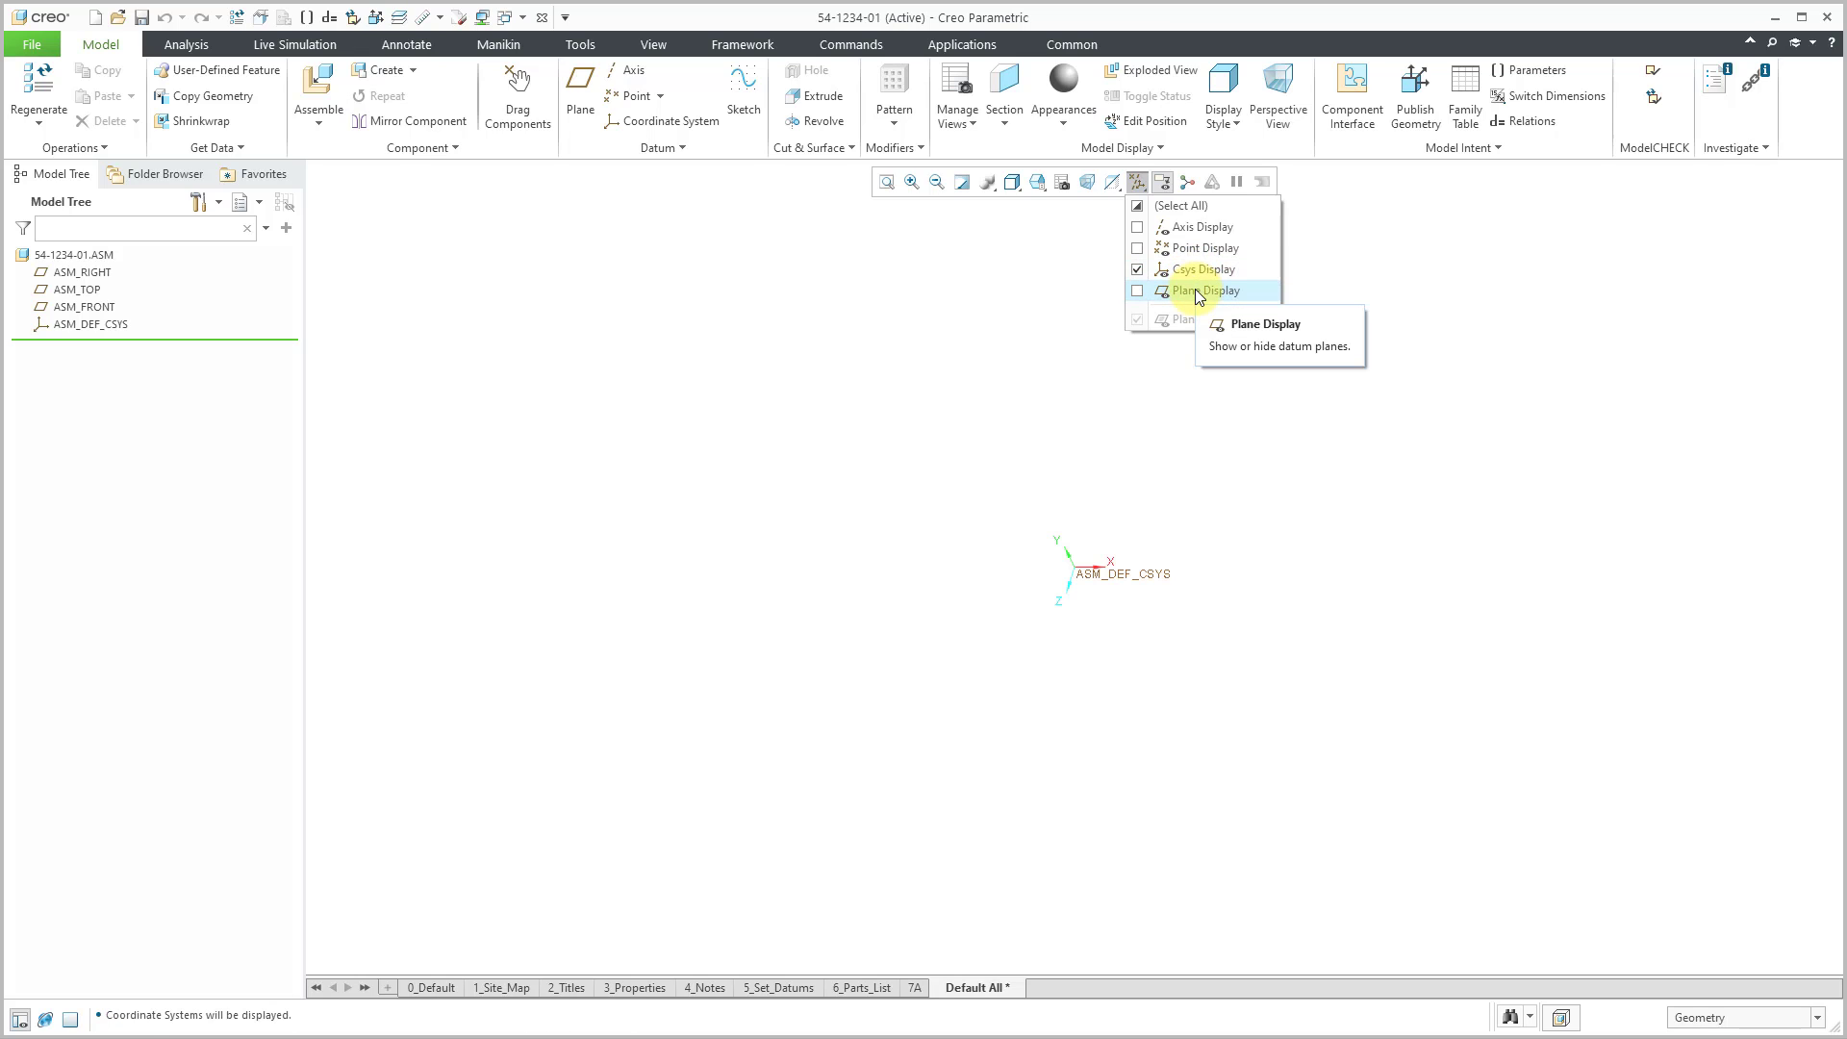
pyautogui.click(1137, 291)
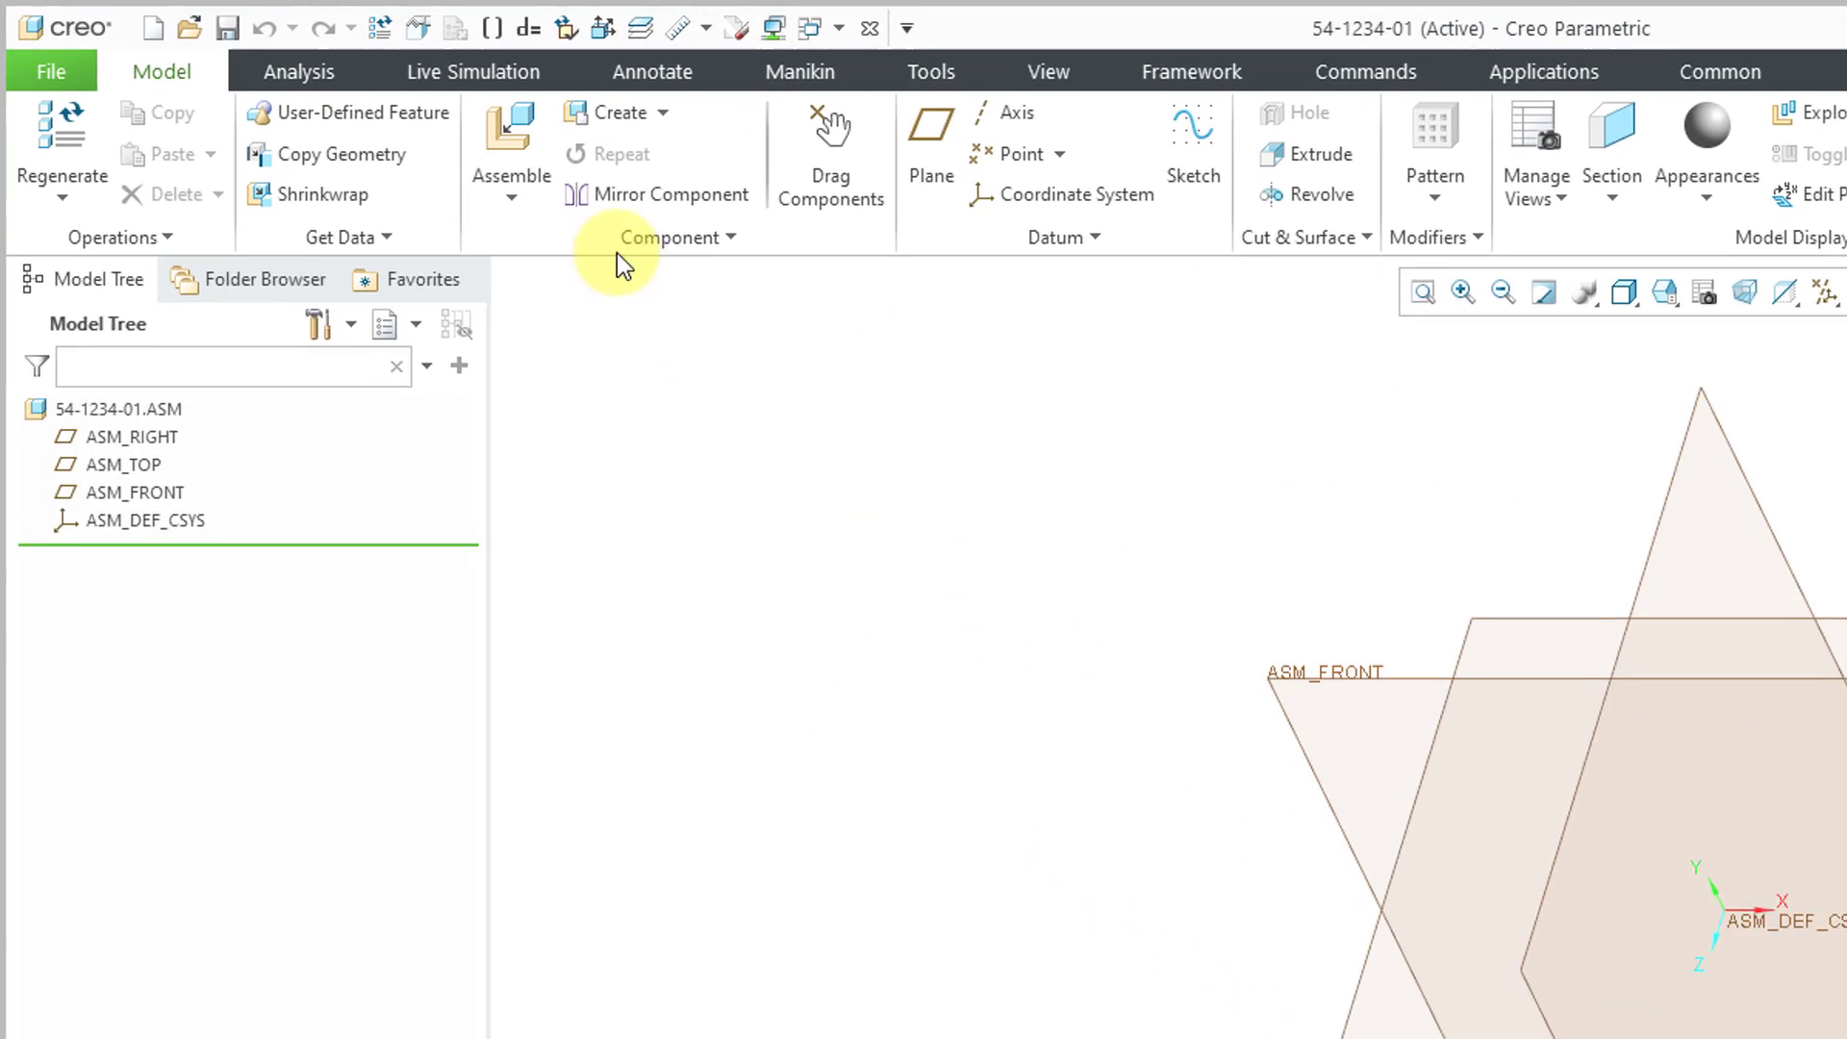
pyautogui.moveTo(535, 141)
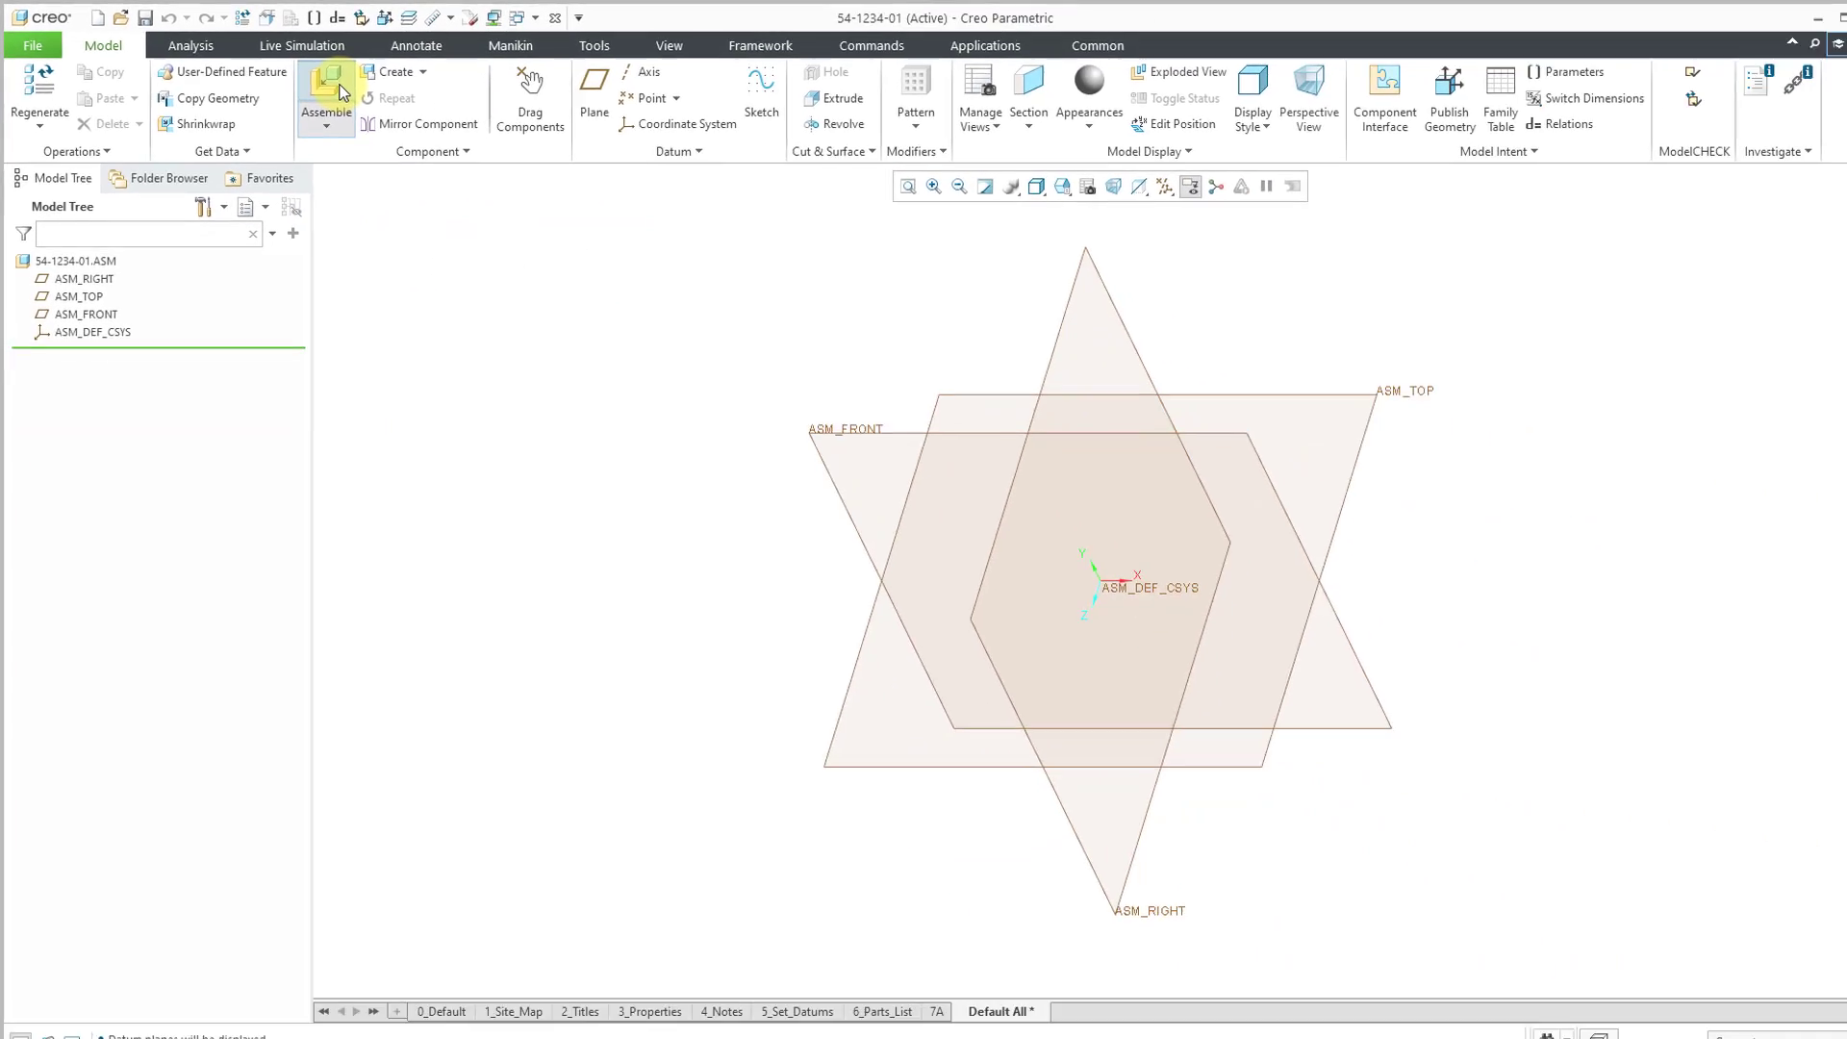
# - Start Assemble and preview connecting_rod.prt in the Open dialog
pyautogui.click(317, 90)
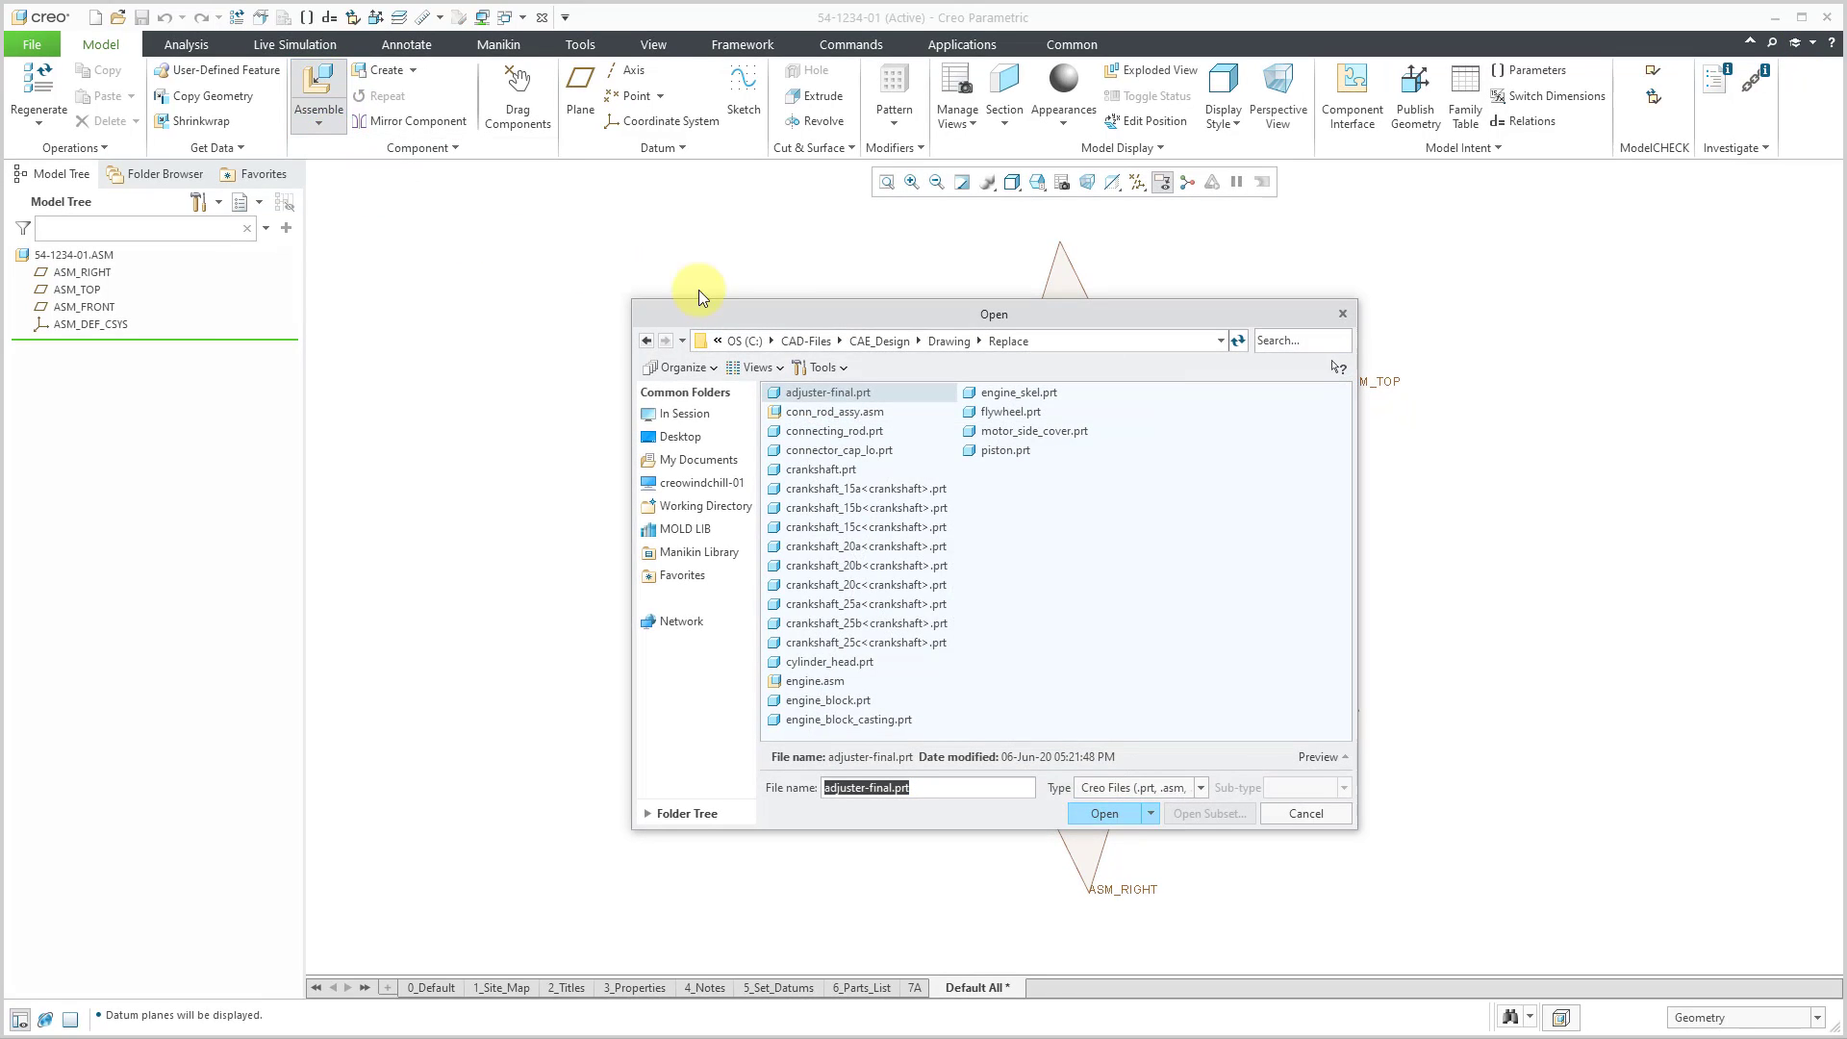
pyautogui.moveTo(858, 324)
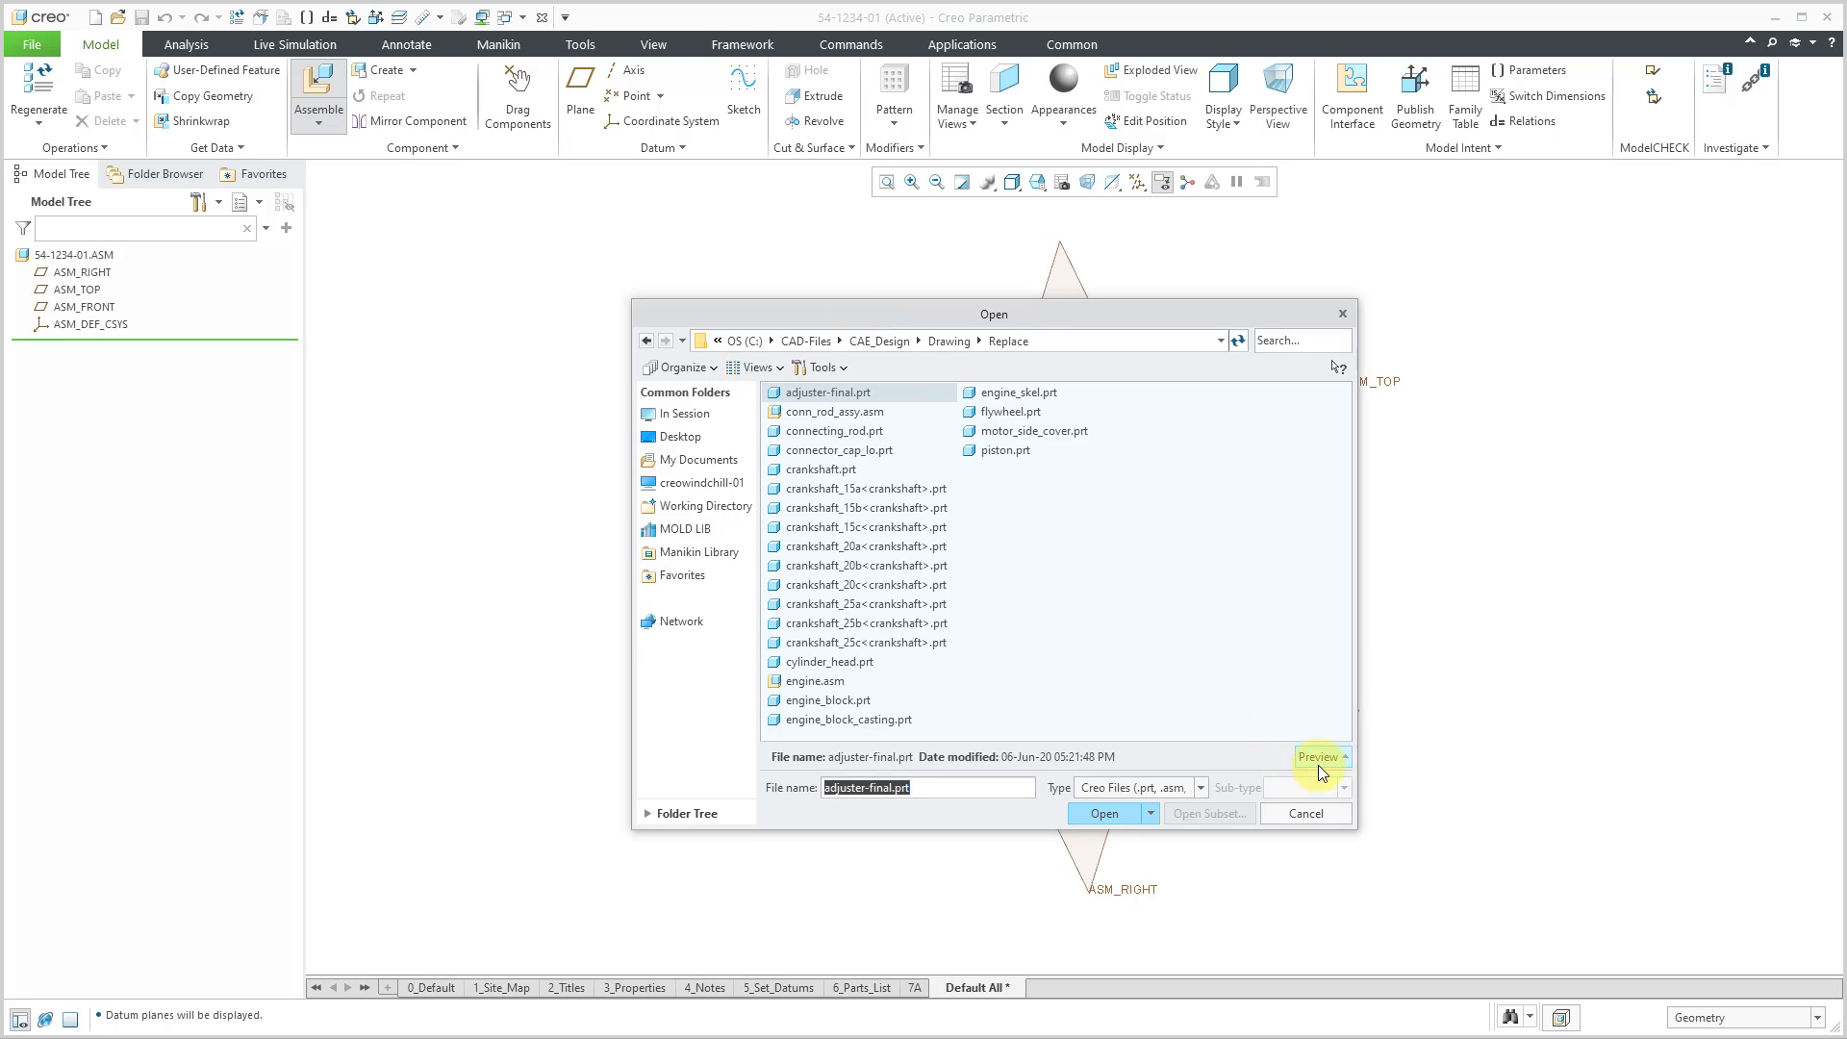
pyautogui.click(1320, 757)
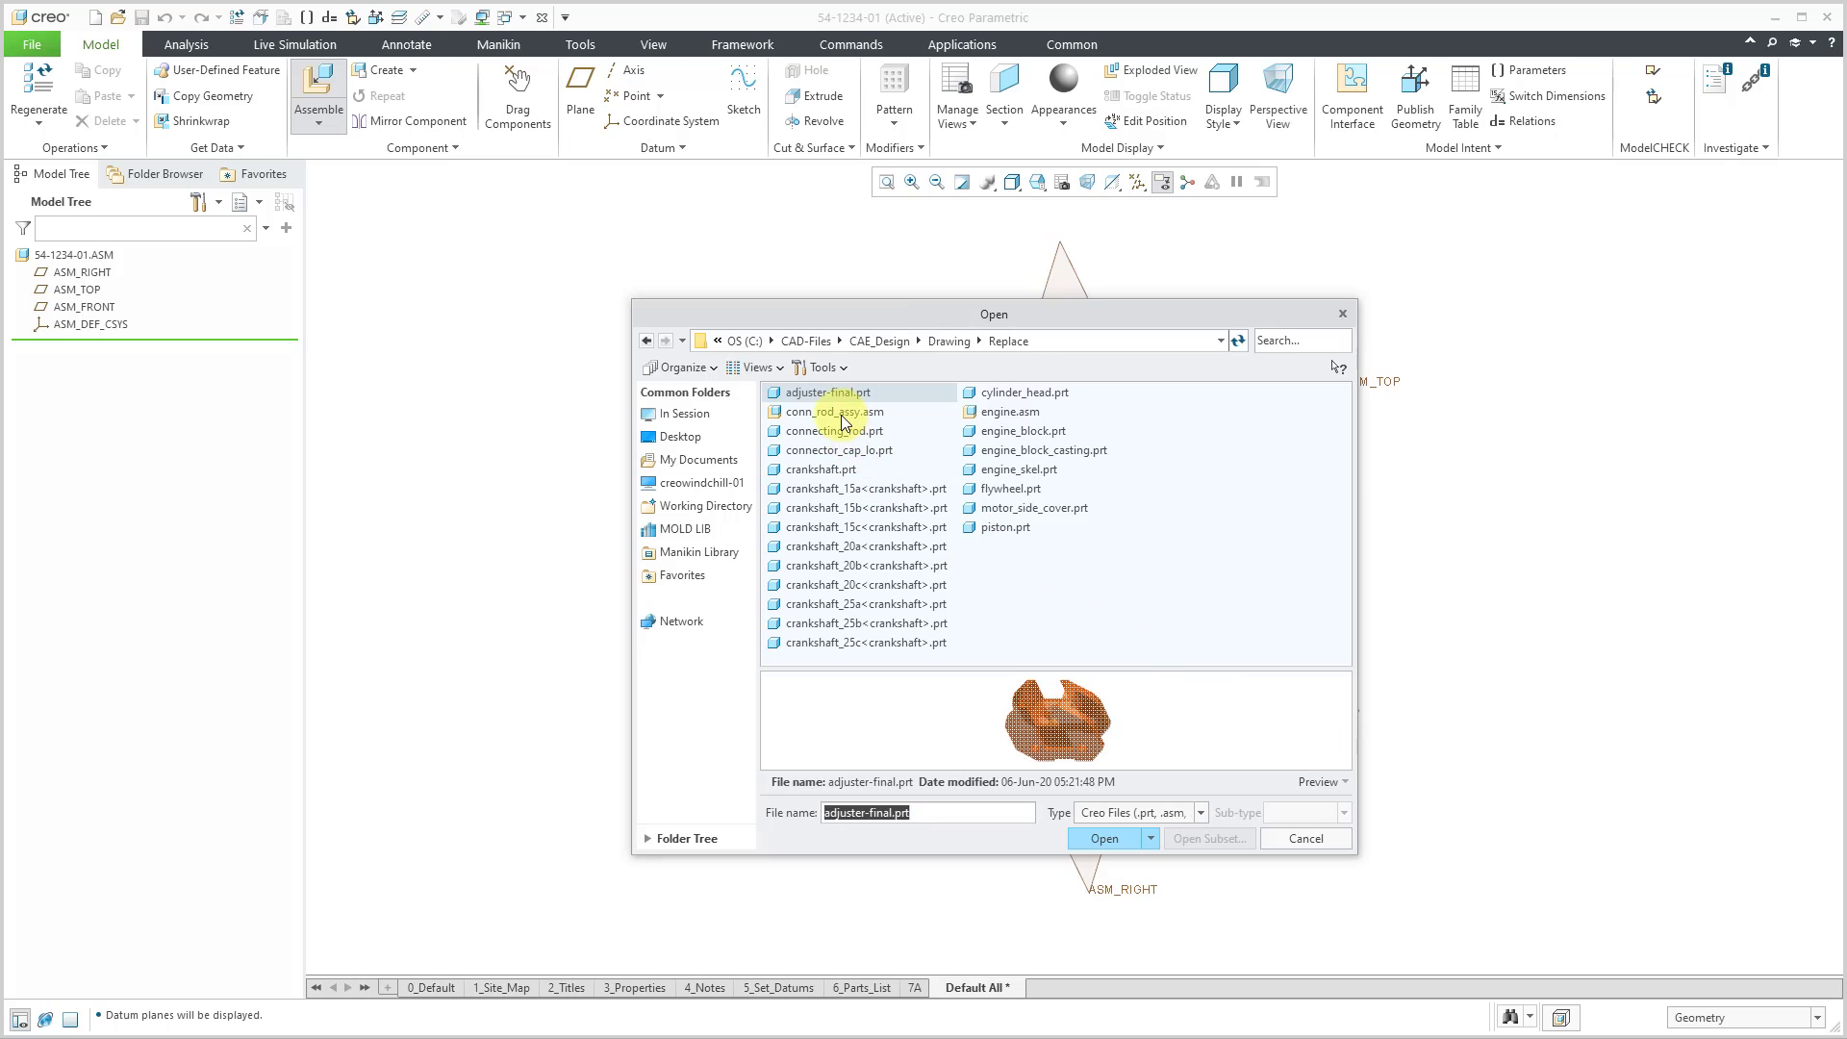
pyautogui.click(831, 429)
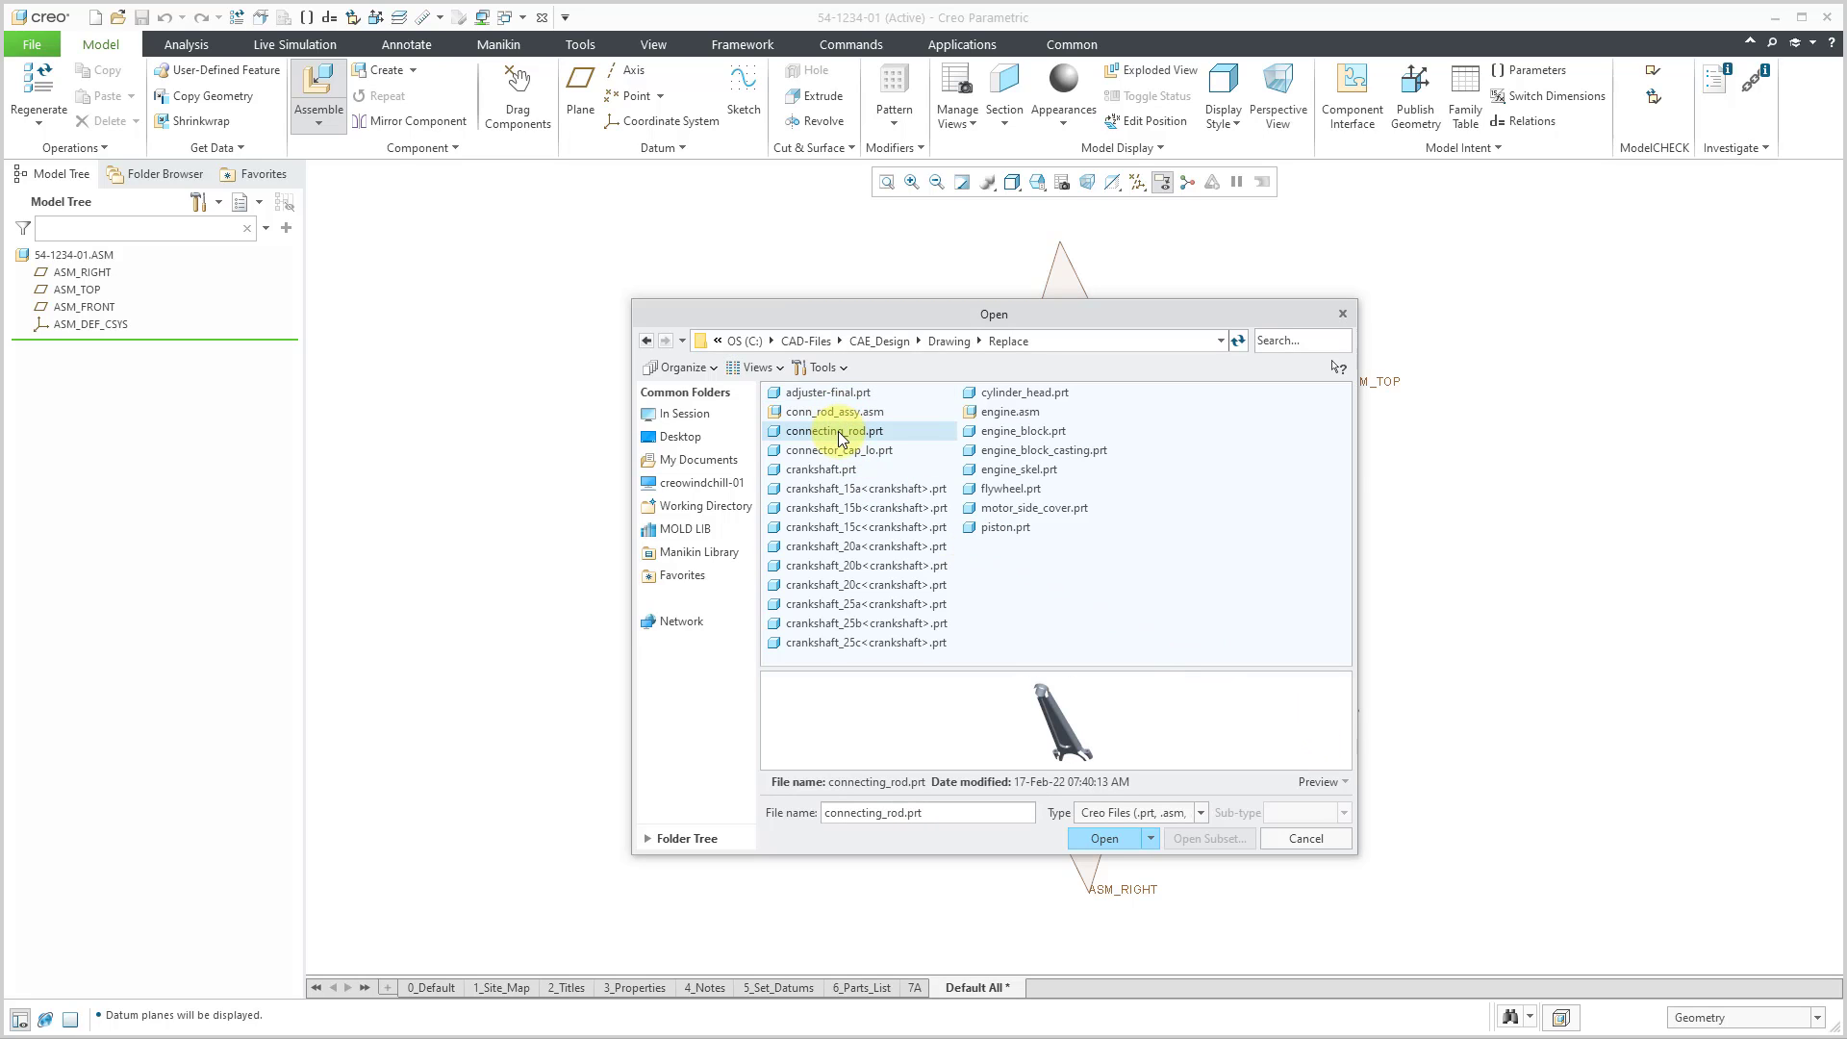
pyautogui.click(753, 366)
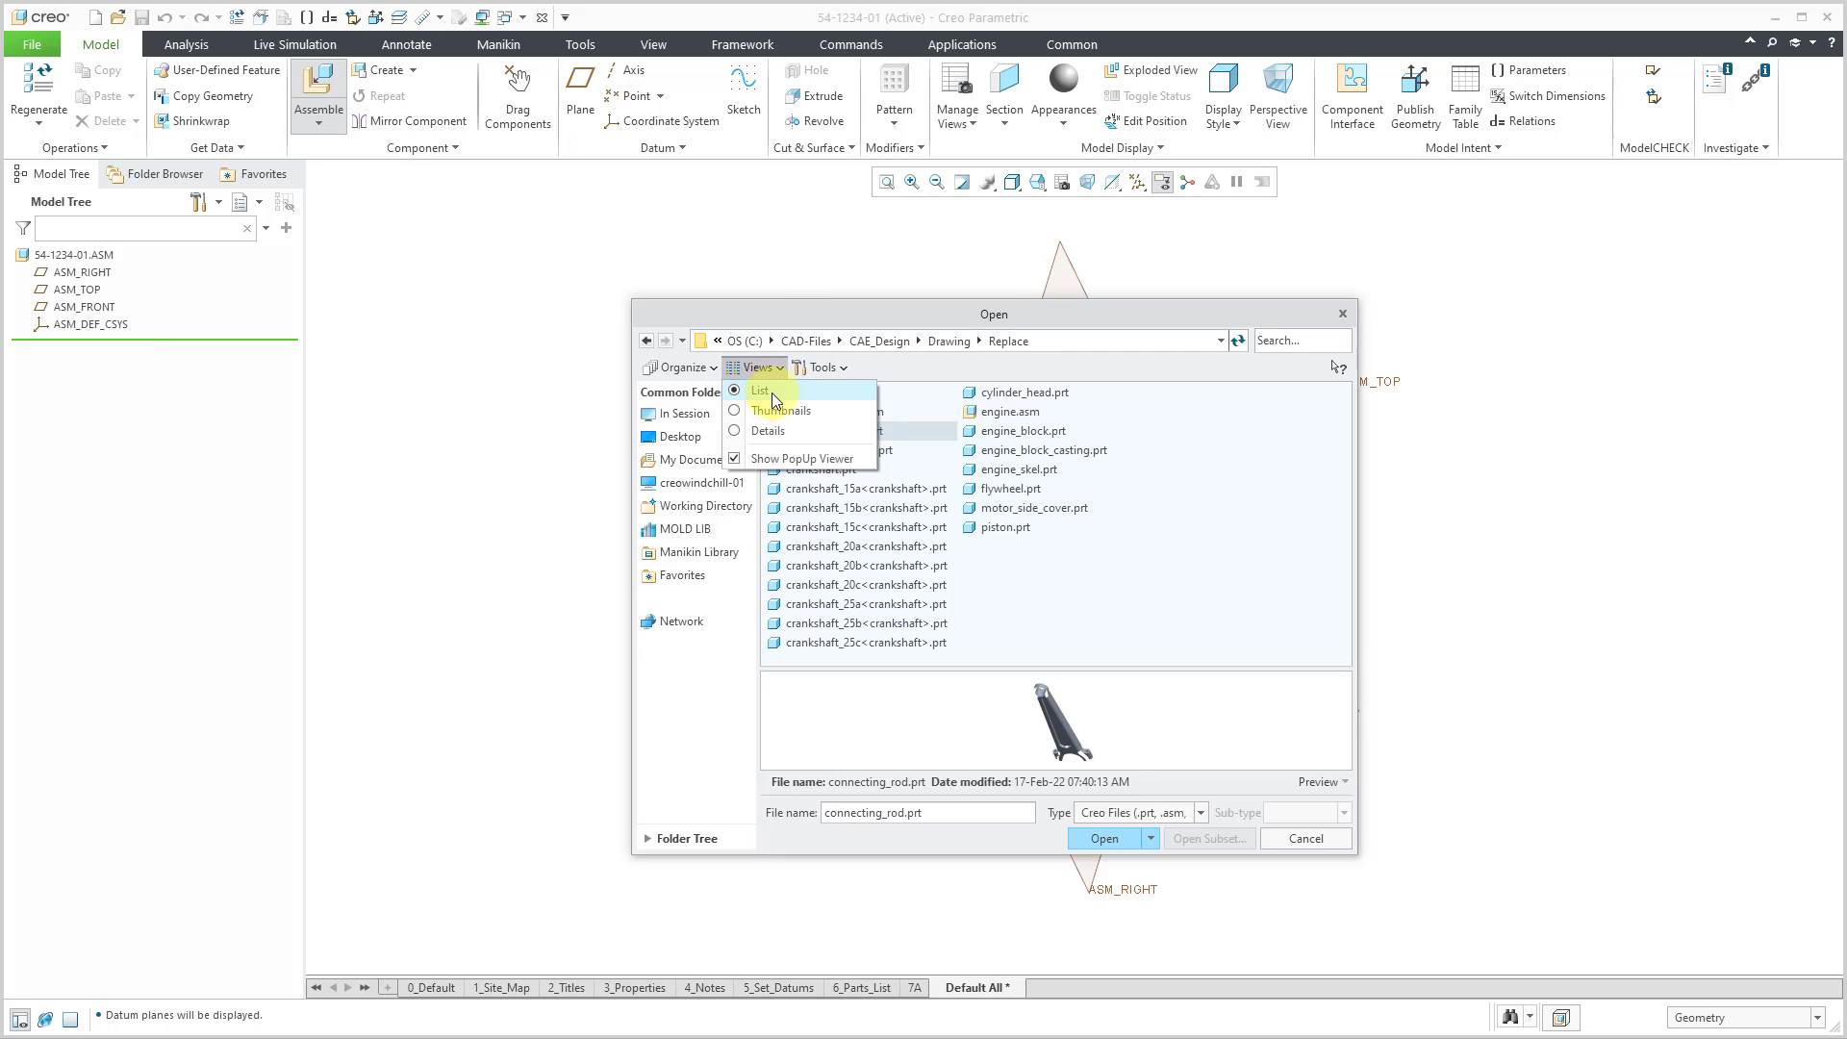
# - Switch views to Thumbnails and back to List, then bring connecting_rod.prt into the assembly
pyautogui.click(783, 410)
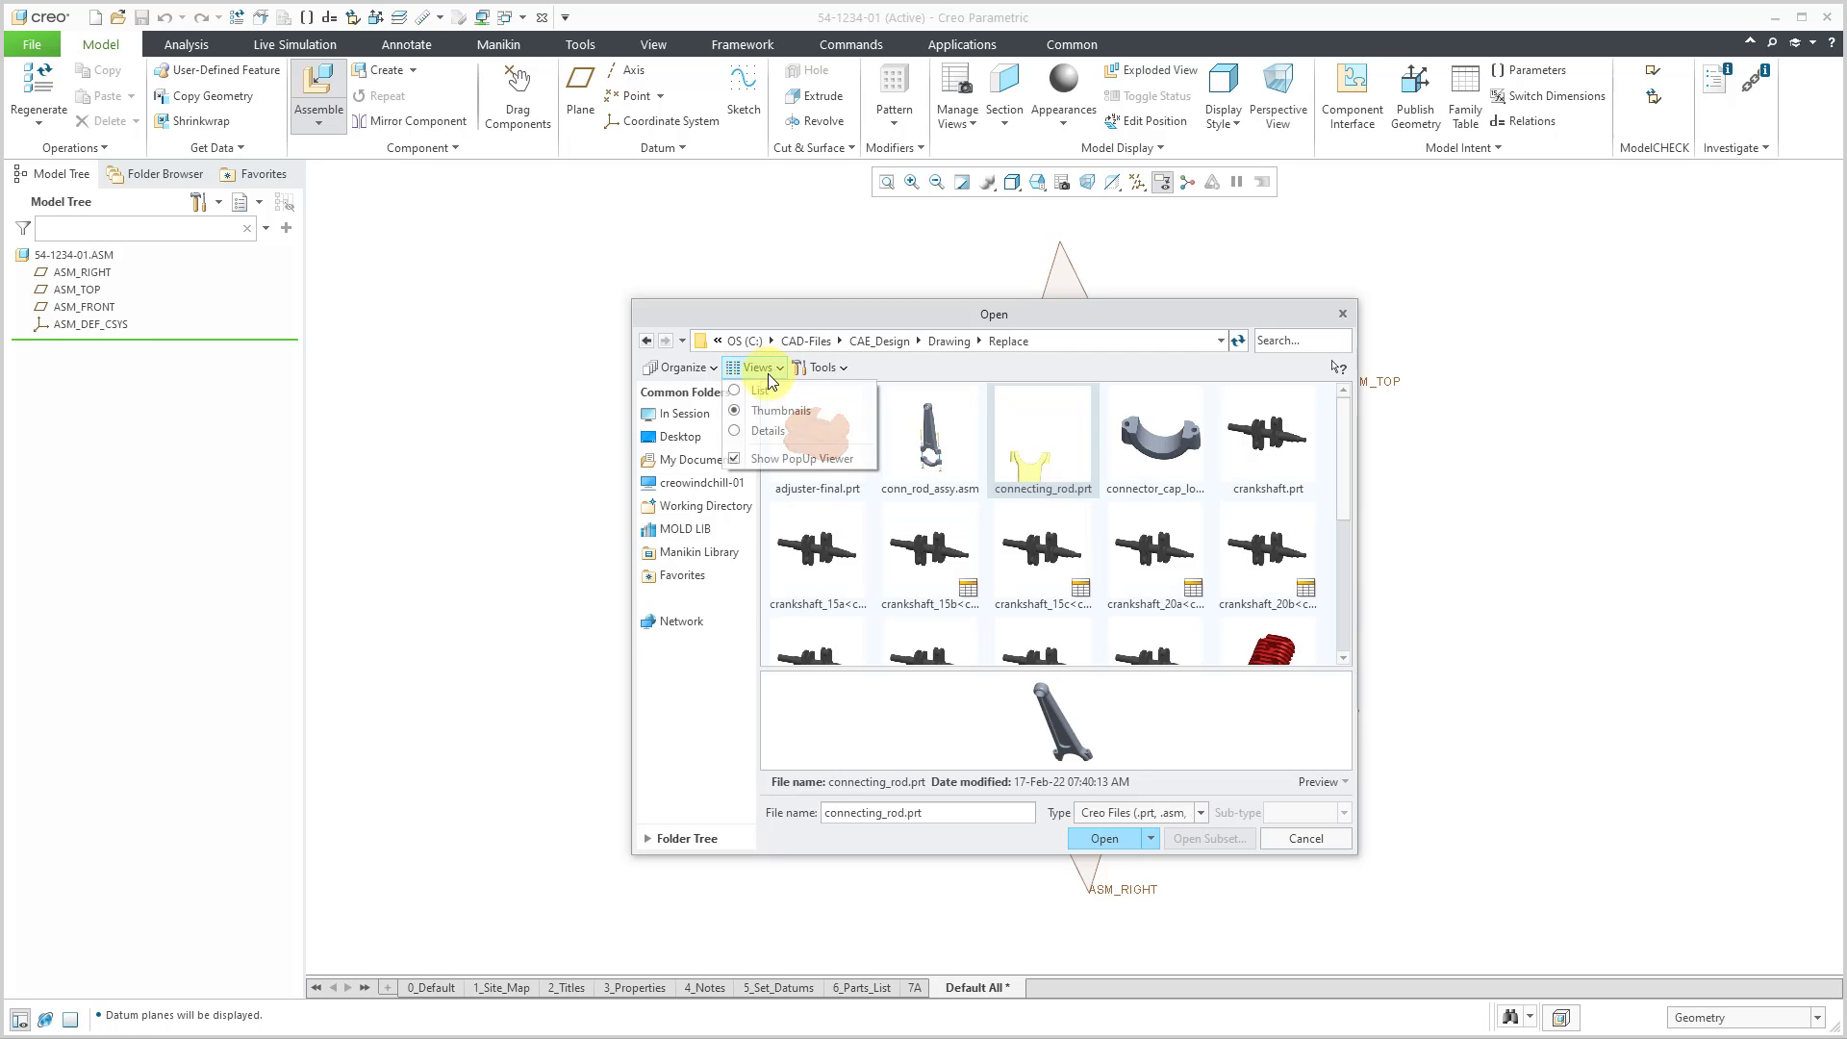
pyautogui.click(758, 367)
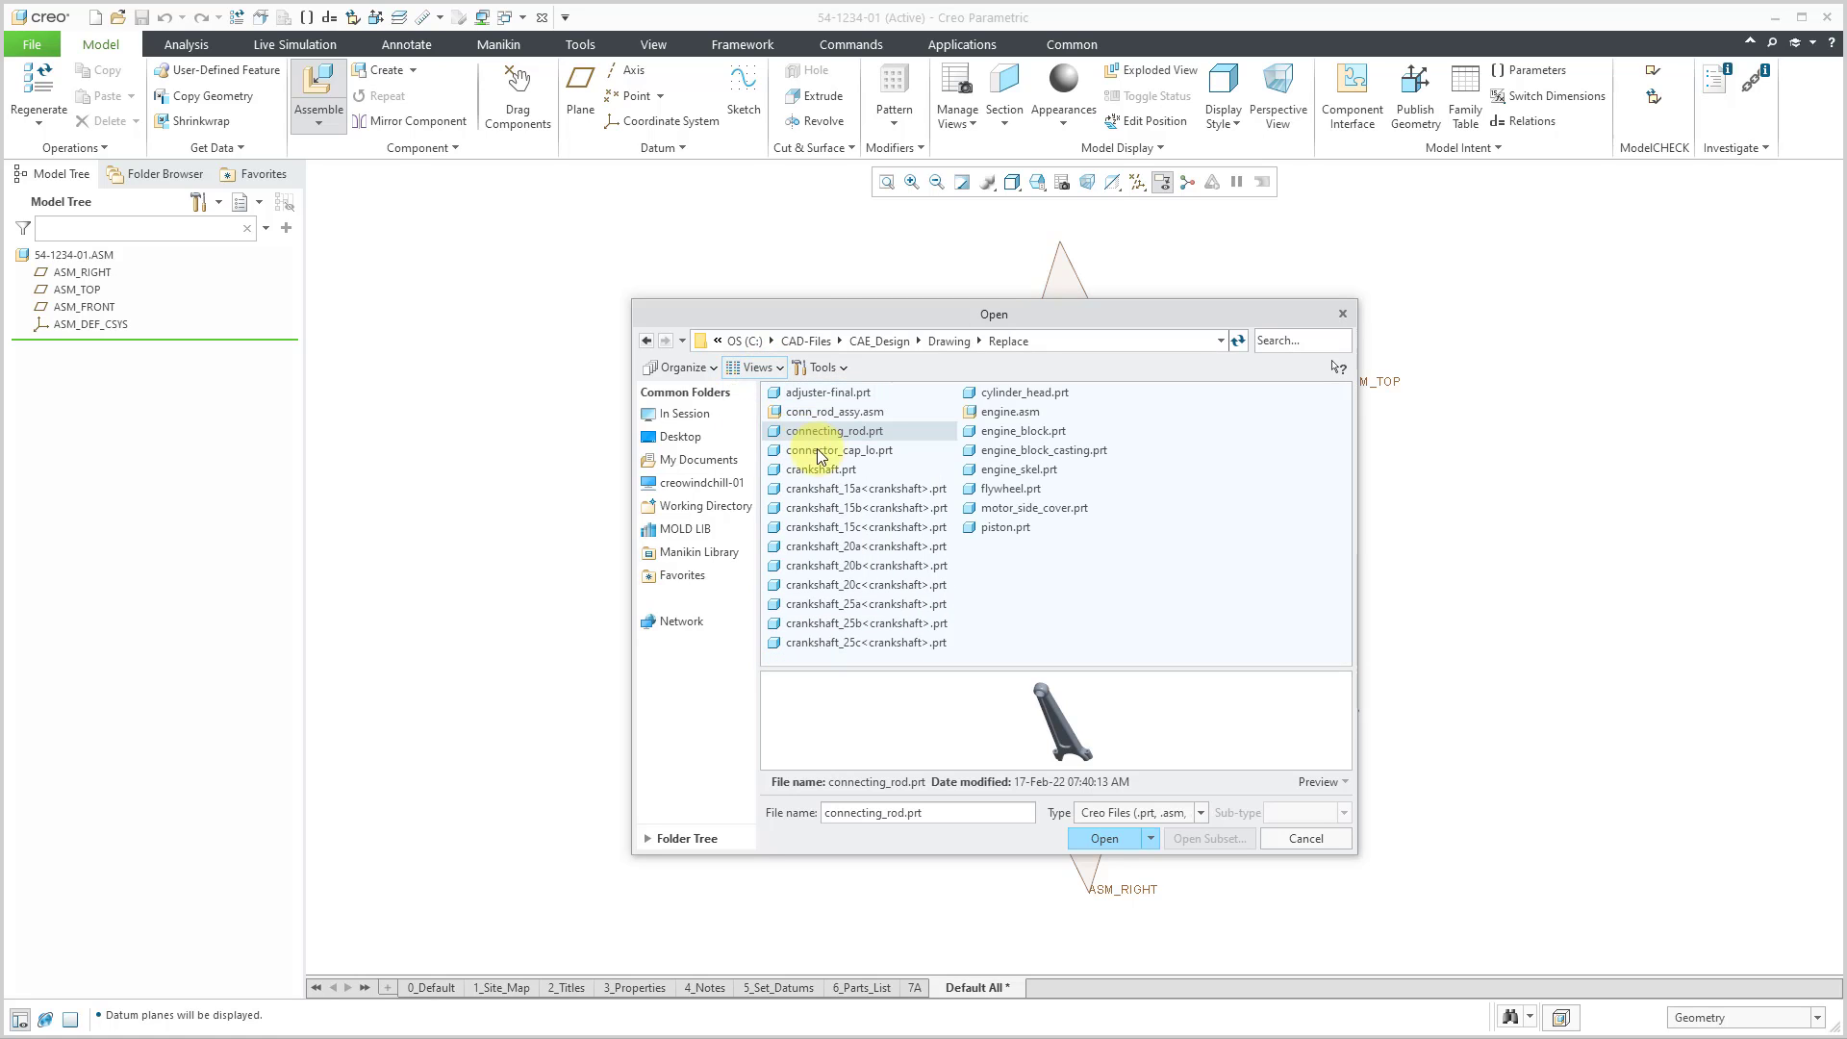
pyautogui.click(841, 429)
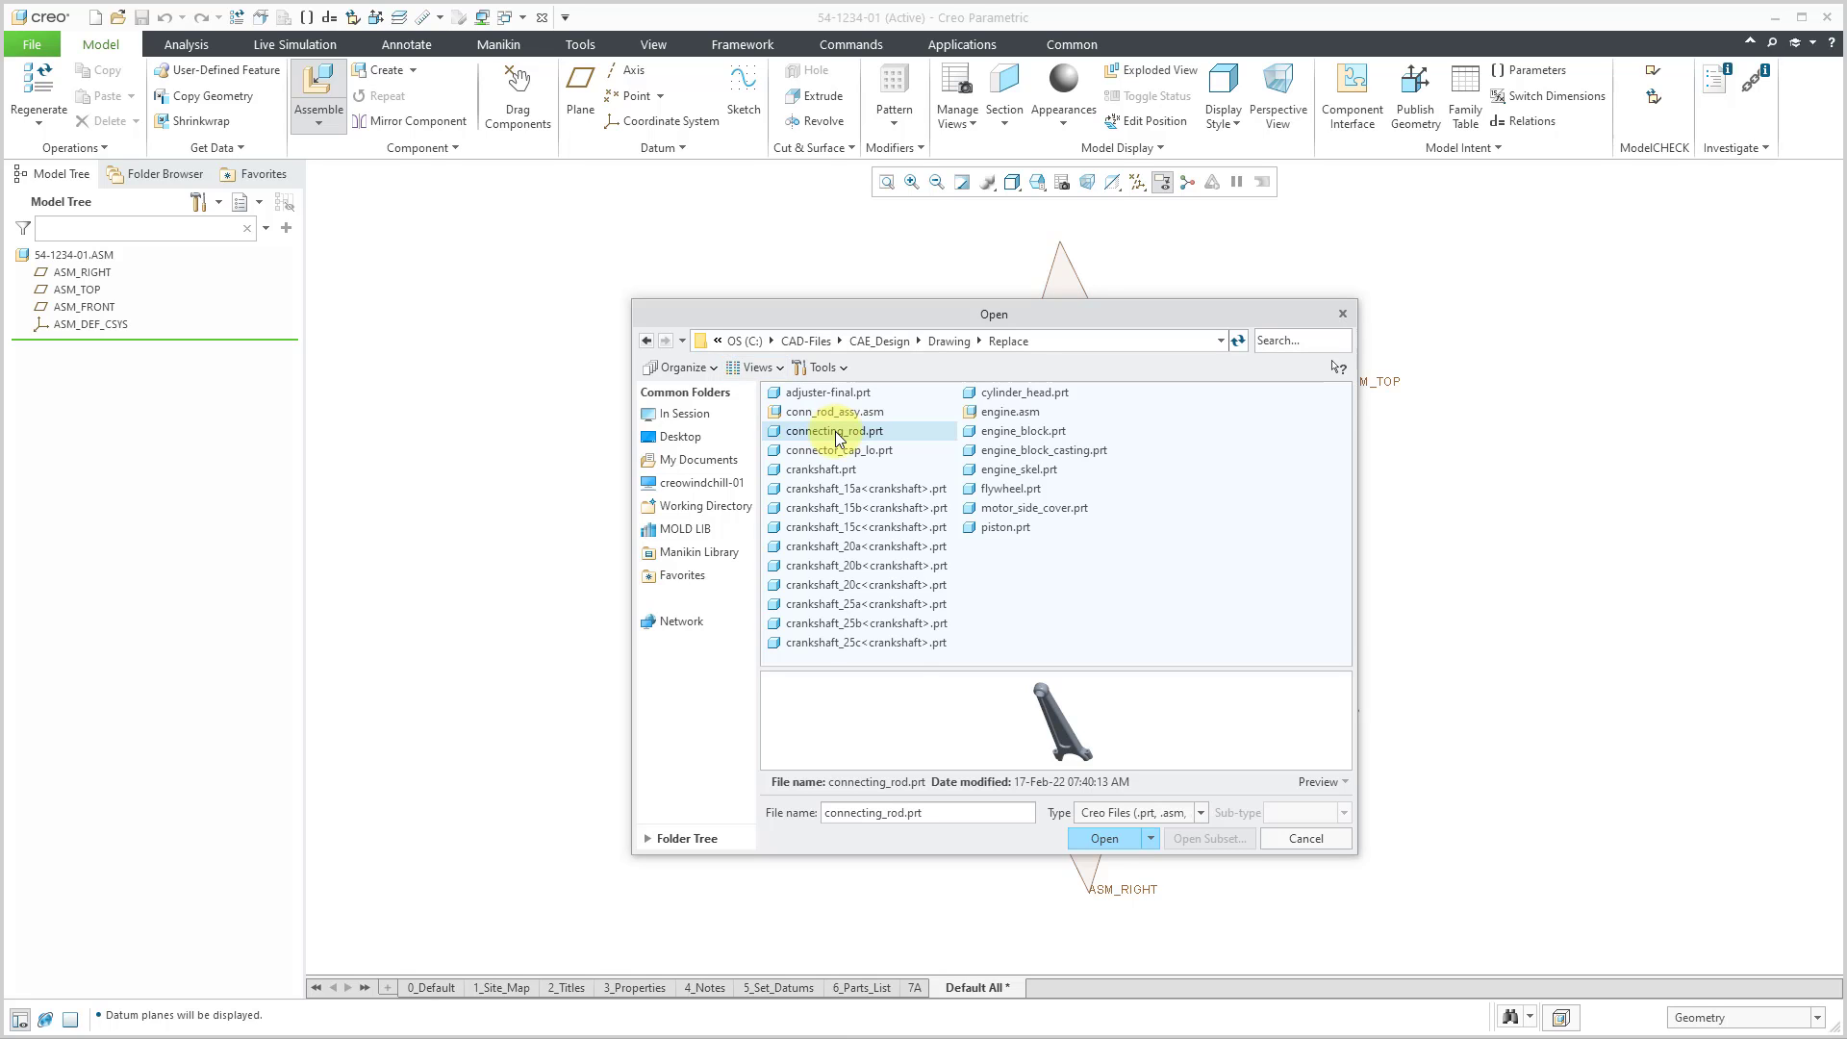
pyautogui.click(1105, 839)
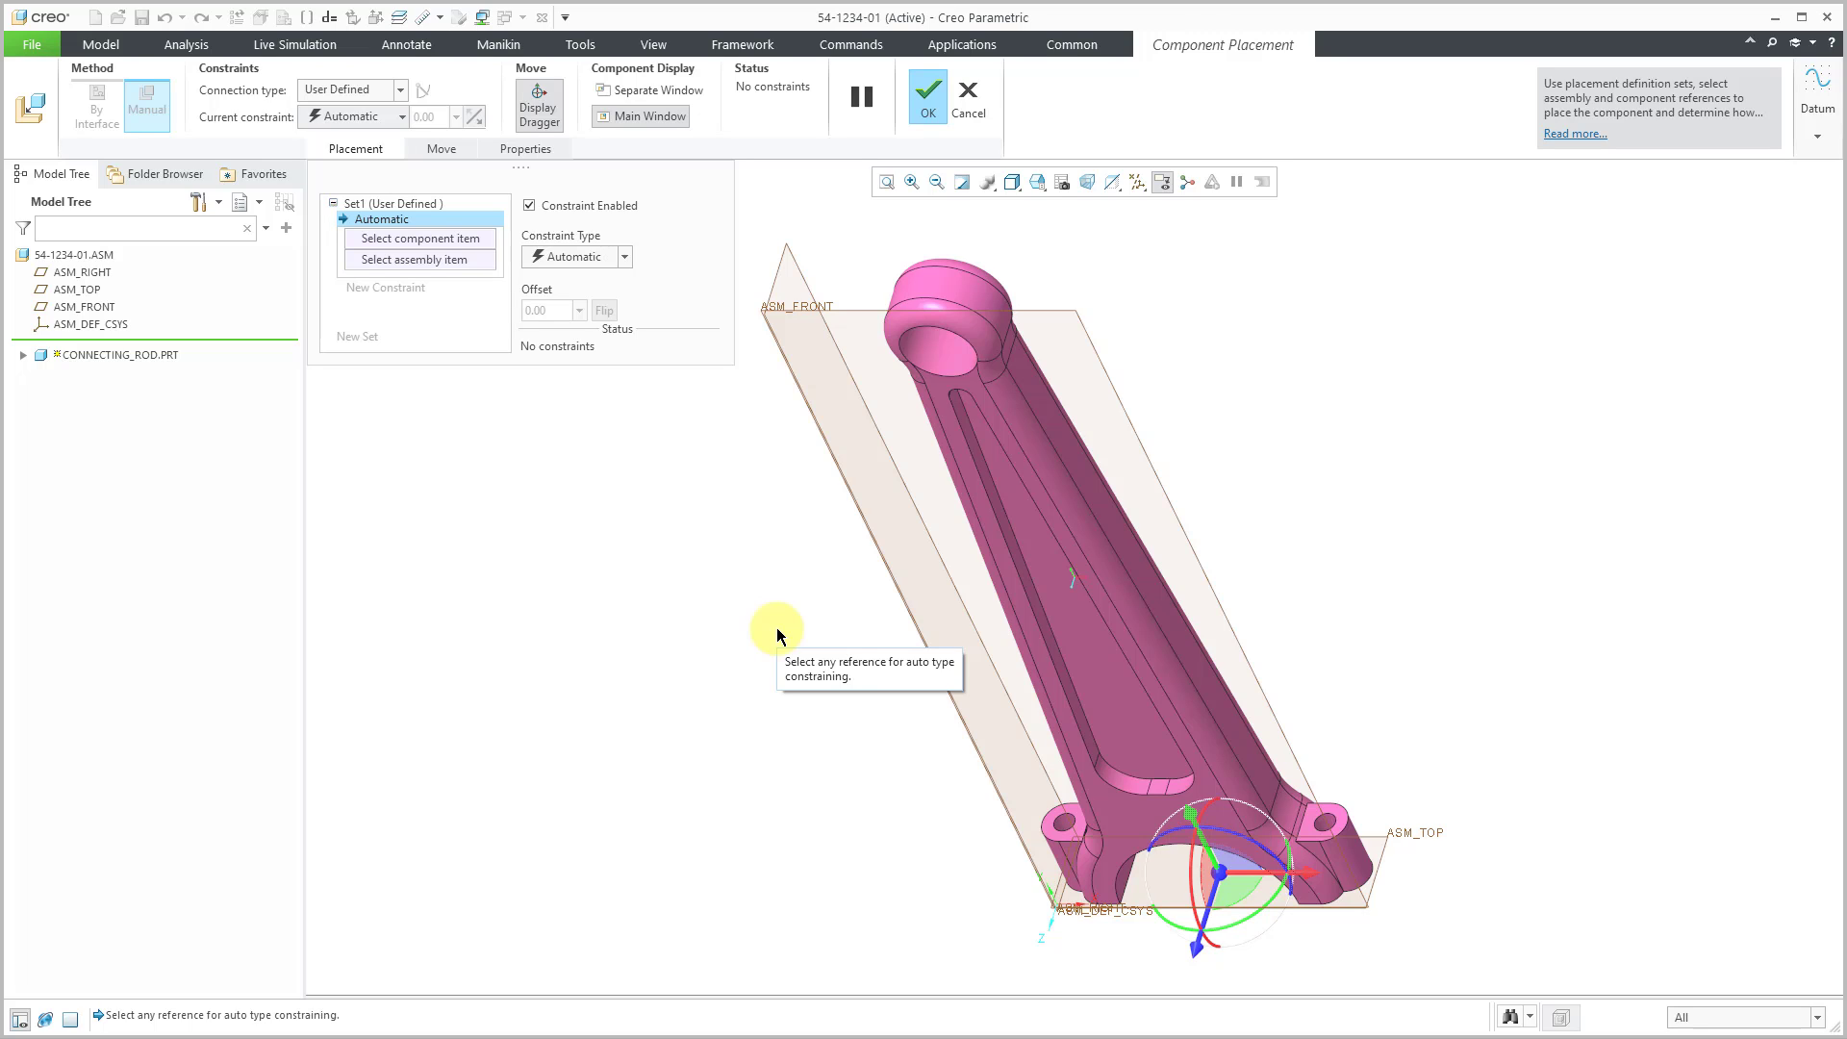
pyautogui.moveTo(862, 687)
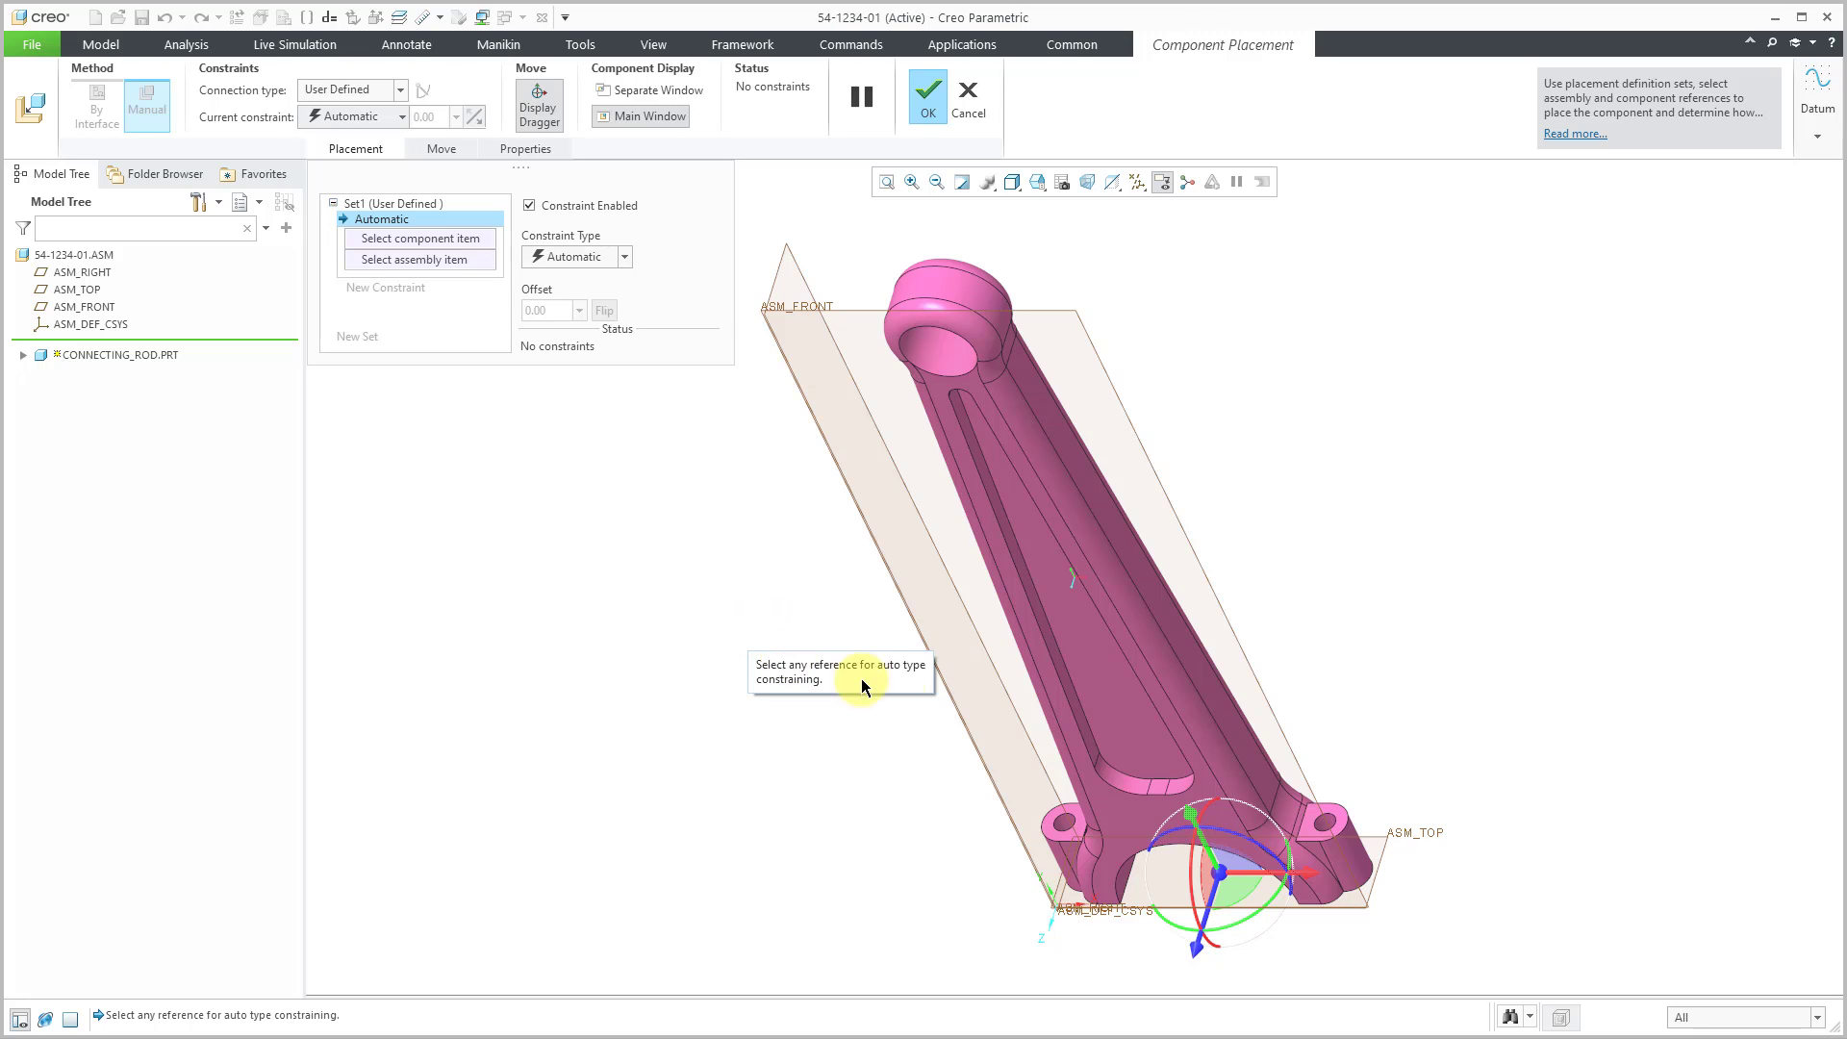
pyautogui.moveTo(776, 649)
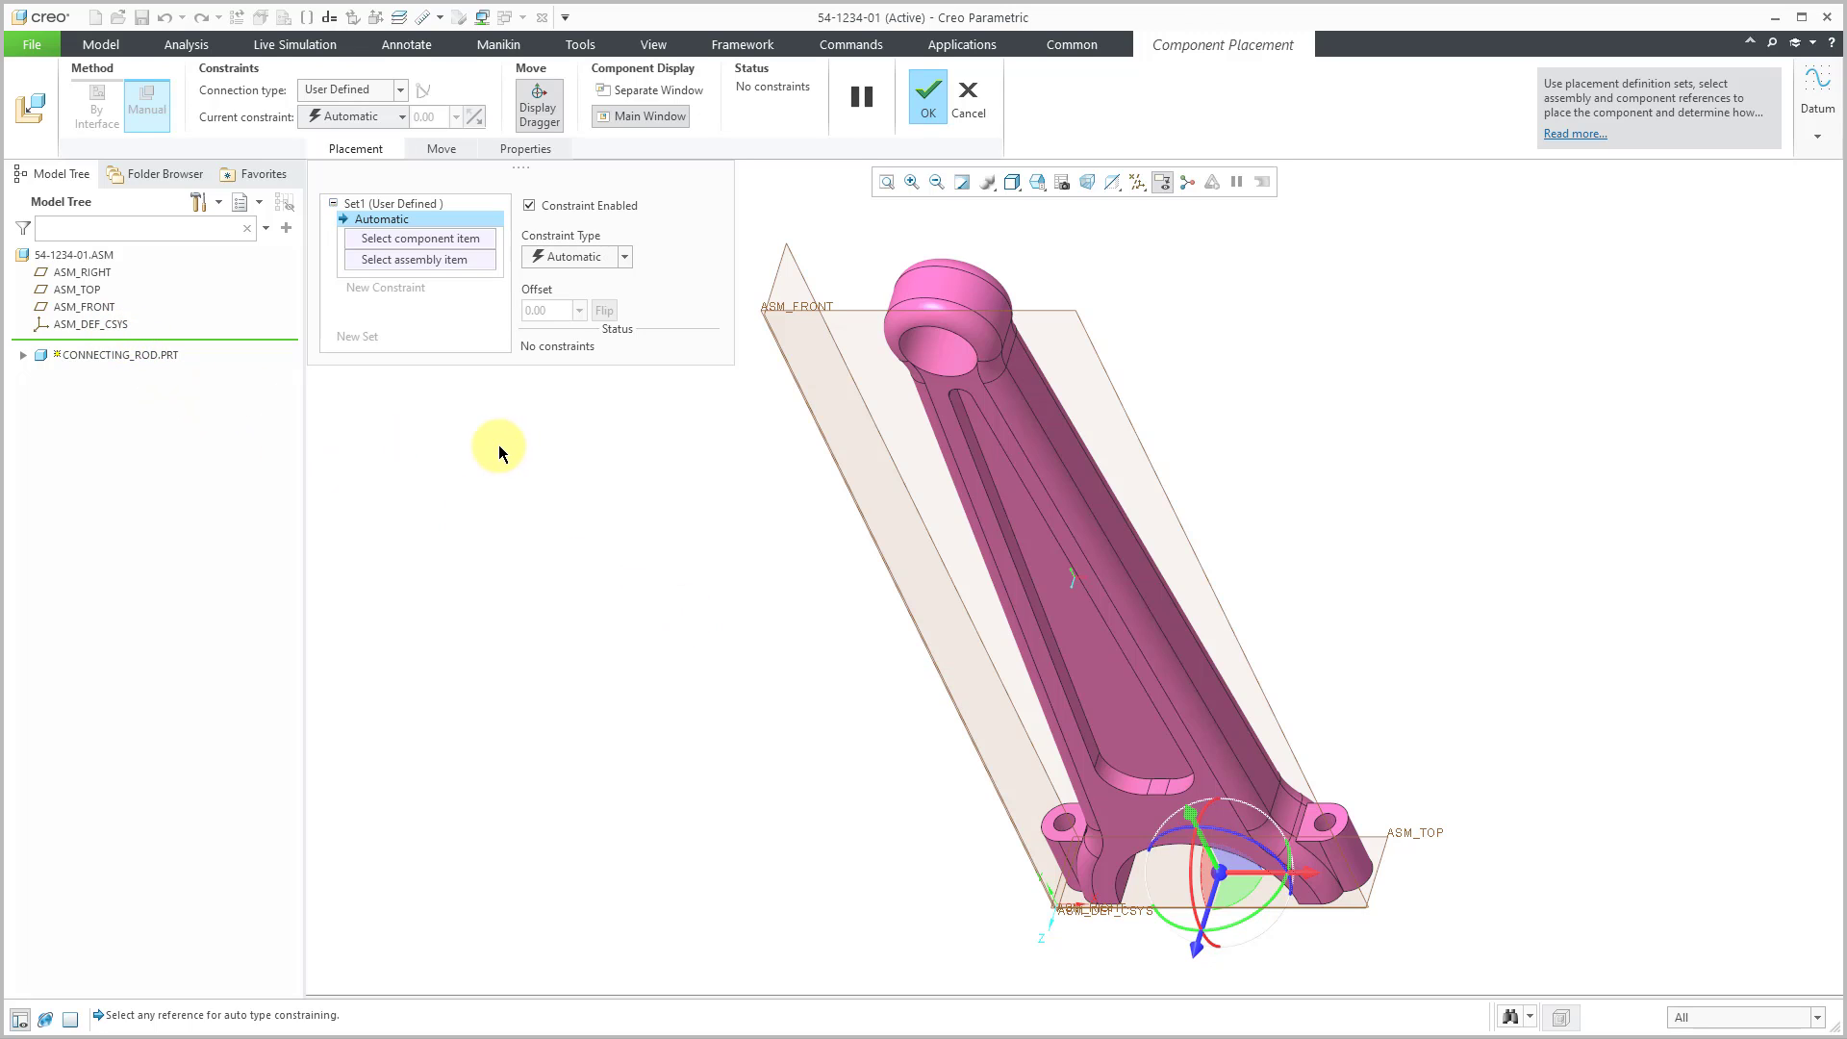
# - Apply a Default Constraint so the rod is fully constrained at the origin
pyautogui.rightClick(499, 450)
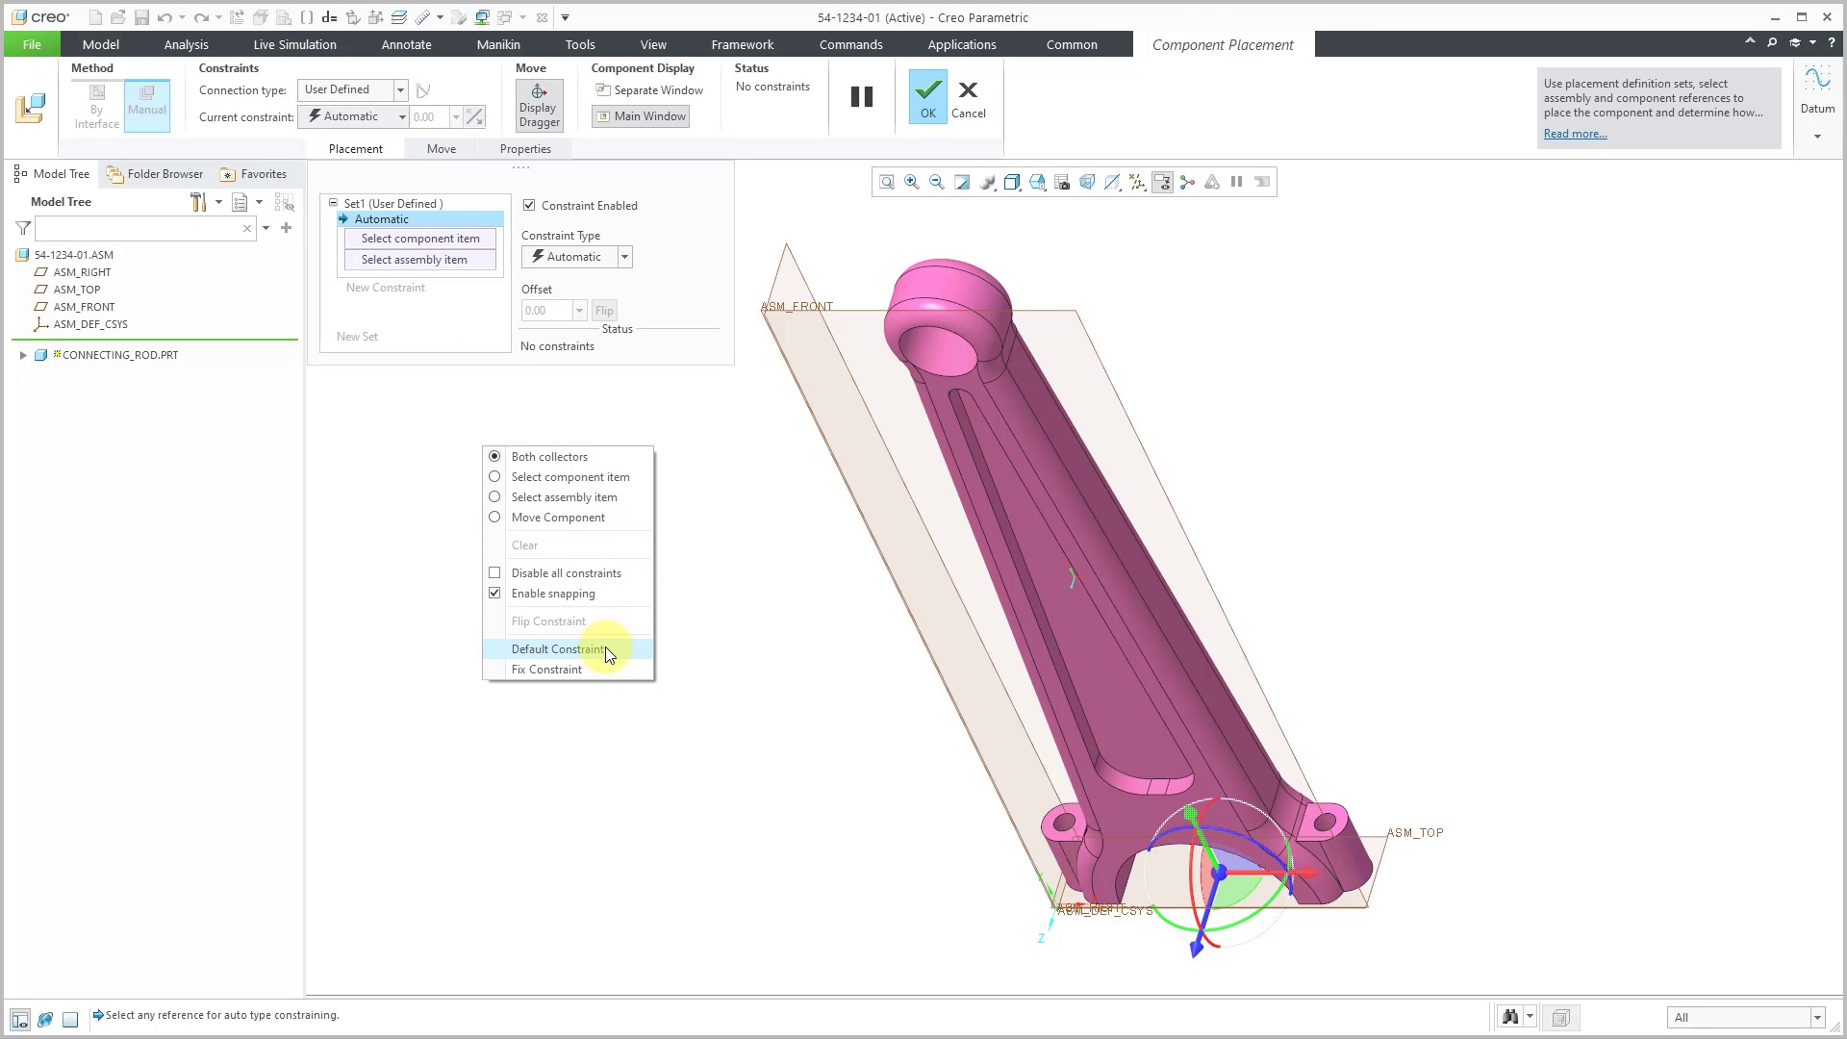
pyautogui.click(548, 648)
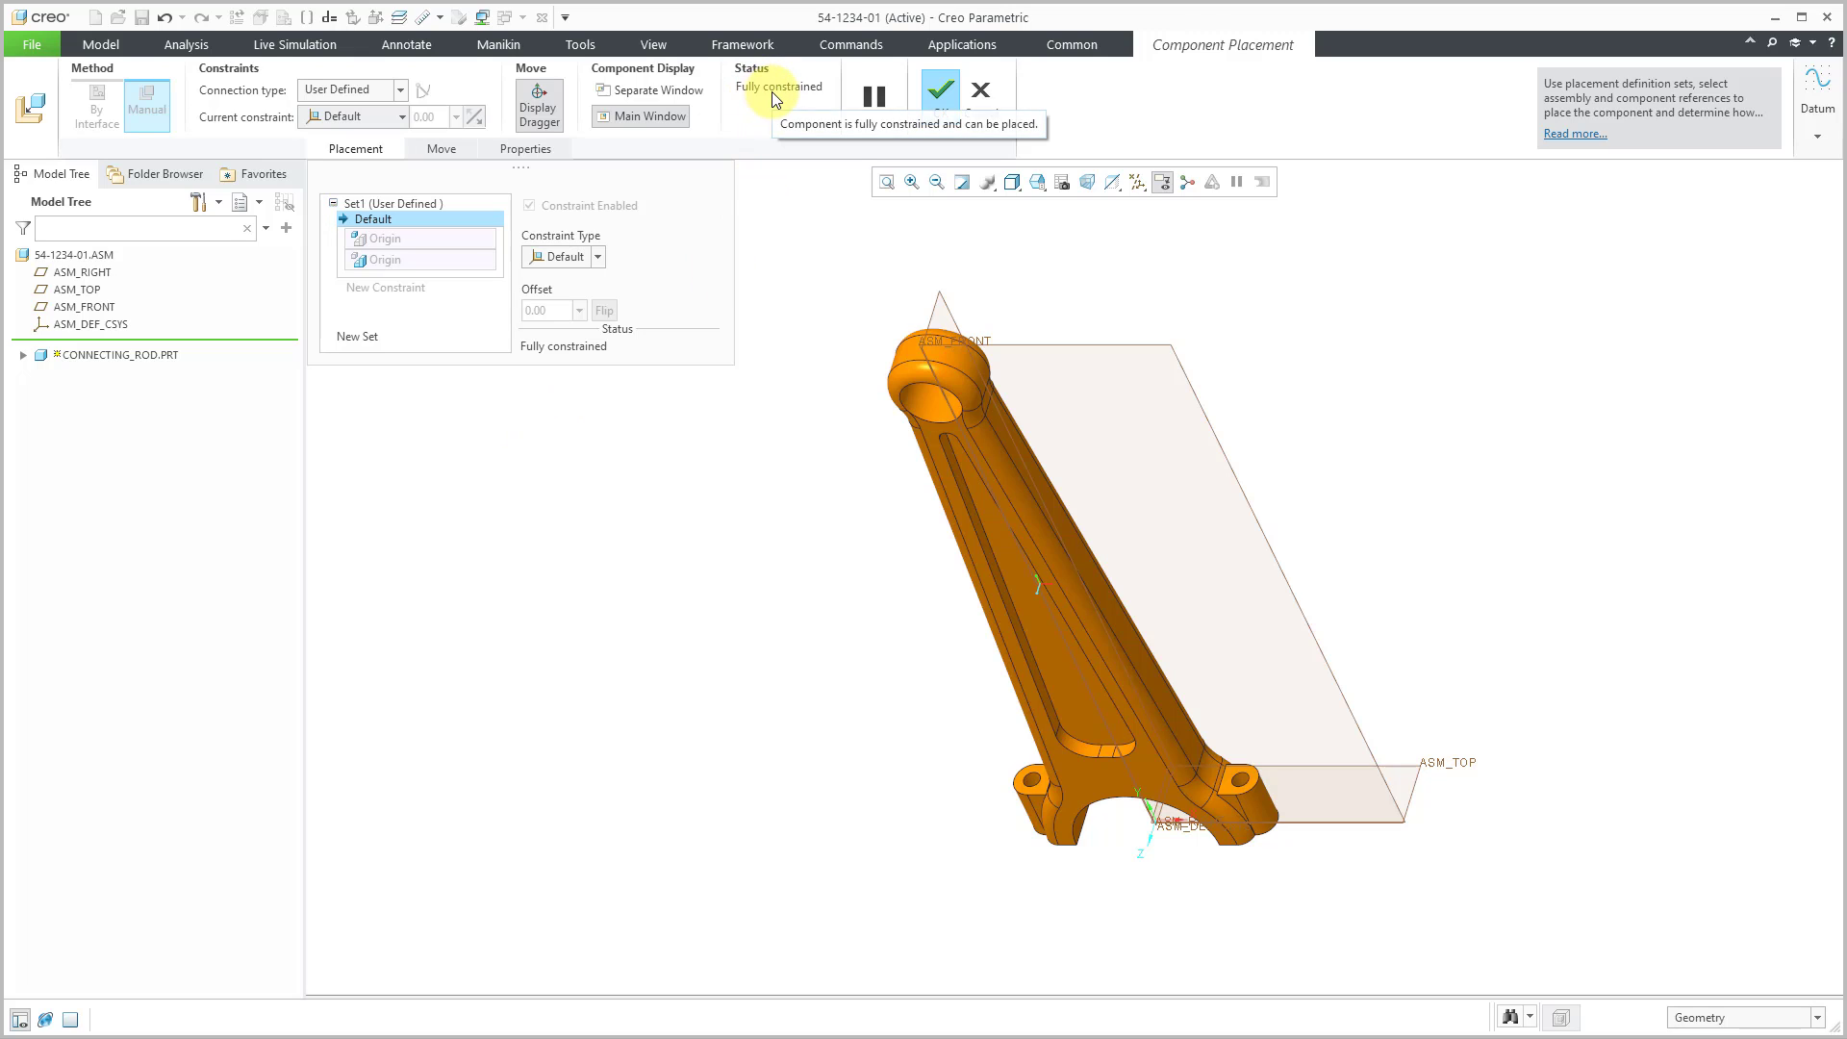
pyautogui.moveTo(939, 91)
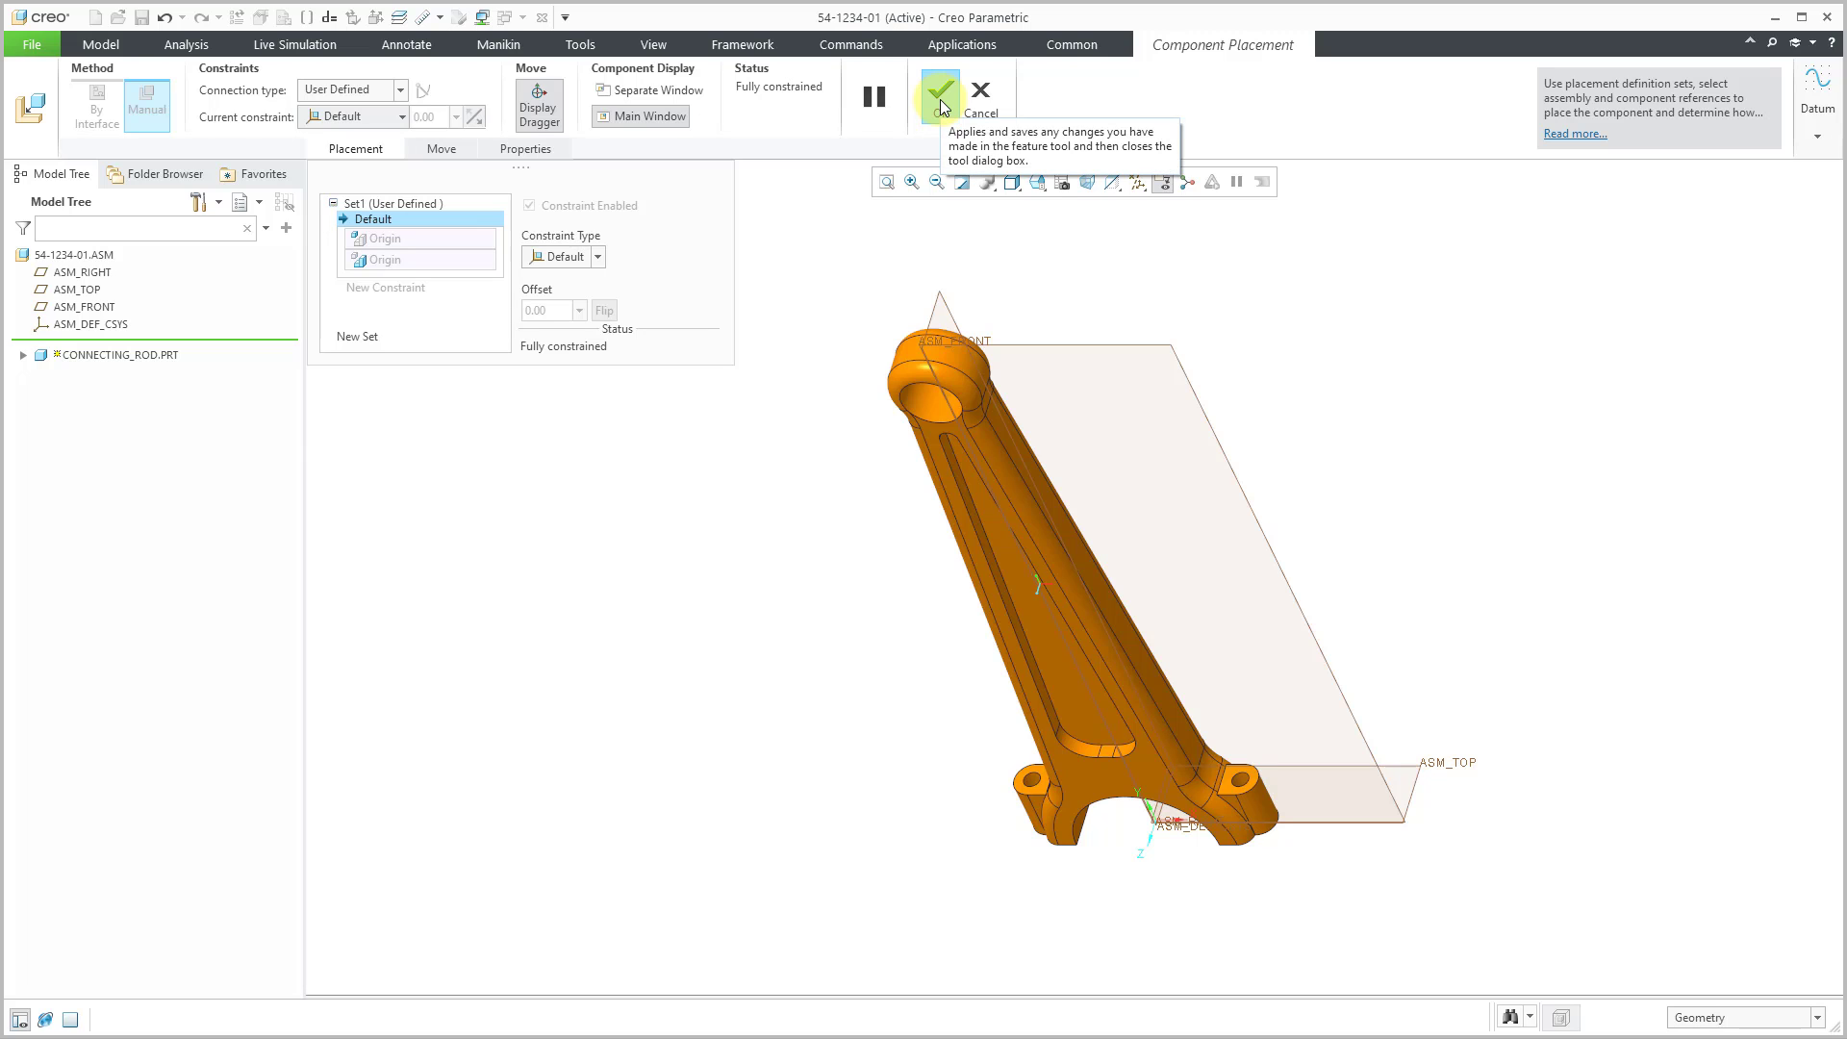
# - Place the connecting rod and hide Plane Display in the datum filters
pyautogui.click(939, 93)
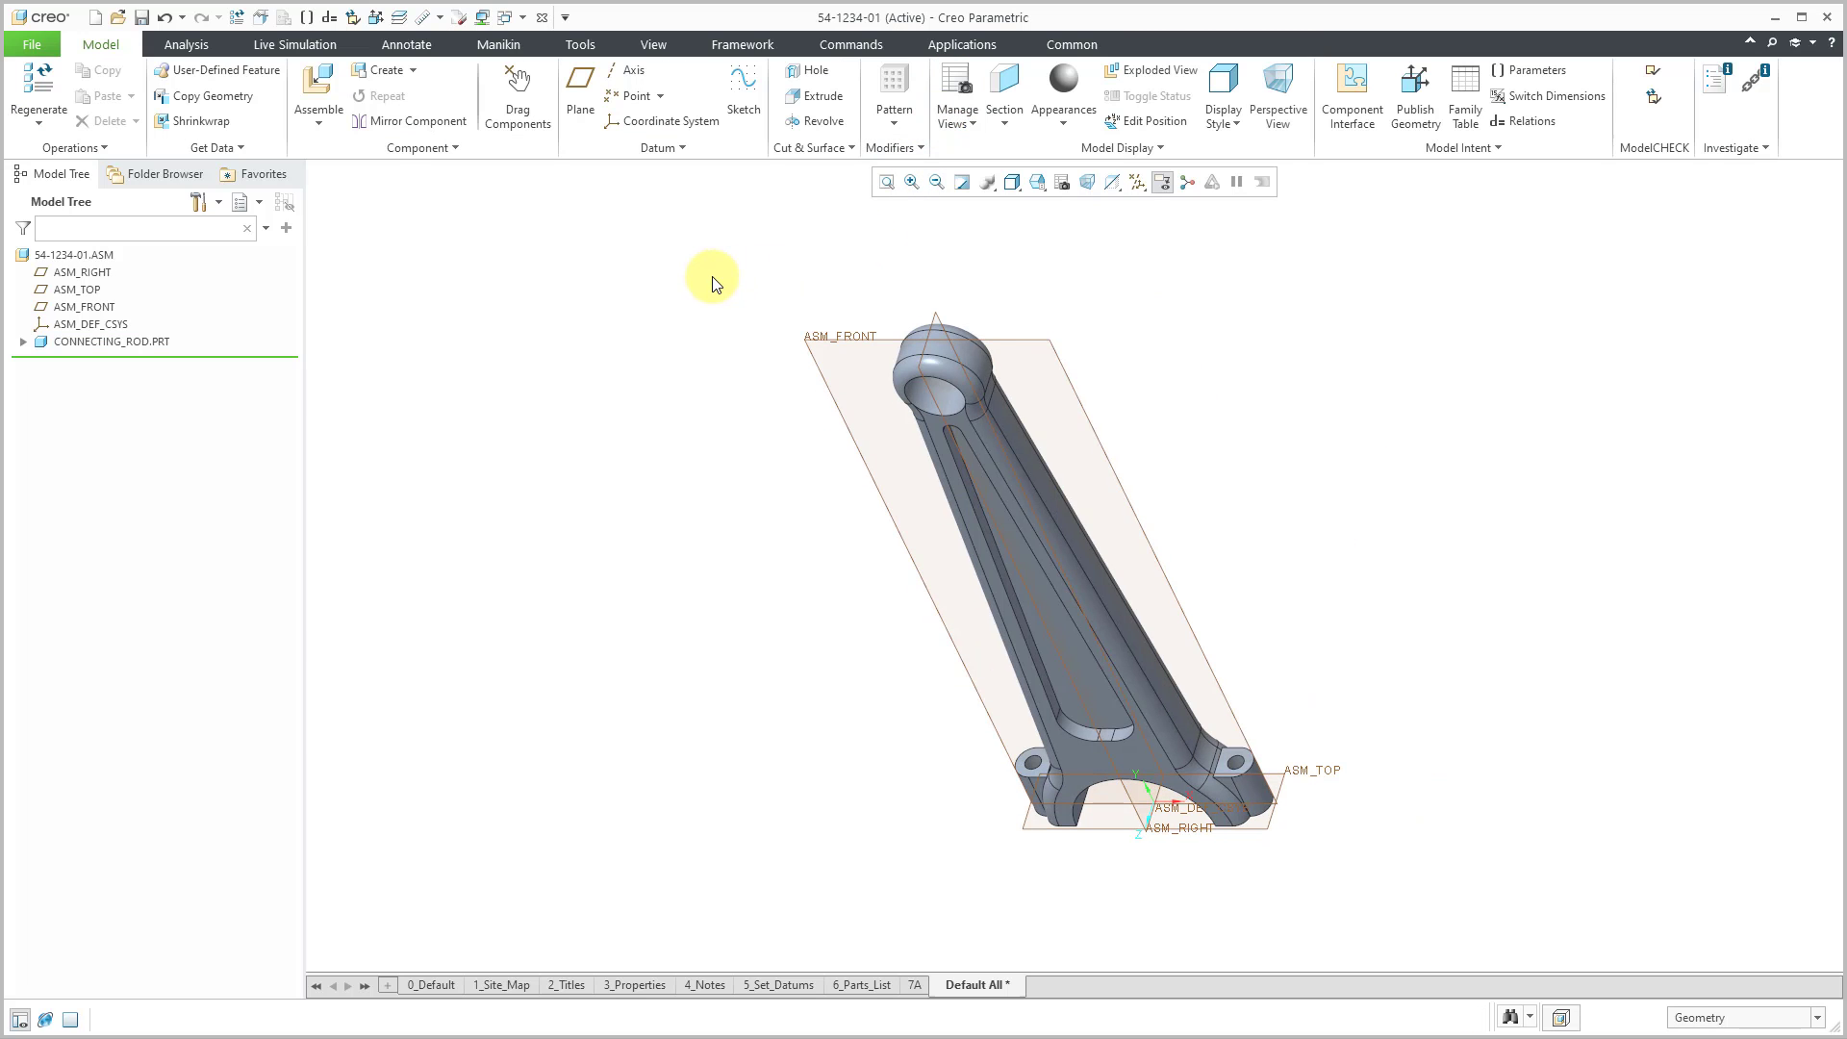
pyautogui.moveTo(1164, 245)
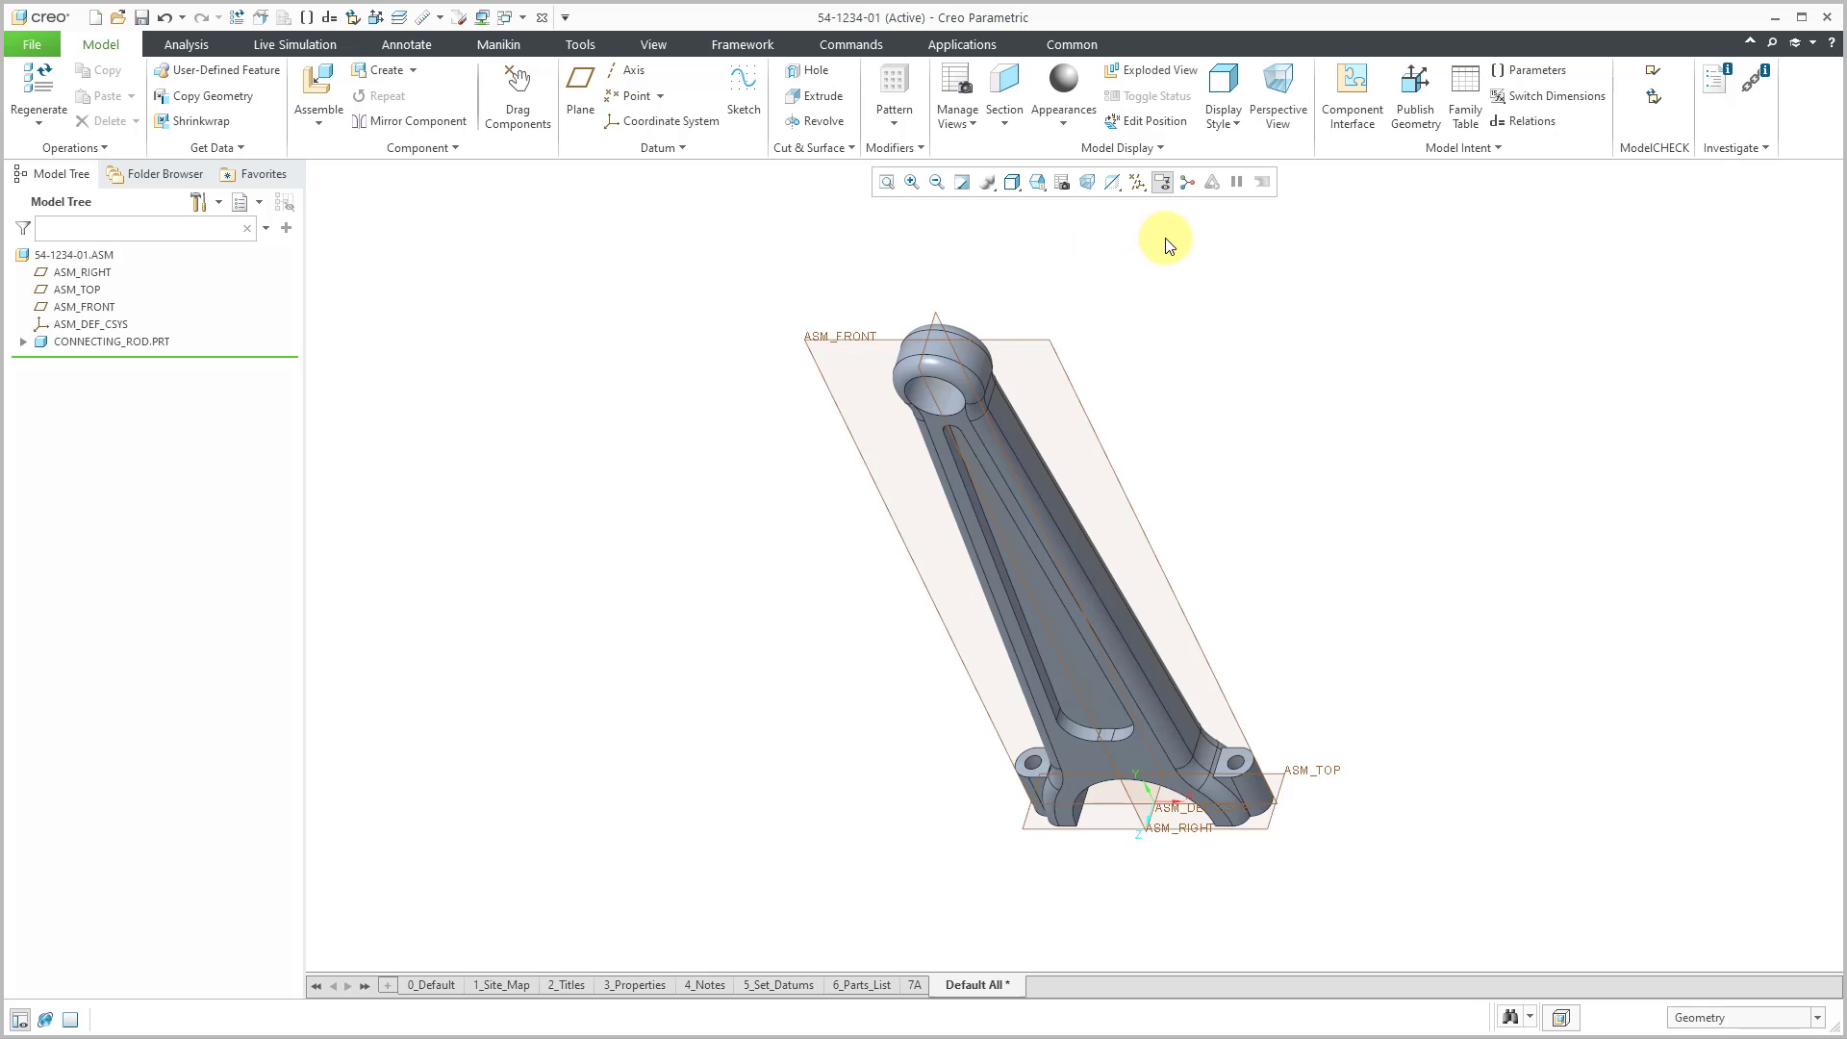
pyautogui.click(1135, 181)
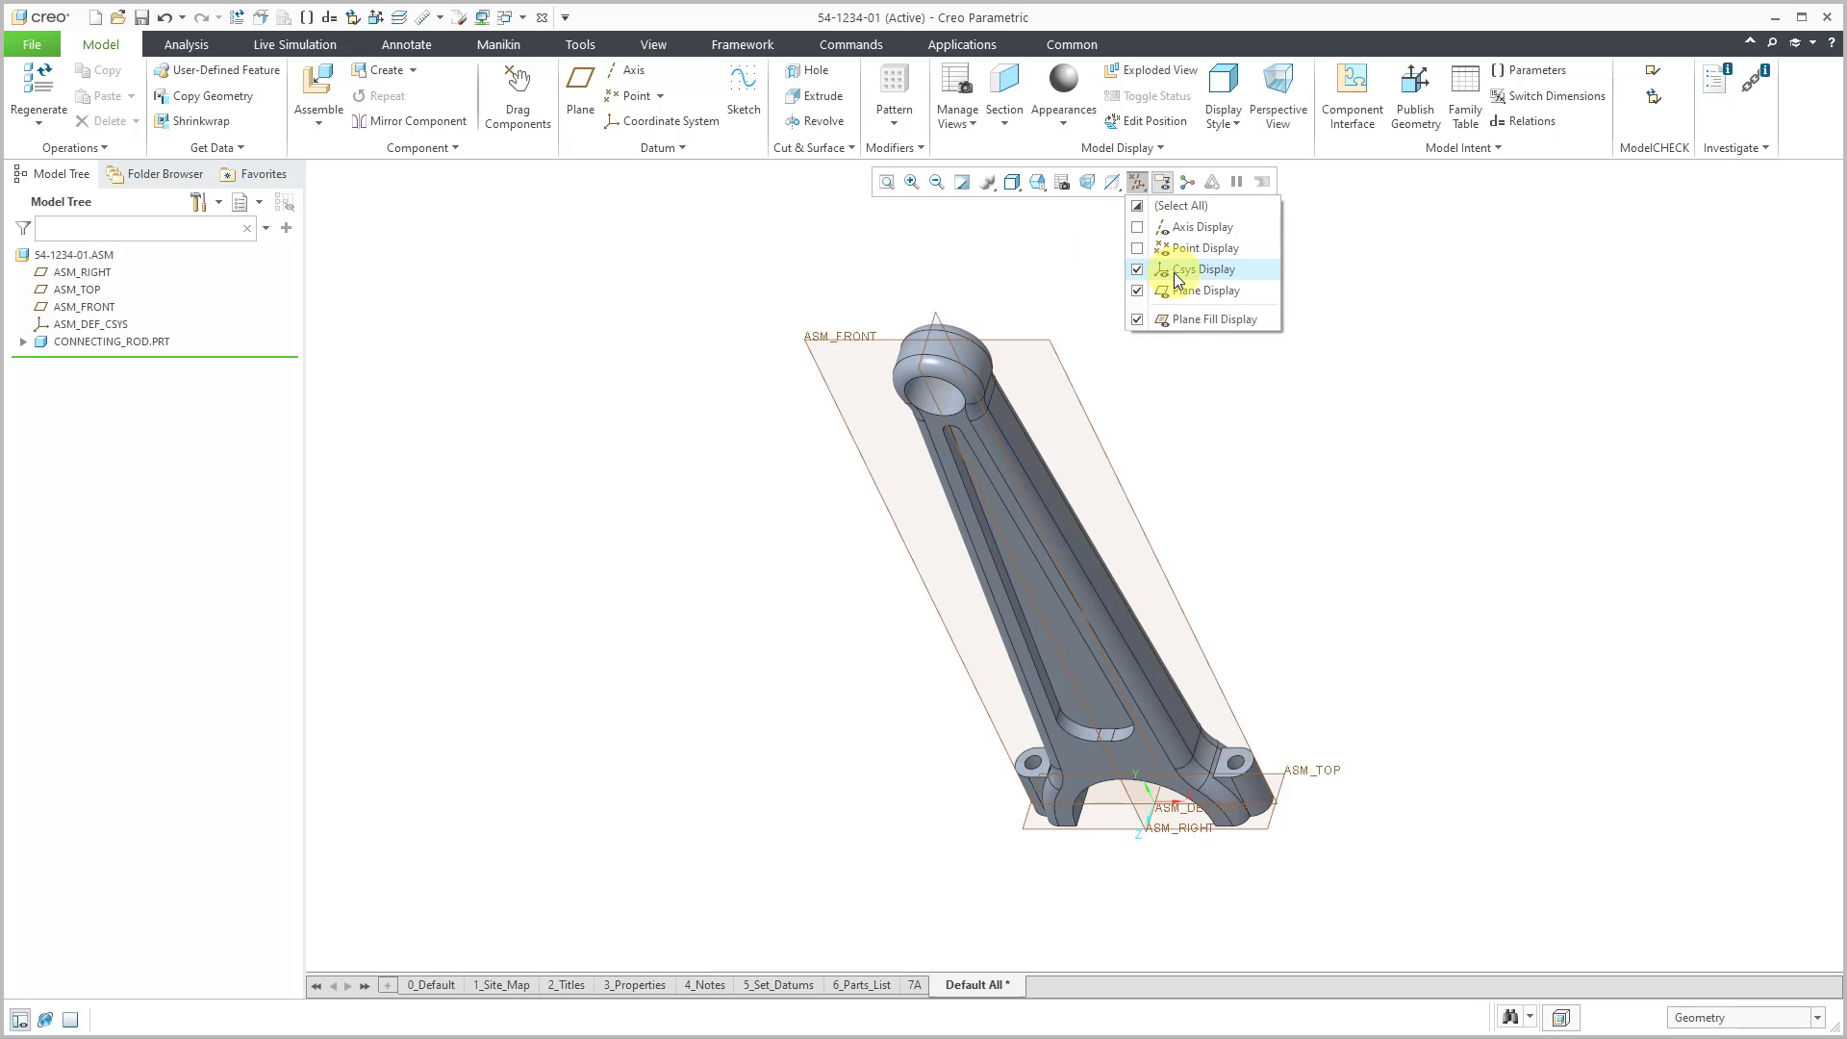
pyautogui.click(1137, 206)
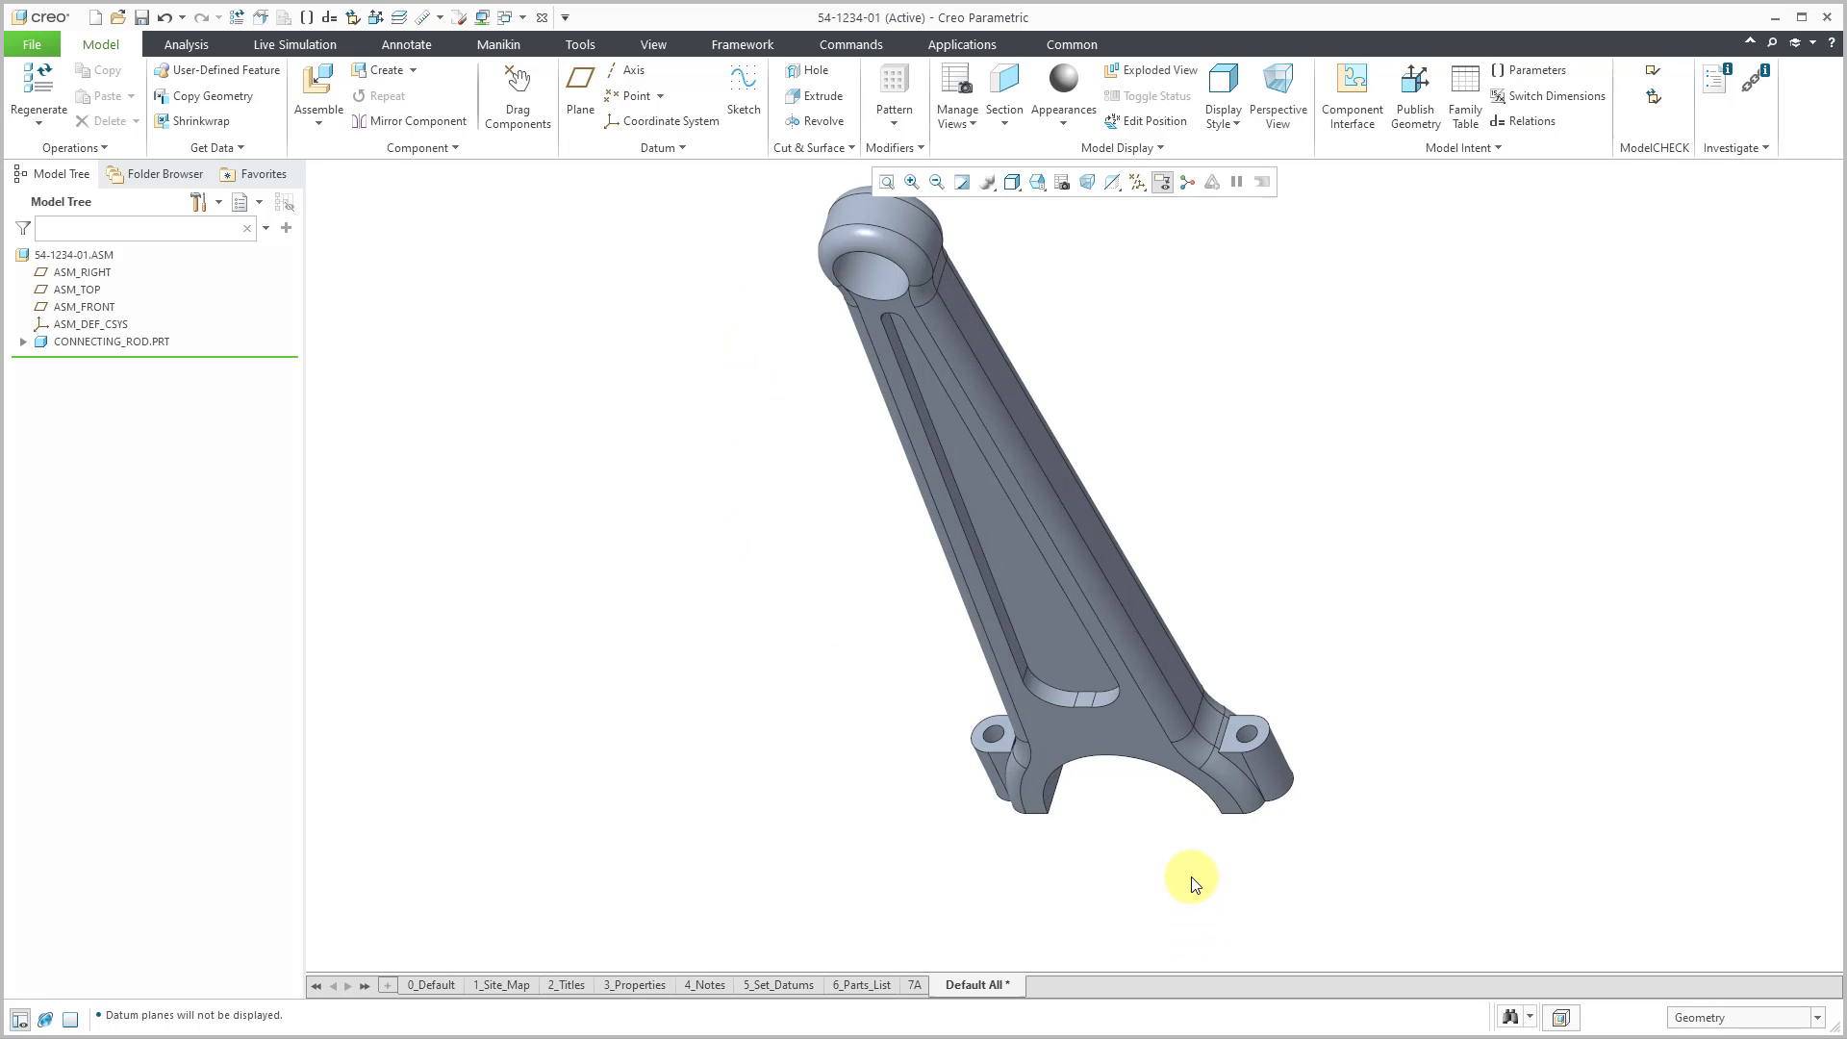
pyautogui.moveTo(578, 624)
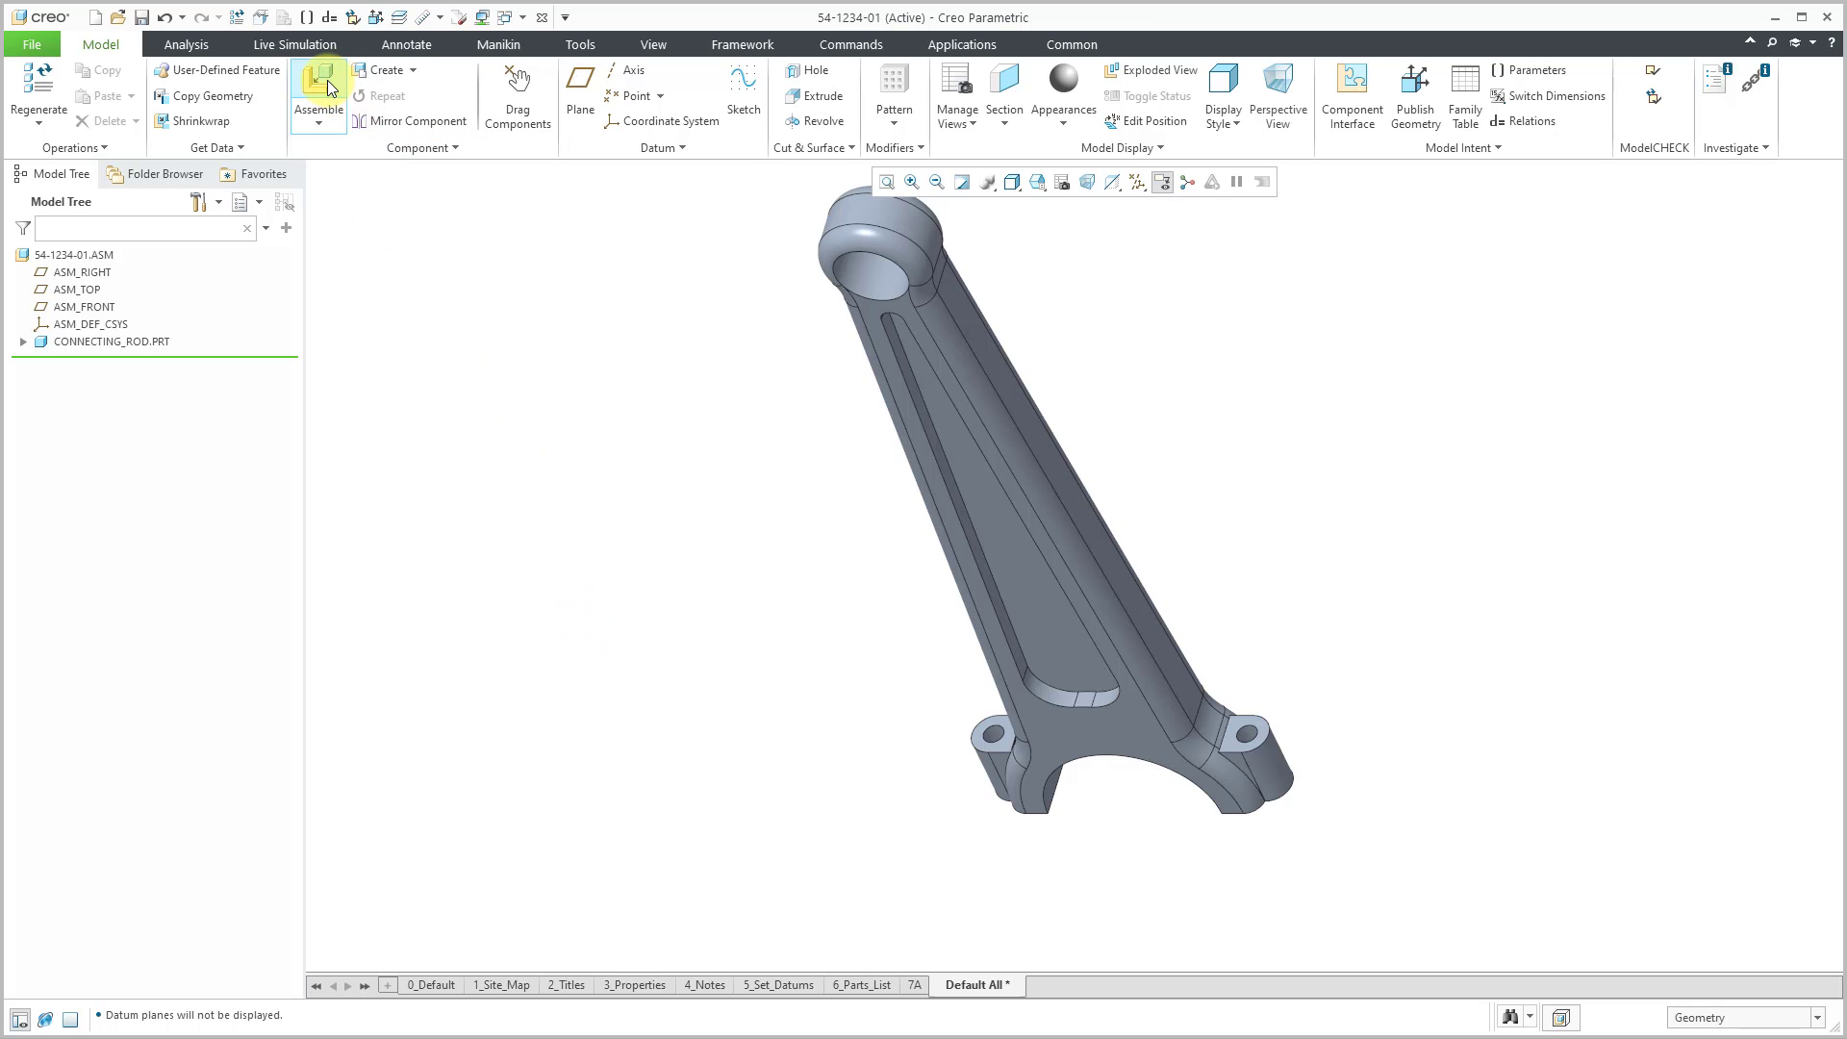
# - Assemble connector_cap_lo.prt into the 54-1234-01 assembly
pyautogui.click(318, 89)
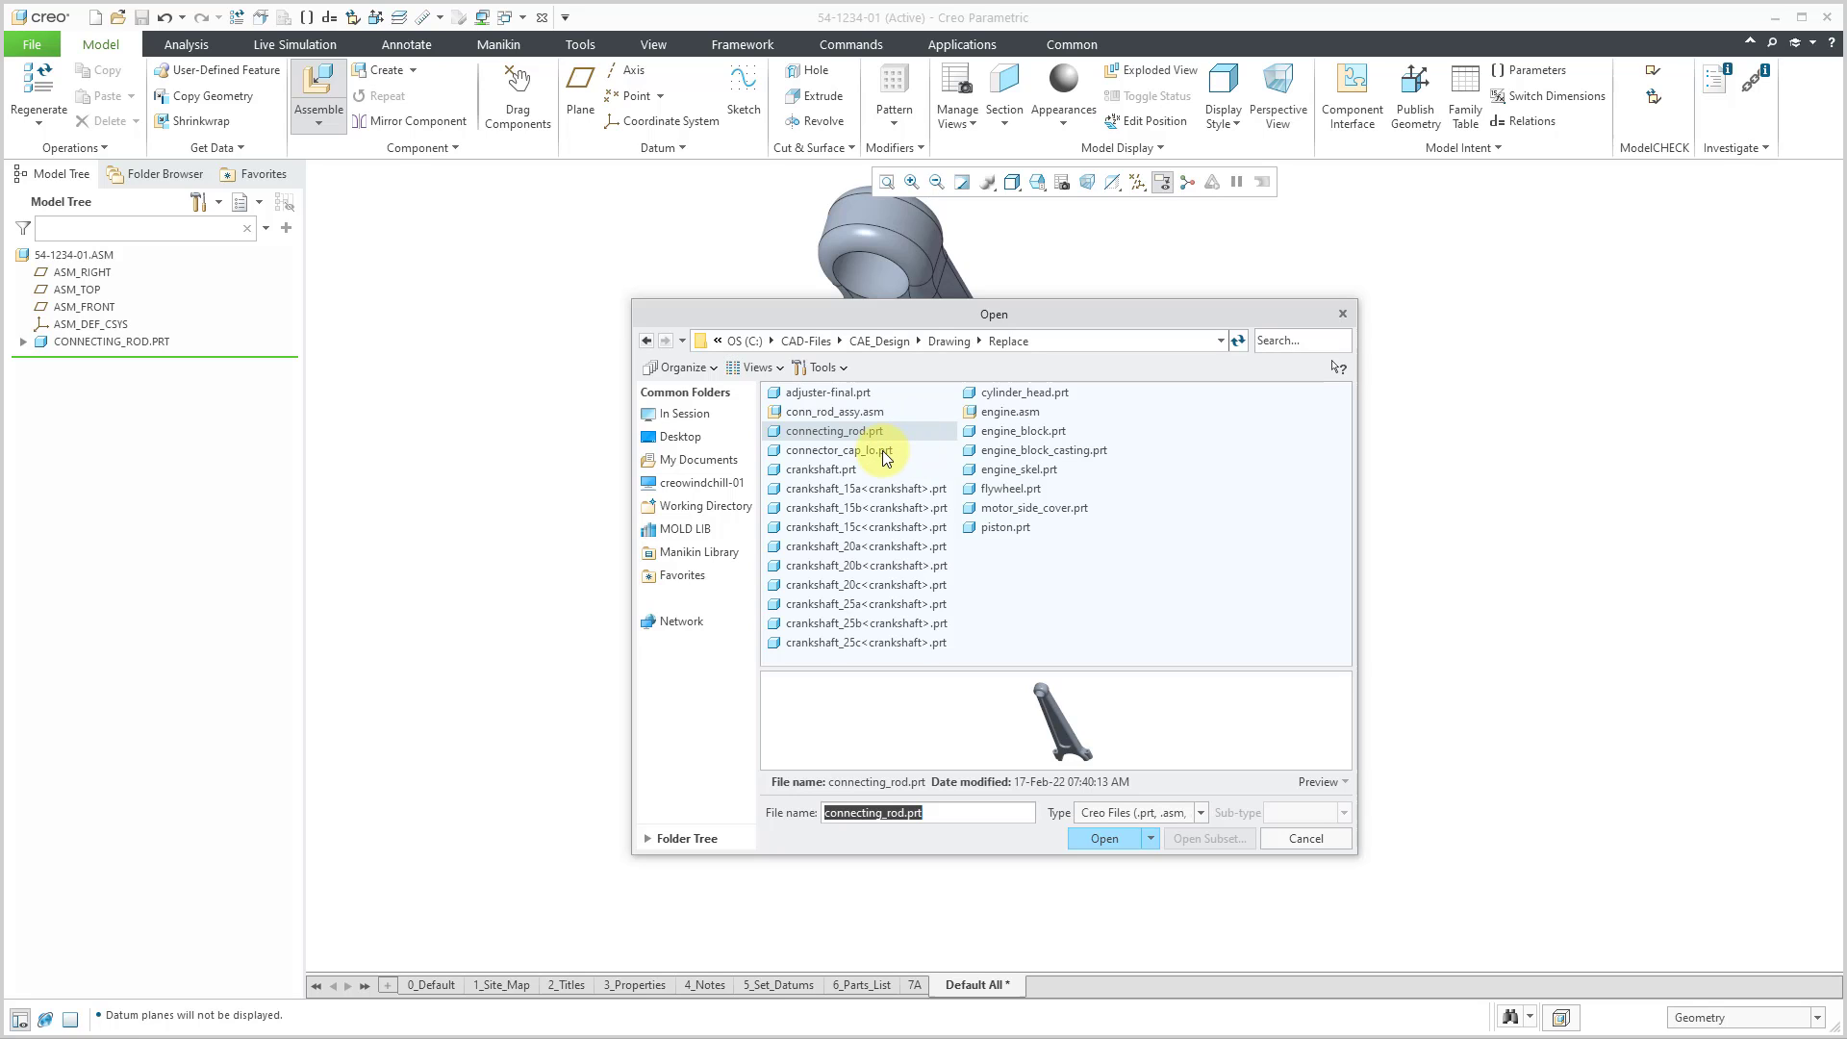
pyautogui.click(1103, 839)
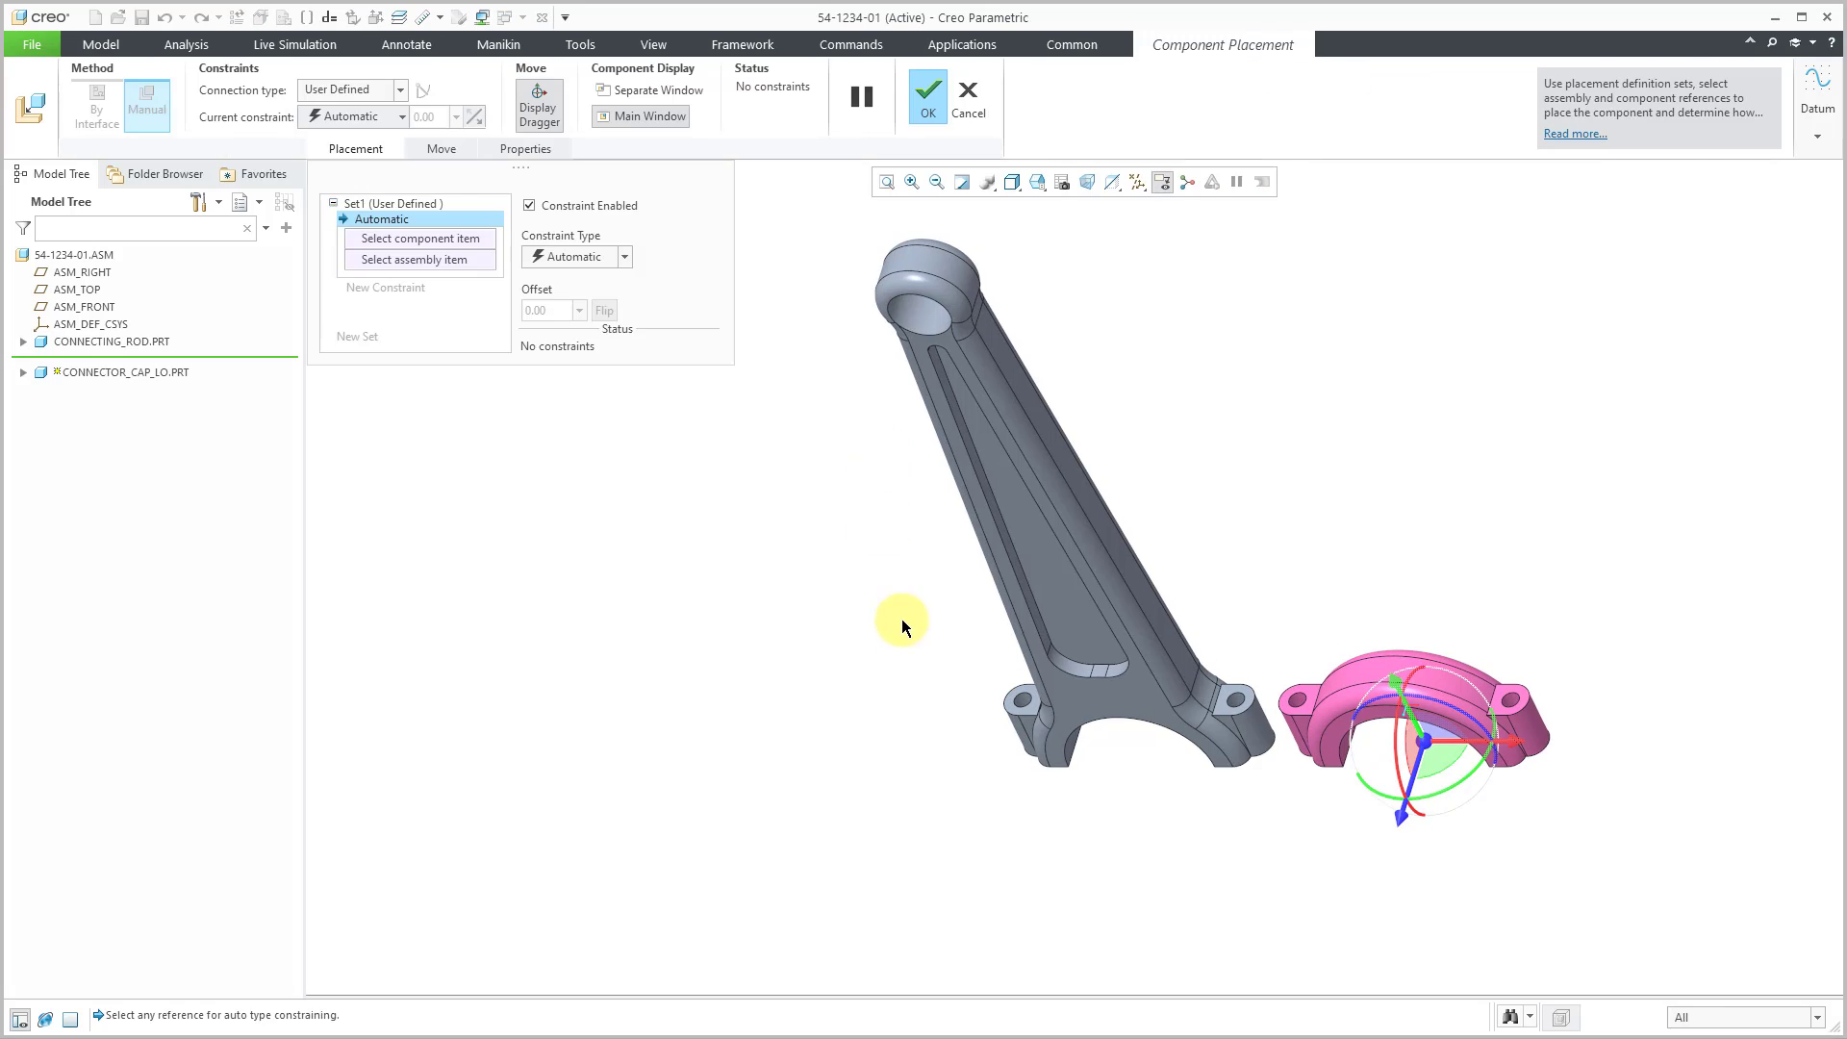
pyautogui.moveTo(1480, 837)
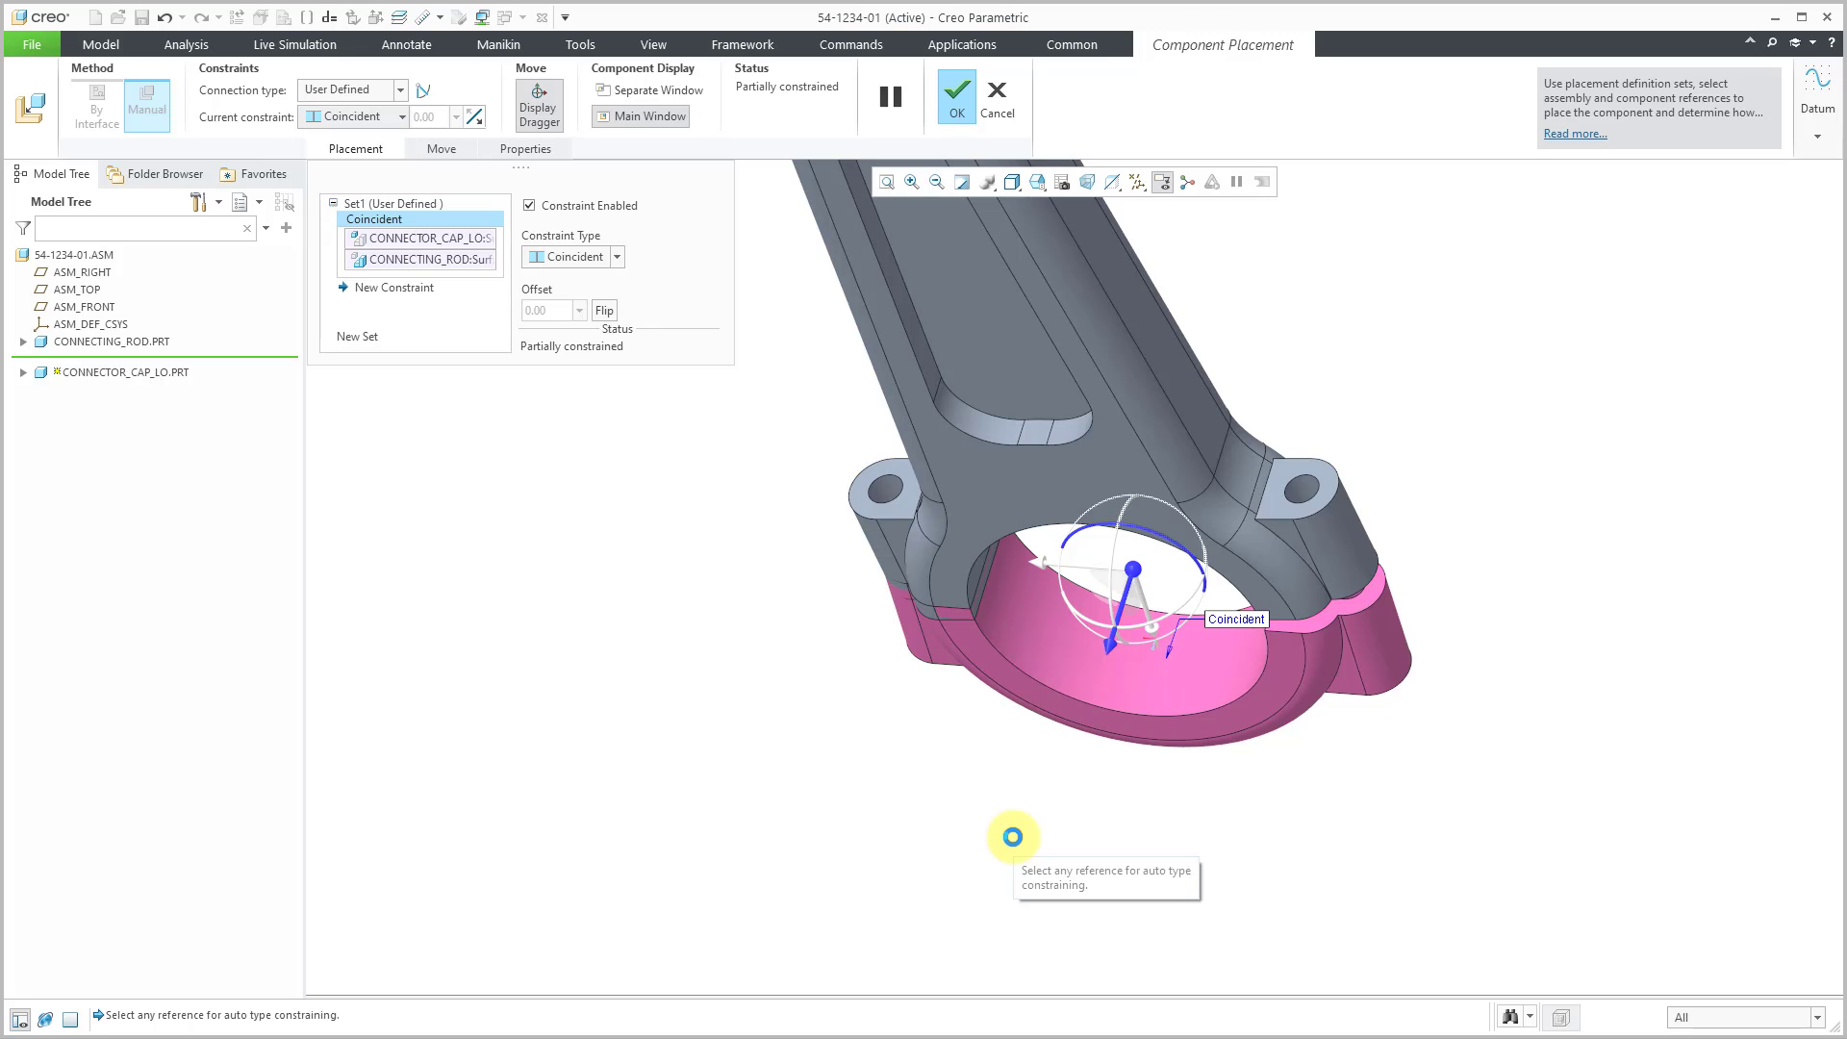
pyautogui.moveTo(997, 822)
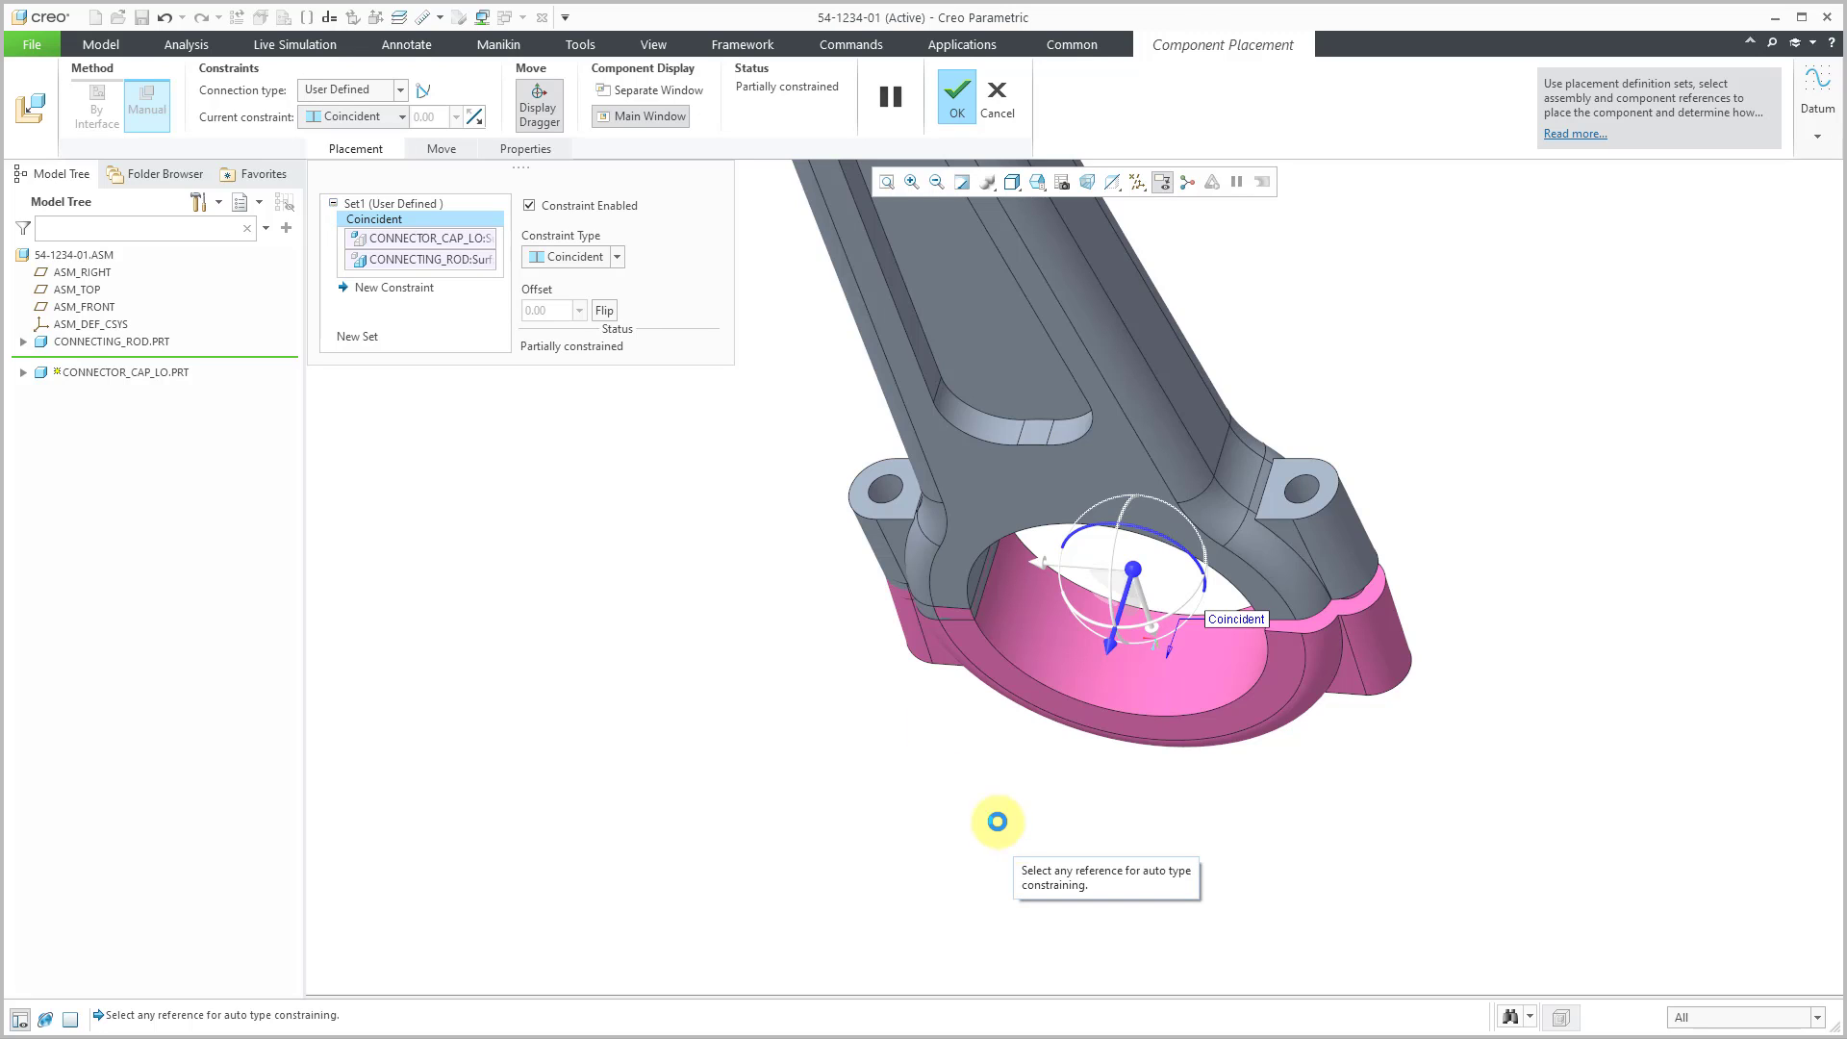
pyautogui.moveTo(495, 412)
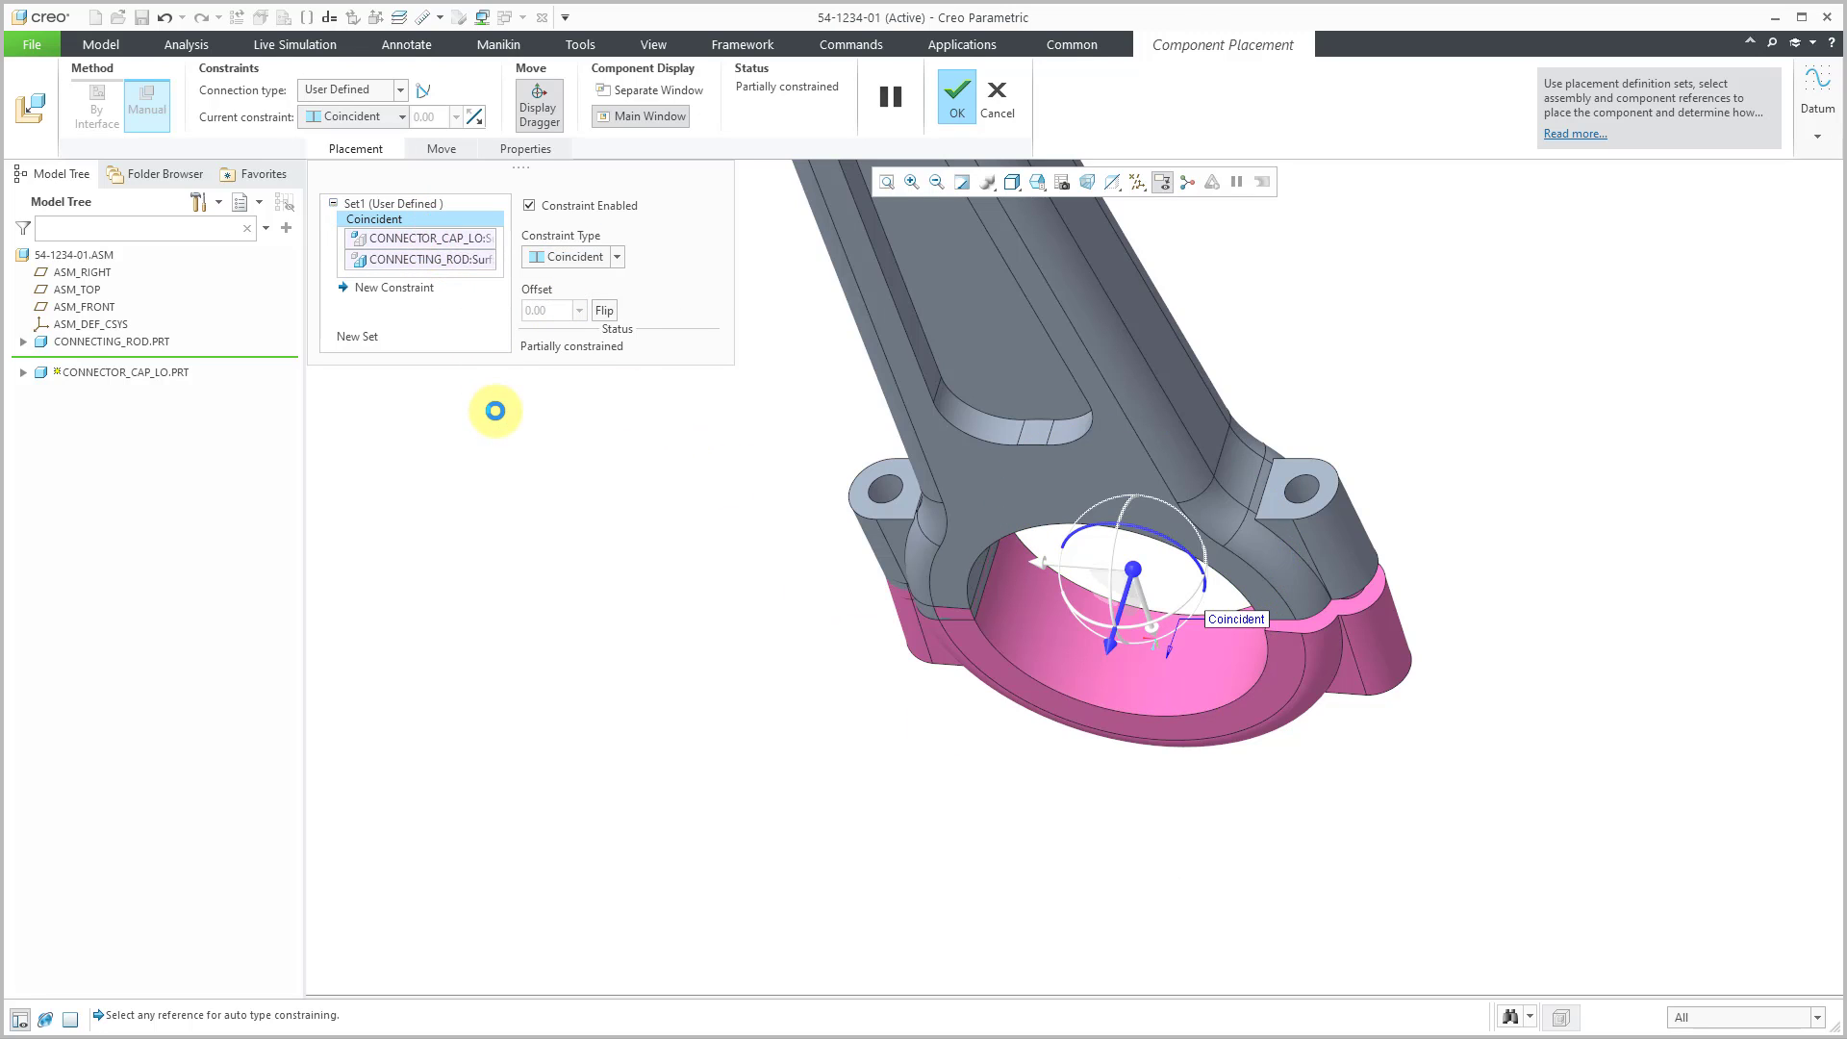
pyautogui.moveTo(741, 668)
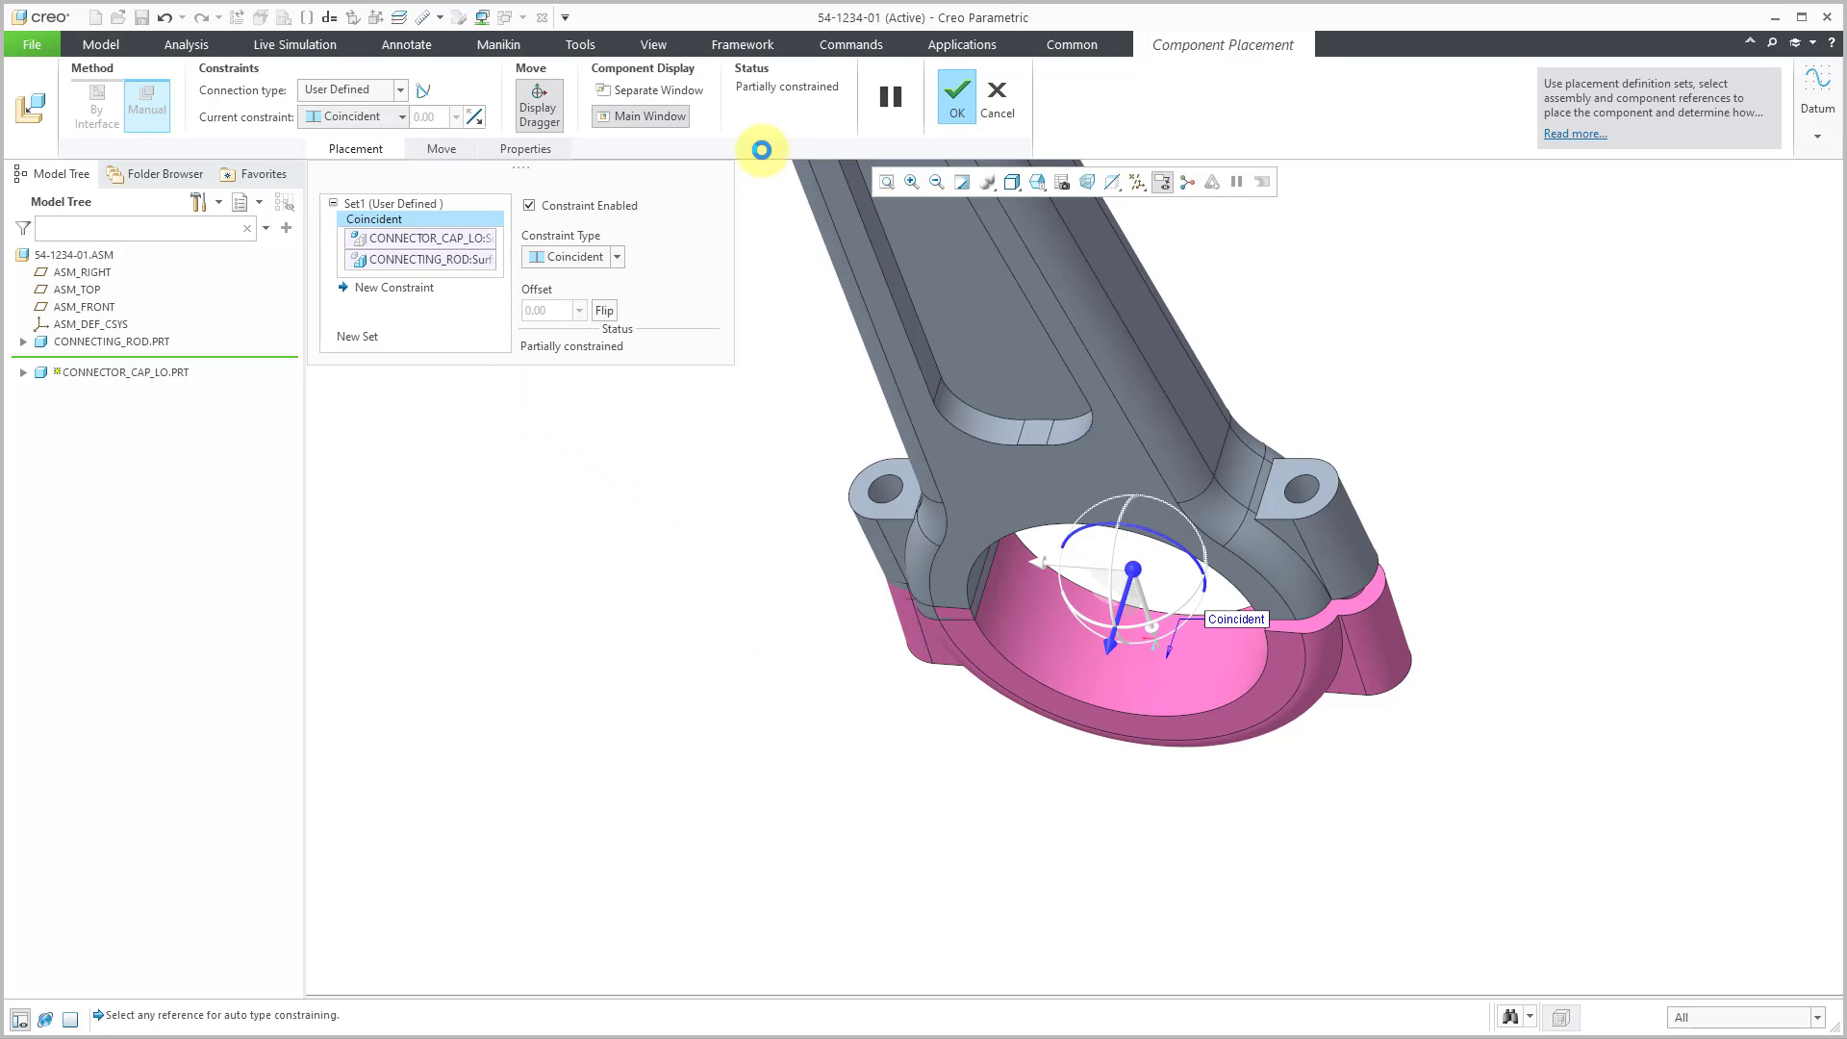
pyautogui.moveTo(560, 687)
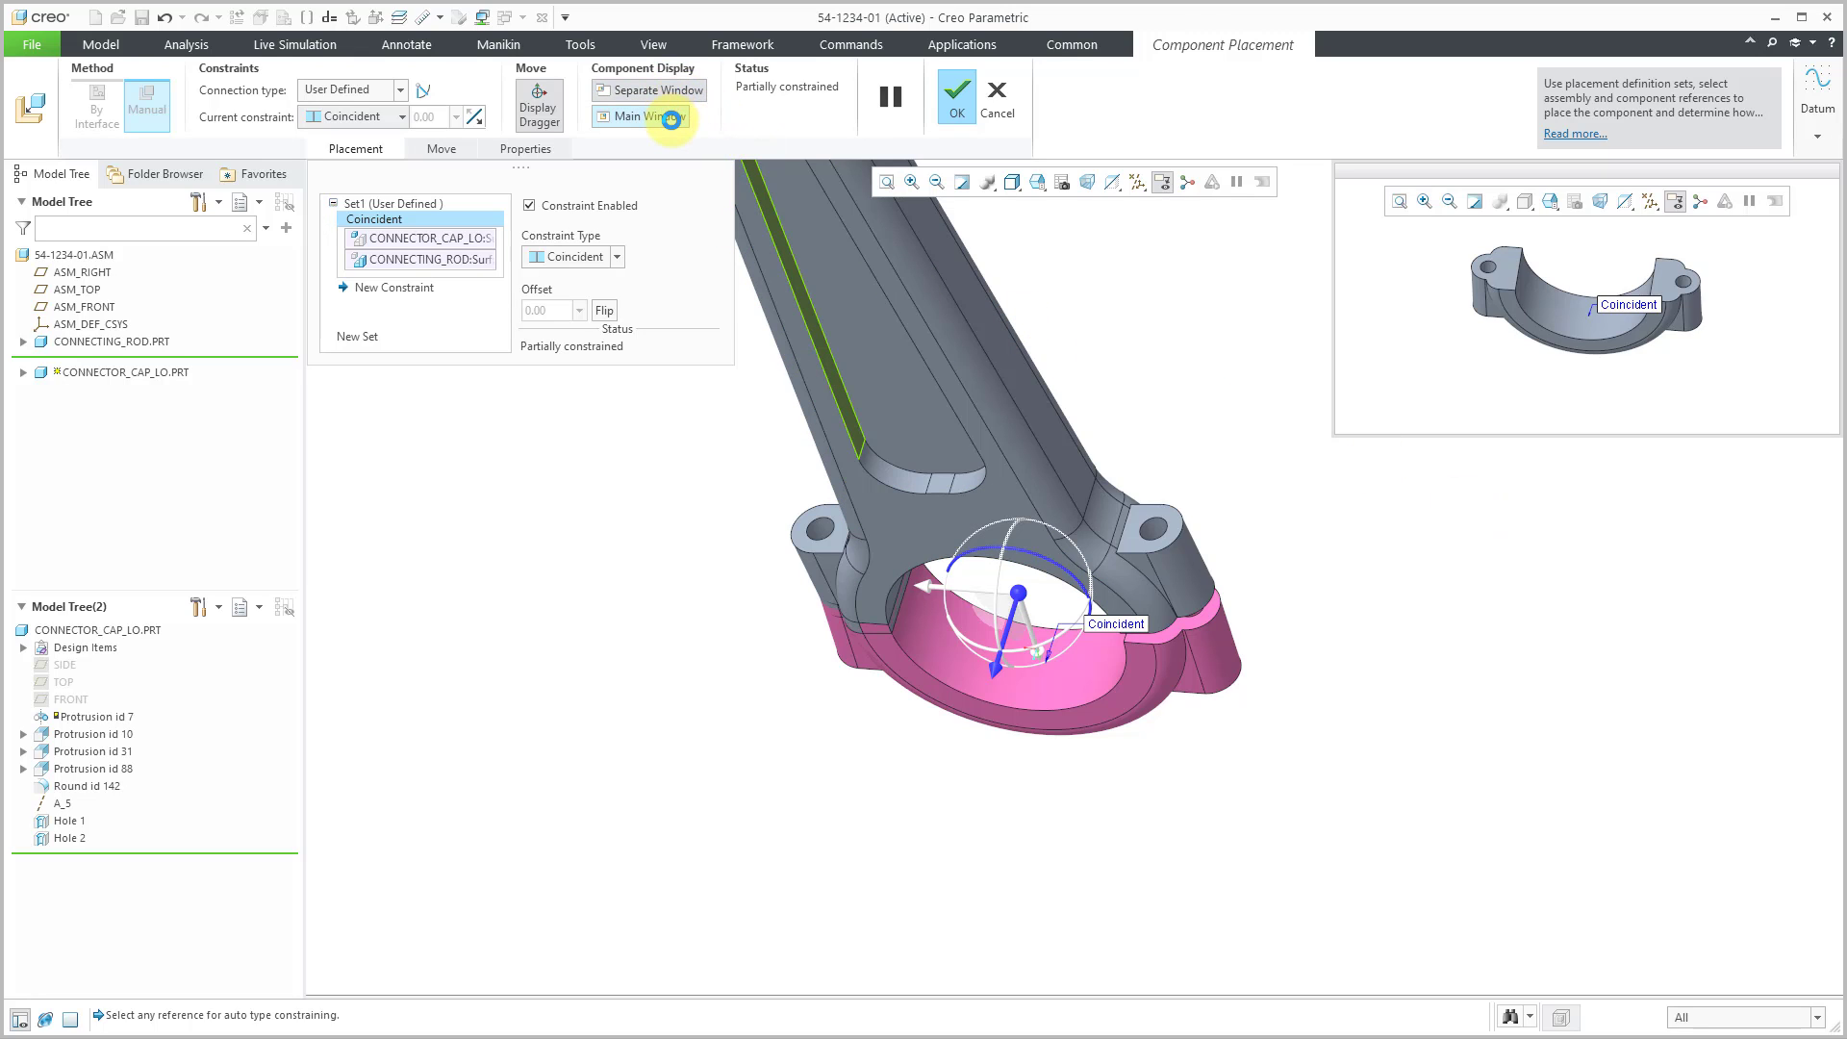
pyautogui.moveTo(645, 117)
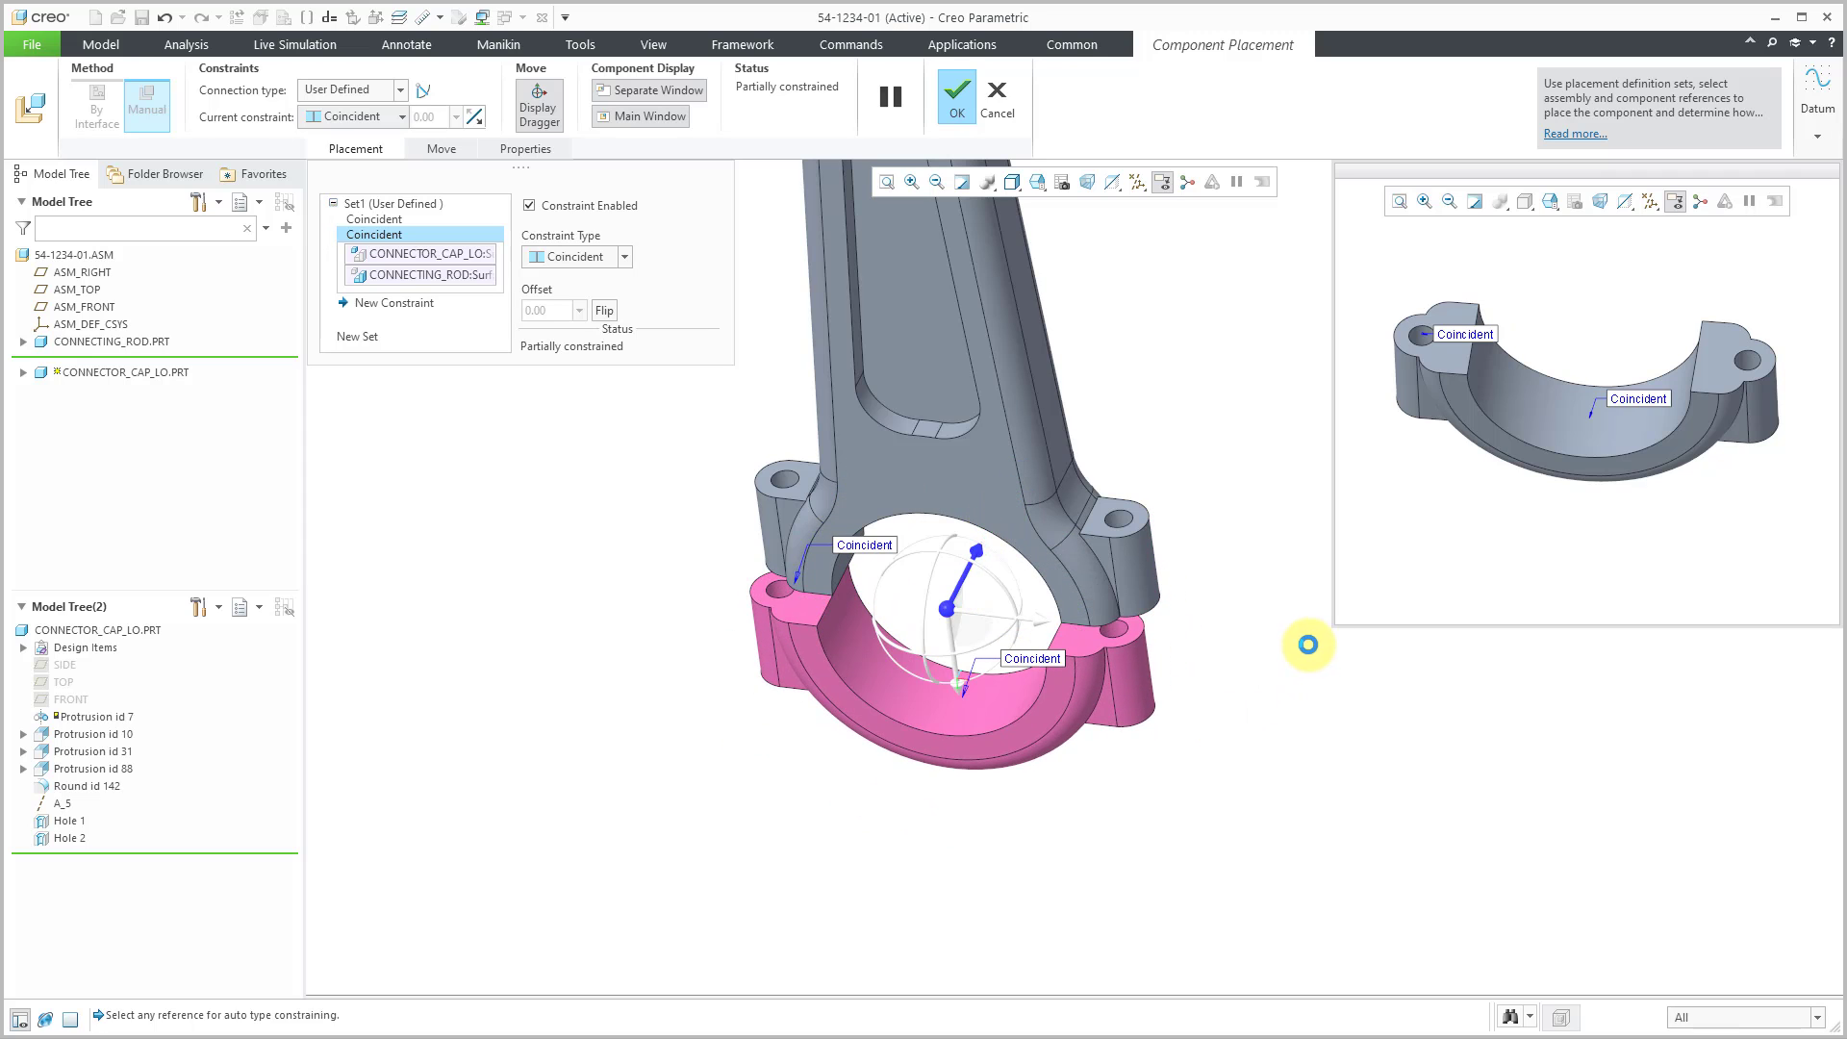
pyautogui.moveTo(1245, 595)
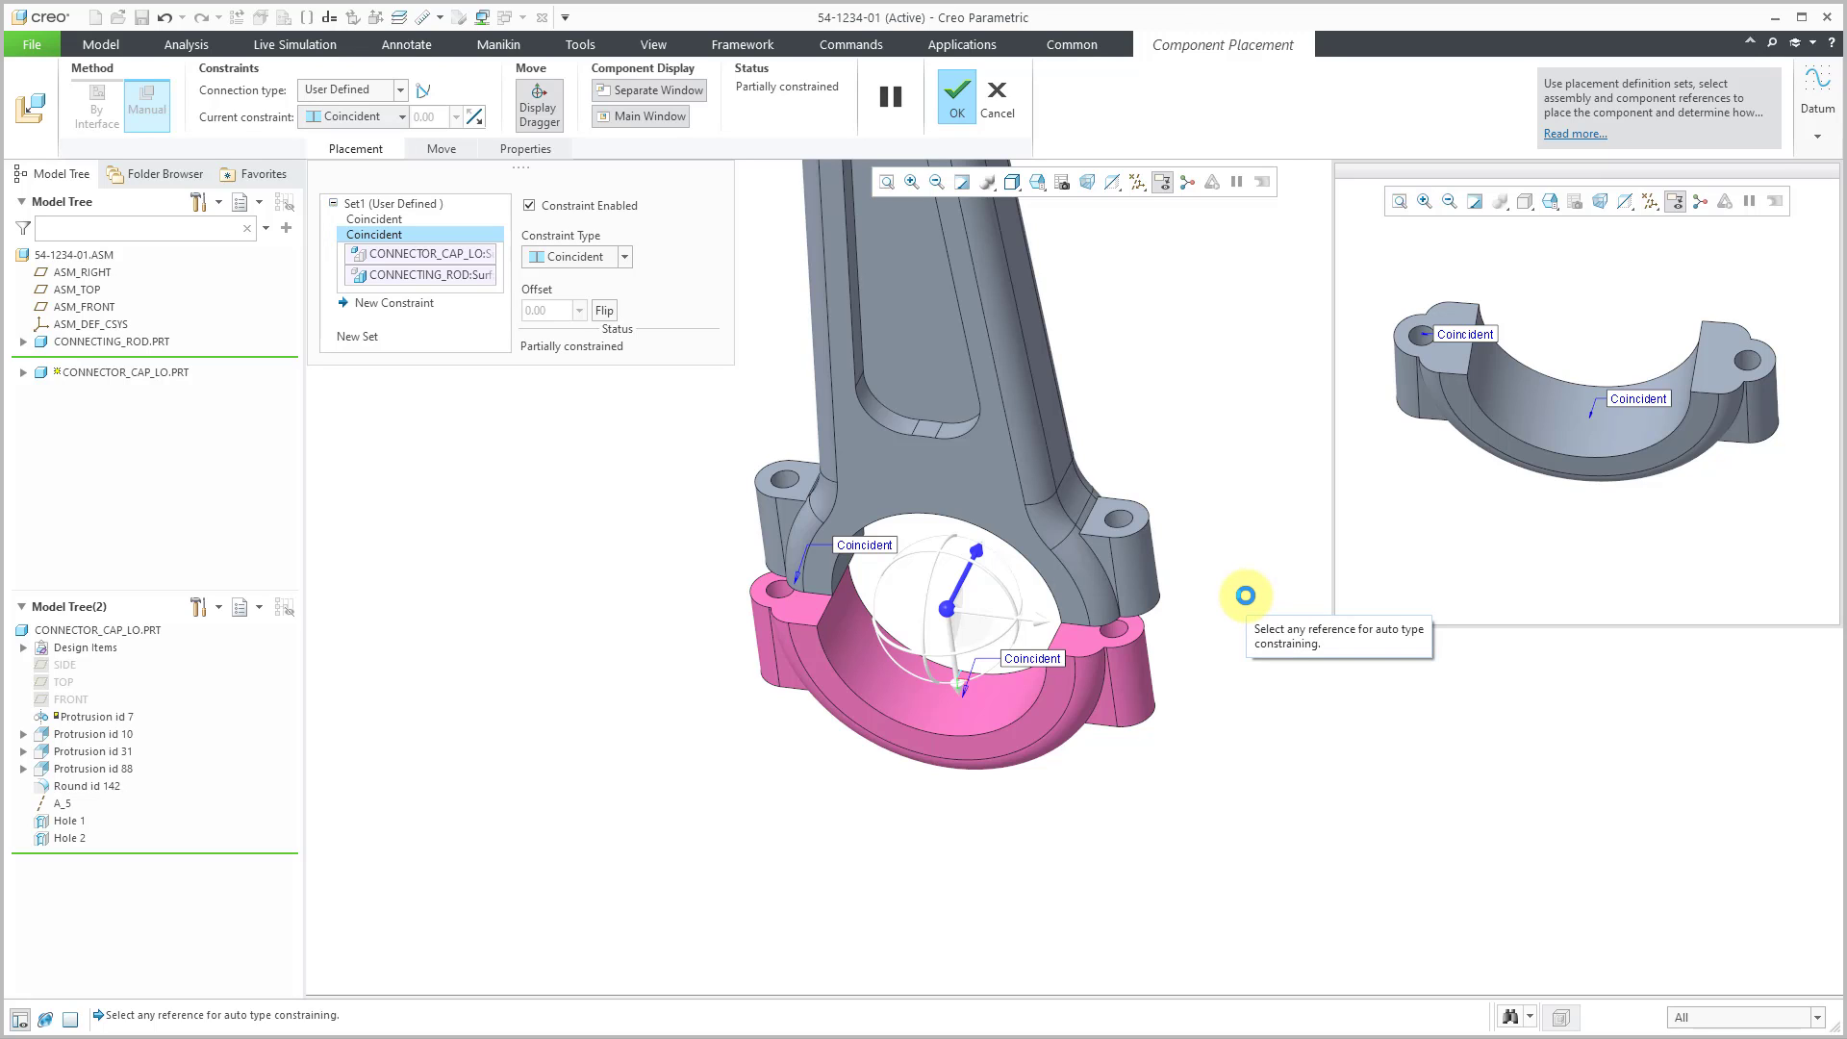
pyautogui.moveTo(420, 297)
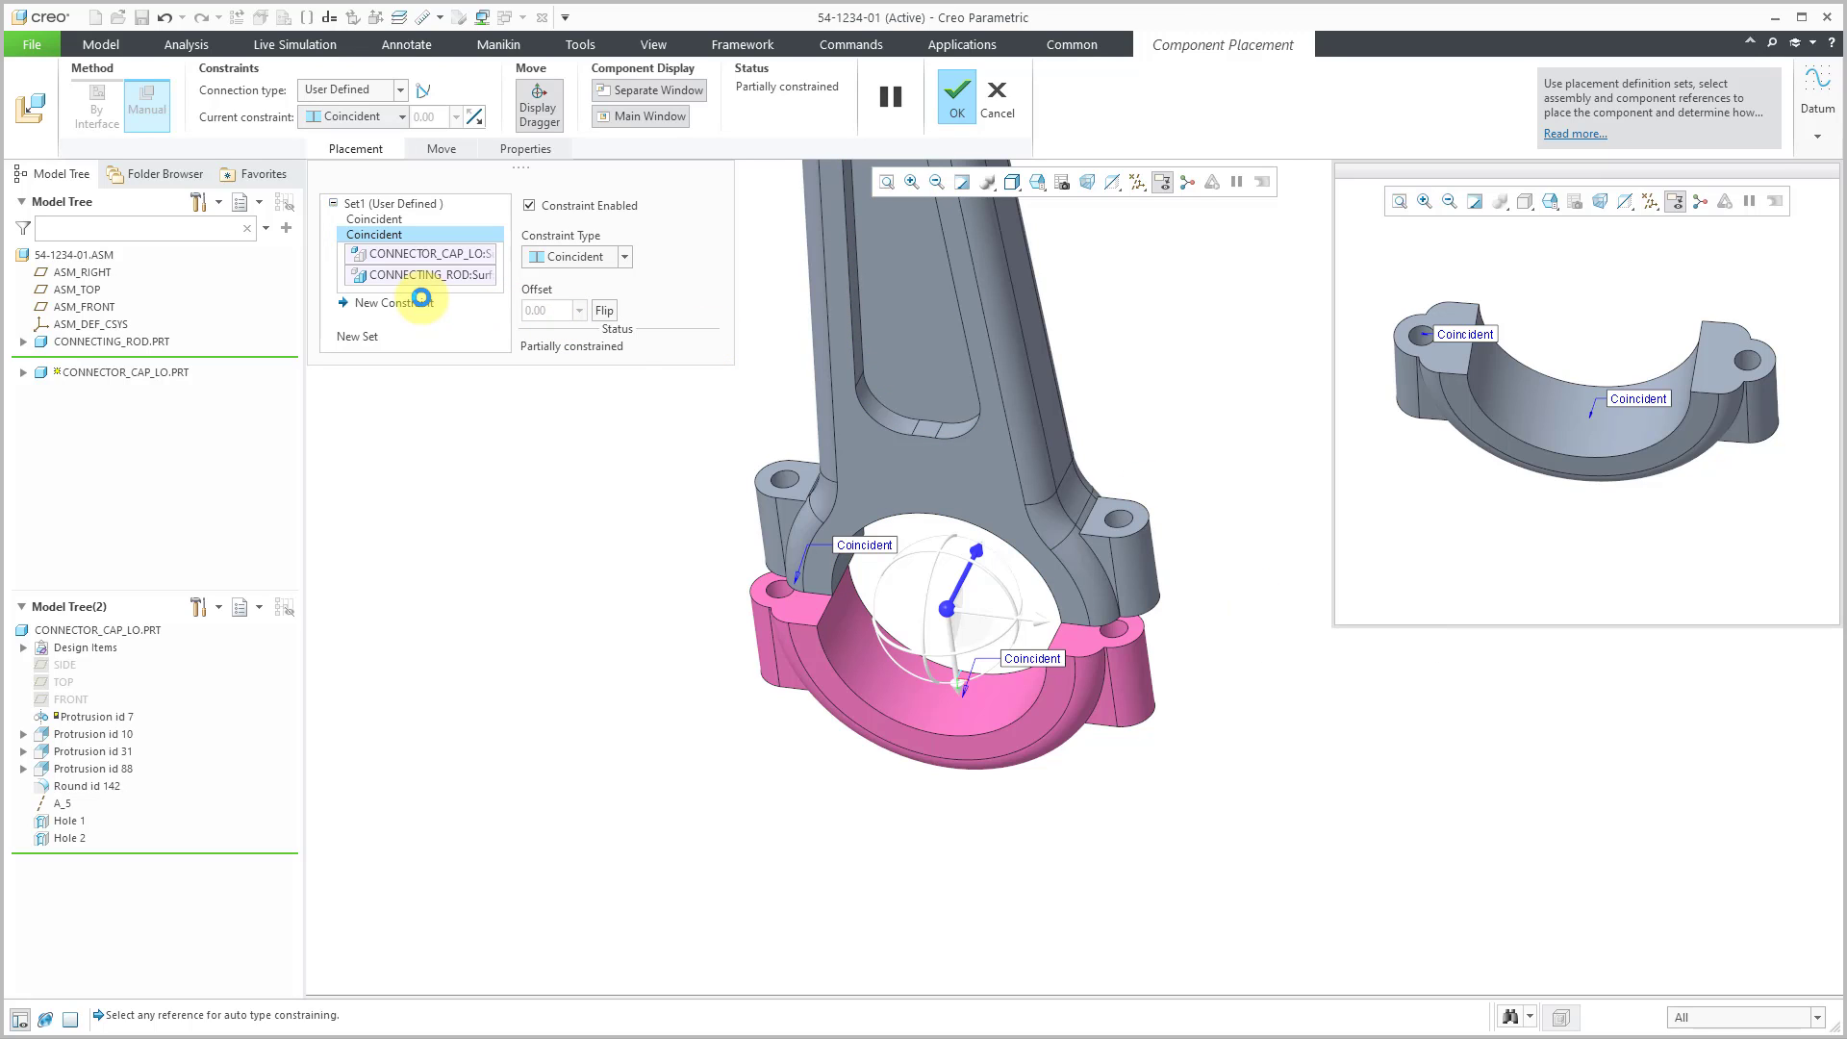
# - Add a new Oriented constraint so the cap becomes fully constrained
pyautogui.click(389, 302)
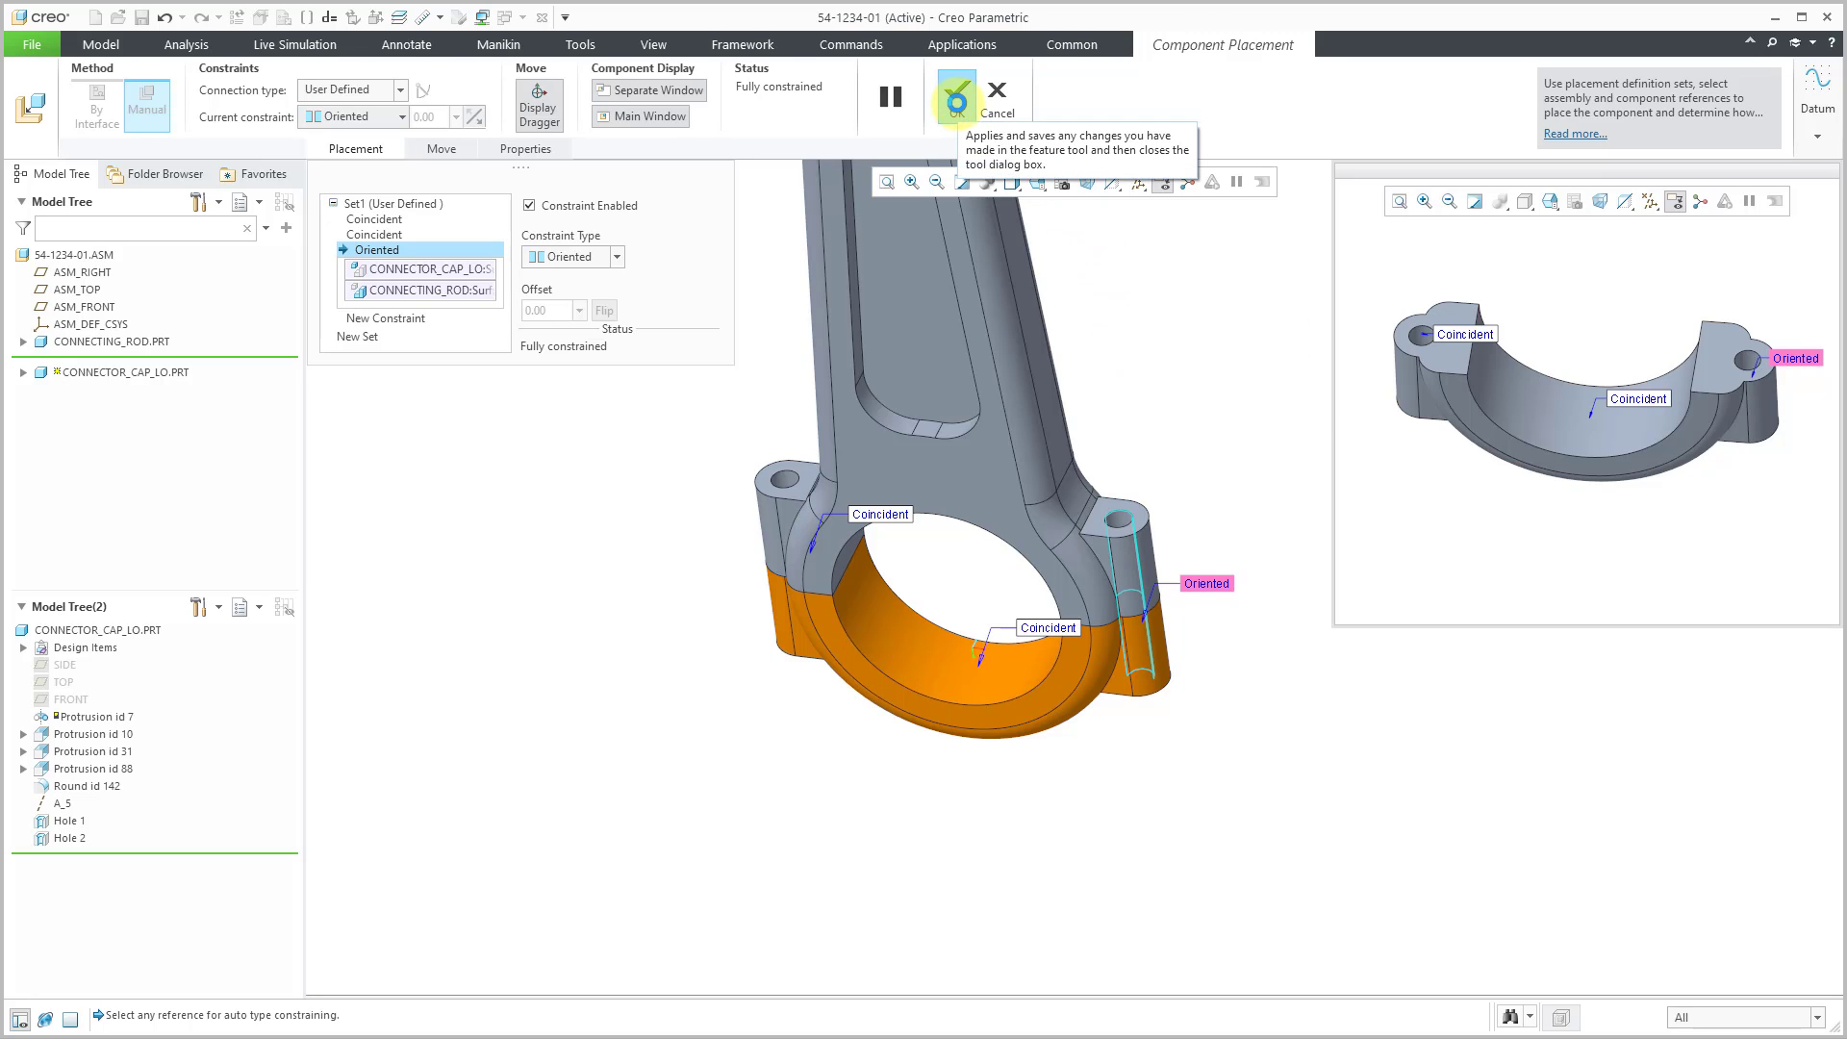
# - Place the connector cap and turn on datum axis display
pyautogui.click(956, 91)
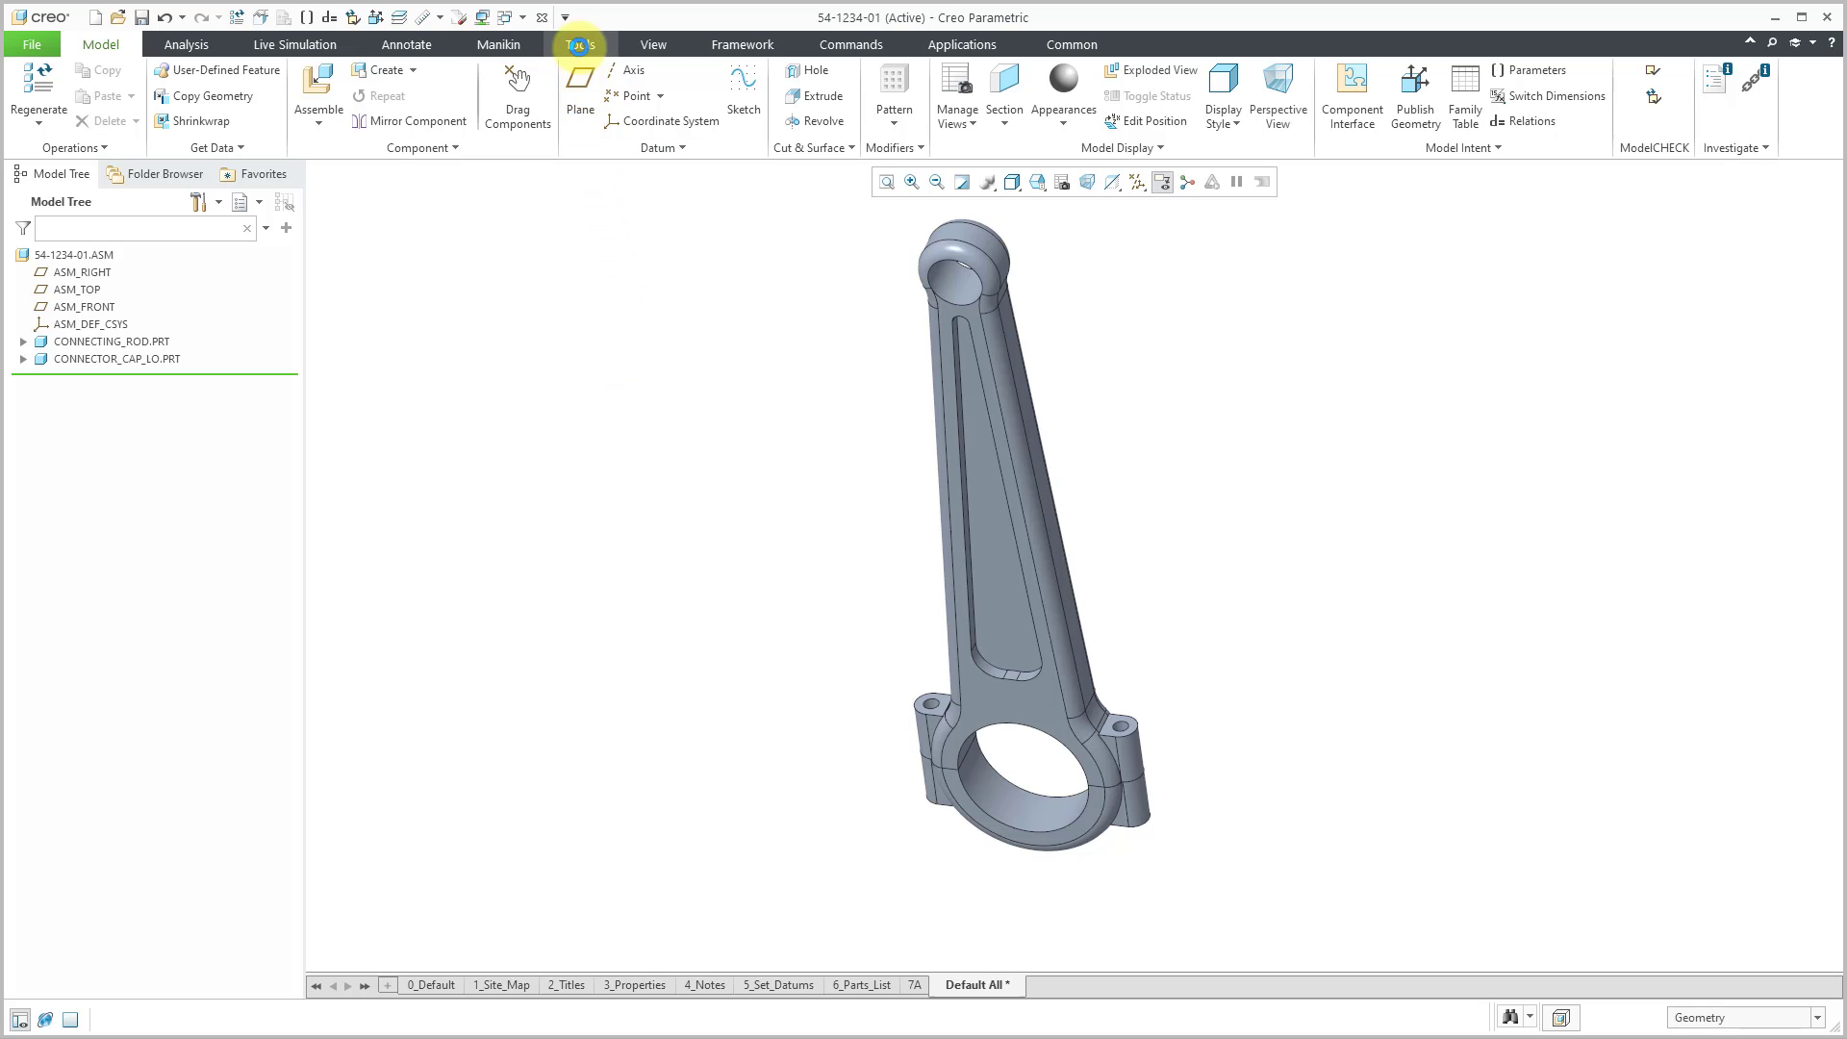
pyautogui.click(577, 44)
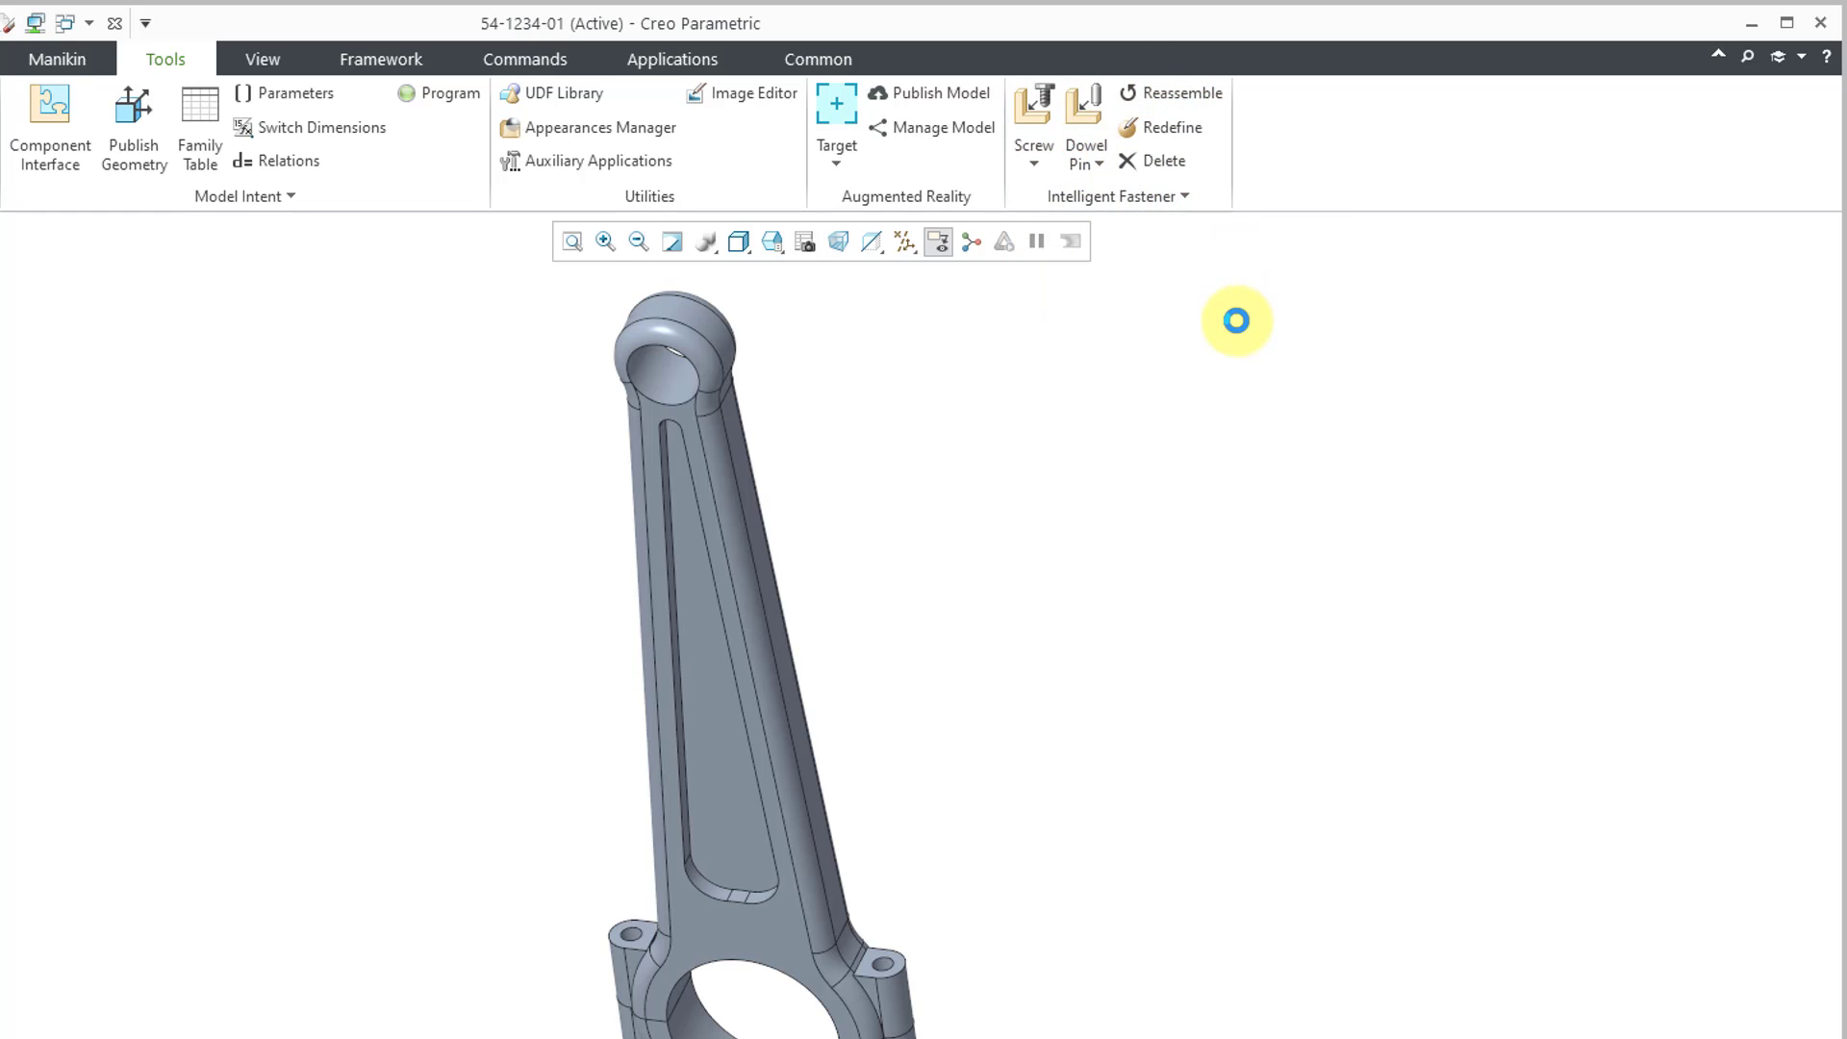
pyautogui.moveTo(1186, 293)
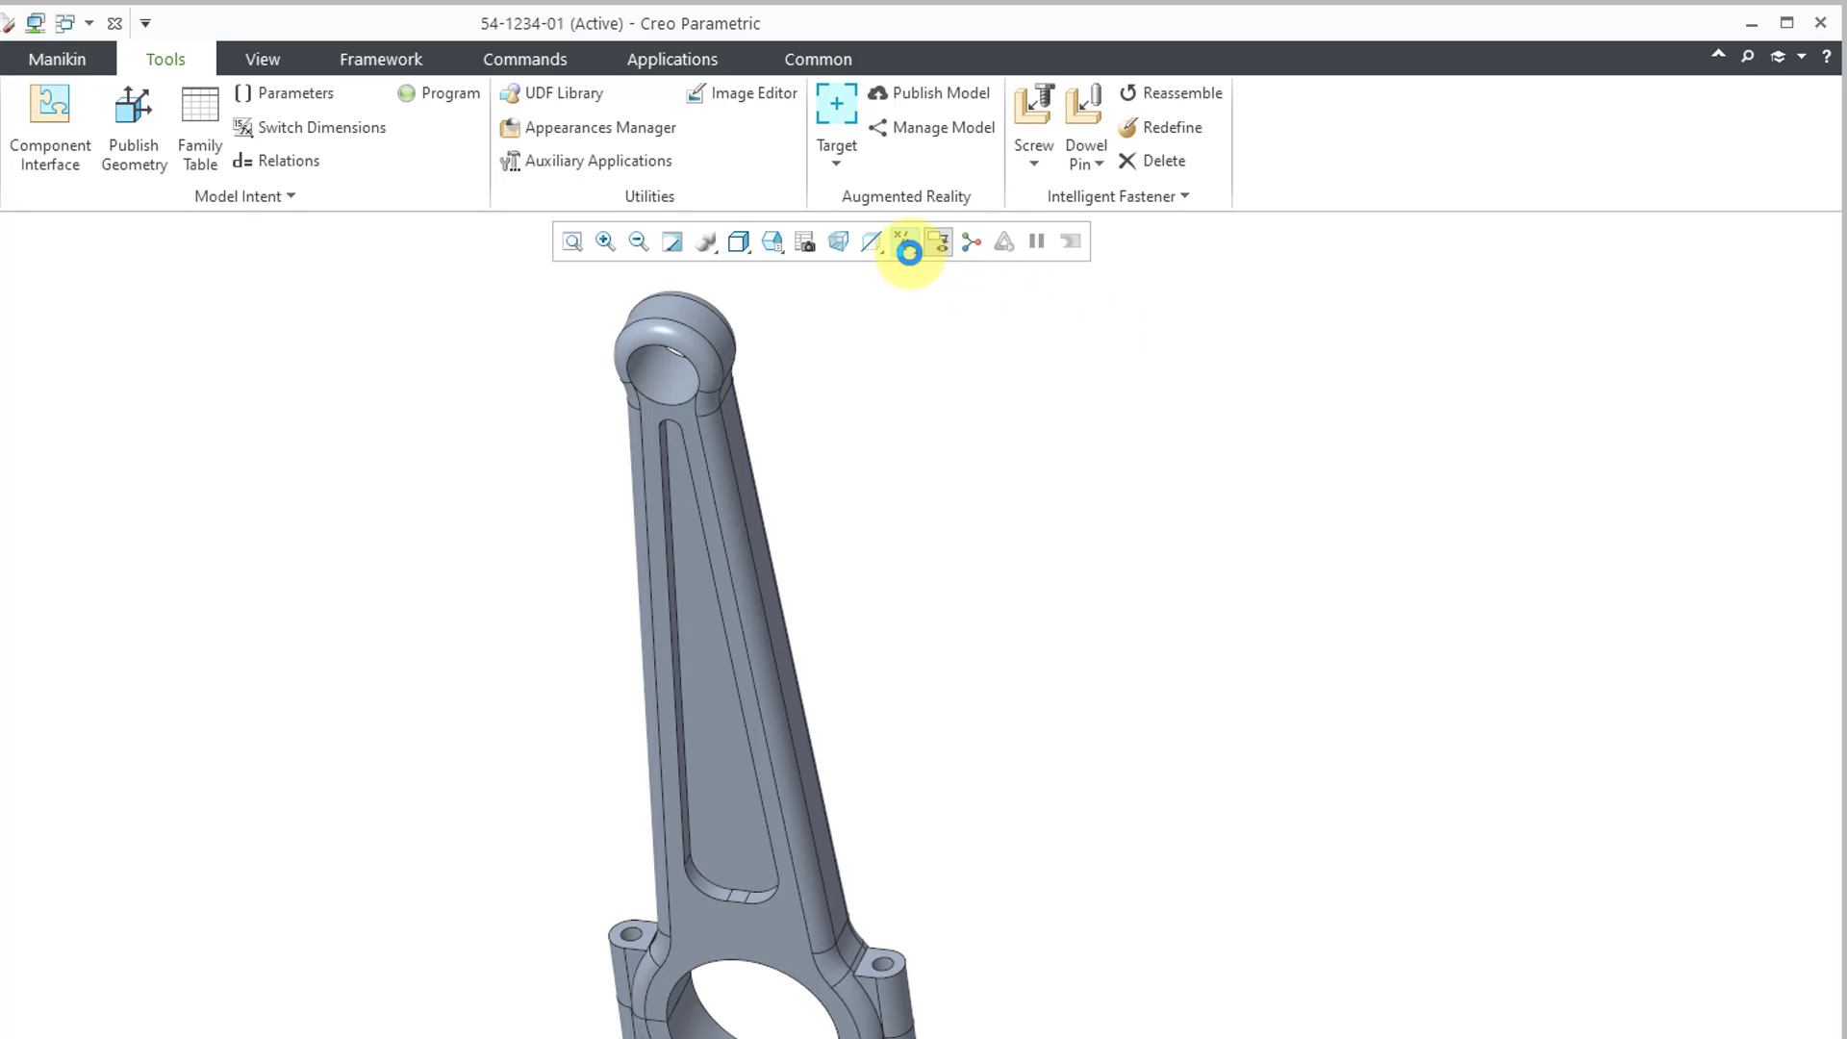
pyautogui.click(998, 243)
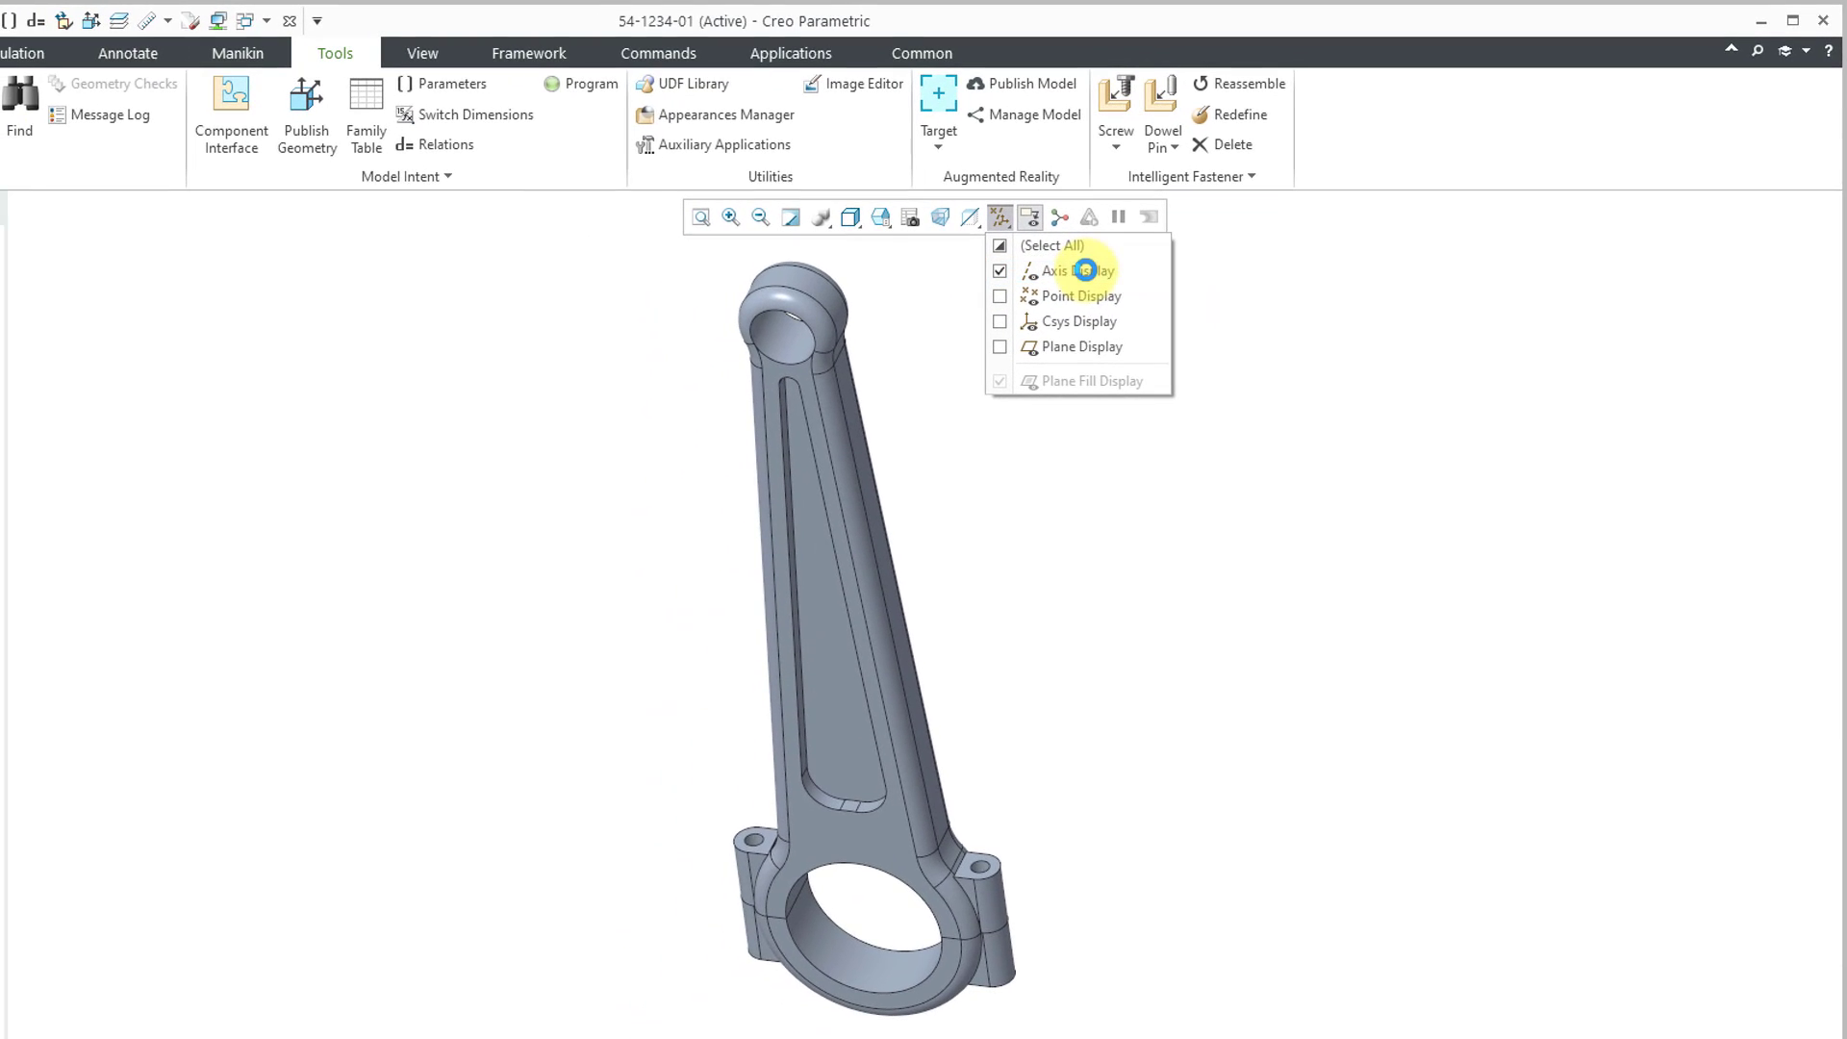
pyautogui.click(1057, 270)
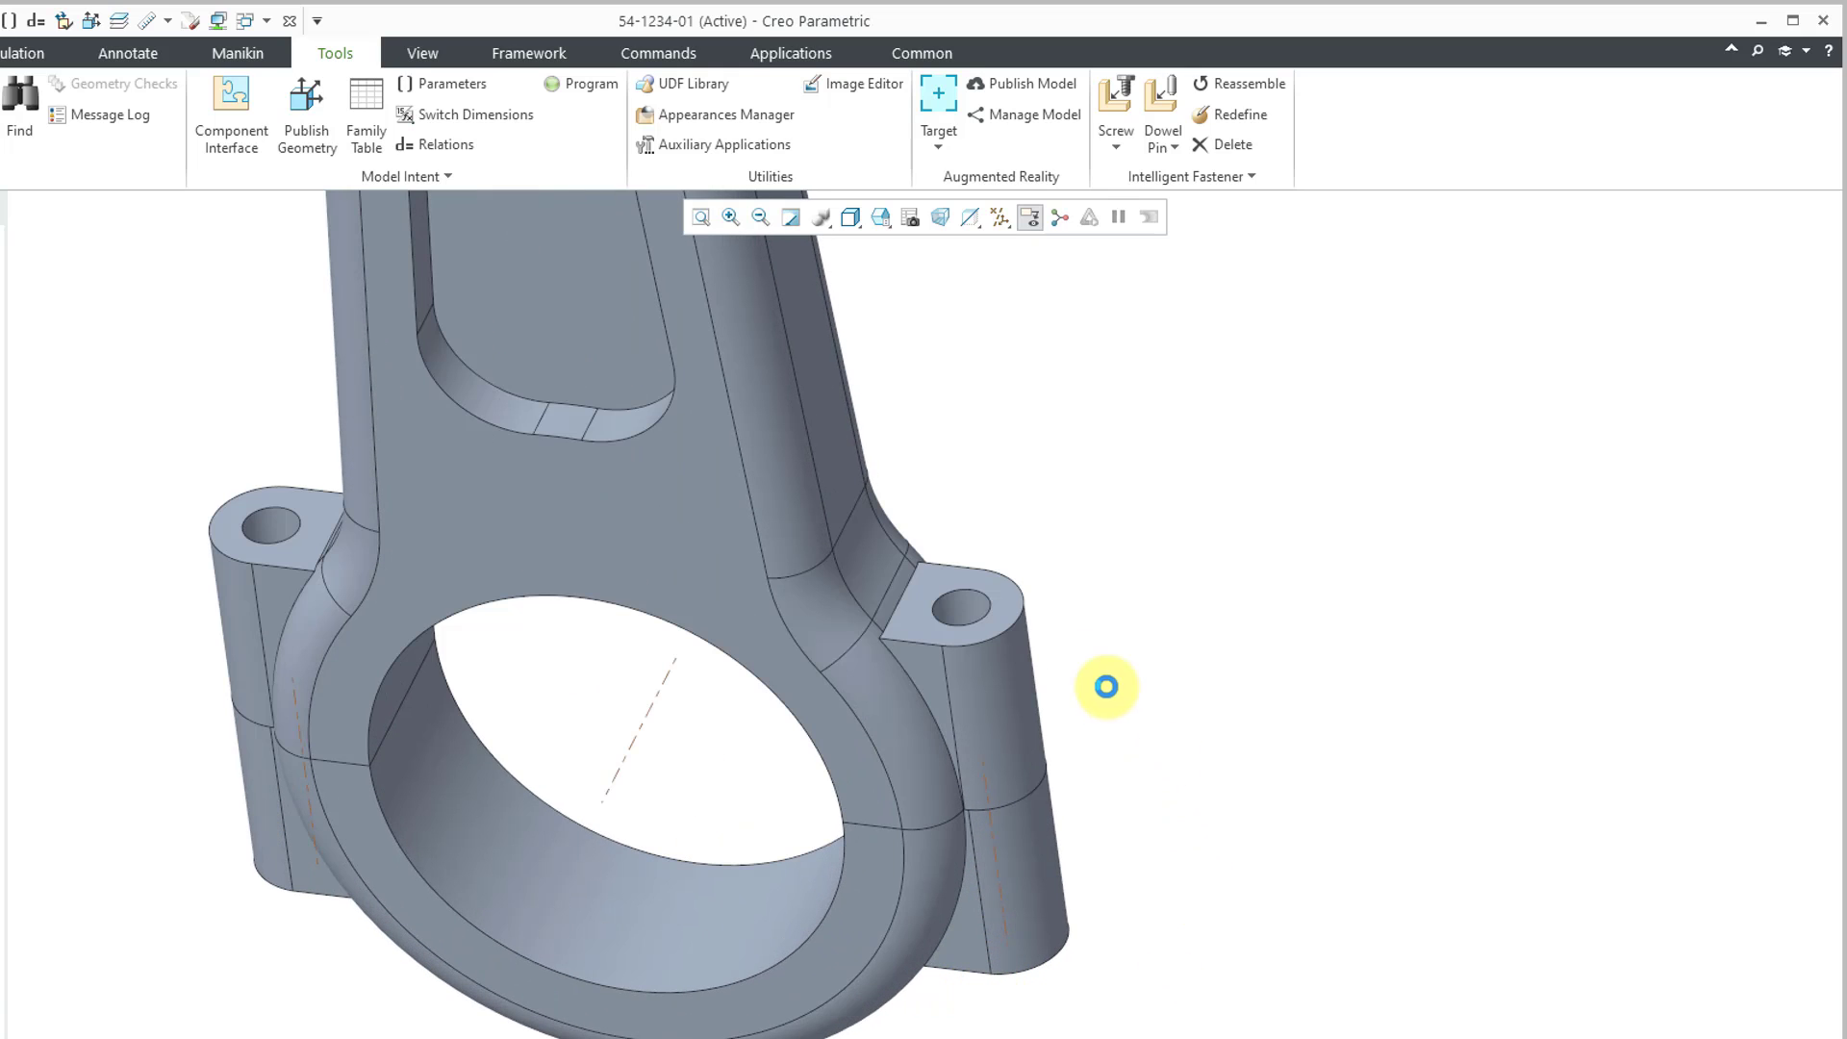
# - Pick in the graphics area and switch to the View ribbon
pyautogui.click(968, 606)
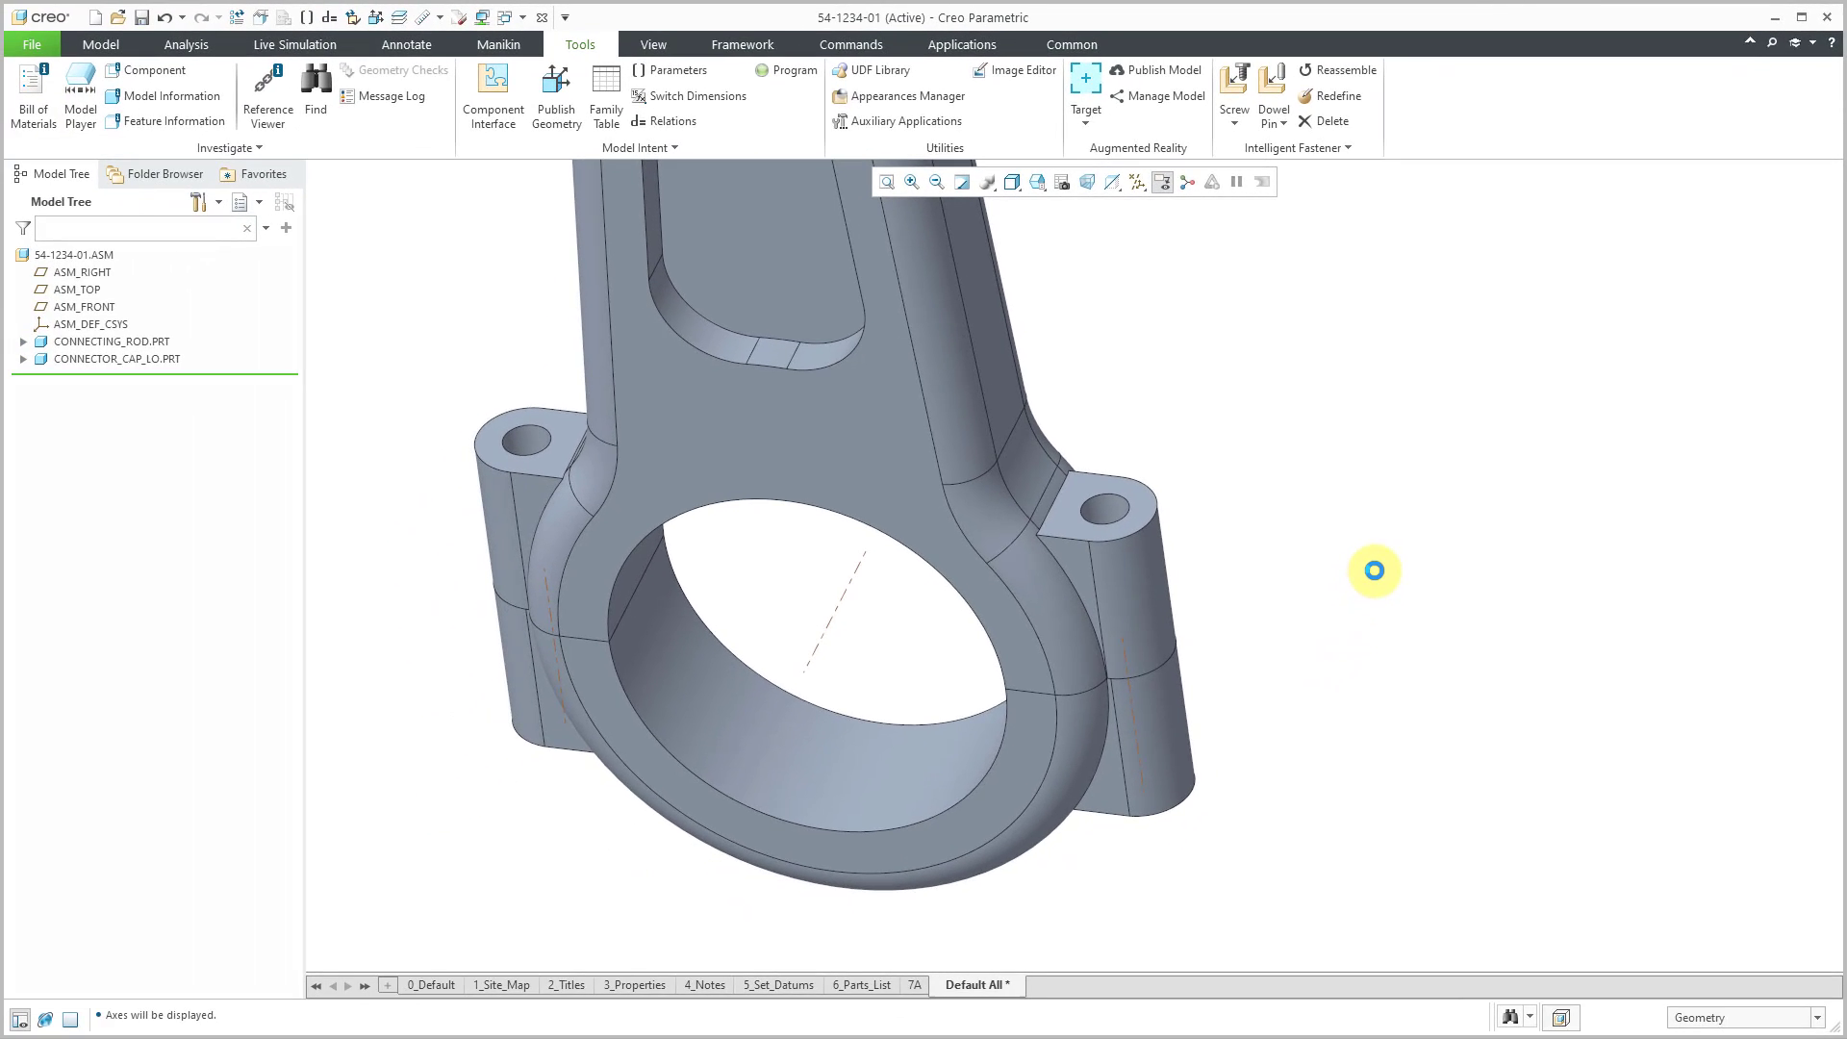
pyautogui.click(1147, 579)
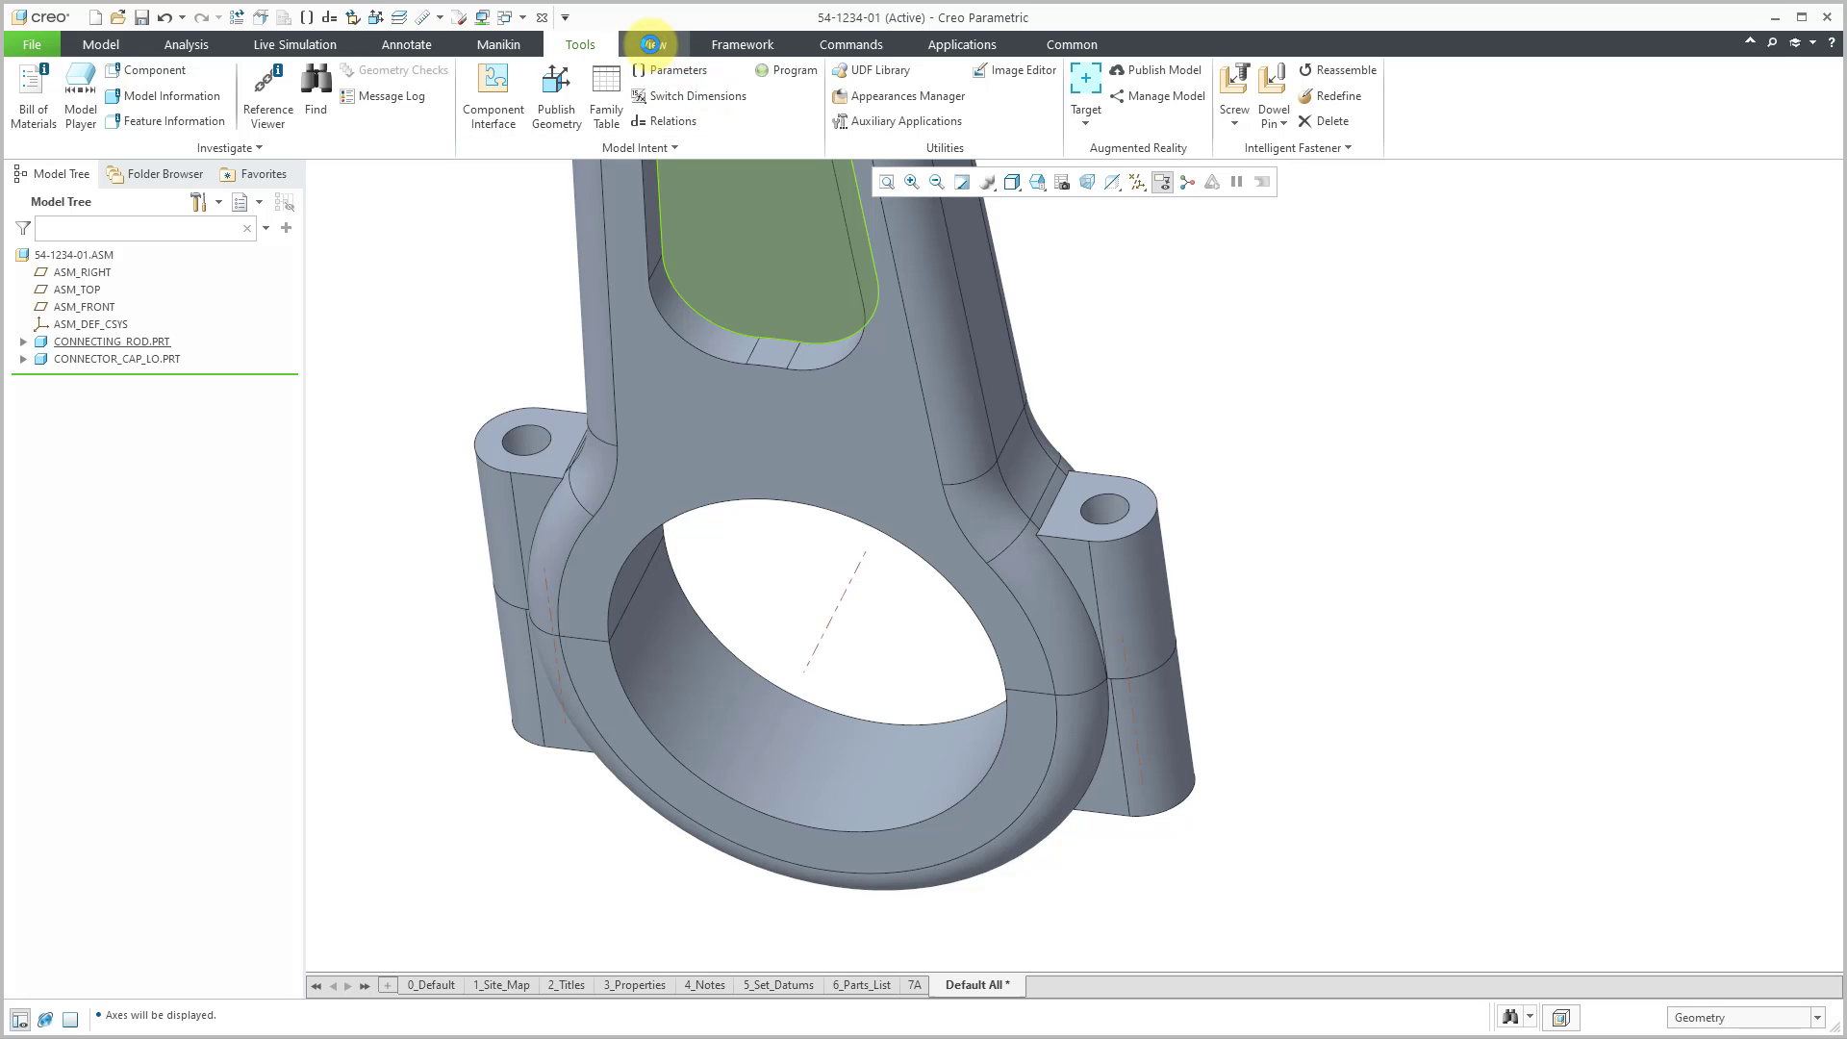
pyautogui.click(653, 45)
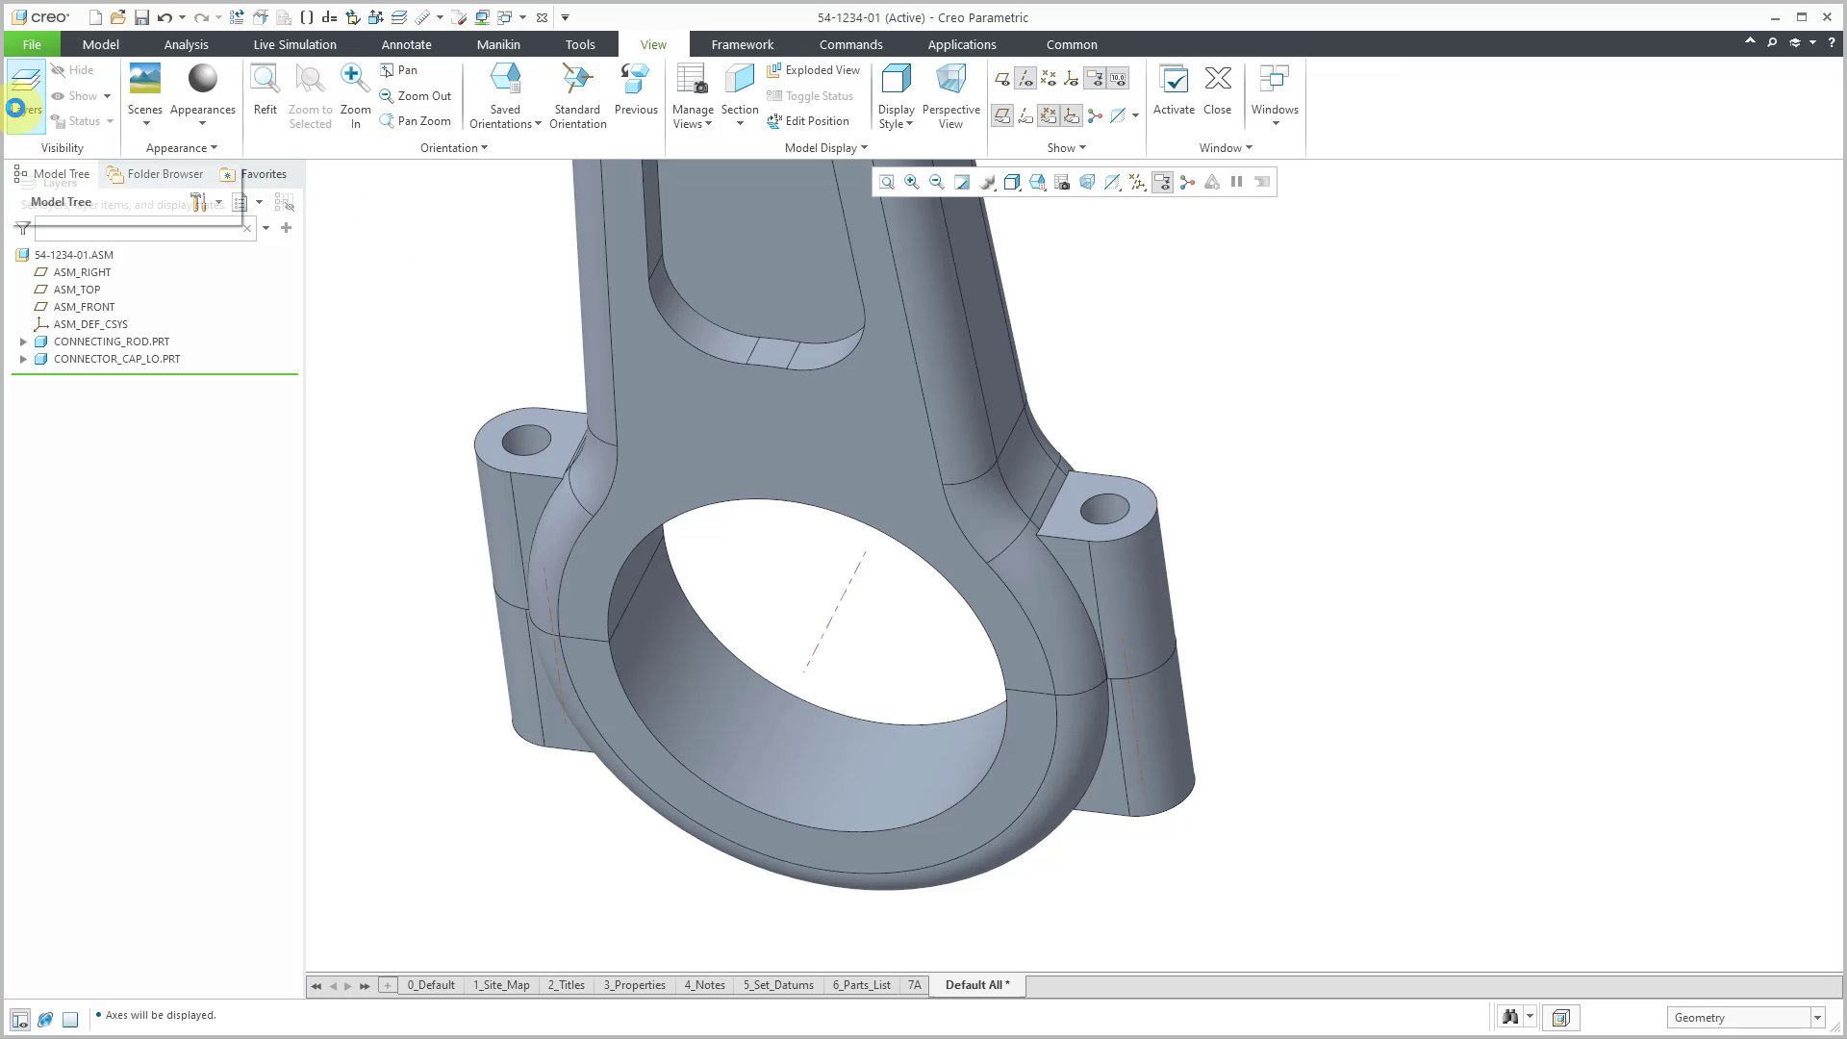
# - Show the AXES layer of CONNECTING_ROD.PRT in the Layer Tree, then close it
pyautogui.click(25, 85)
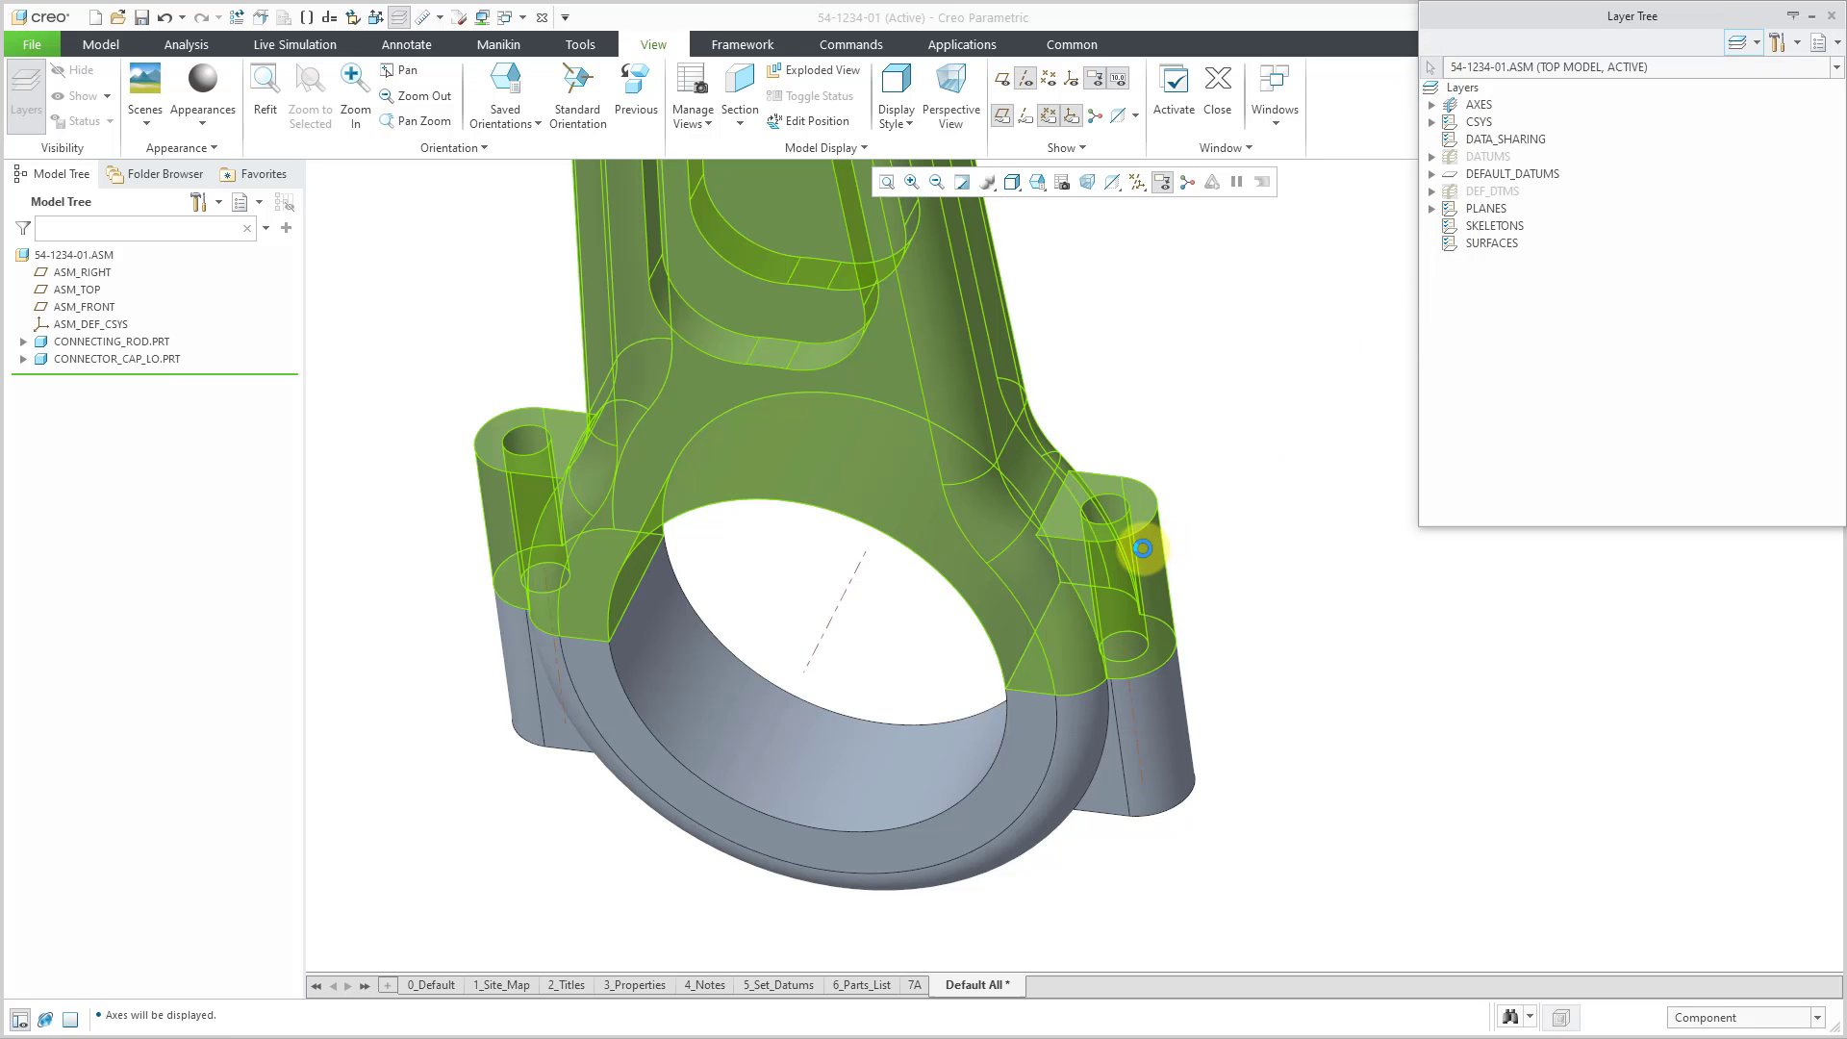
pyautogui.click(111, 343)
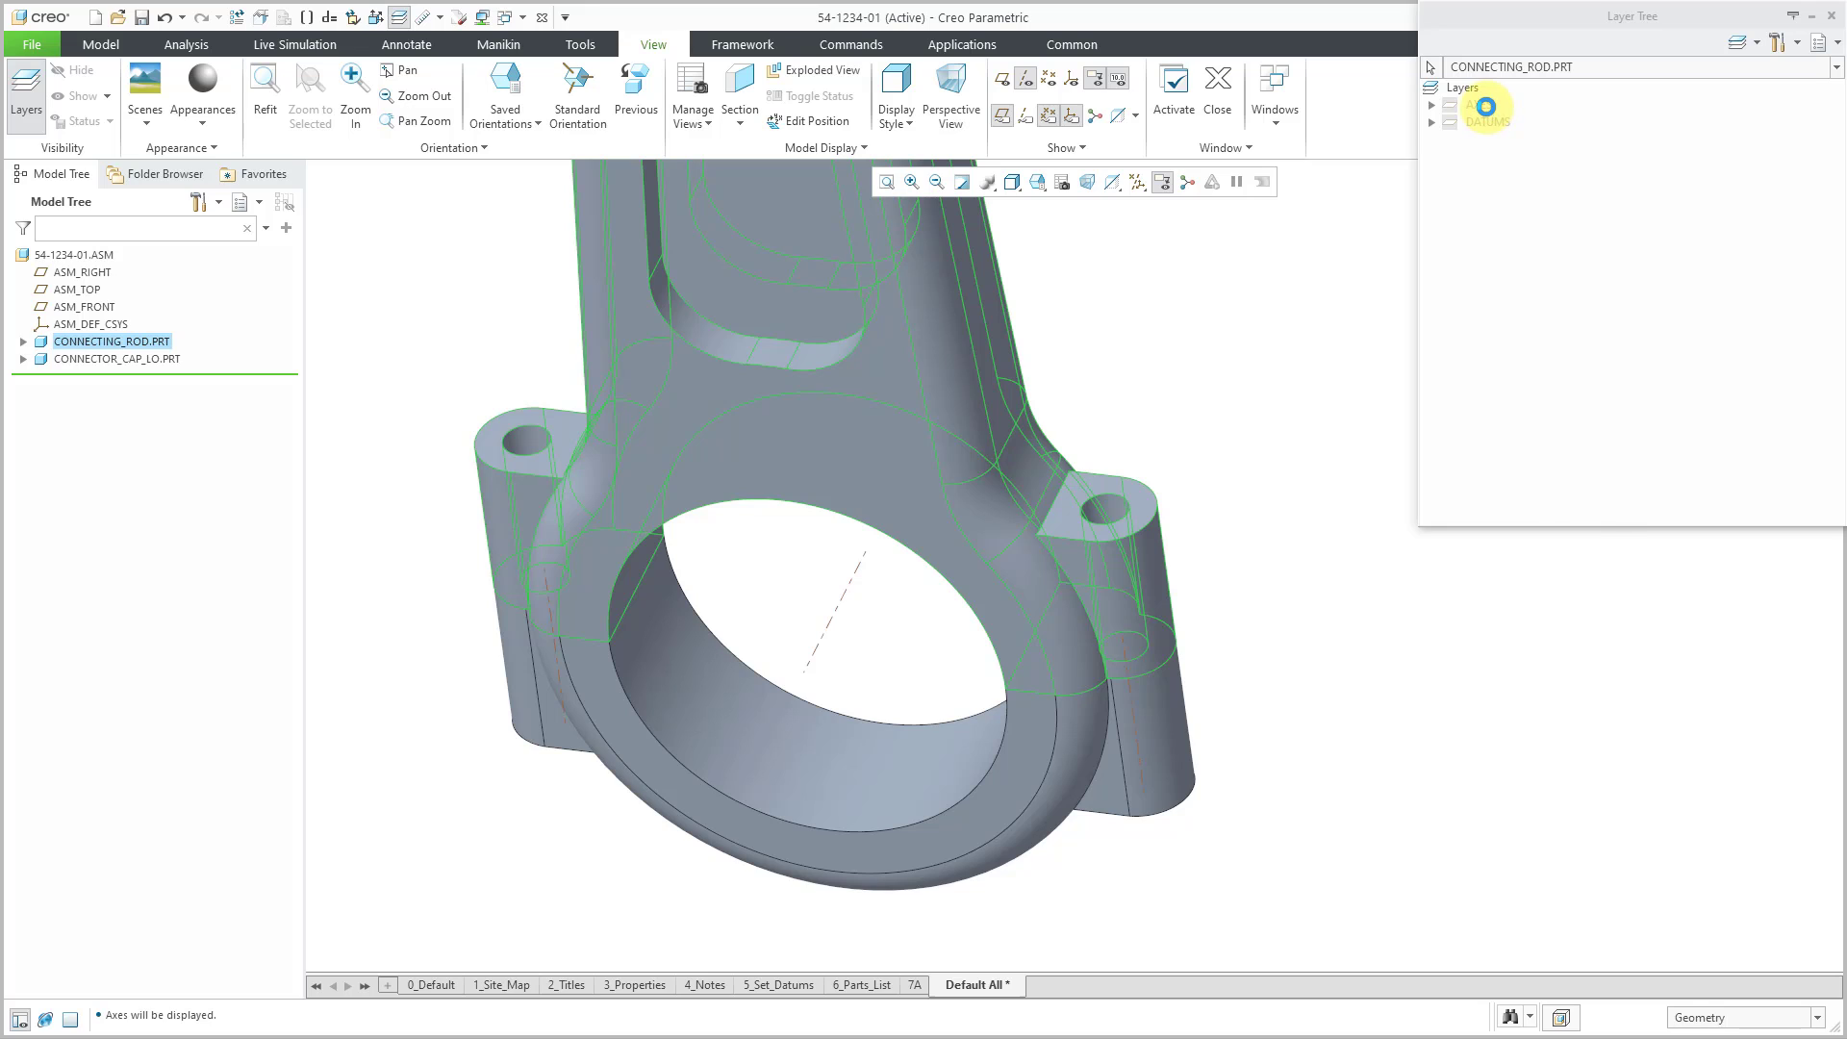
pyautogui.rightClick(1478, 104)
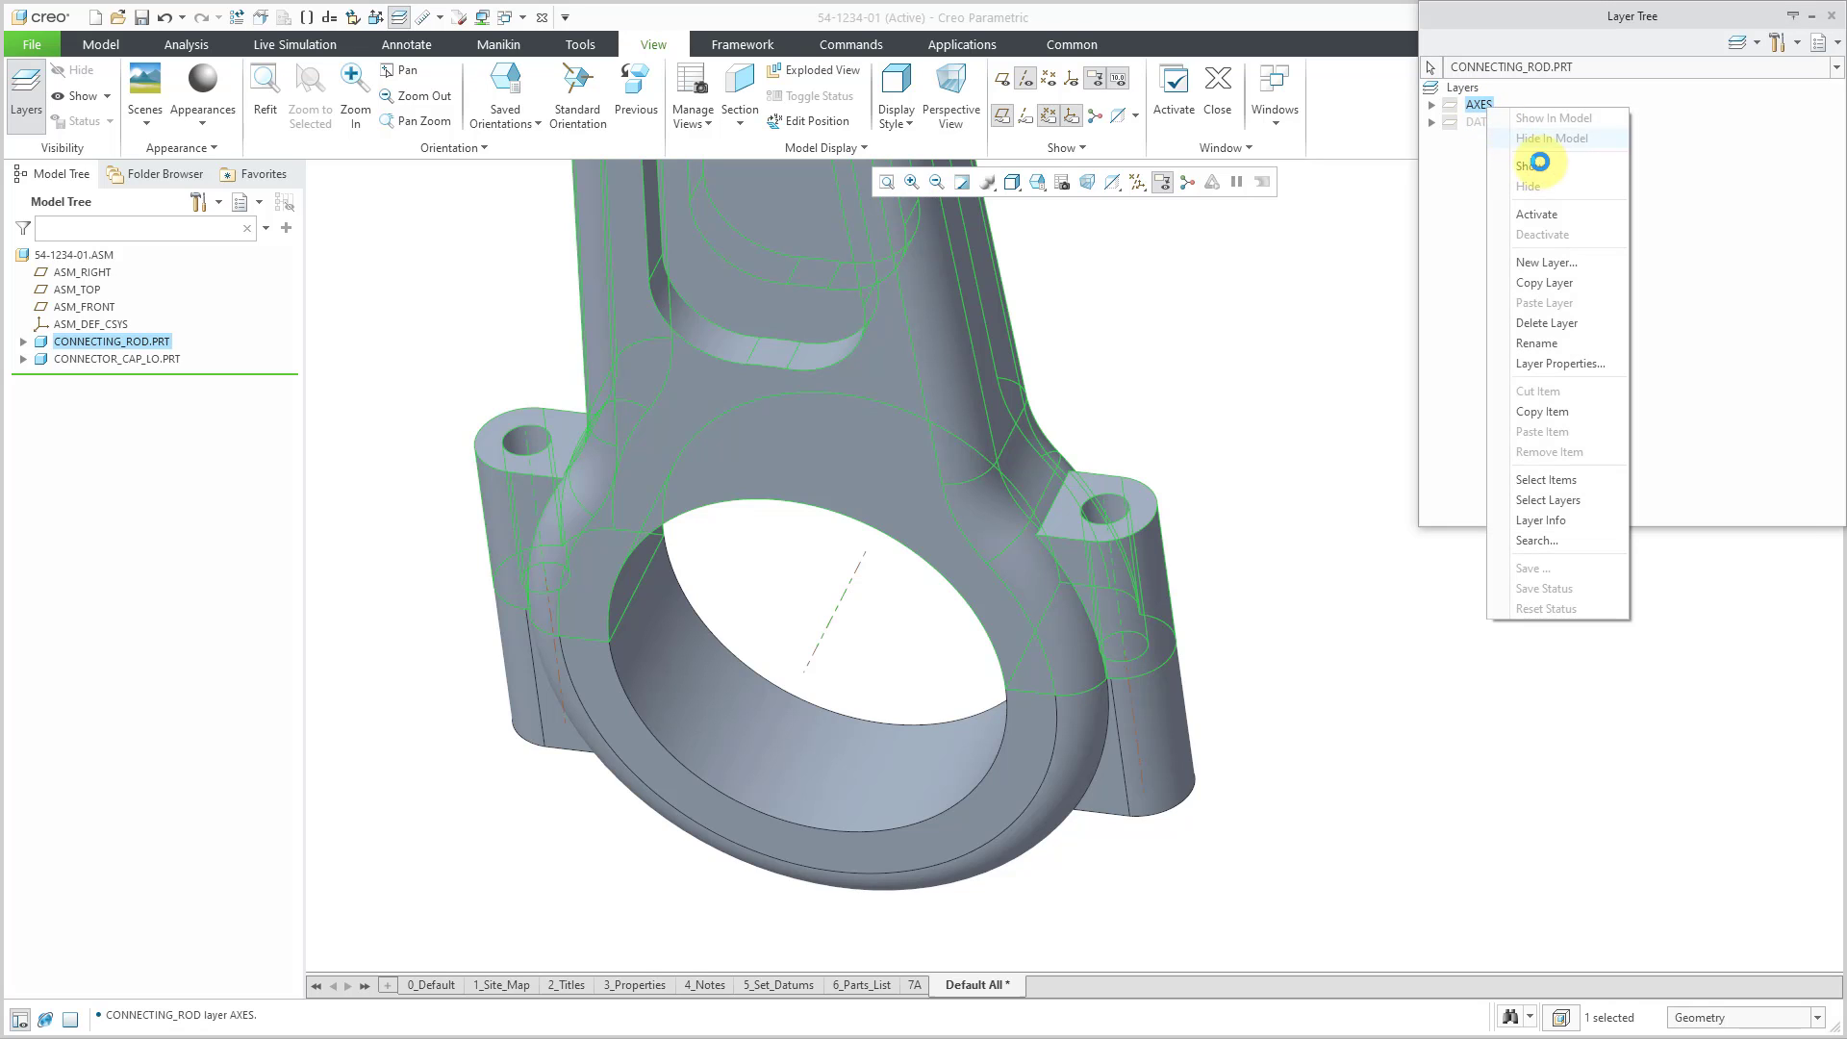
pyautogui.click(1552, 138)
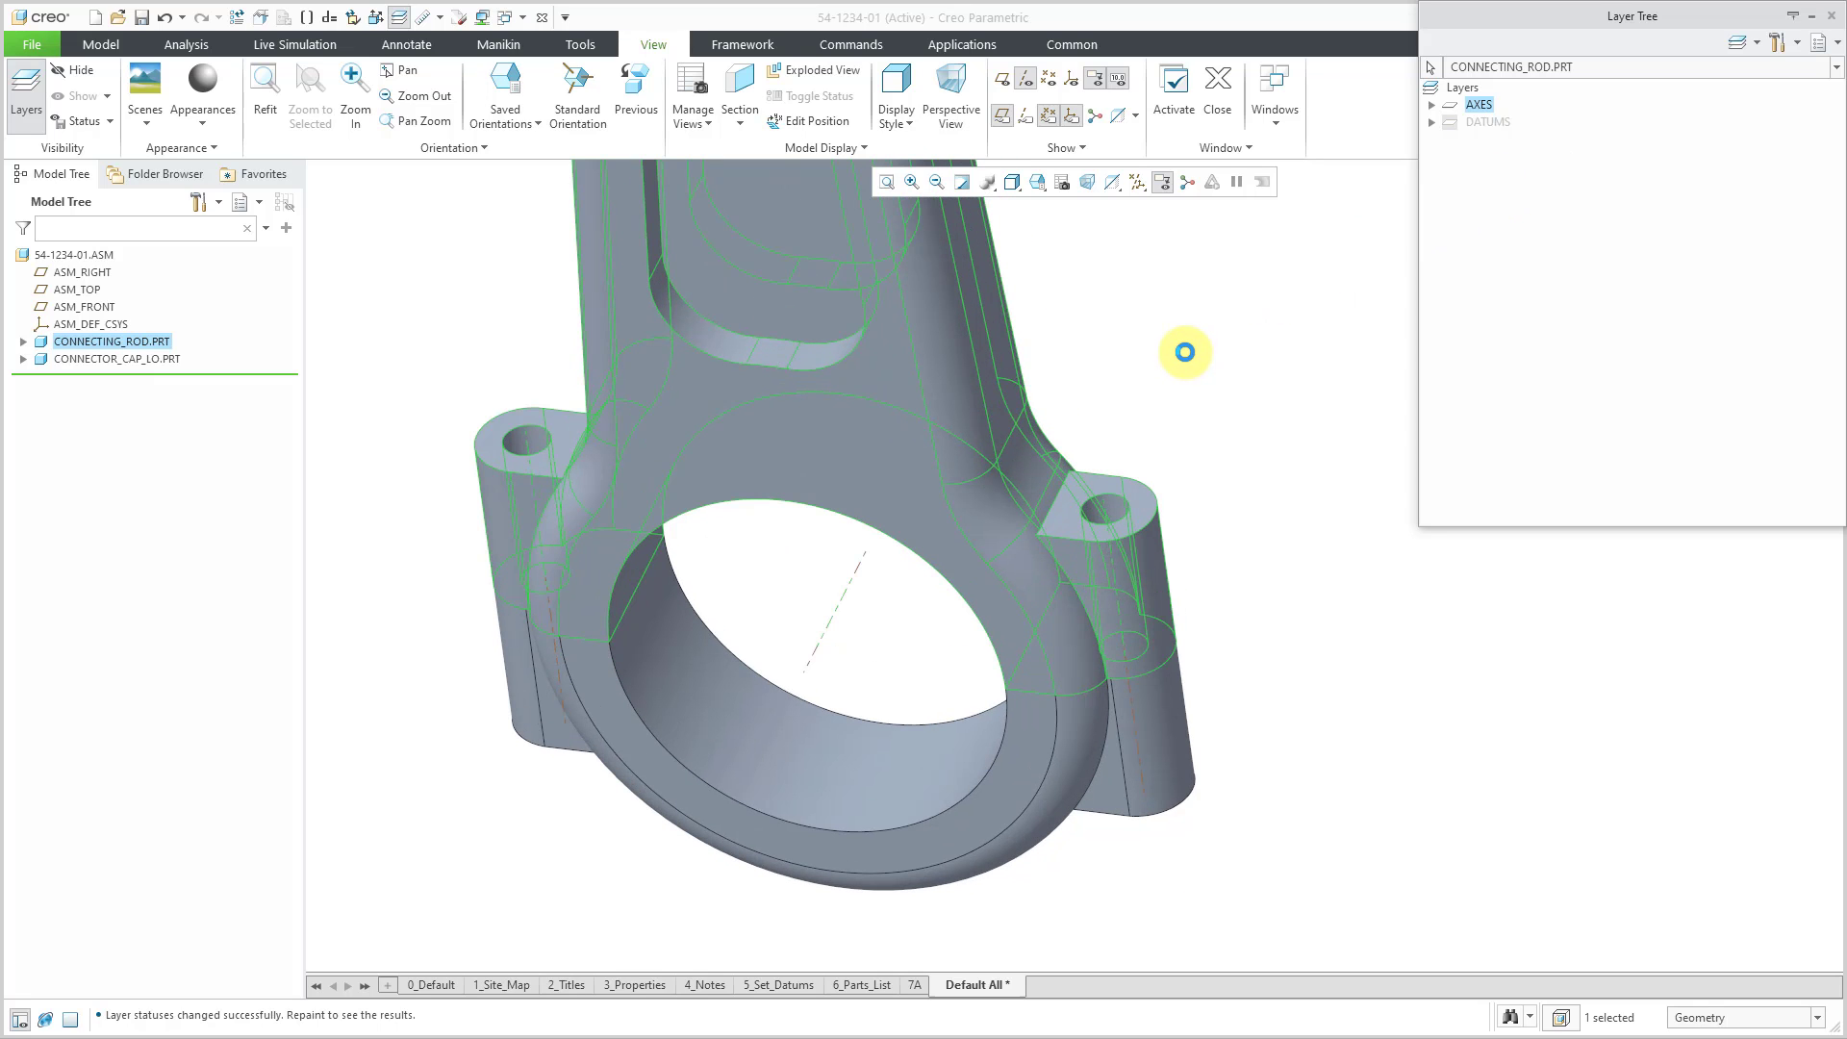
pyautogui.click(1110, 564)
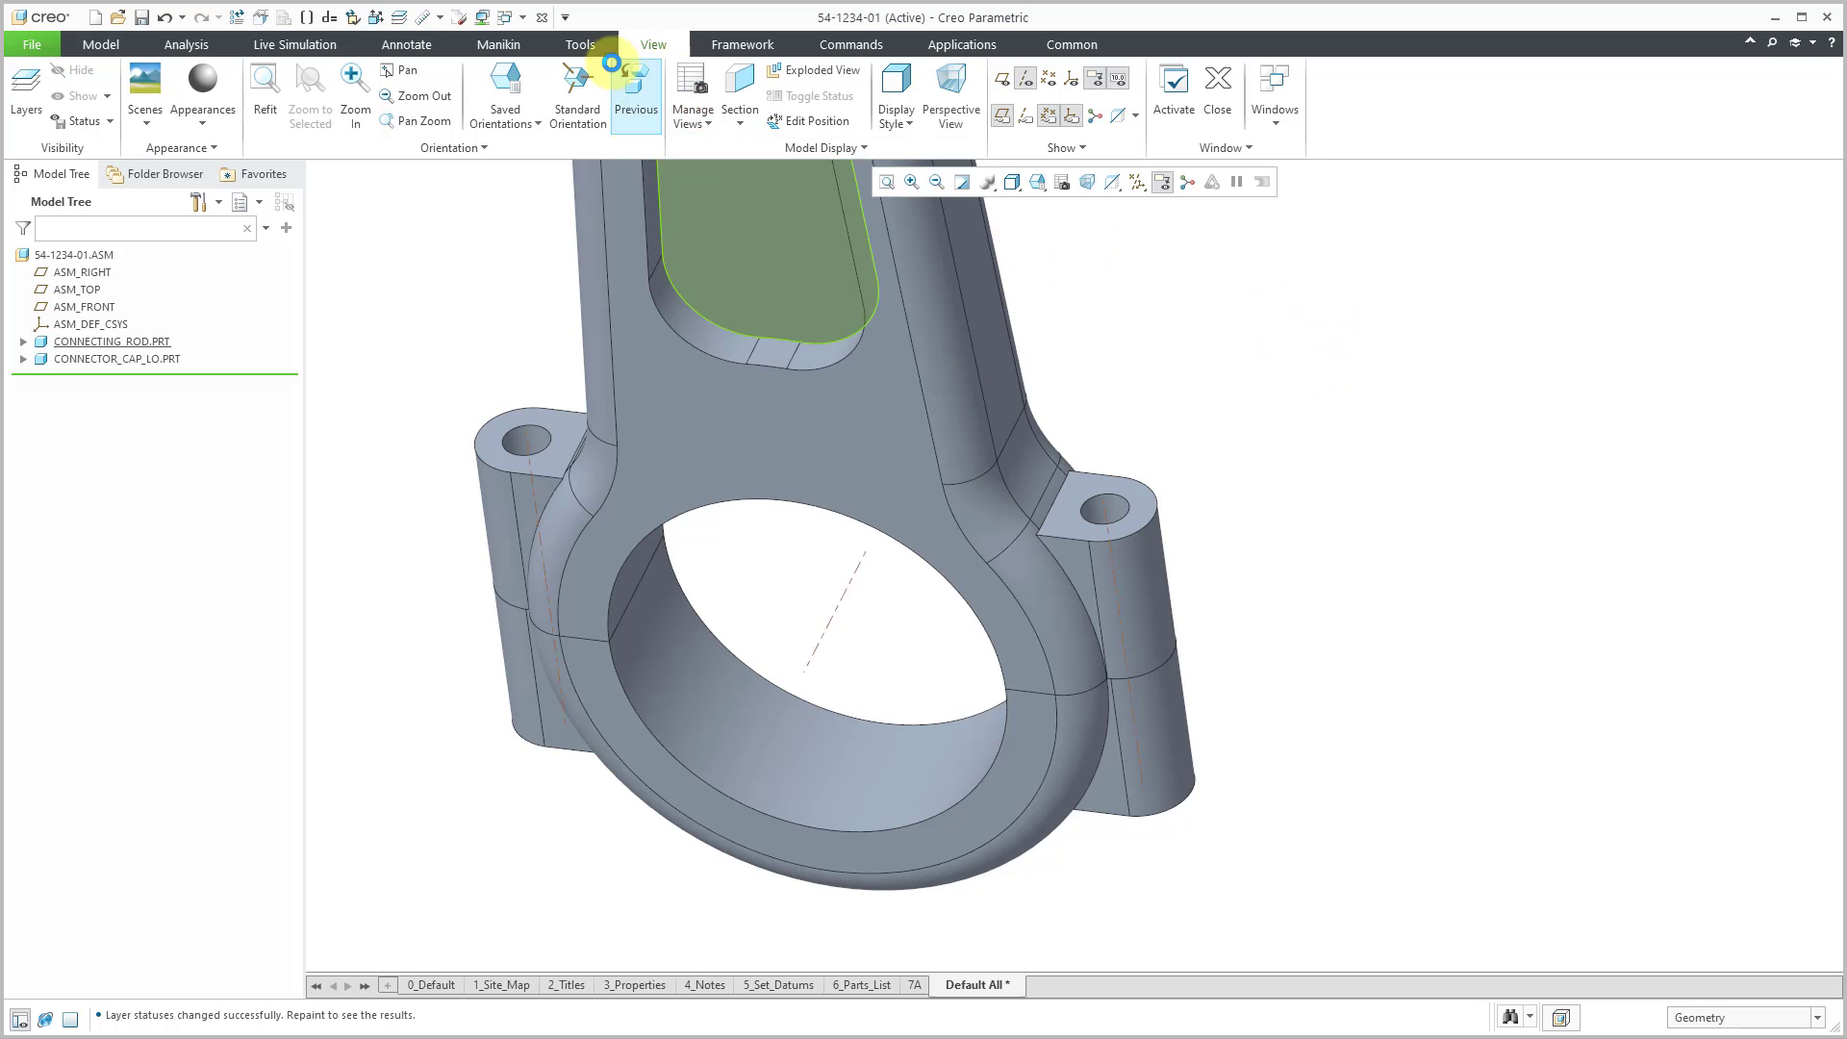
# - Start a Screw fastener on the right hole's axis, head on the rod's top lug face, nut on the cap's bottom face
pyautogui.click(579, 44)
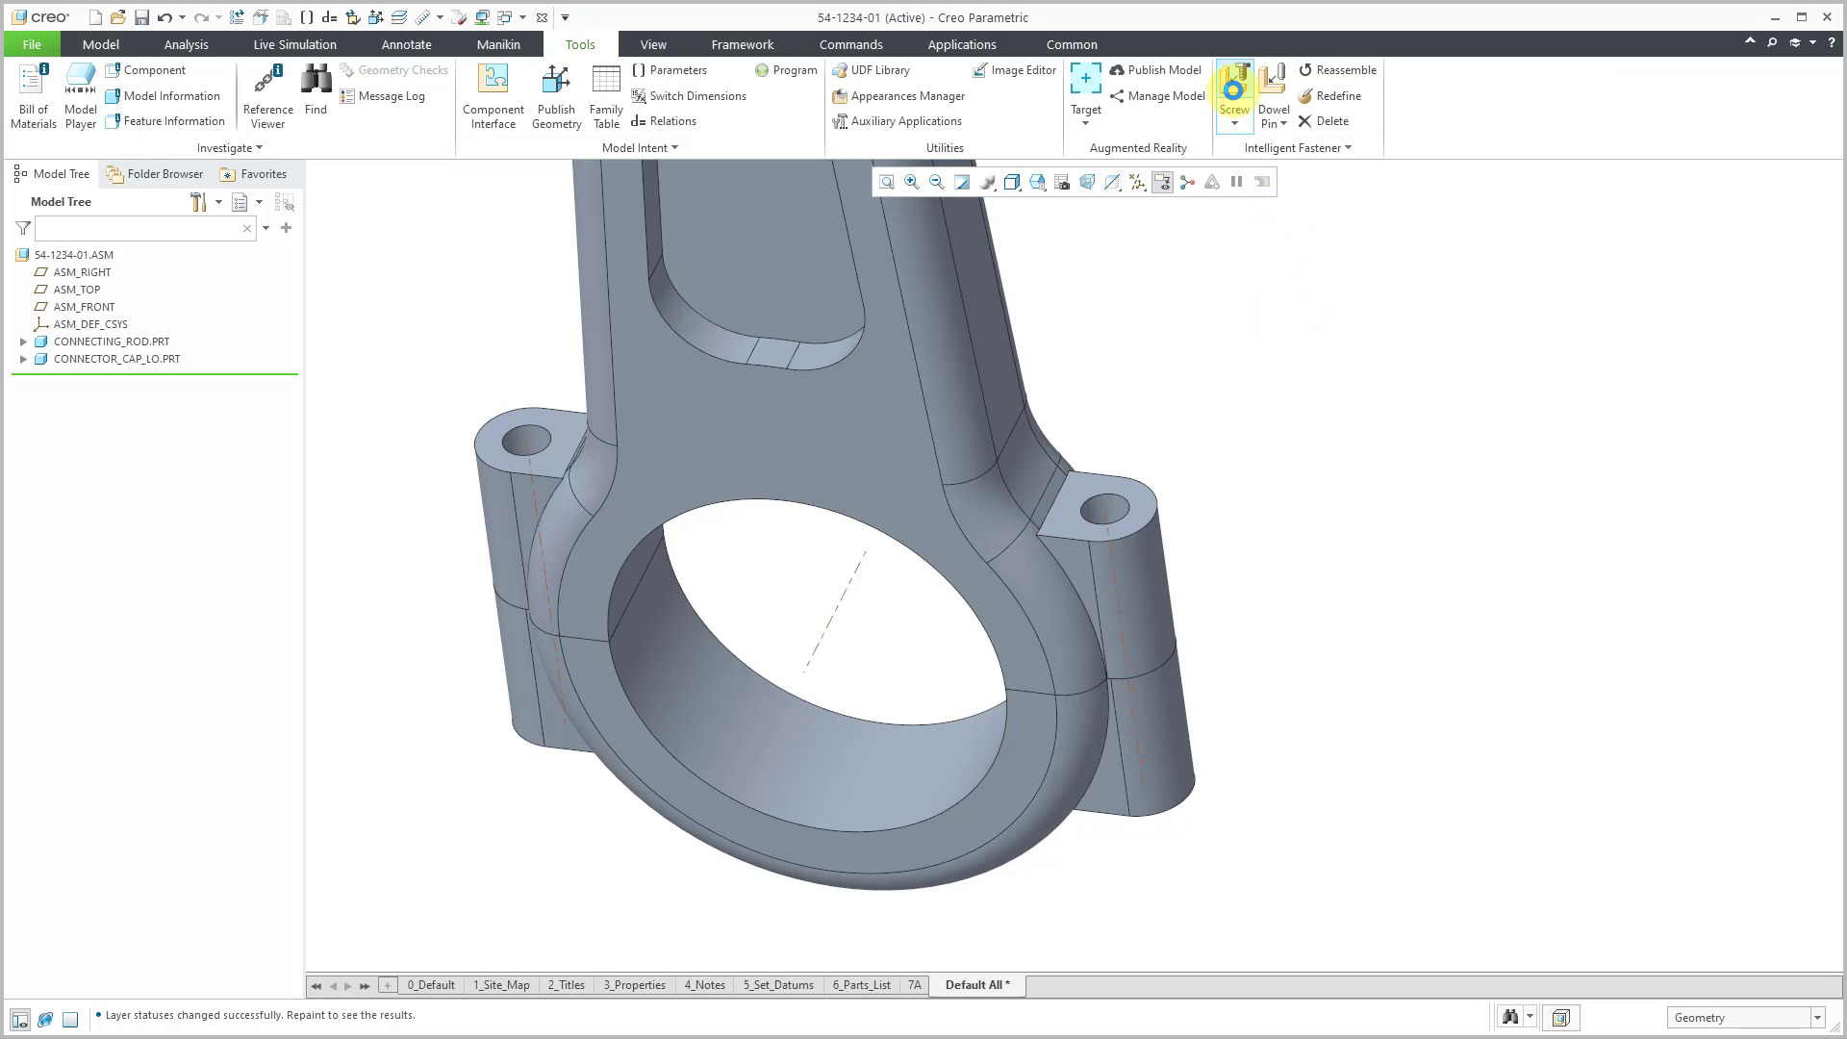
pyautogui.moveTo(1231, 92)
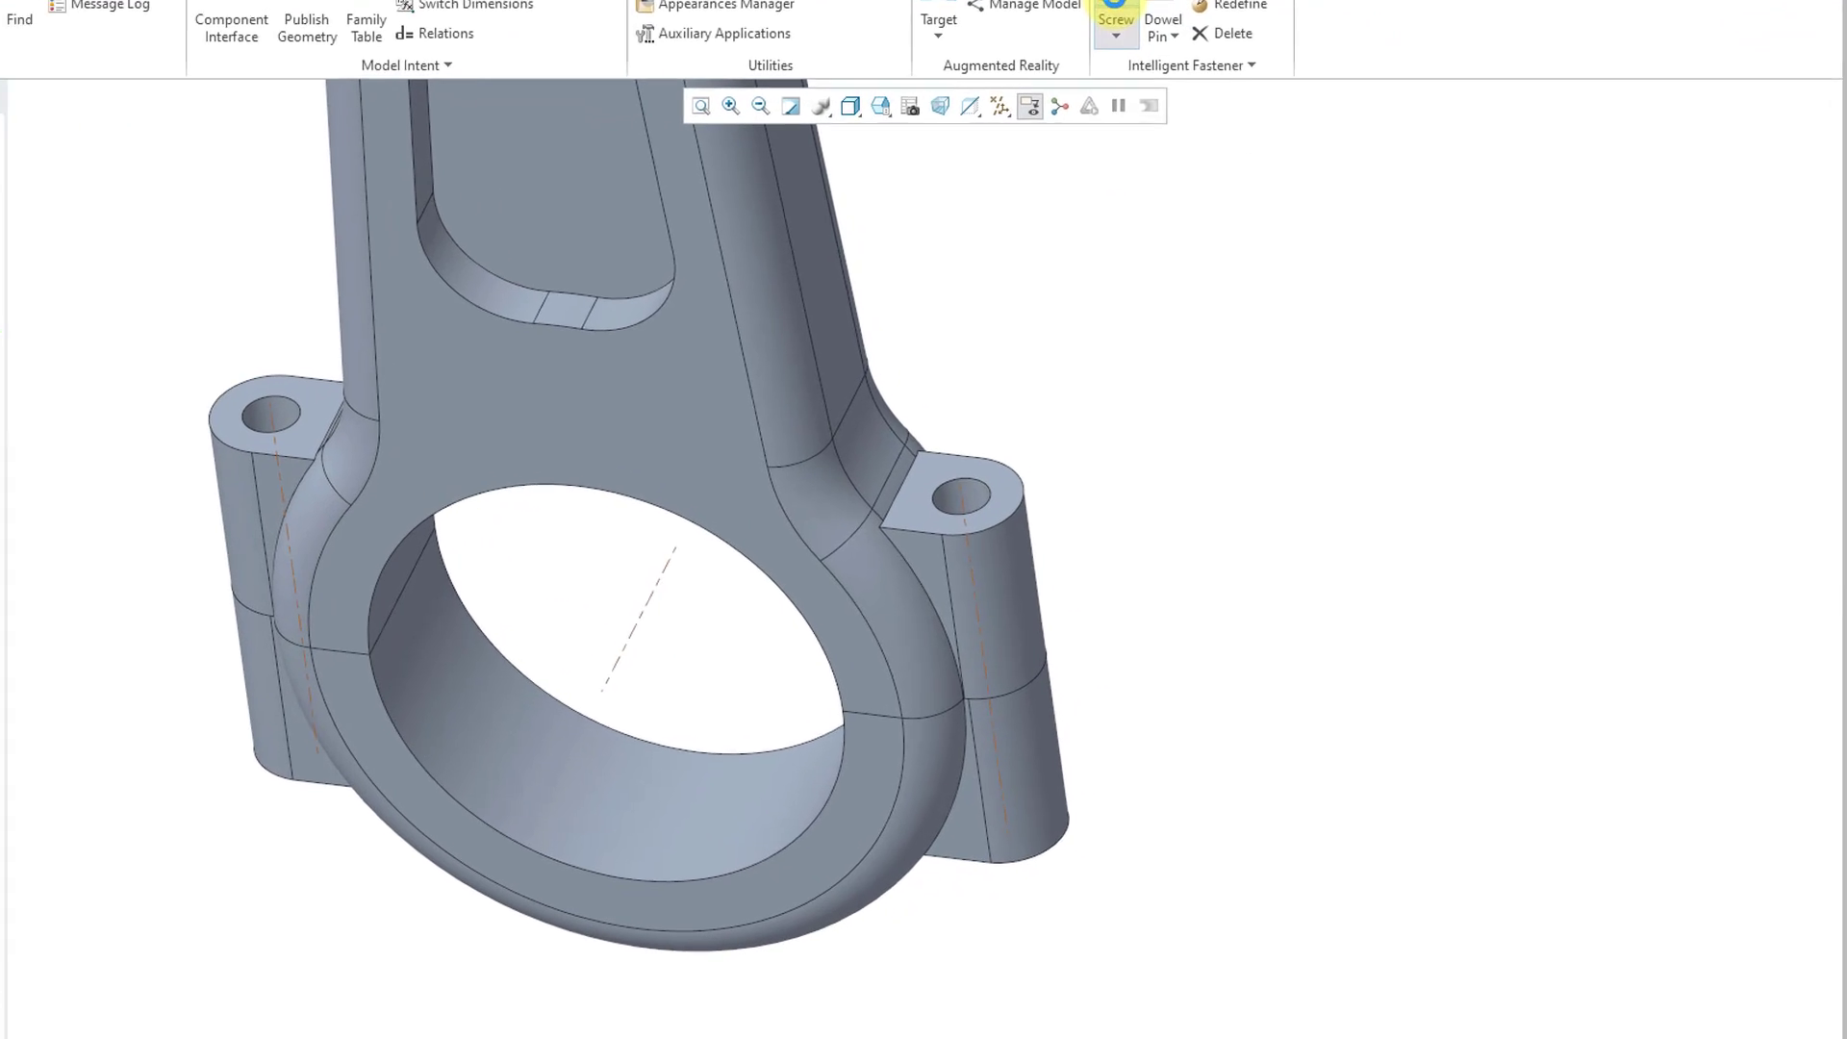
pyautogui.click(1114, 19)
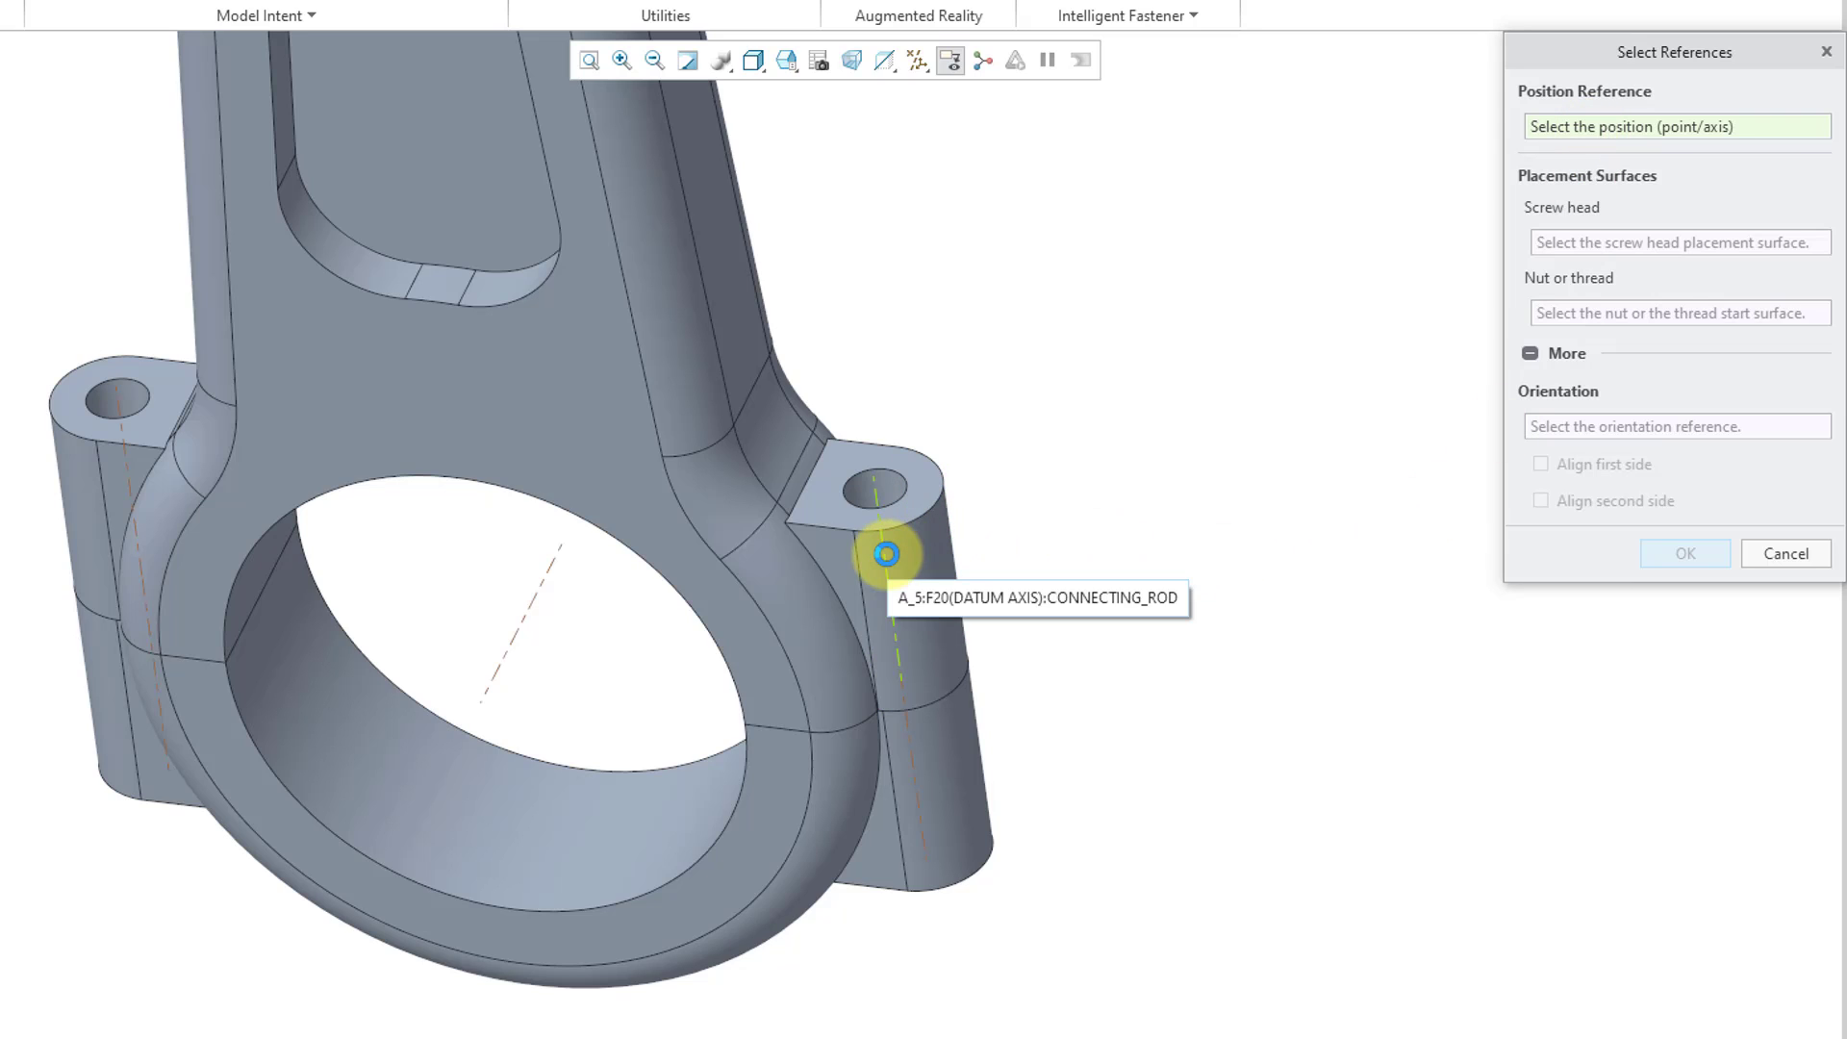
pyautogui.click(885, 555)
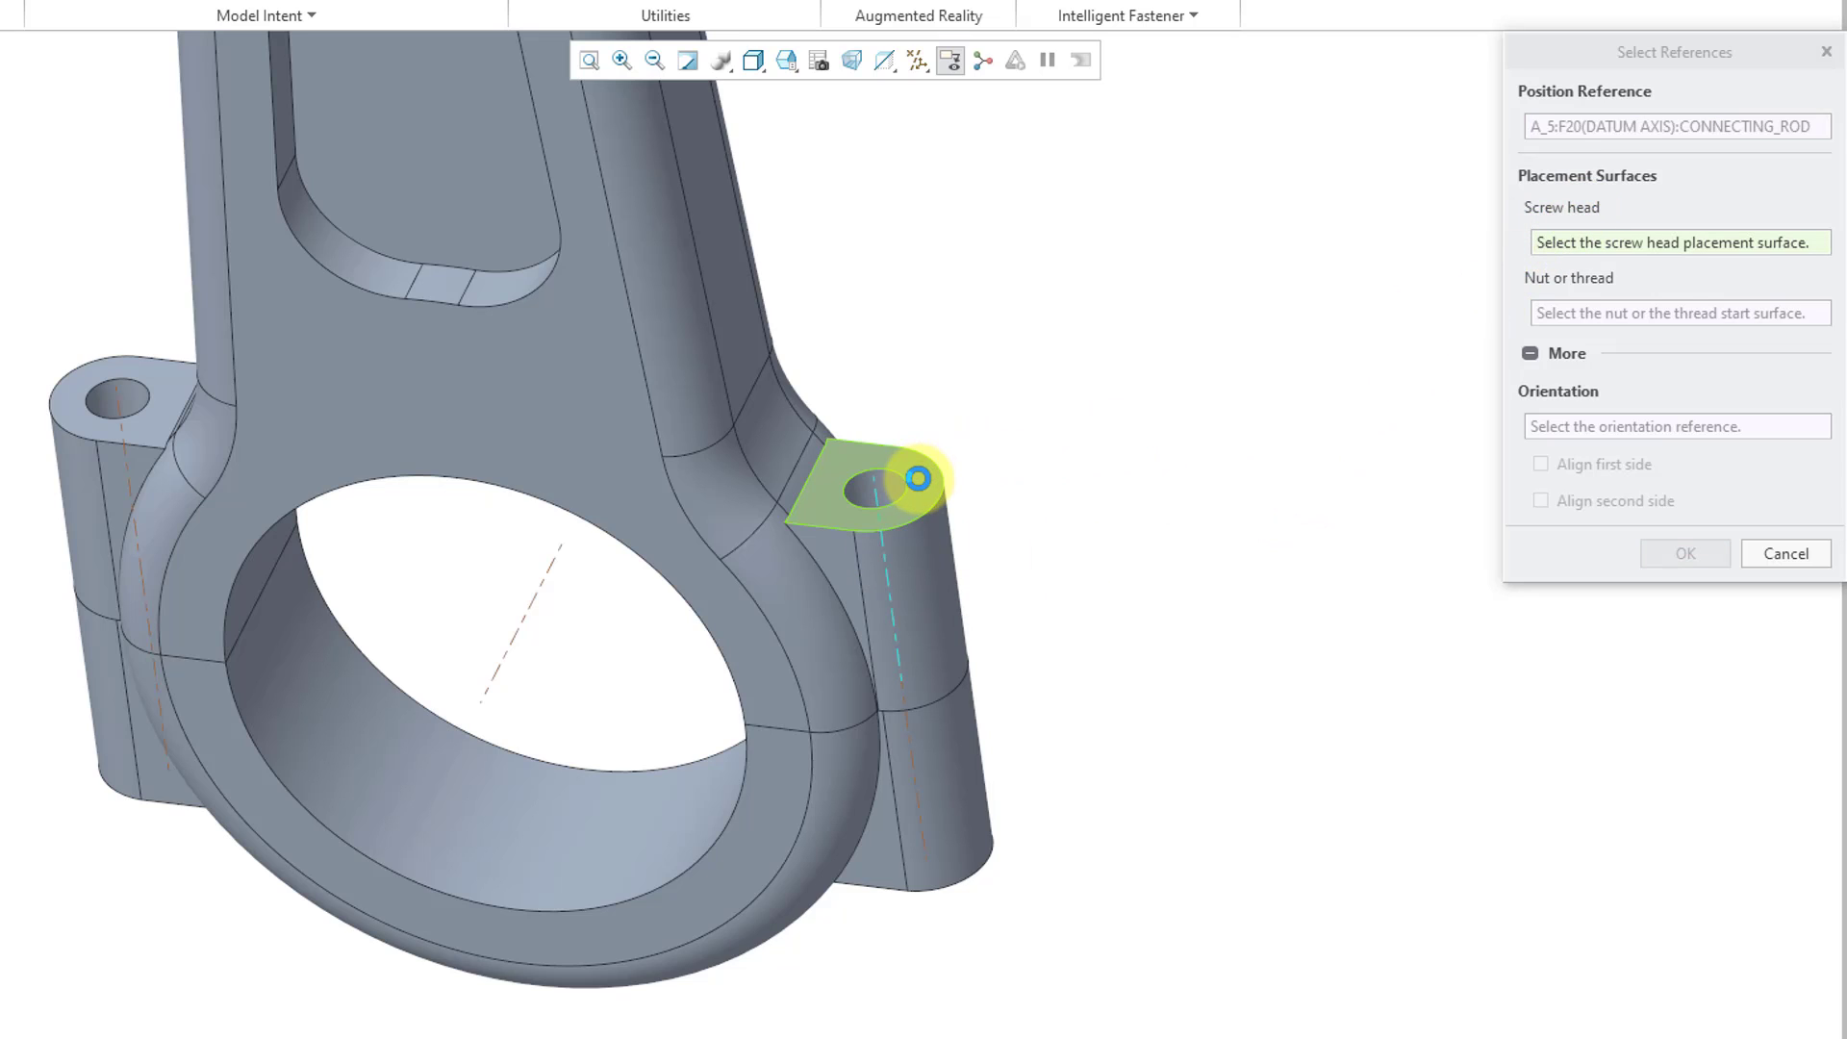
pyautogui.moveTo(877, 489)
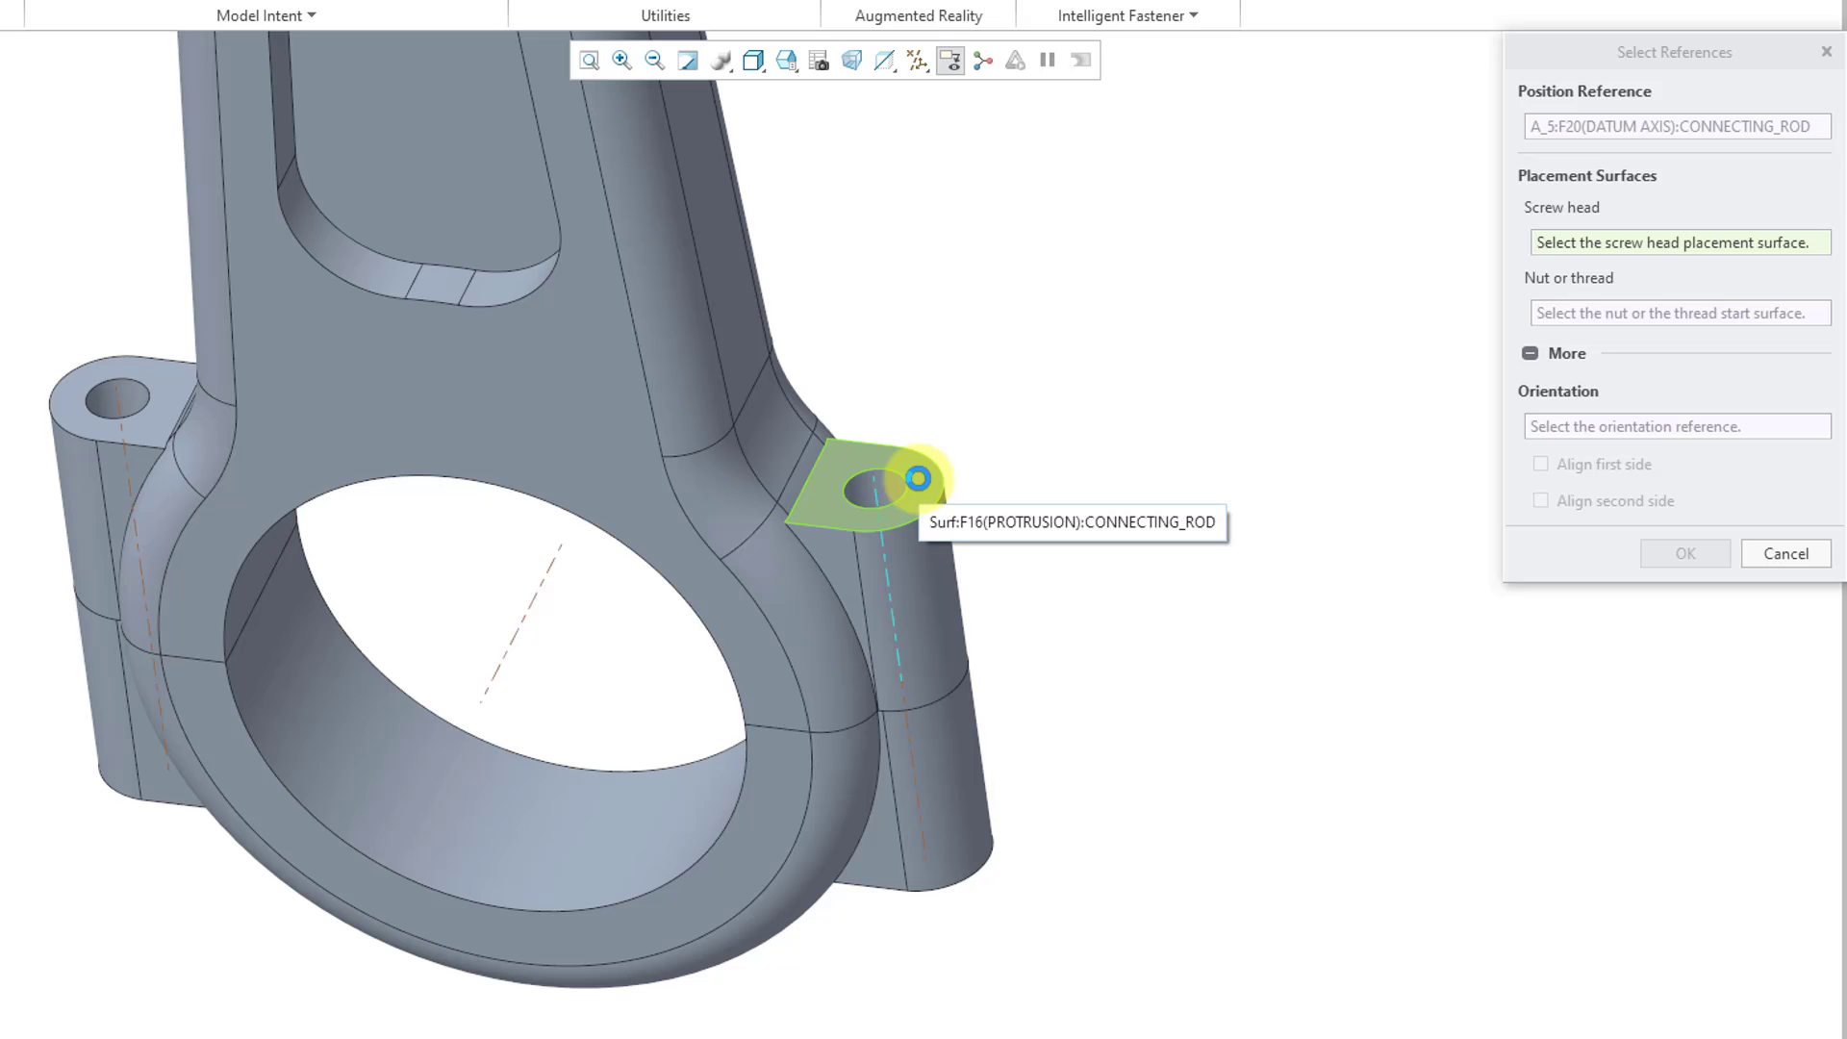
pyautogui.click(860, 483)
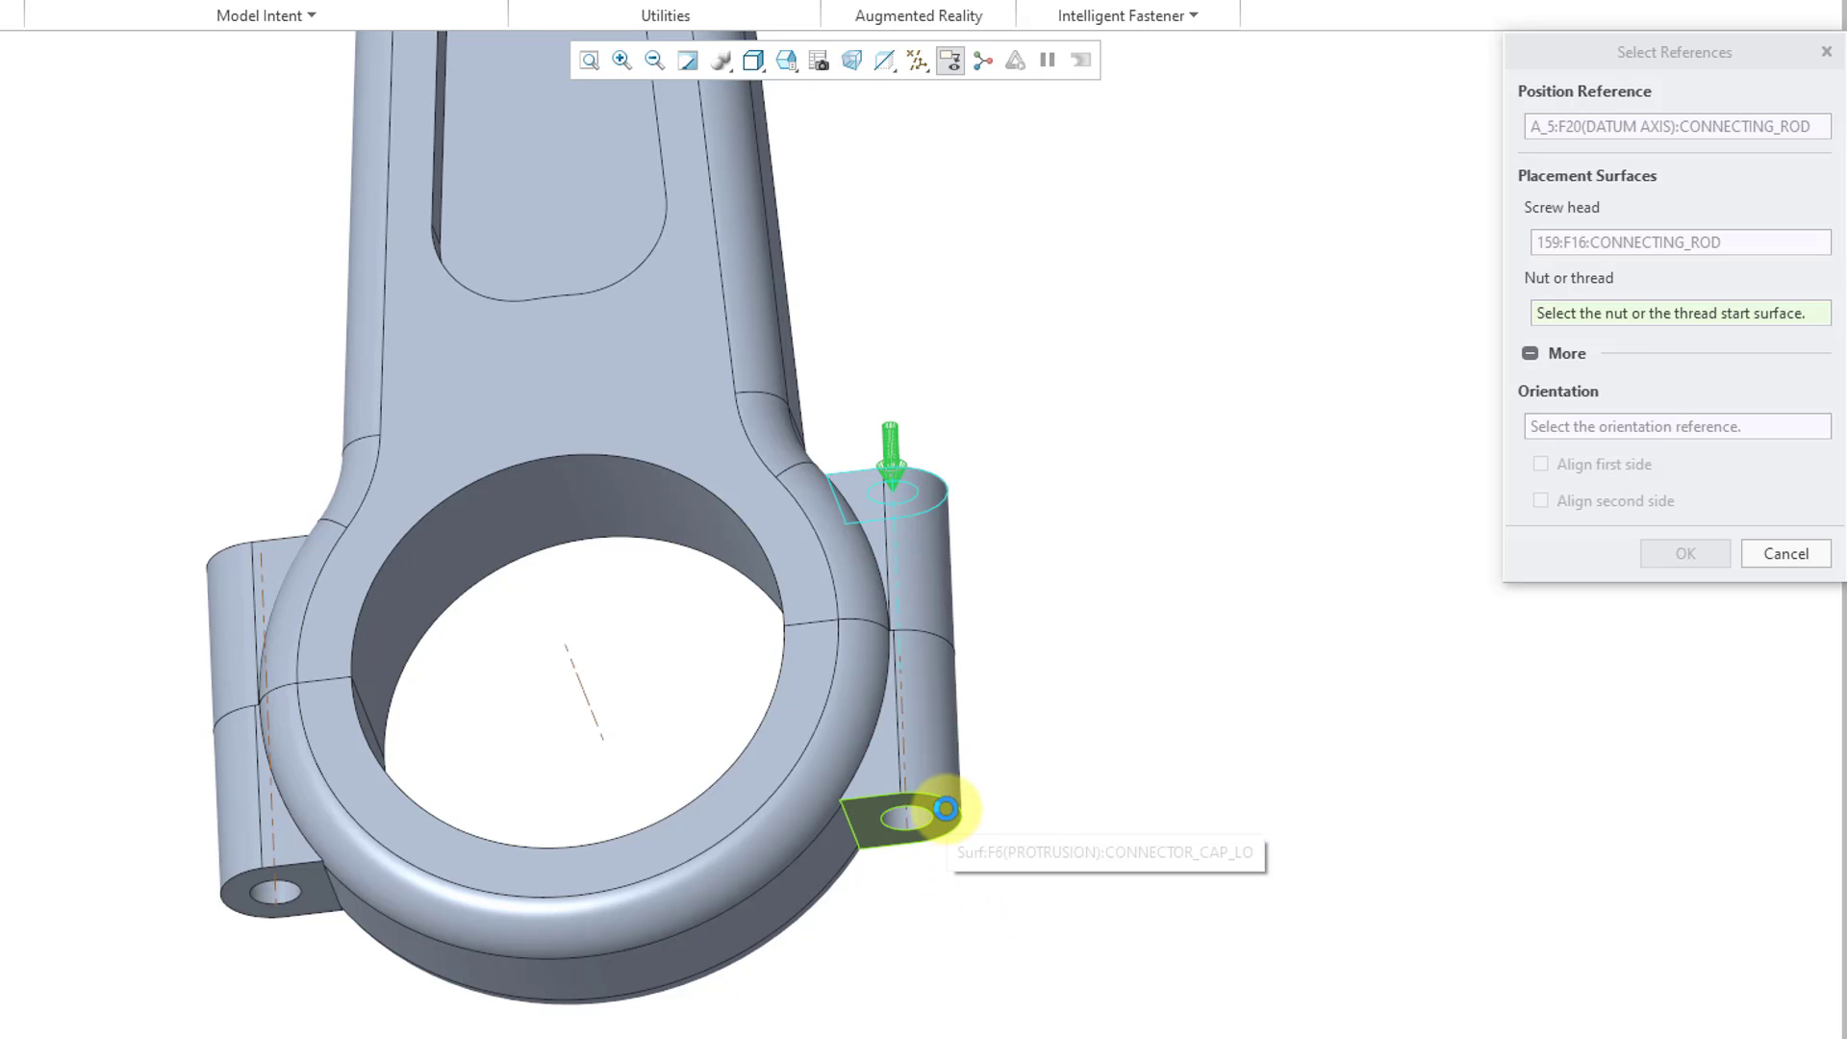
pyautogui.click(939, 810)
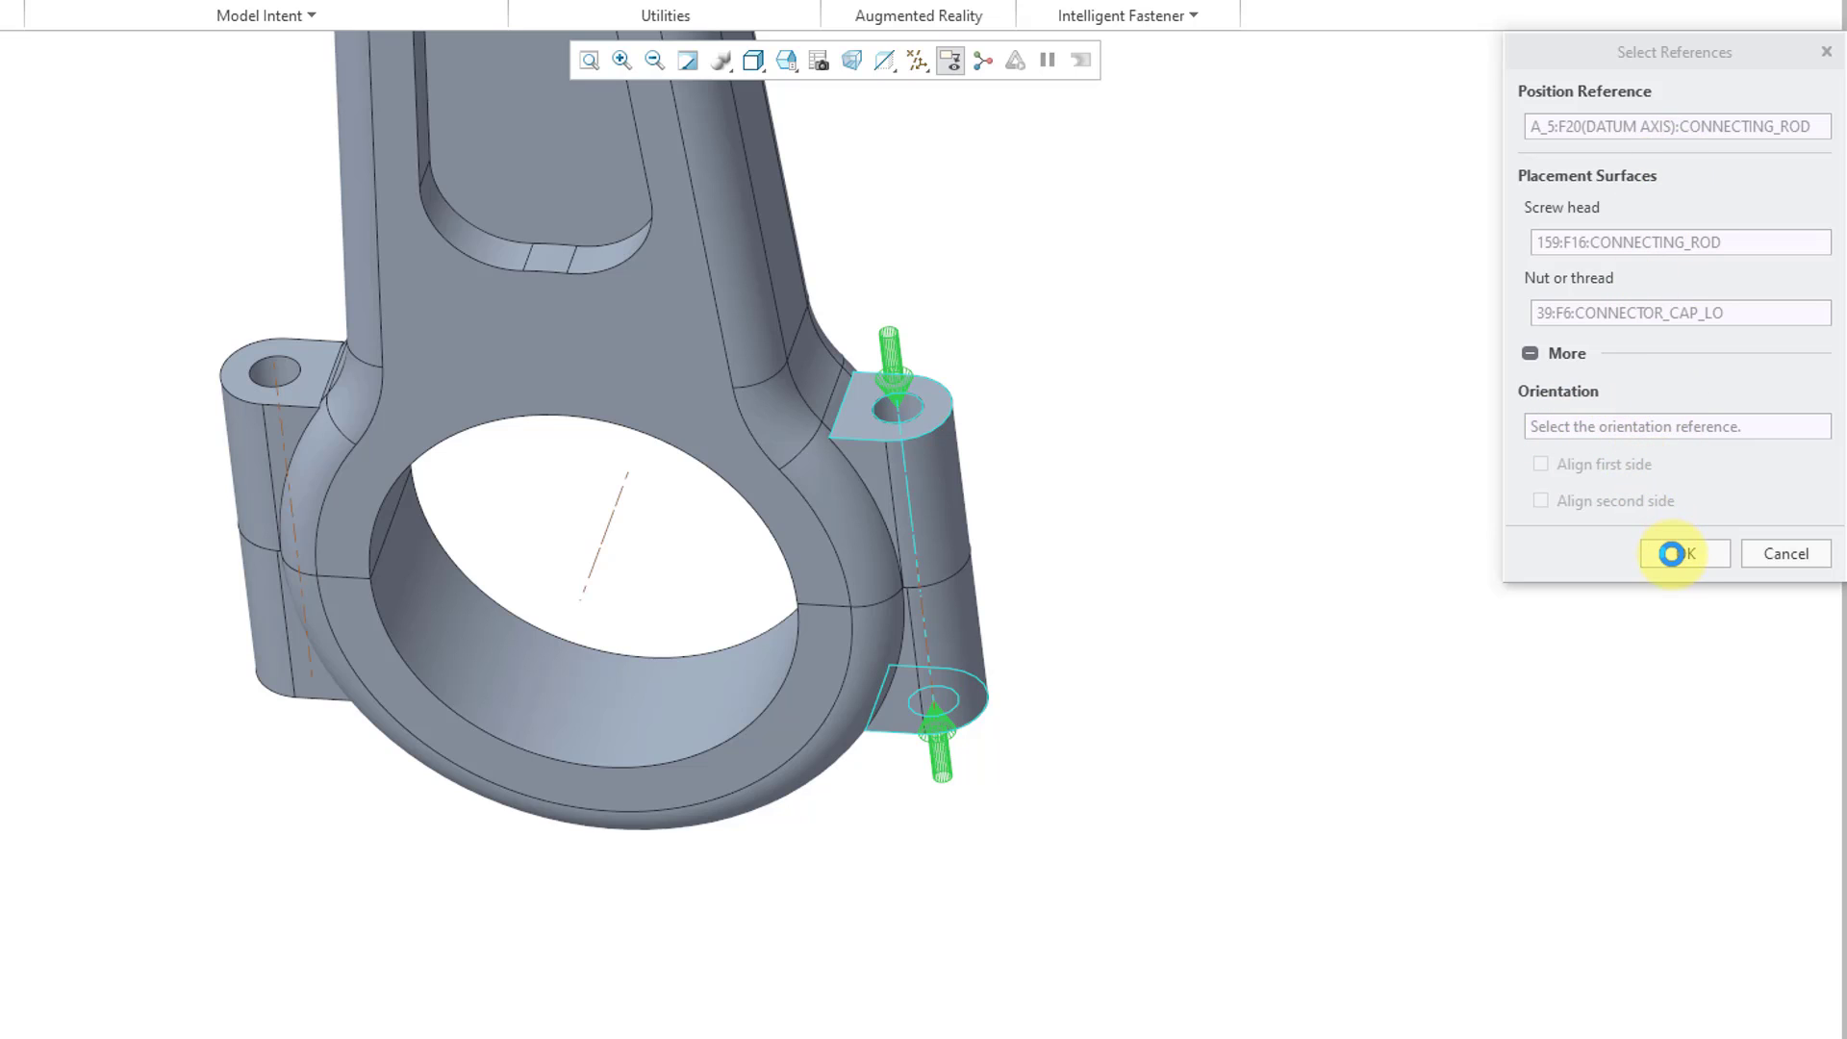
# - Confirm the references and set the fastener catalog to mm with an M3 thread matching the bolt hole
pyautogui.click(1678, 554)
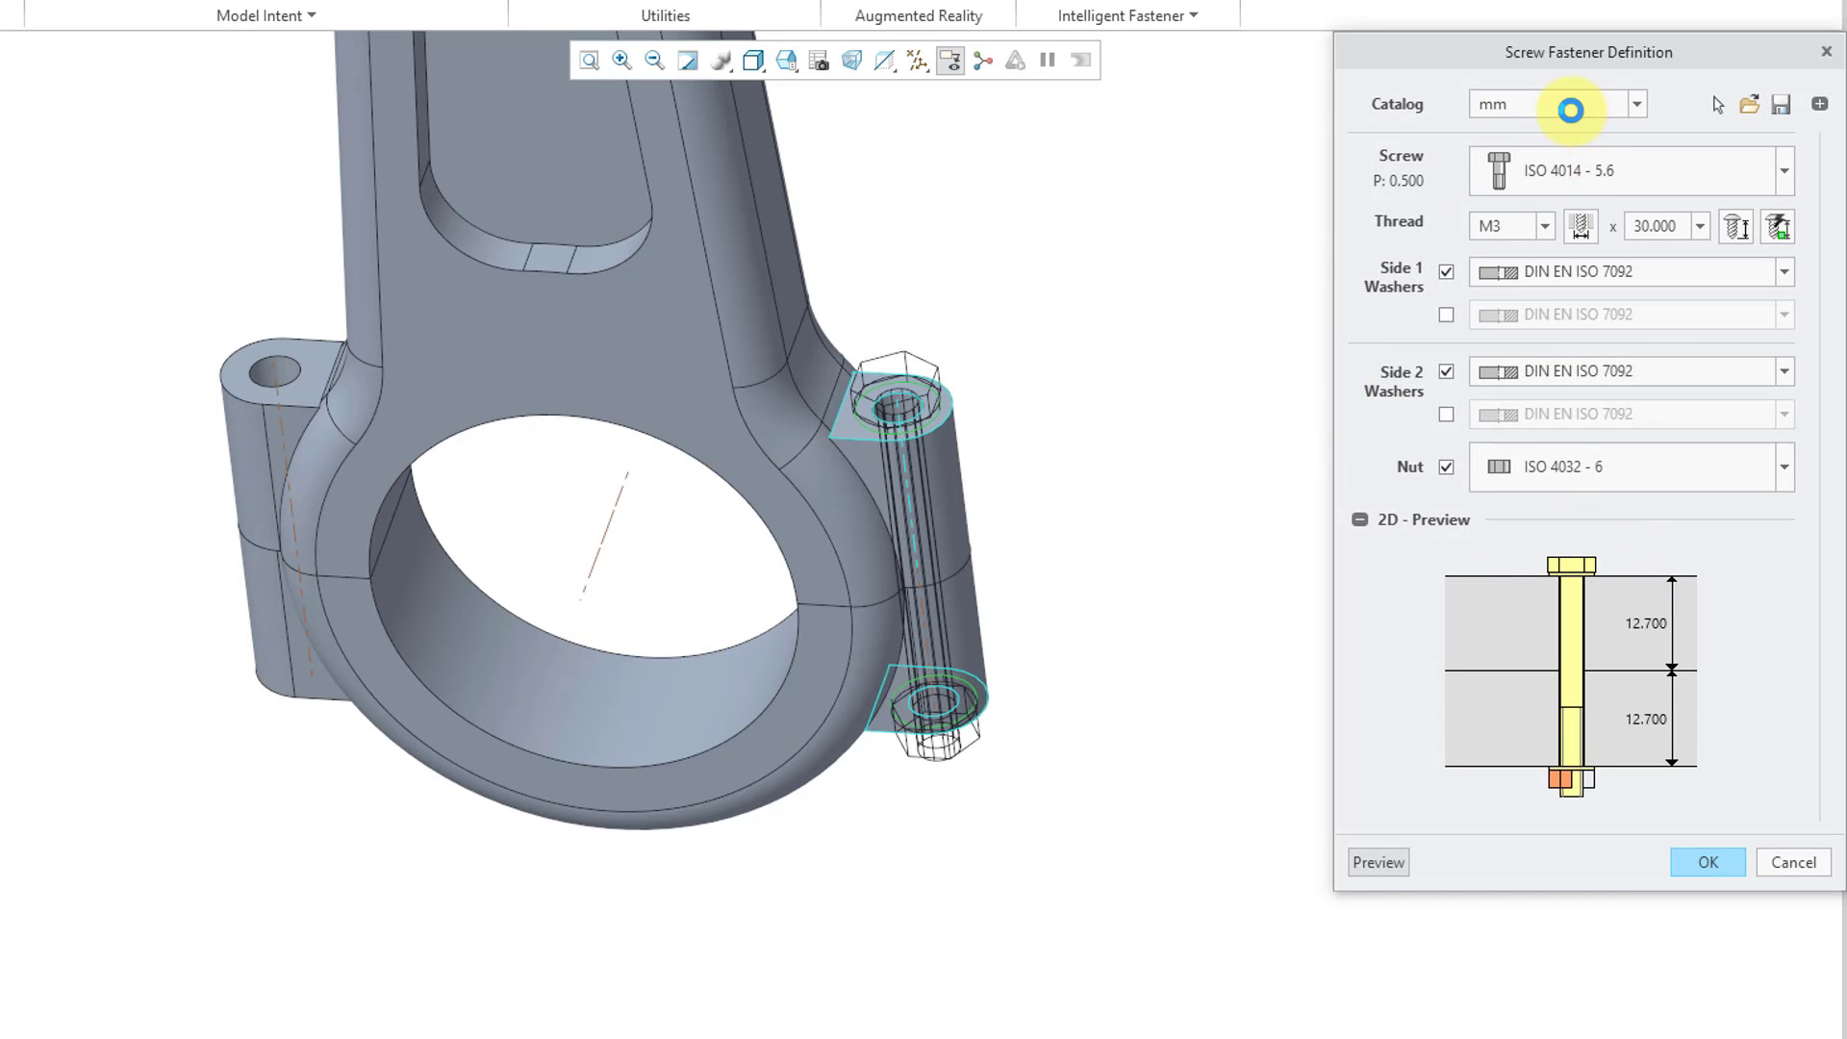
pyautogui.click(1636, 104)
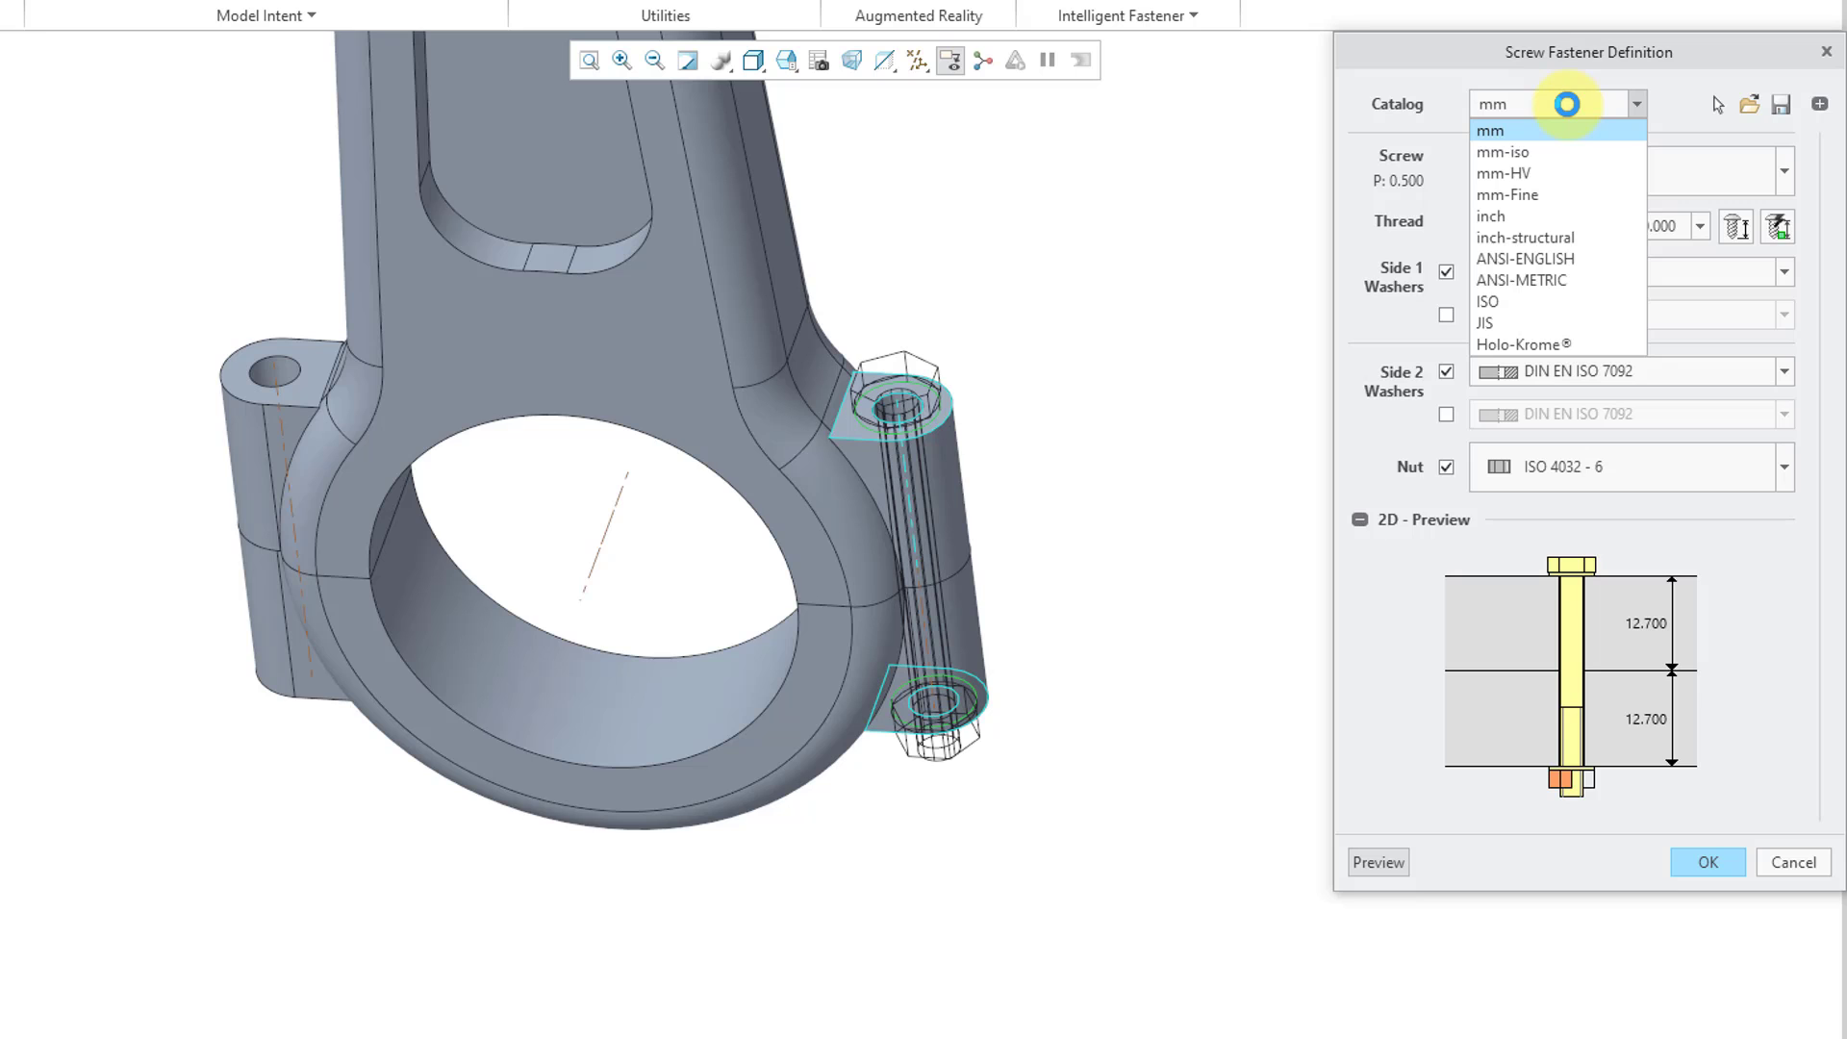
pyautogui.click(1490, 215)
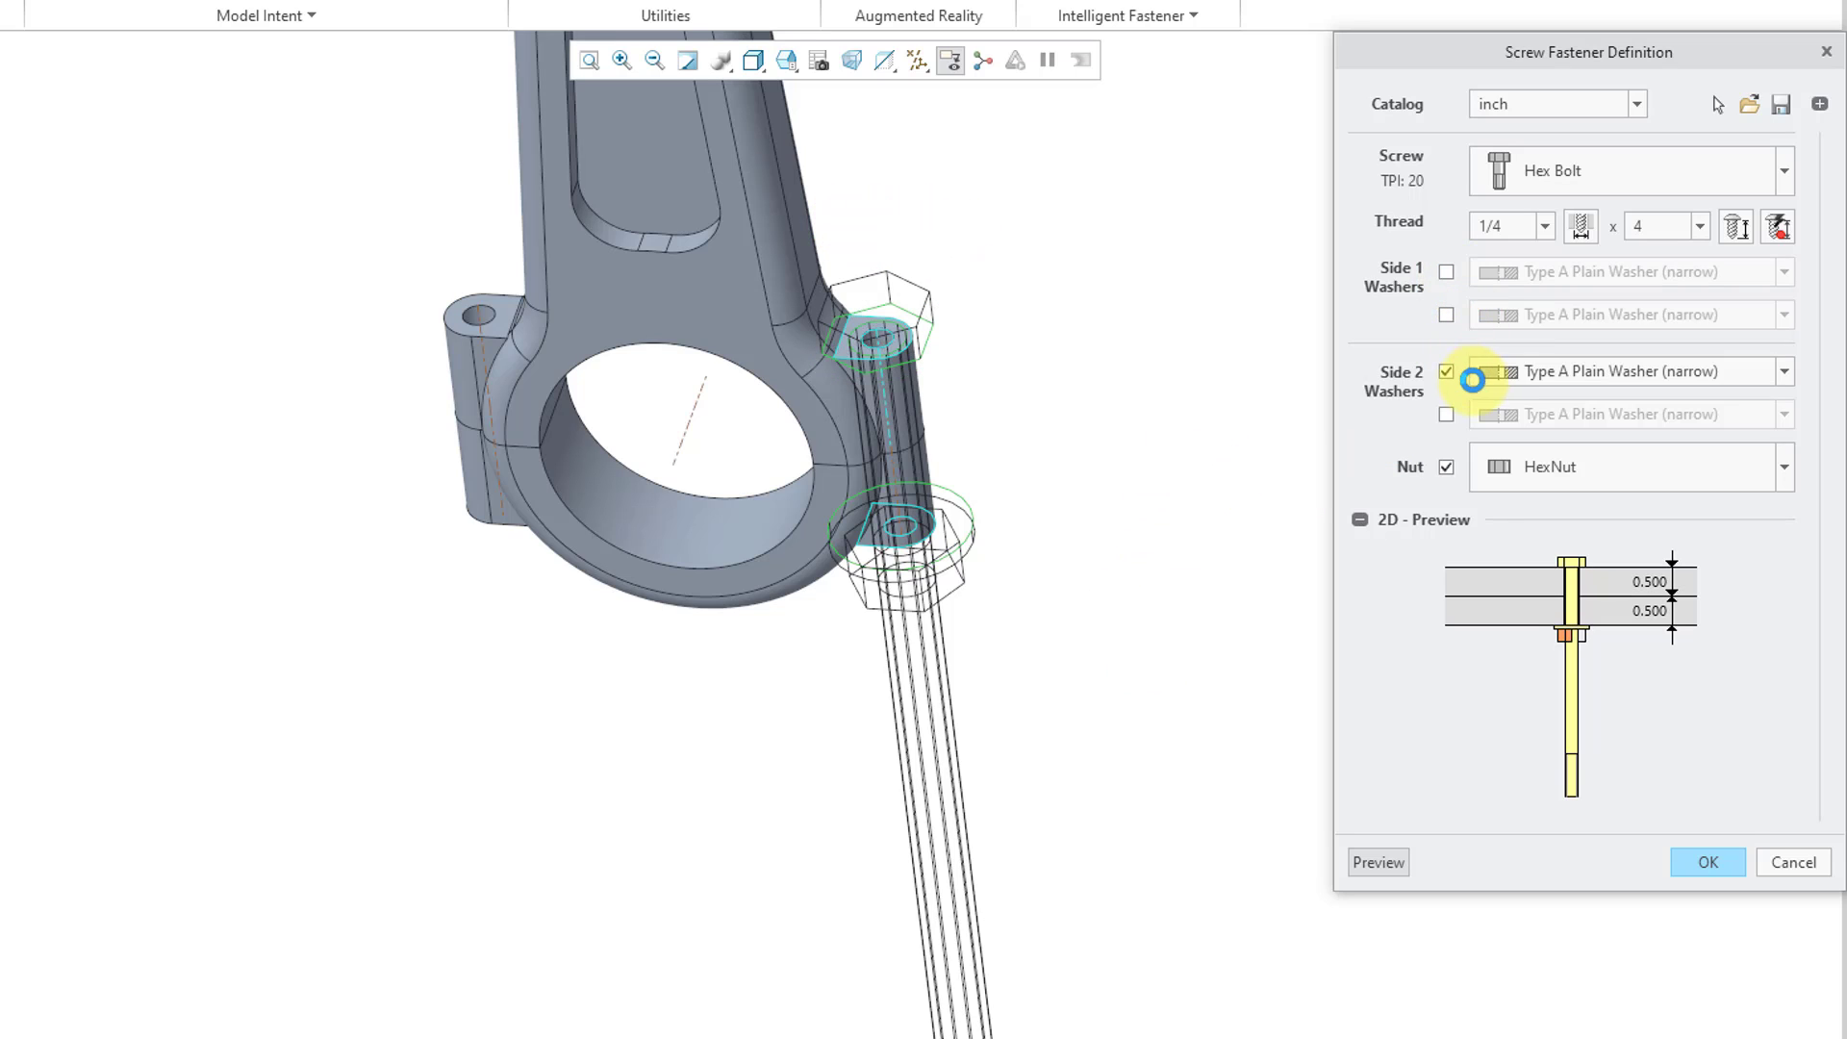
pyautogui.click(1445, 372)
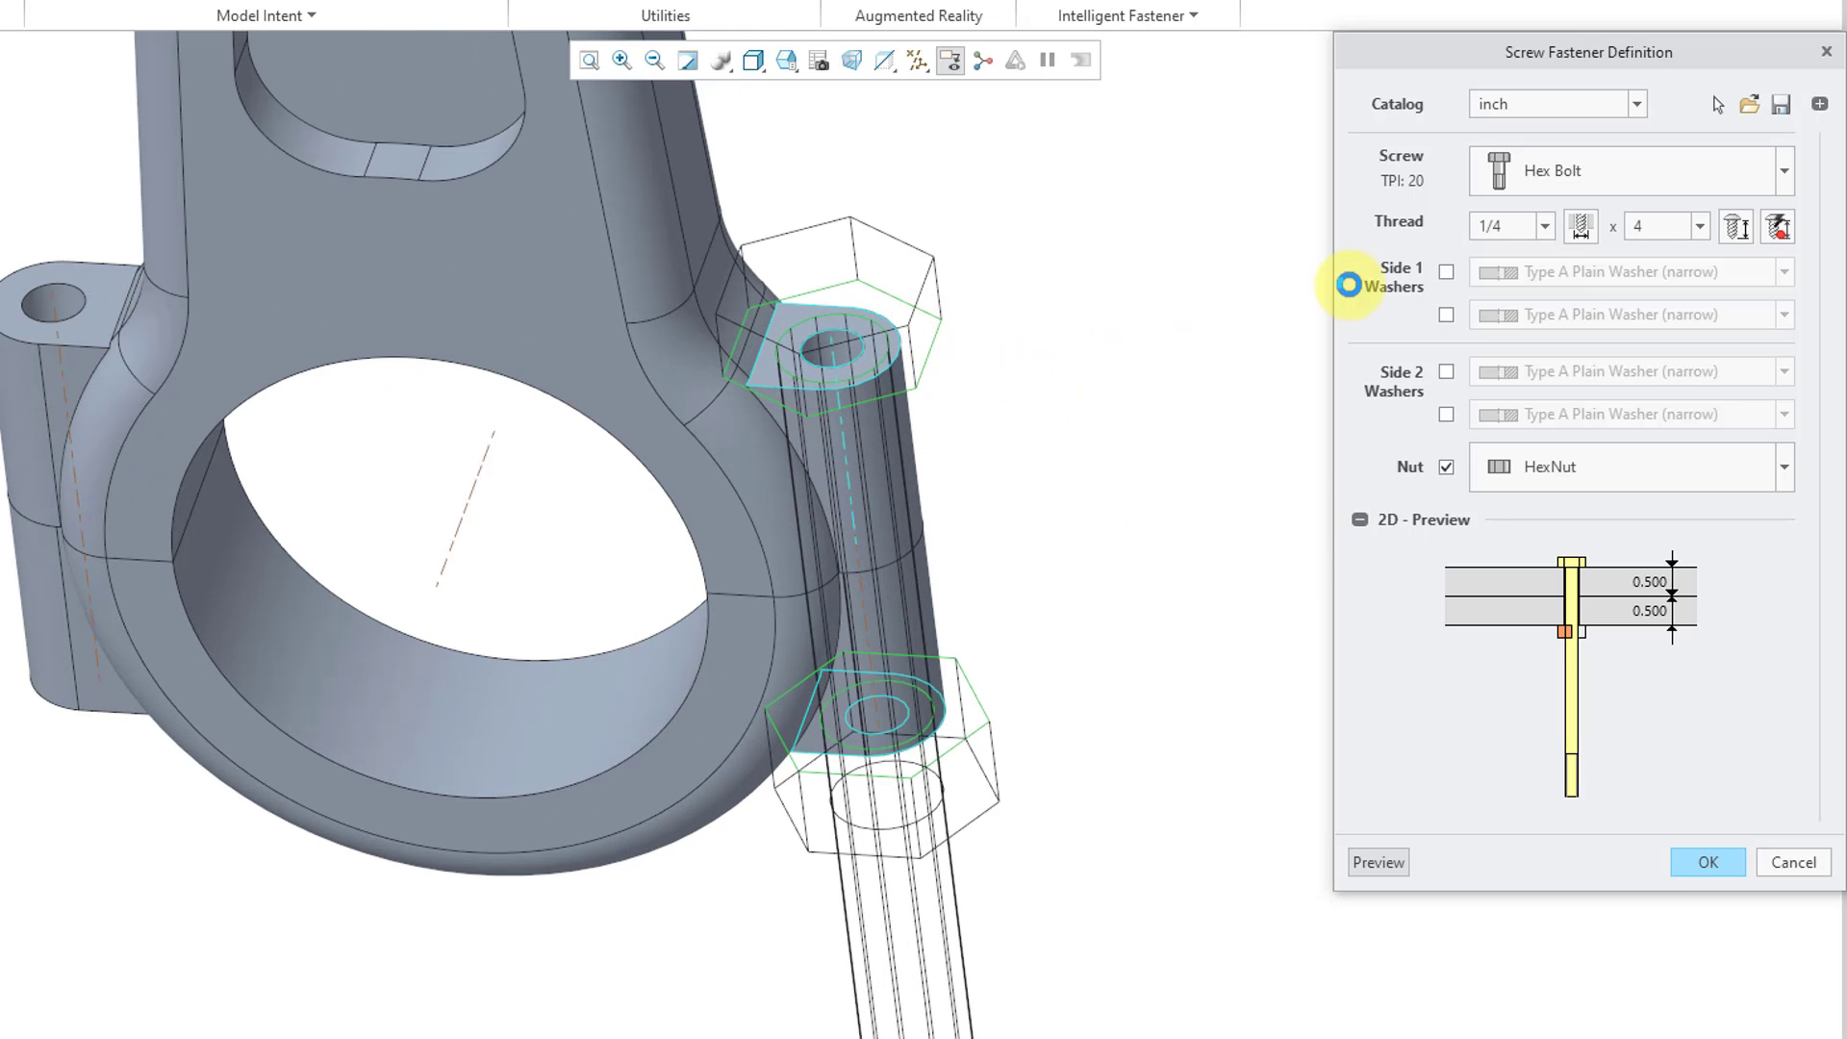
pyautogui.click(1543, 225)
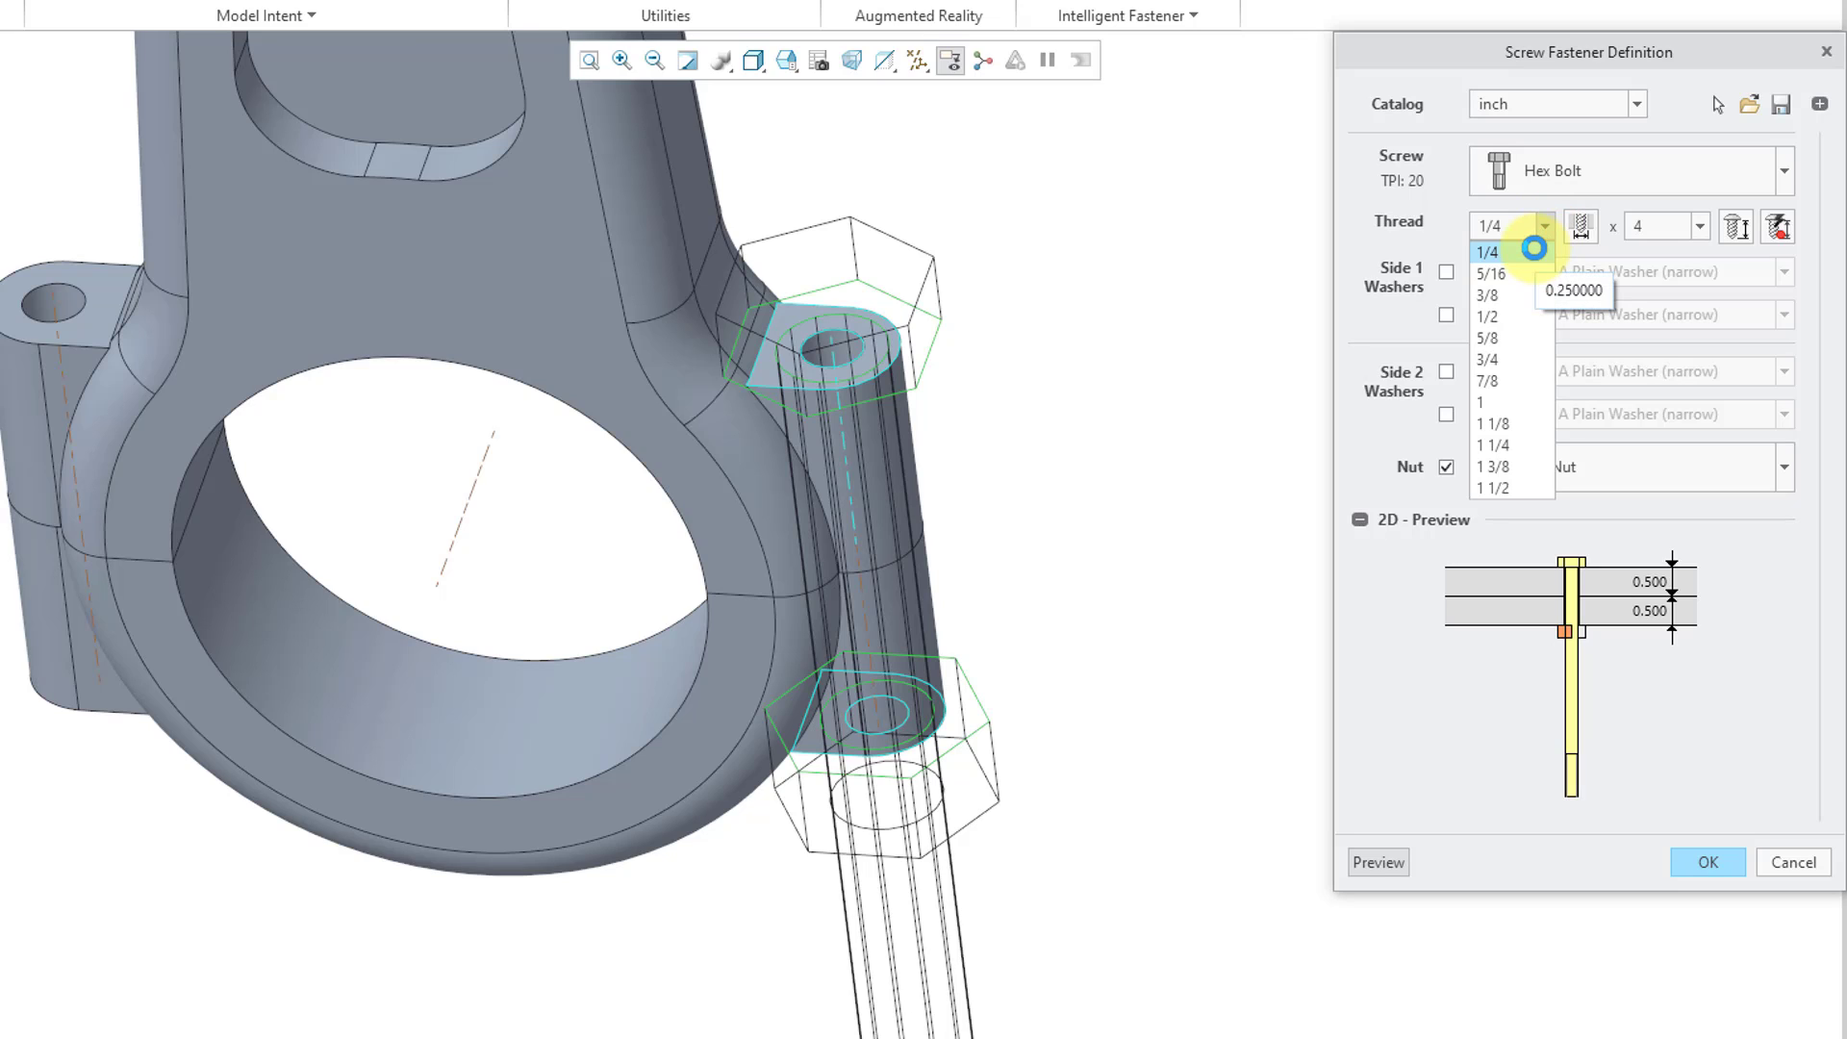
pyautogui.click(1488, 252)
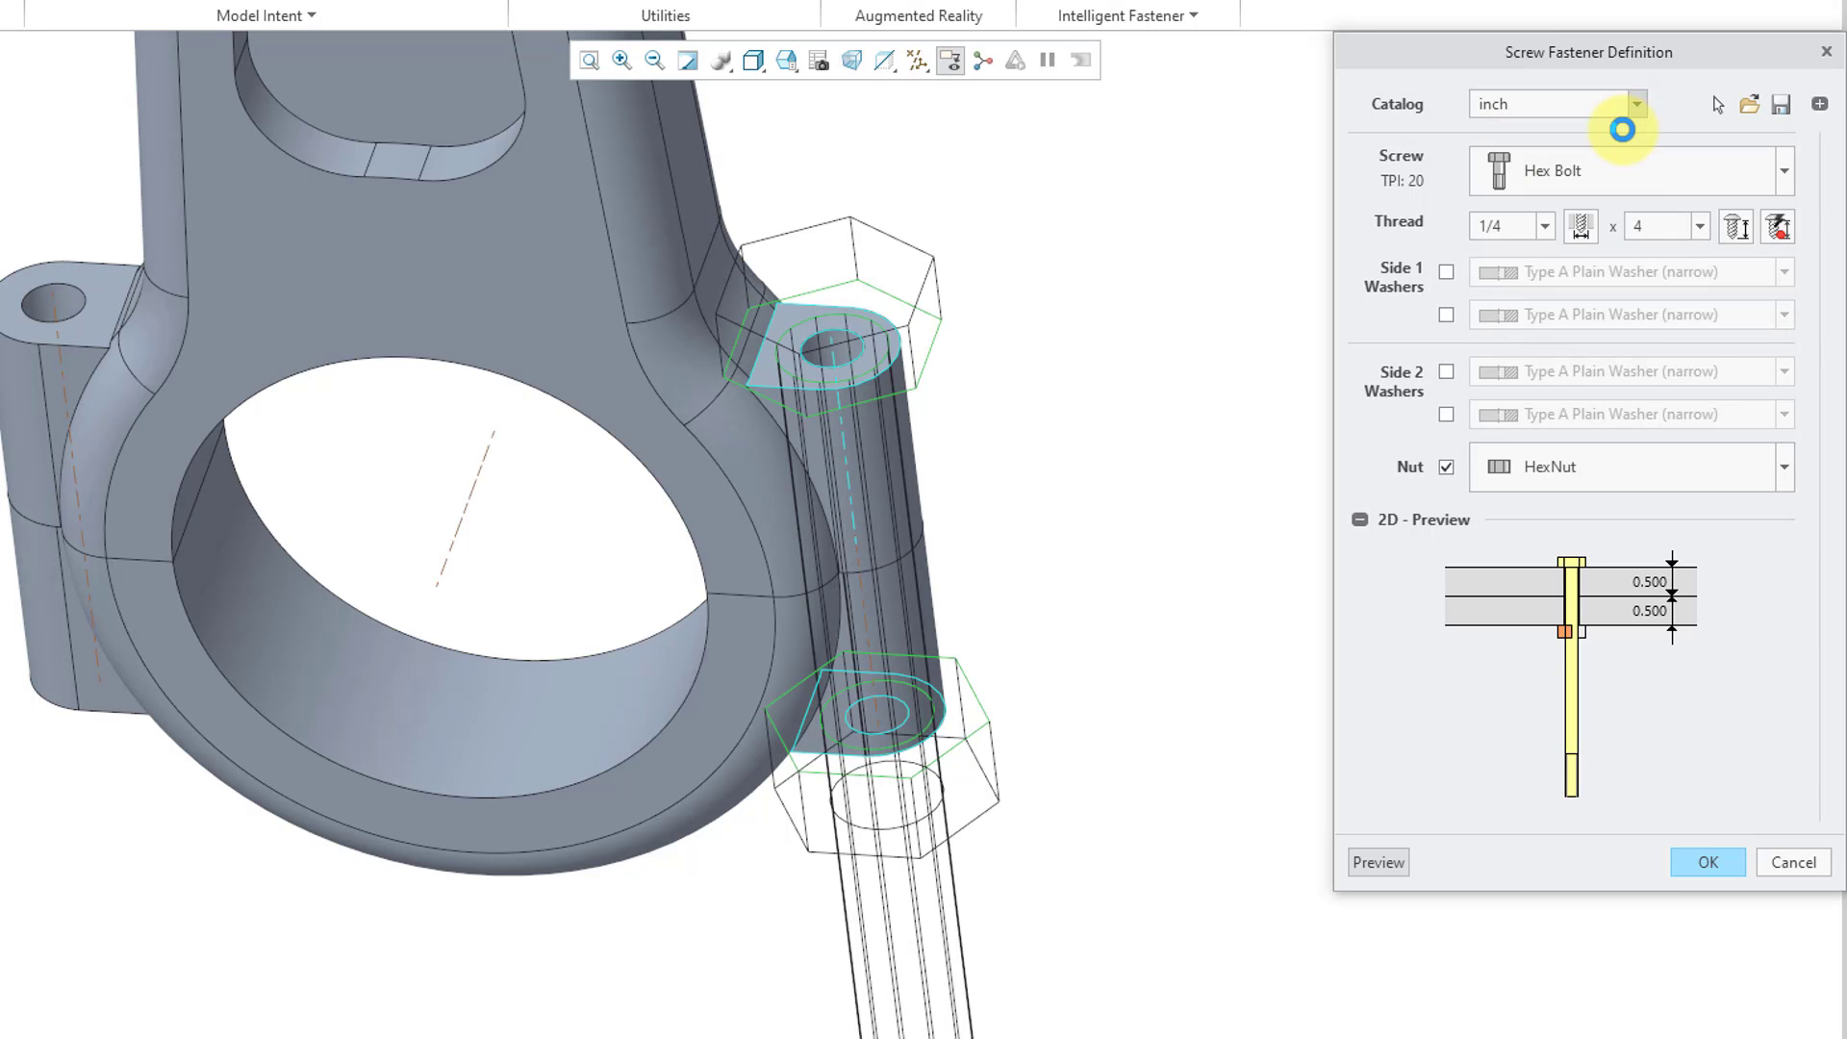
pyautogui.click(1636, 103)
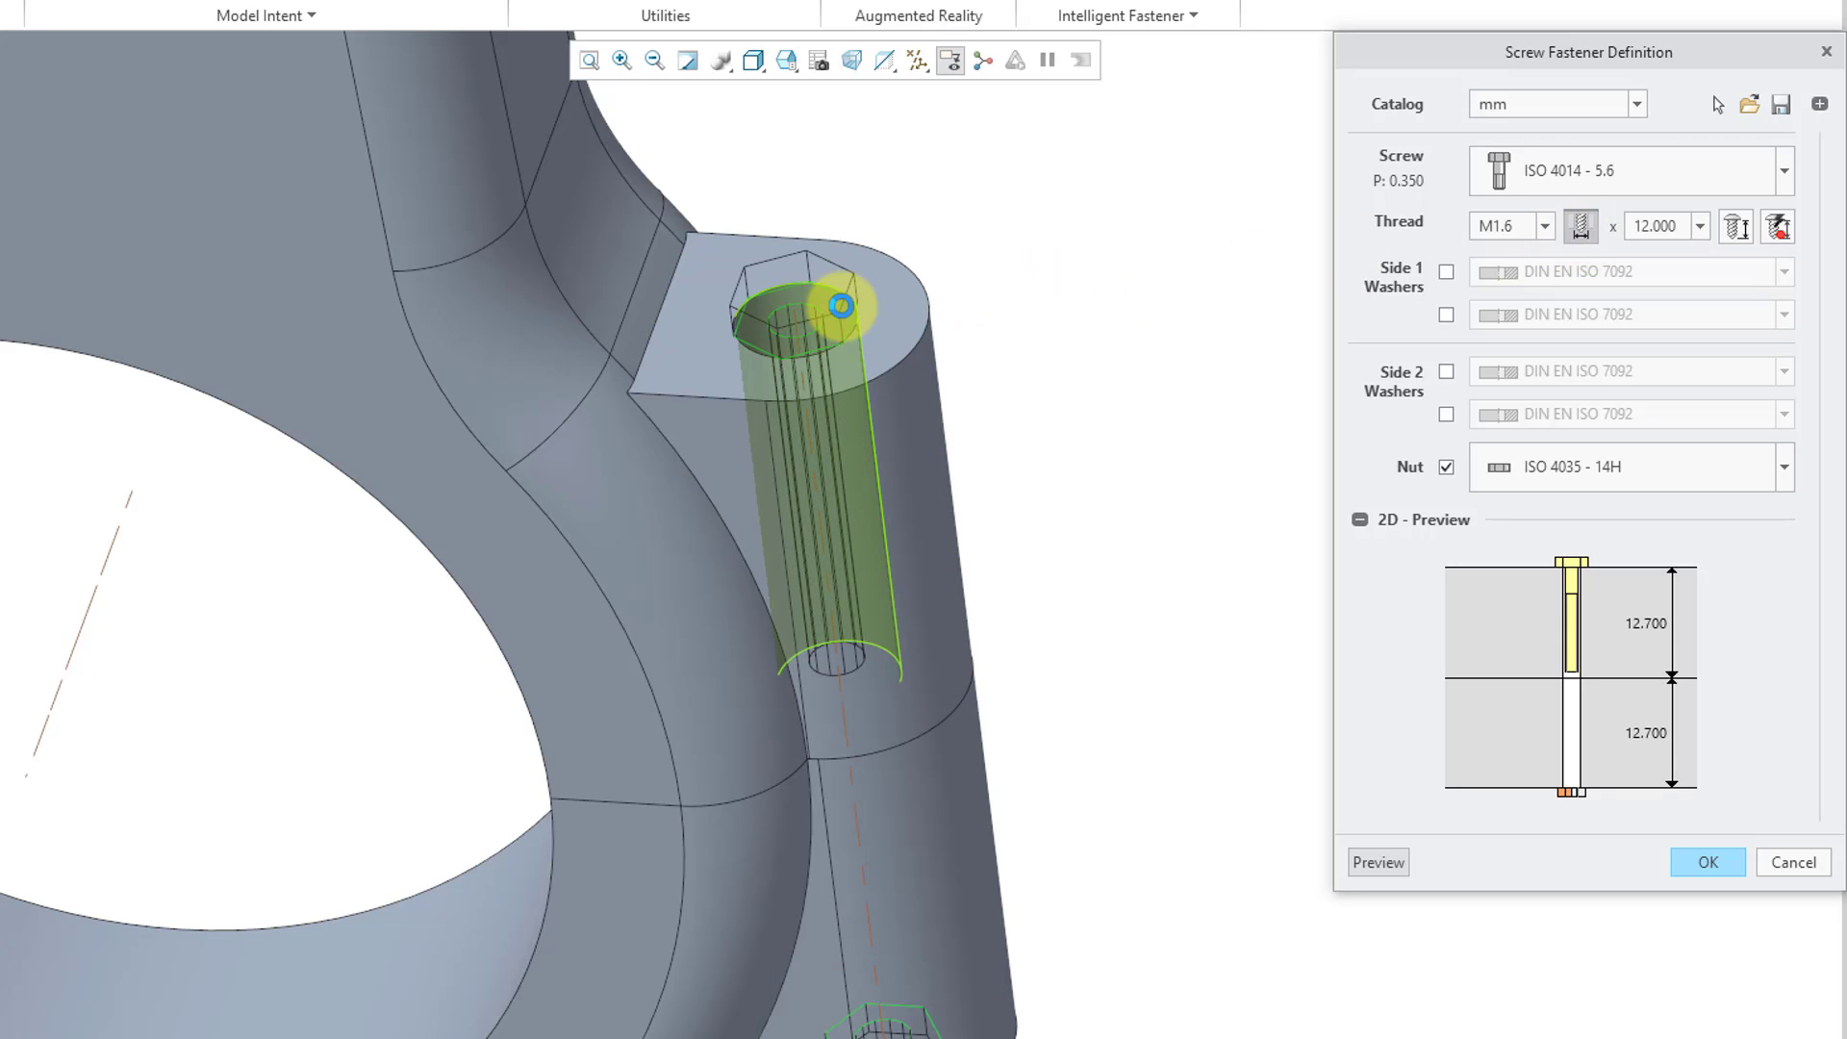
pyautogui.click(1545, 226)
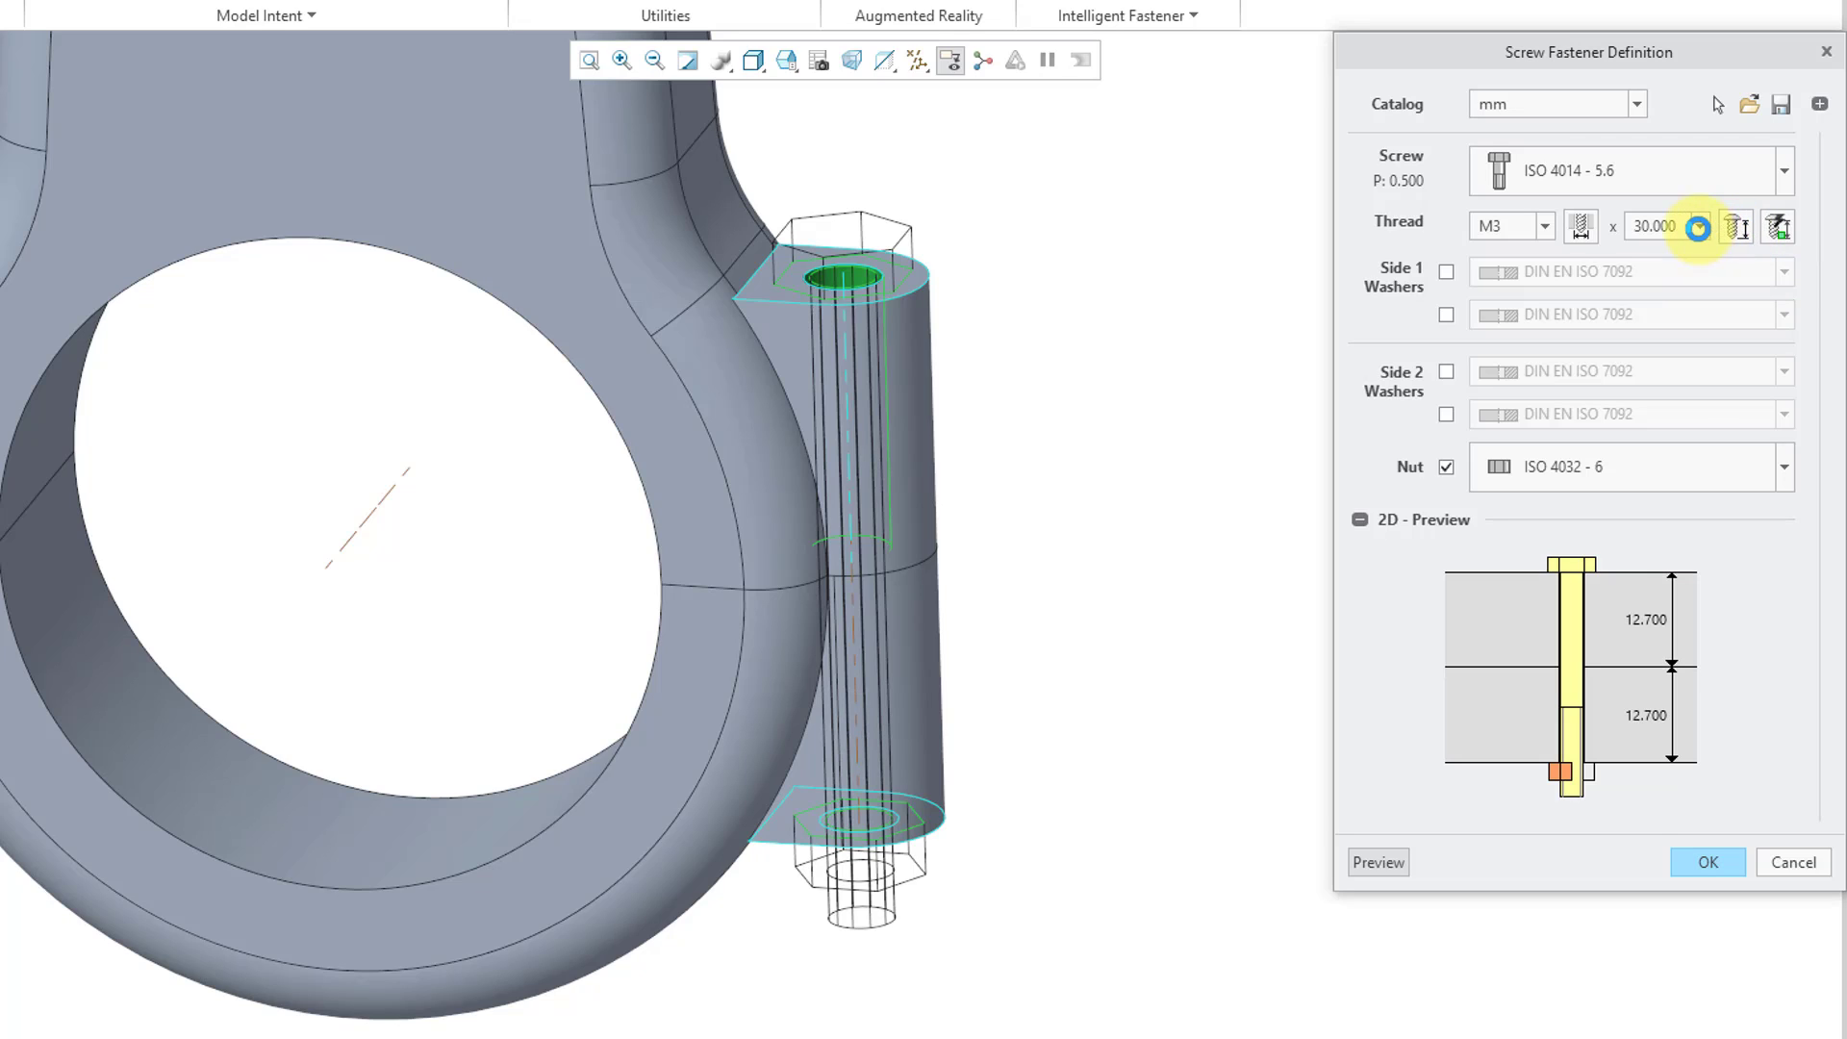
# - Keep bolt length 30, add washers on both sides and keep the ISO 4032 - 6 nut
pyautogui.click(1697, 227)
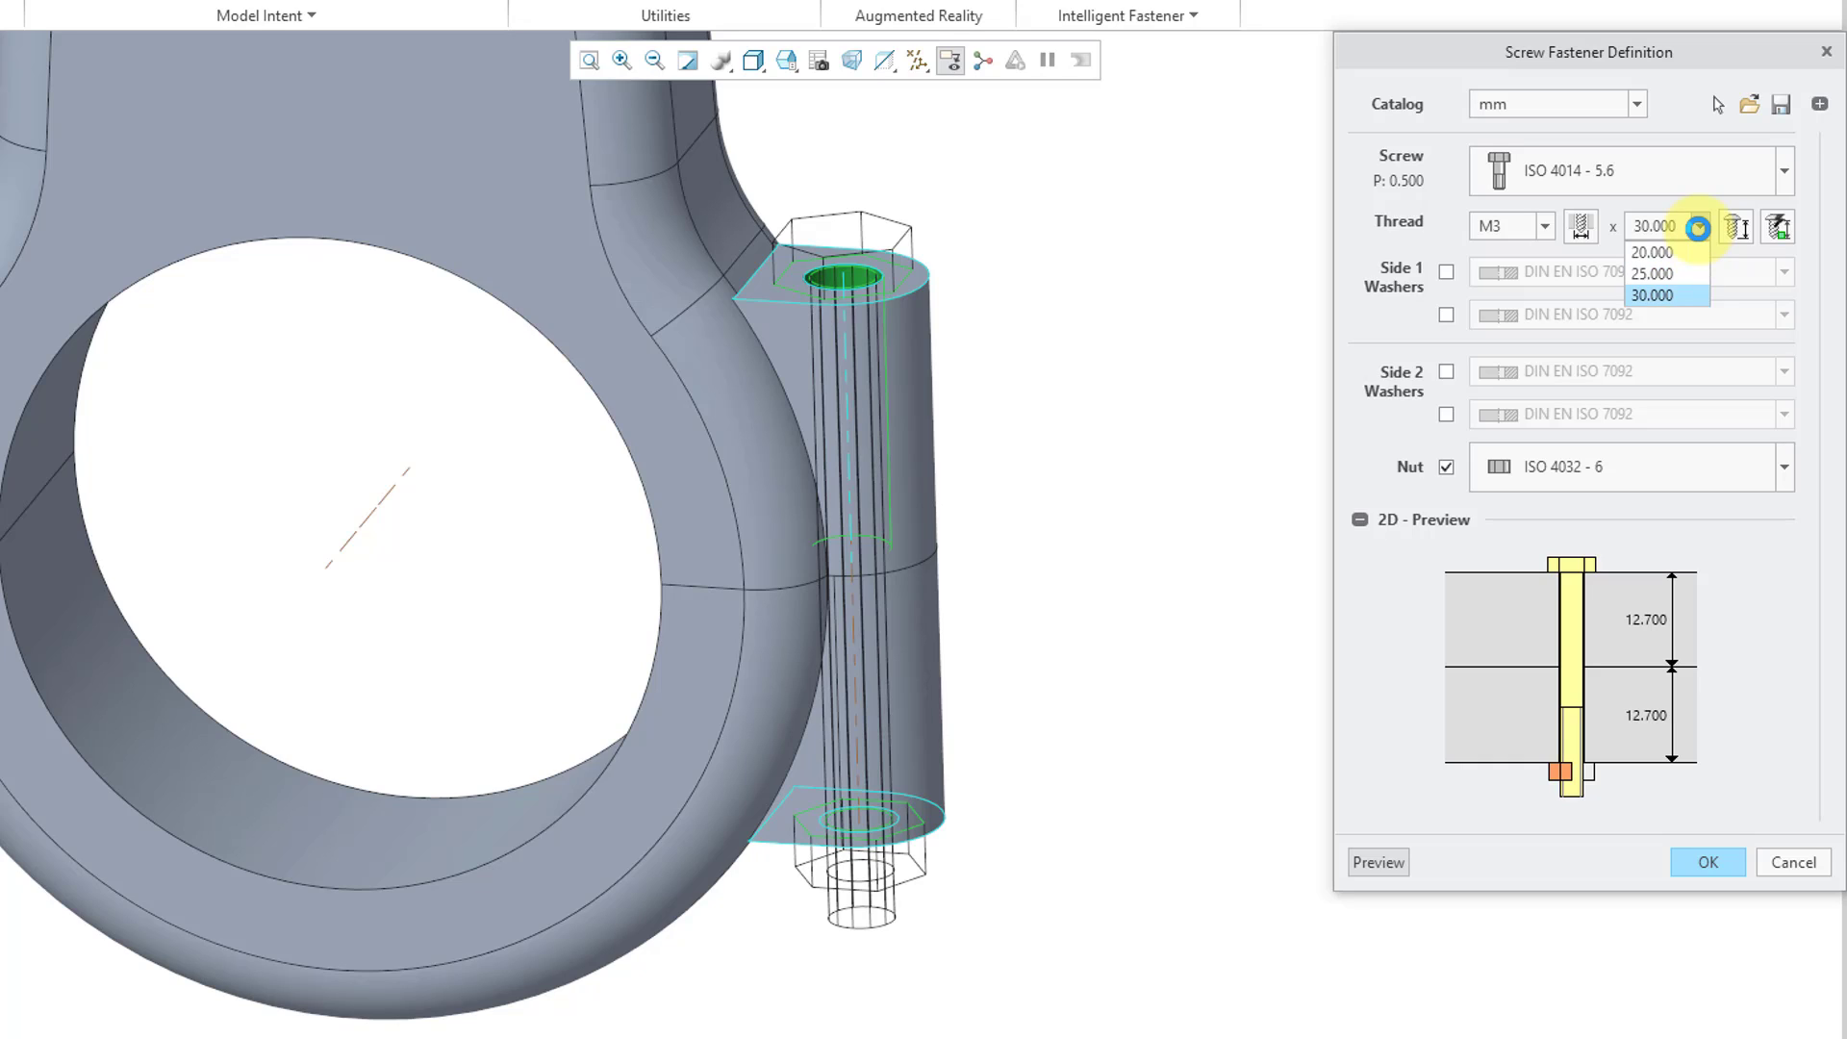
pyautogui.click(1652, 294)
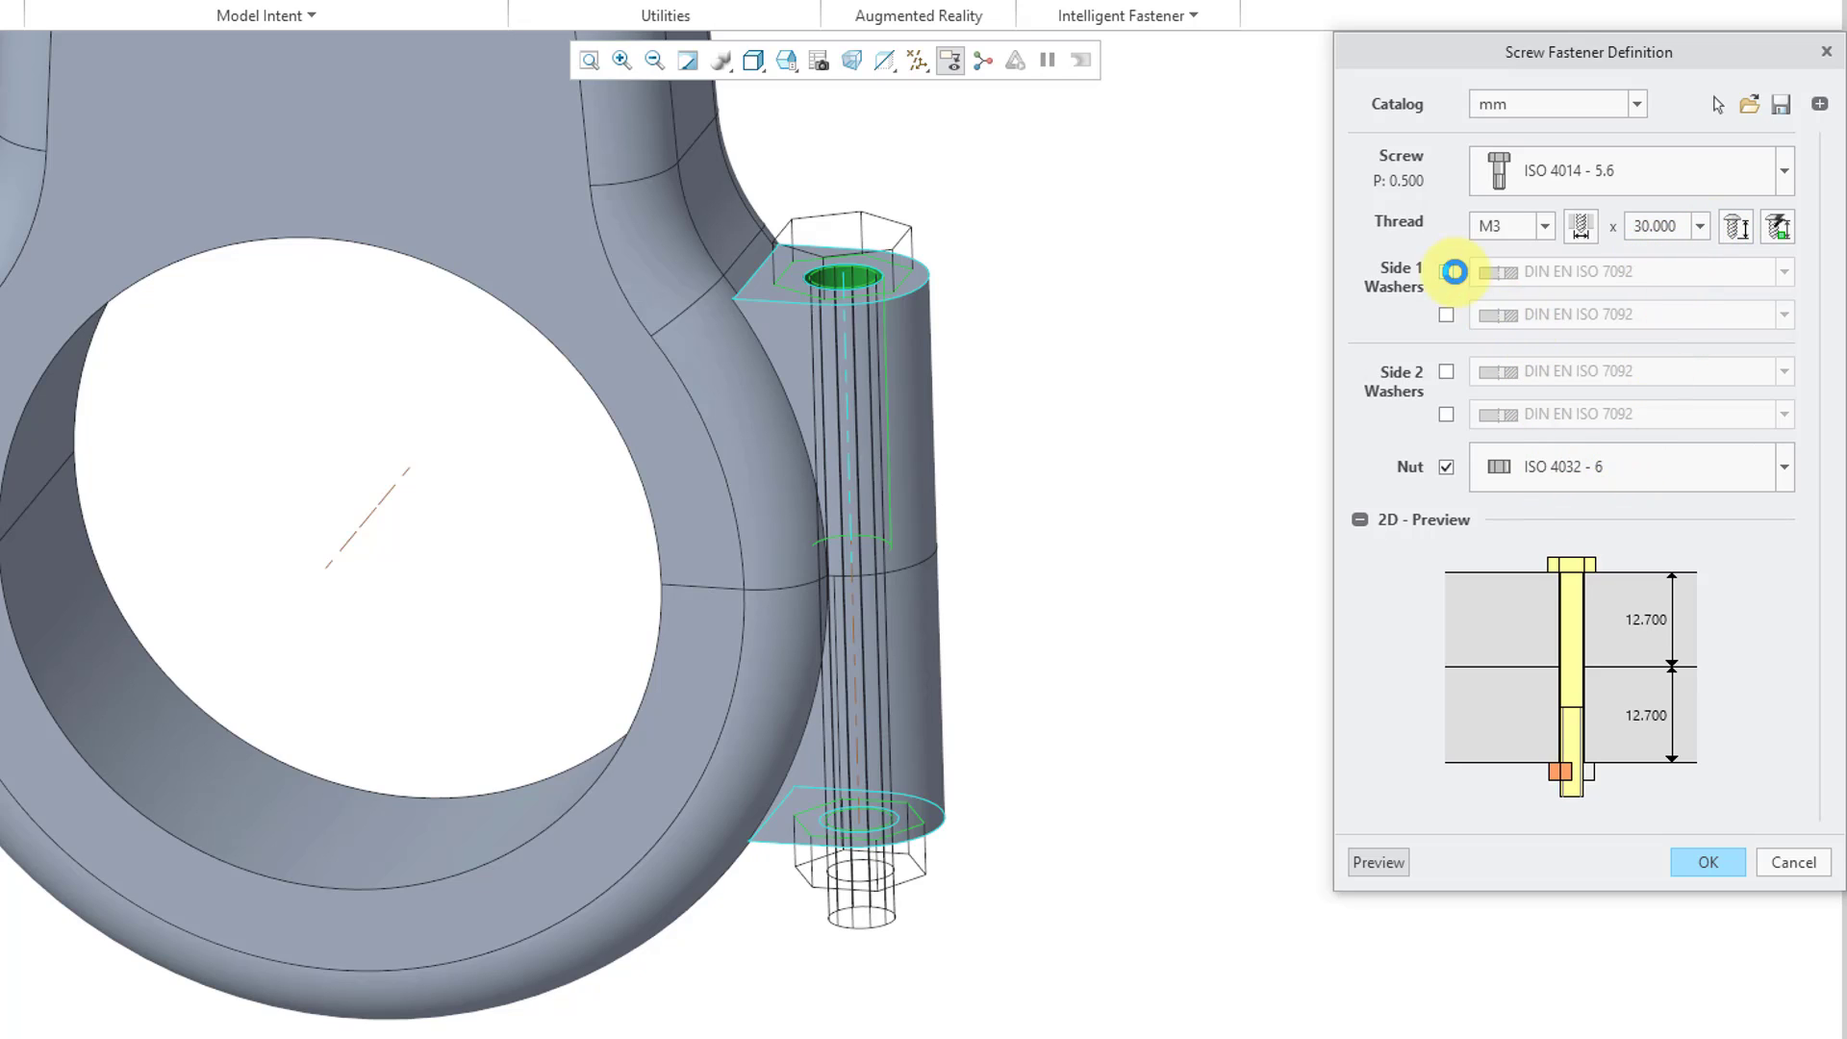
pyautogui.click(1445, 271)
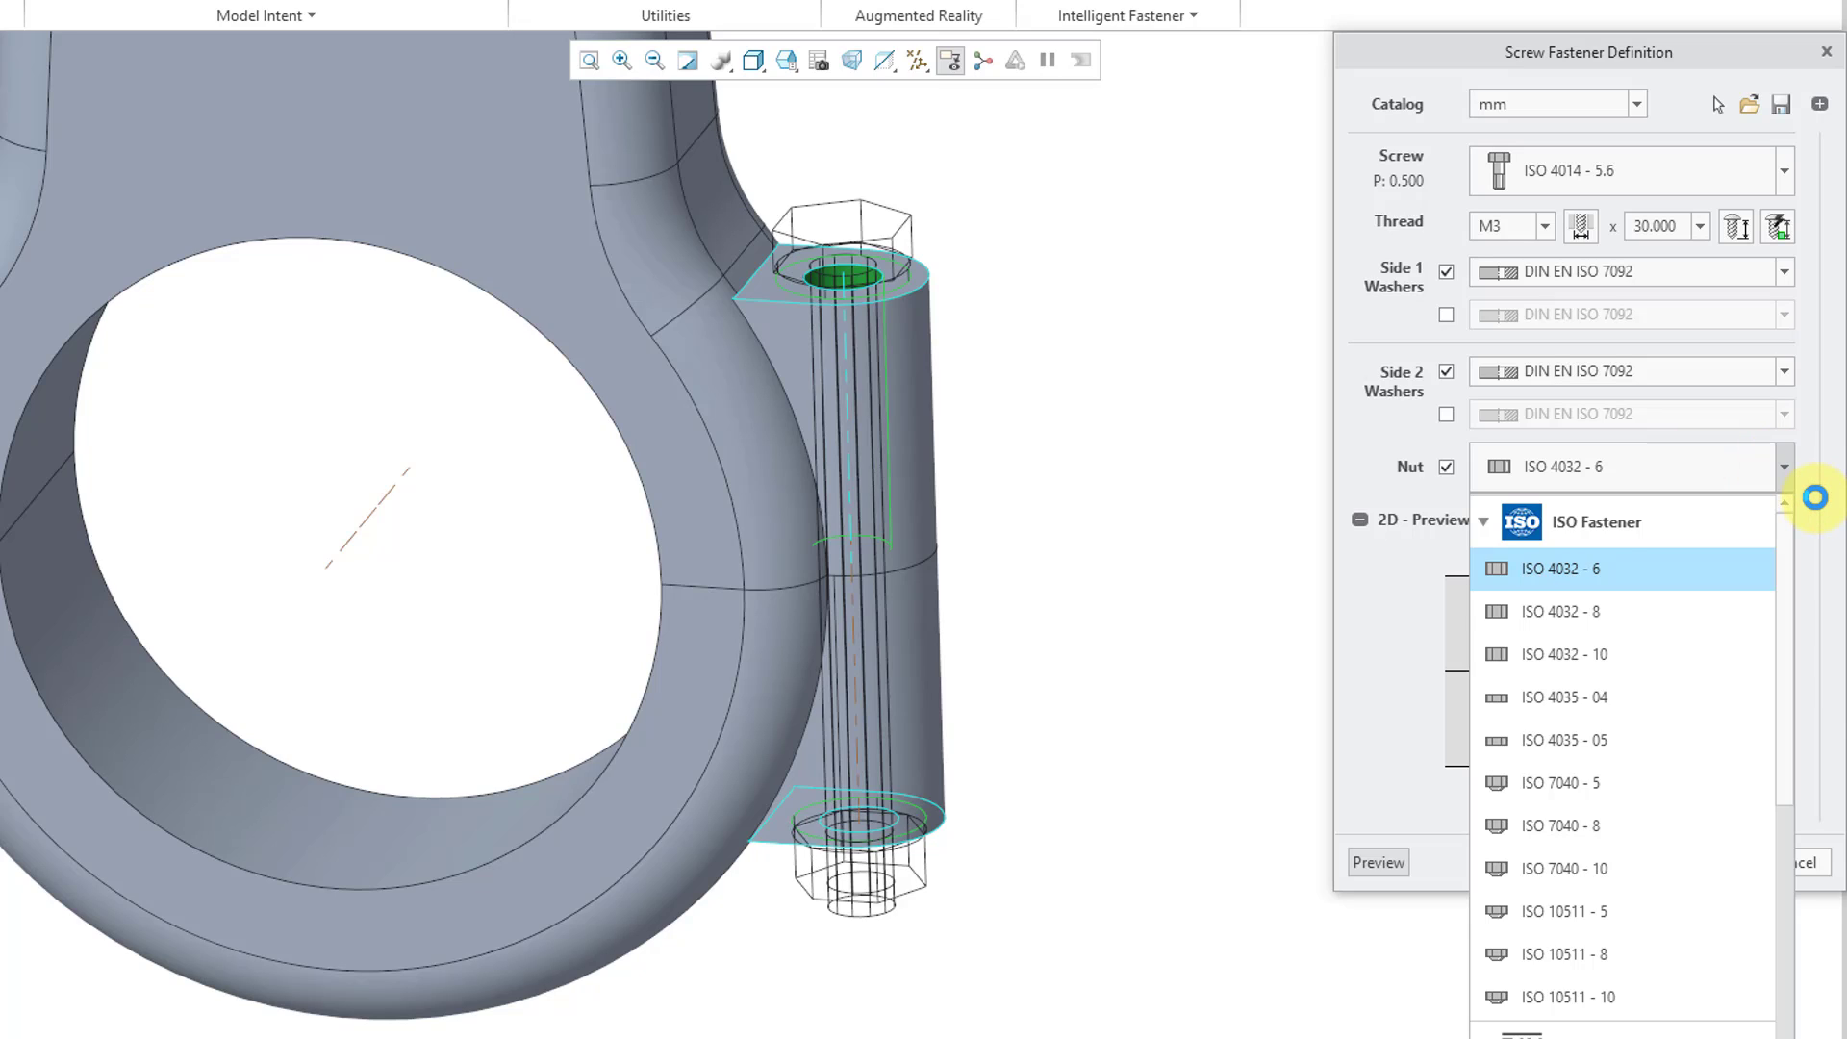
pyautogui.click(1561, 567)
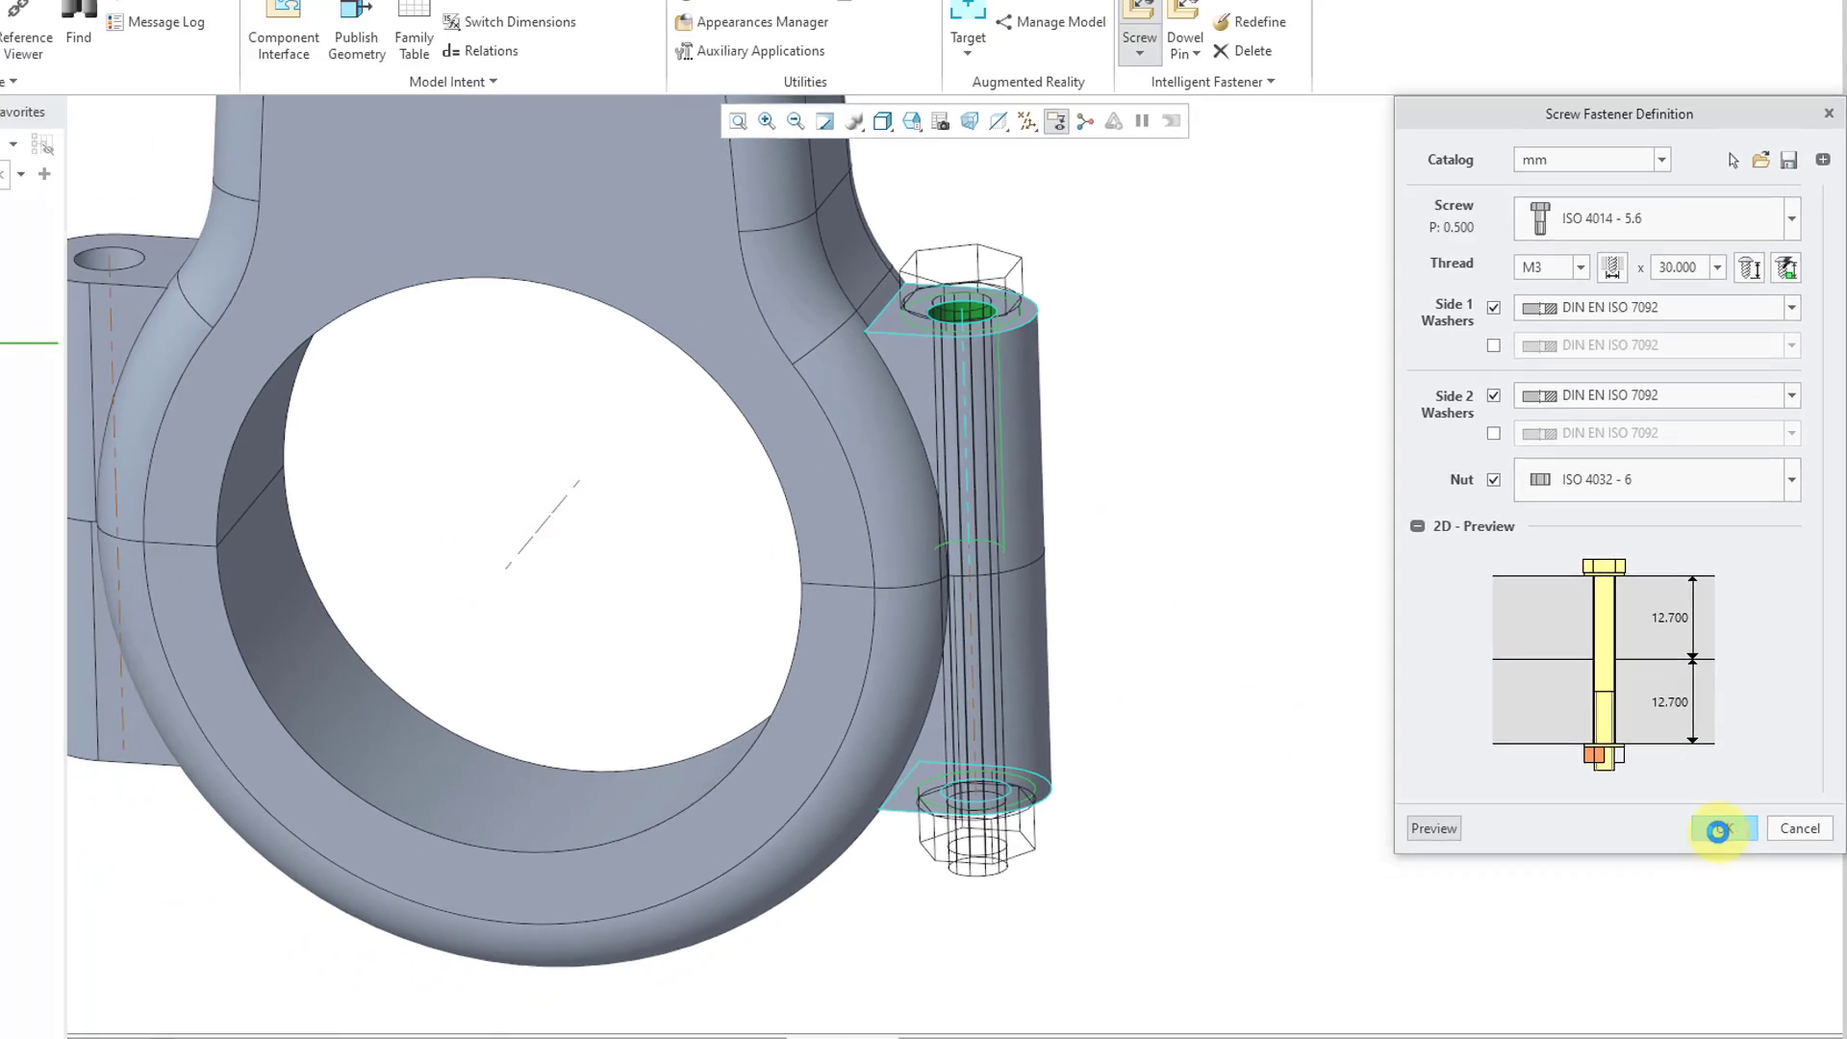
pyautogui.click(1721, 828)
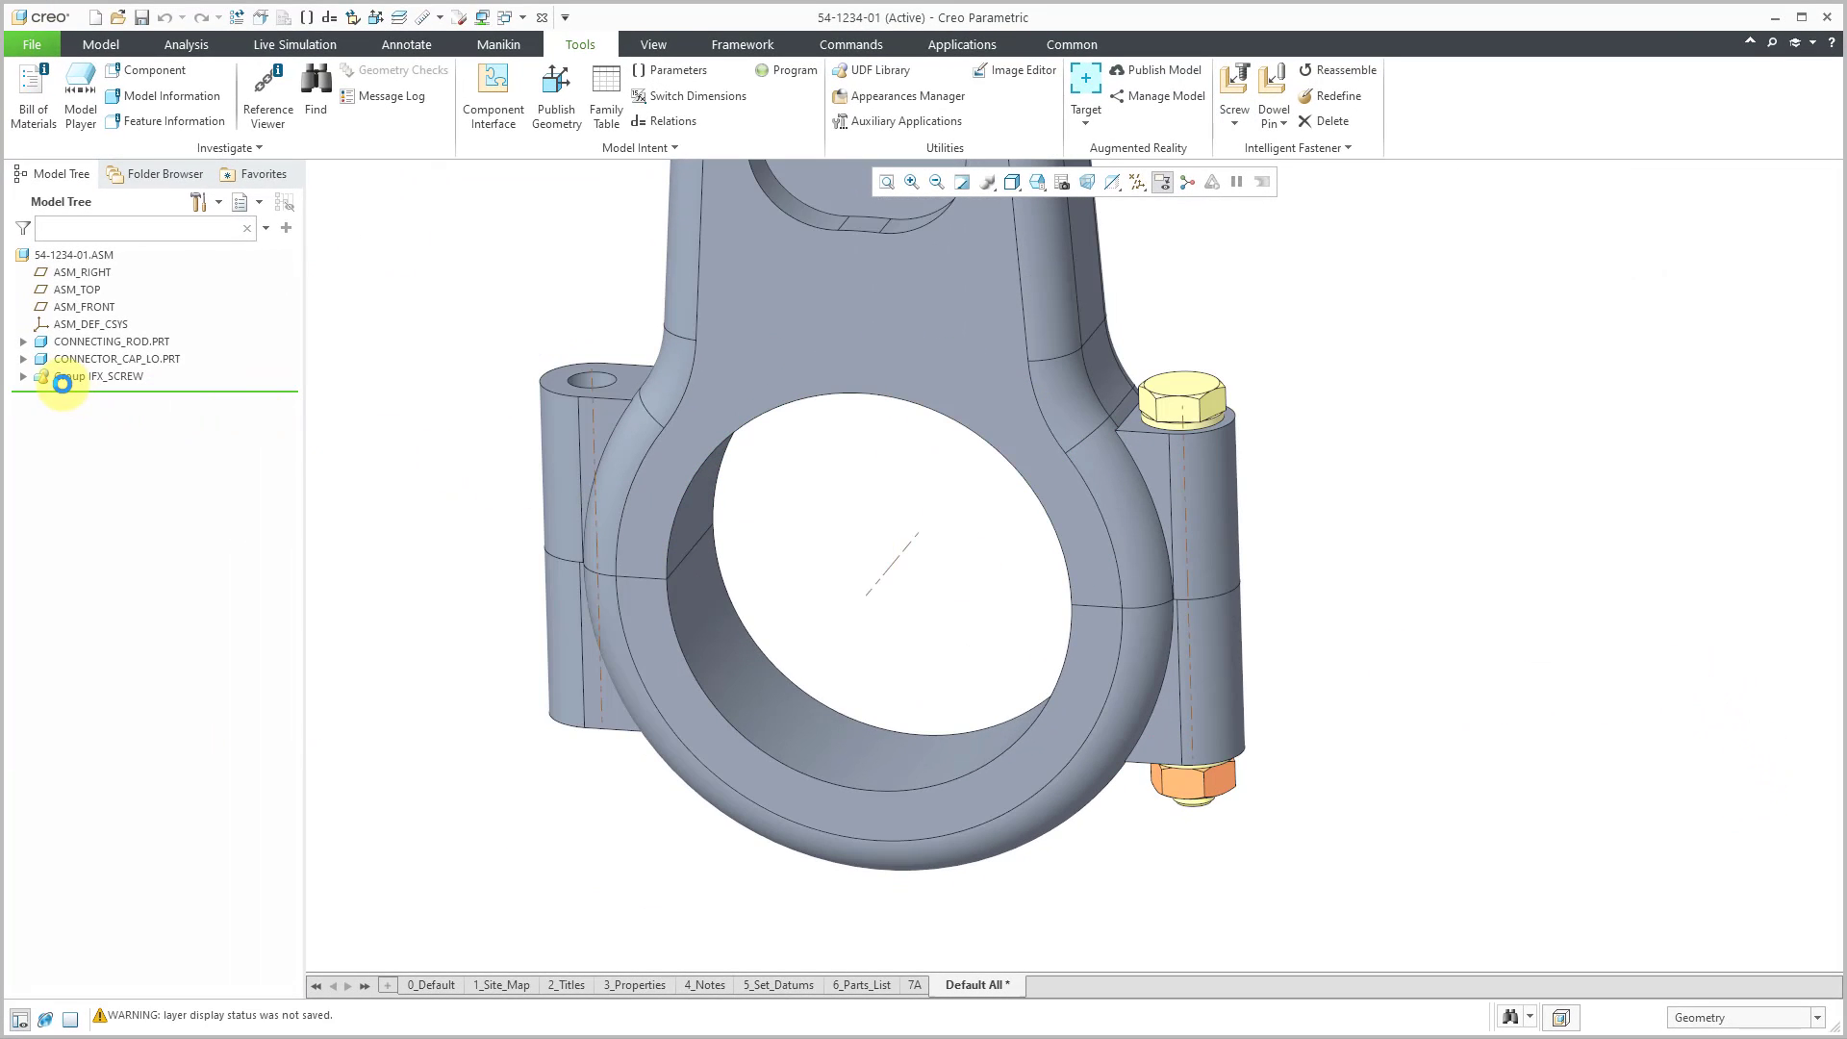
pyautogui.click(25, 375)
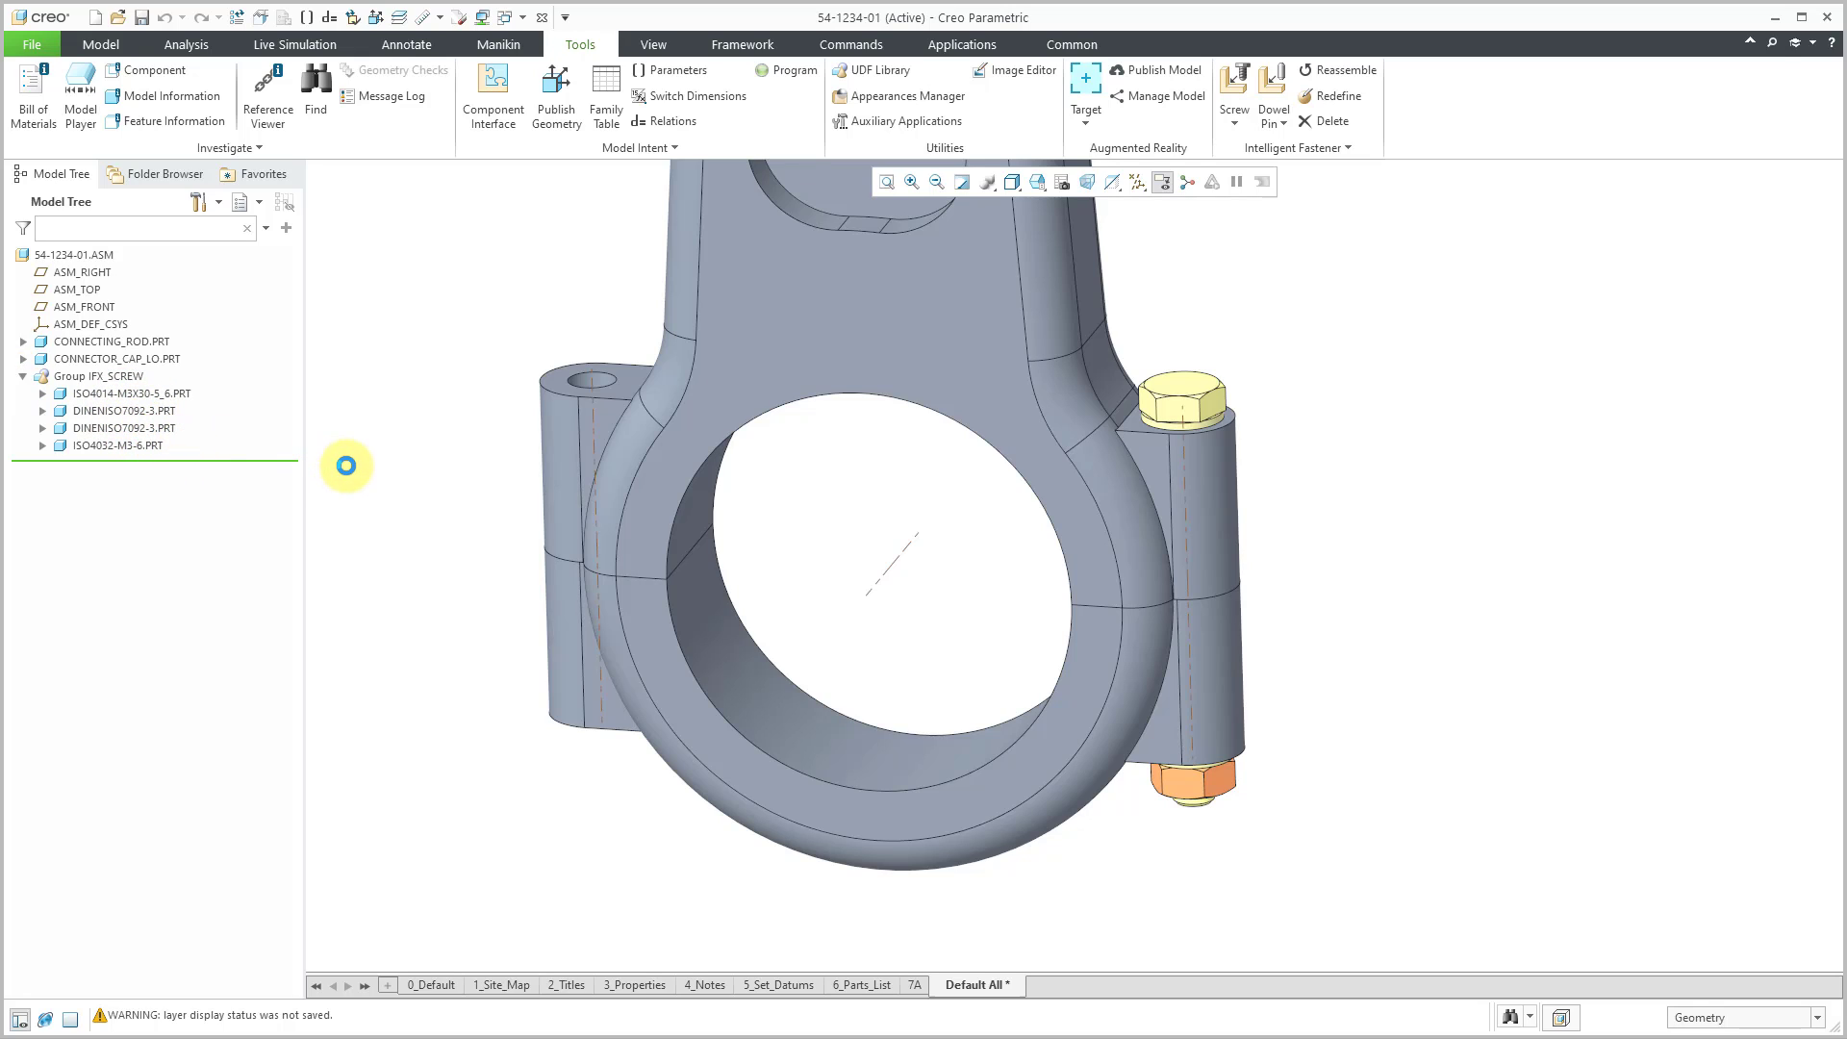
pyautogui.moveTo(533, 306)
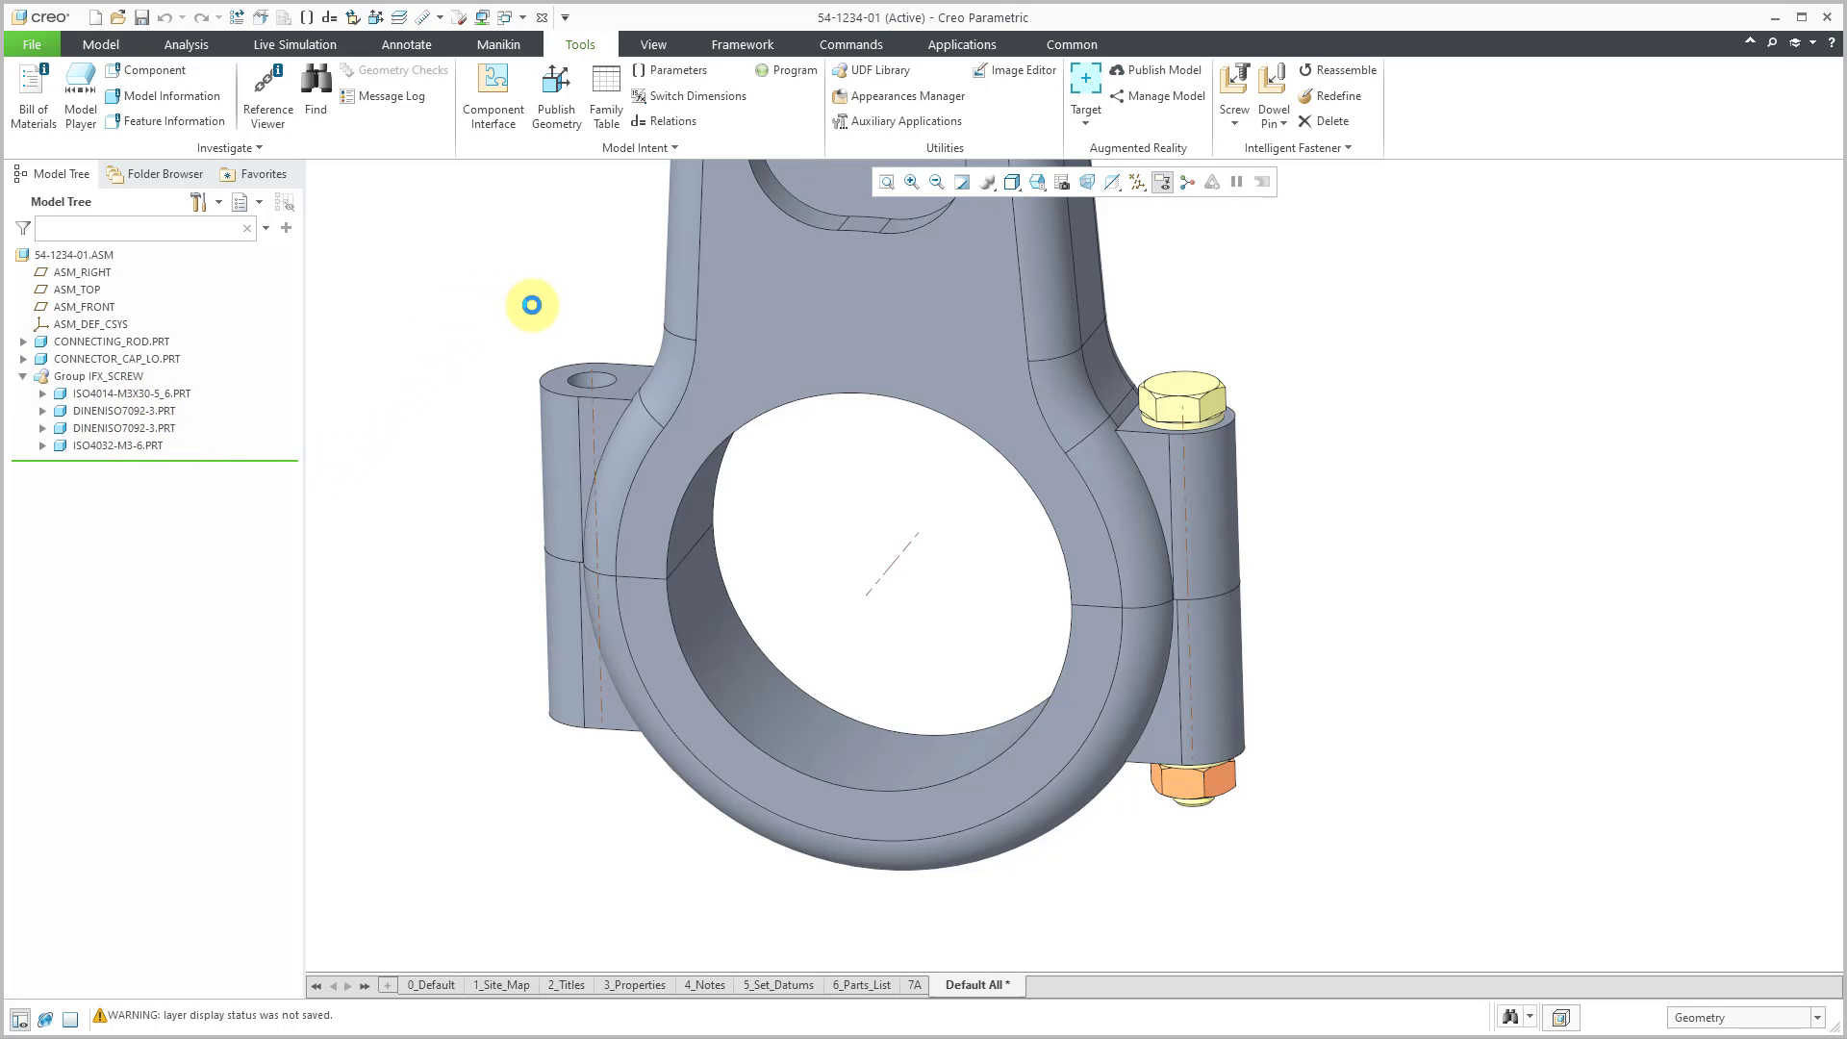
pyautogui.moveTo(1337, 308)
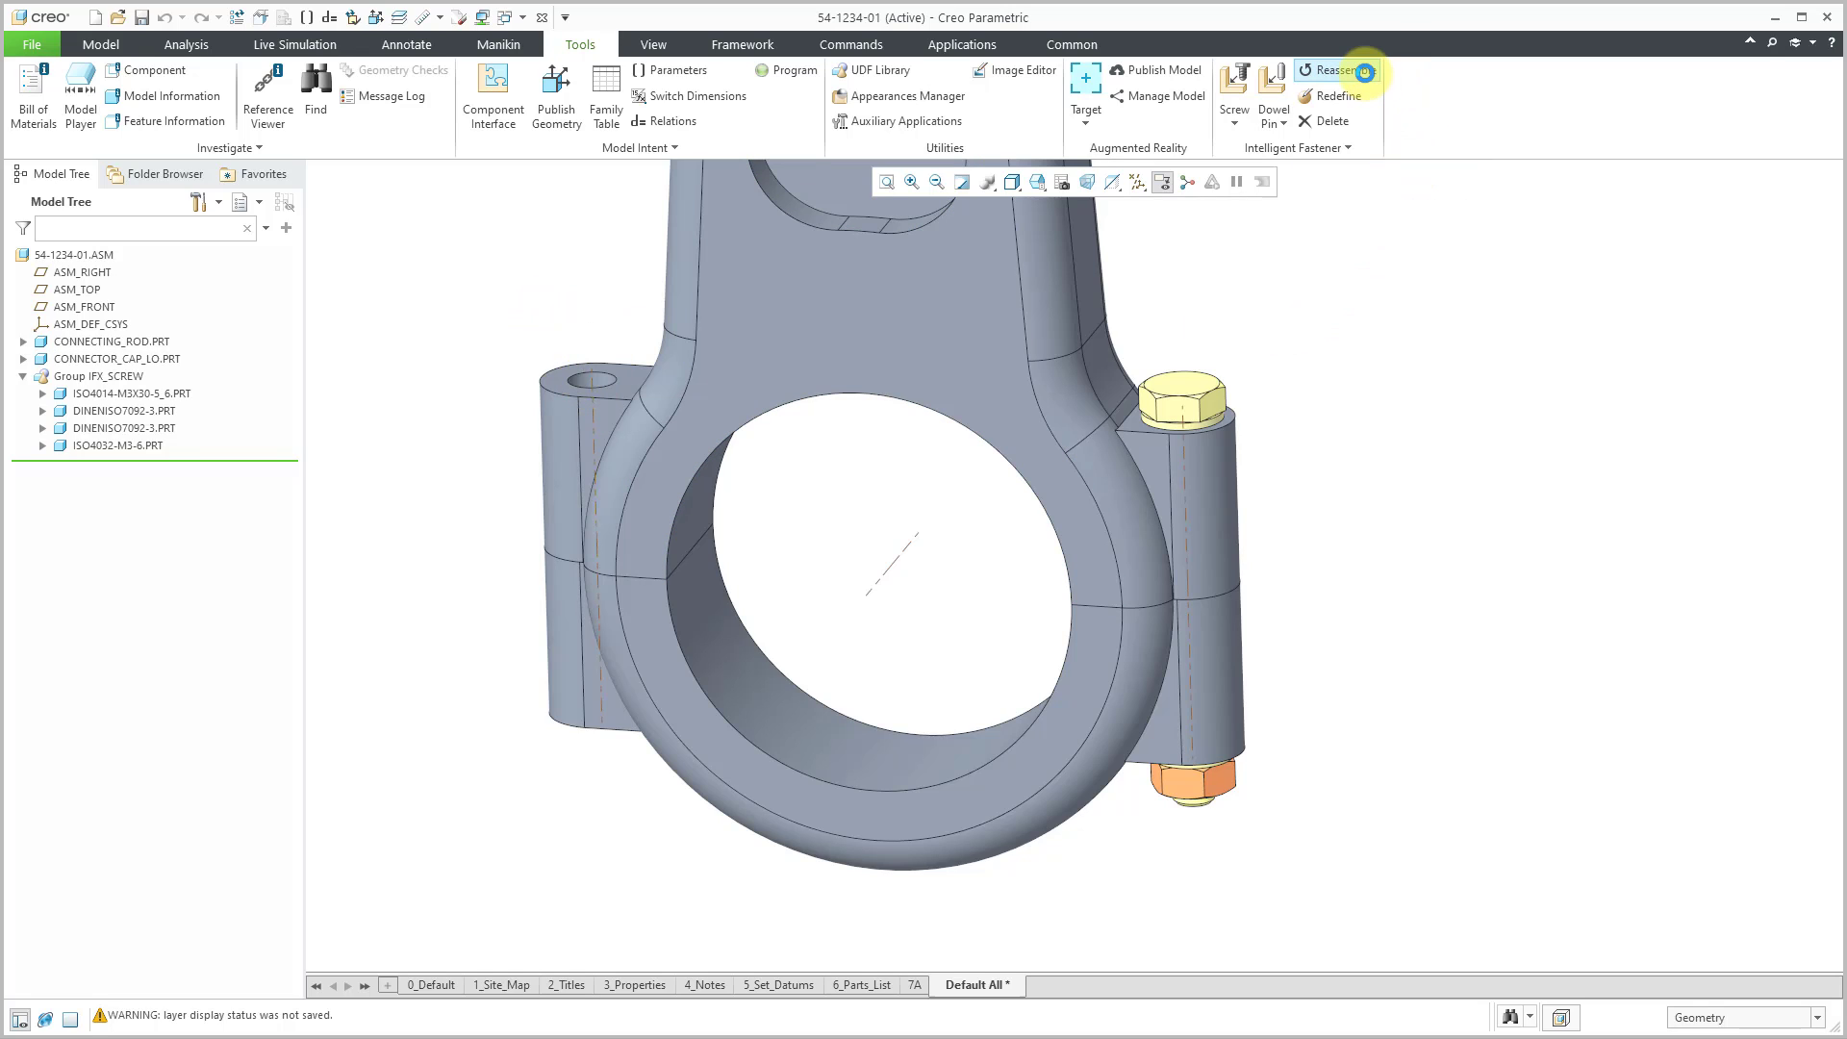
pyautogui.click(1336, 69)
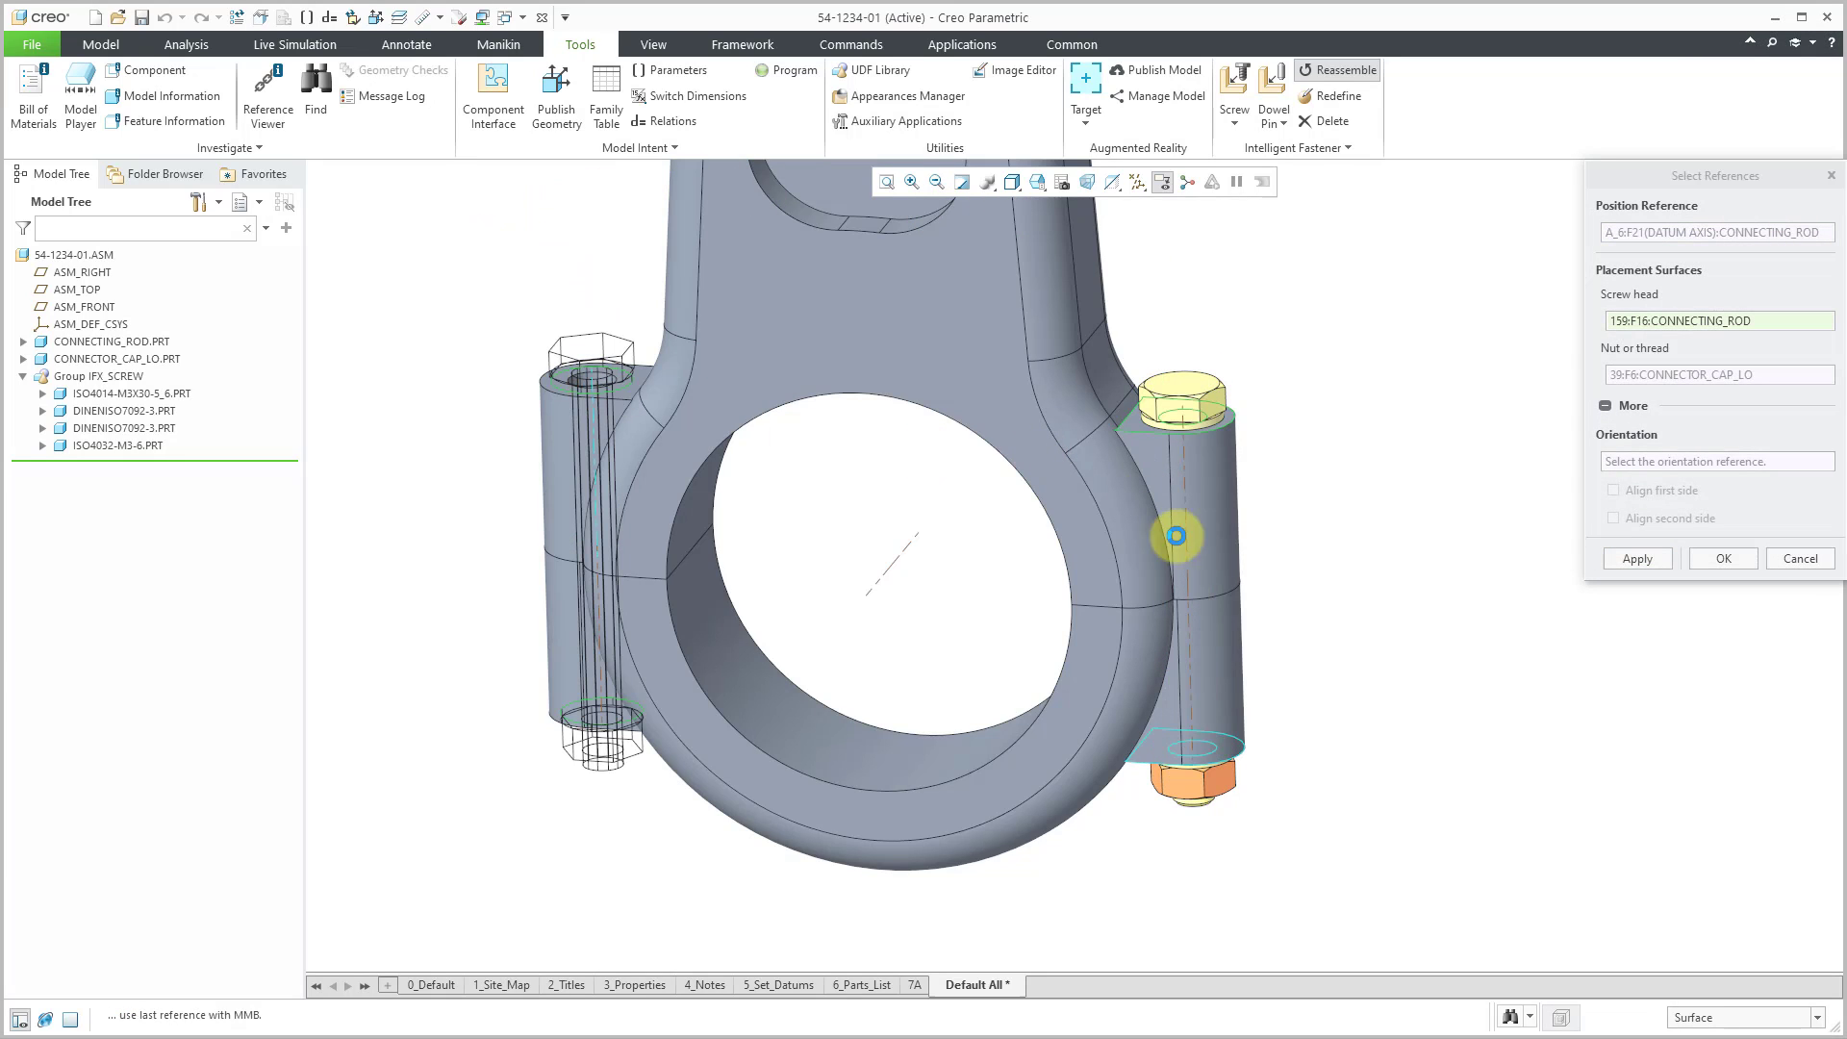
pyautogui.click(1721, 558)
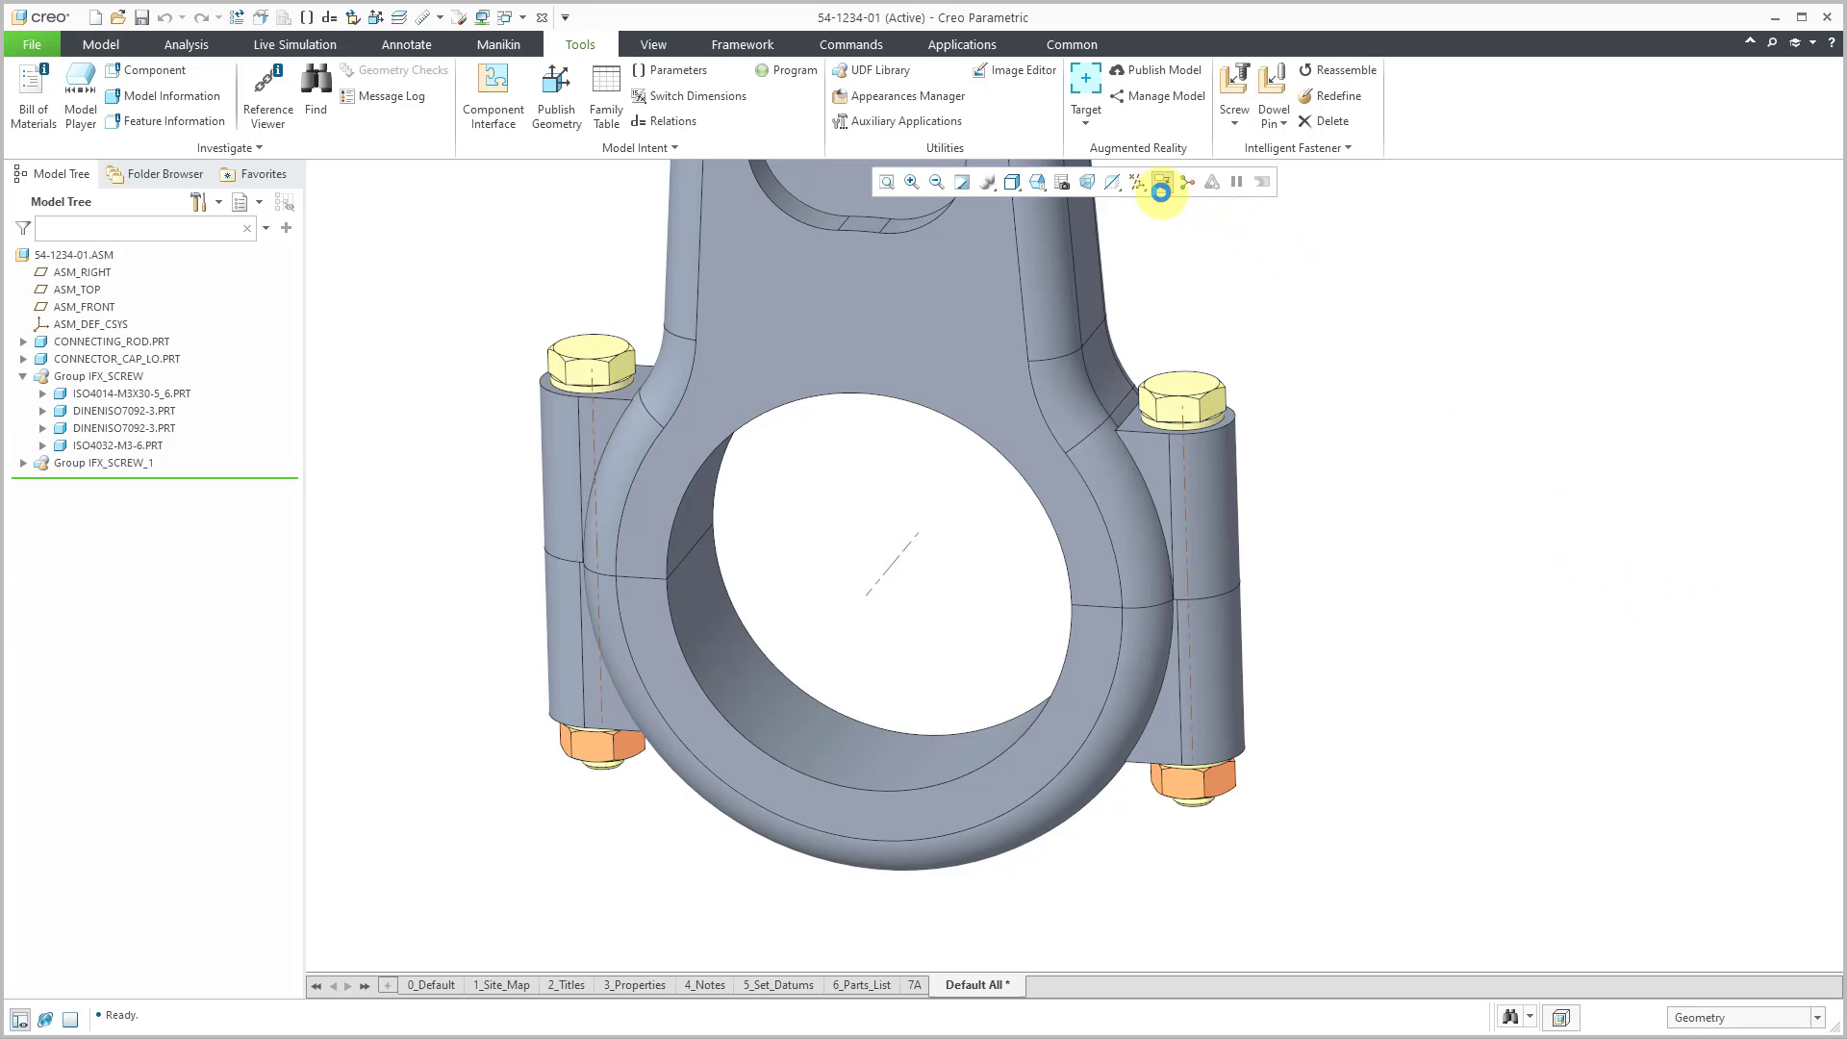
pyautogui.click(1165, 181)
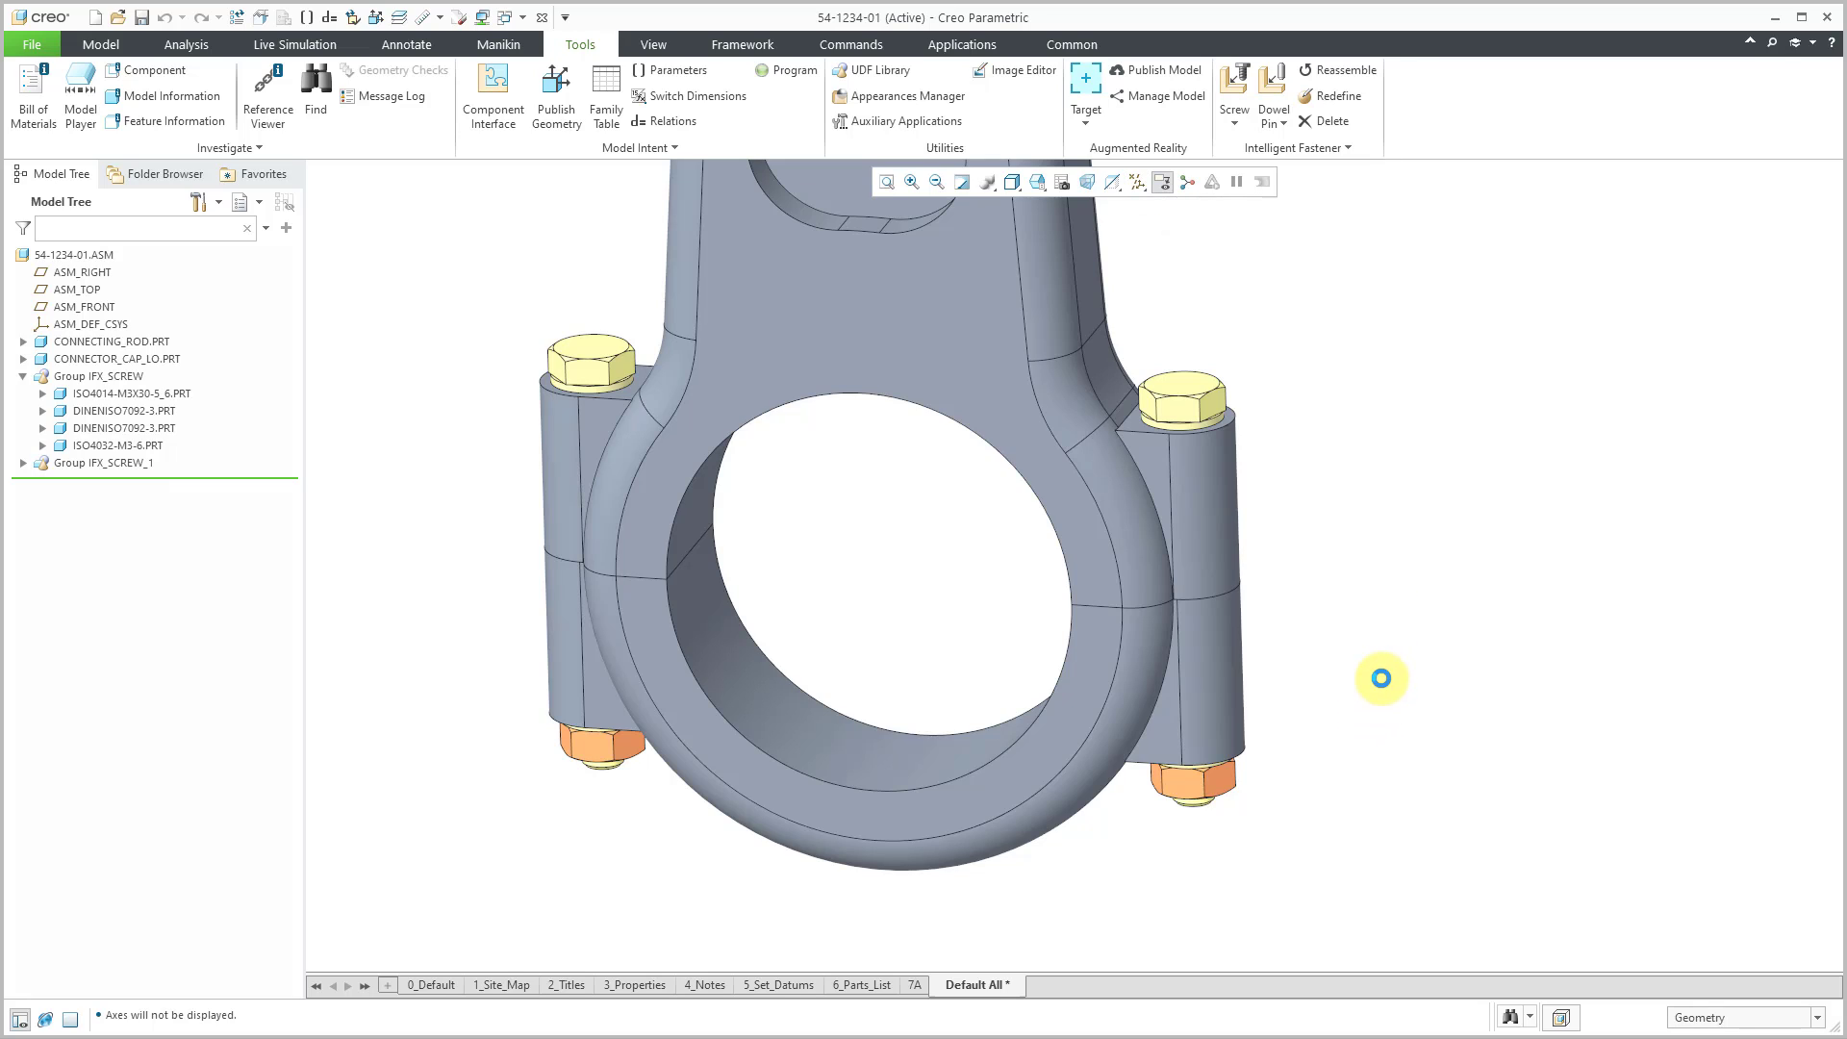
pyautogui.moveTo(1349, 746)
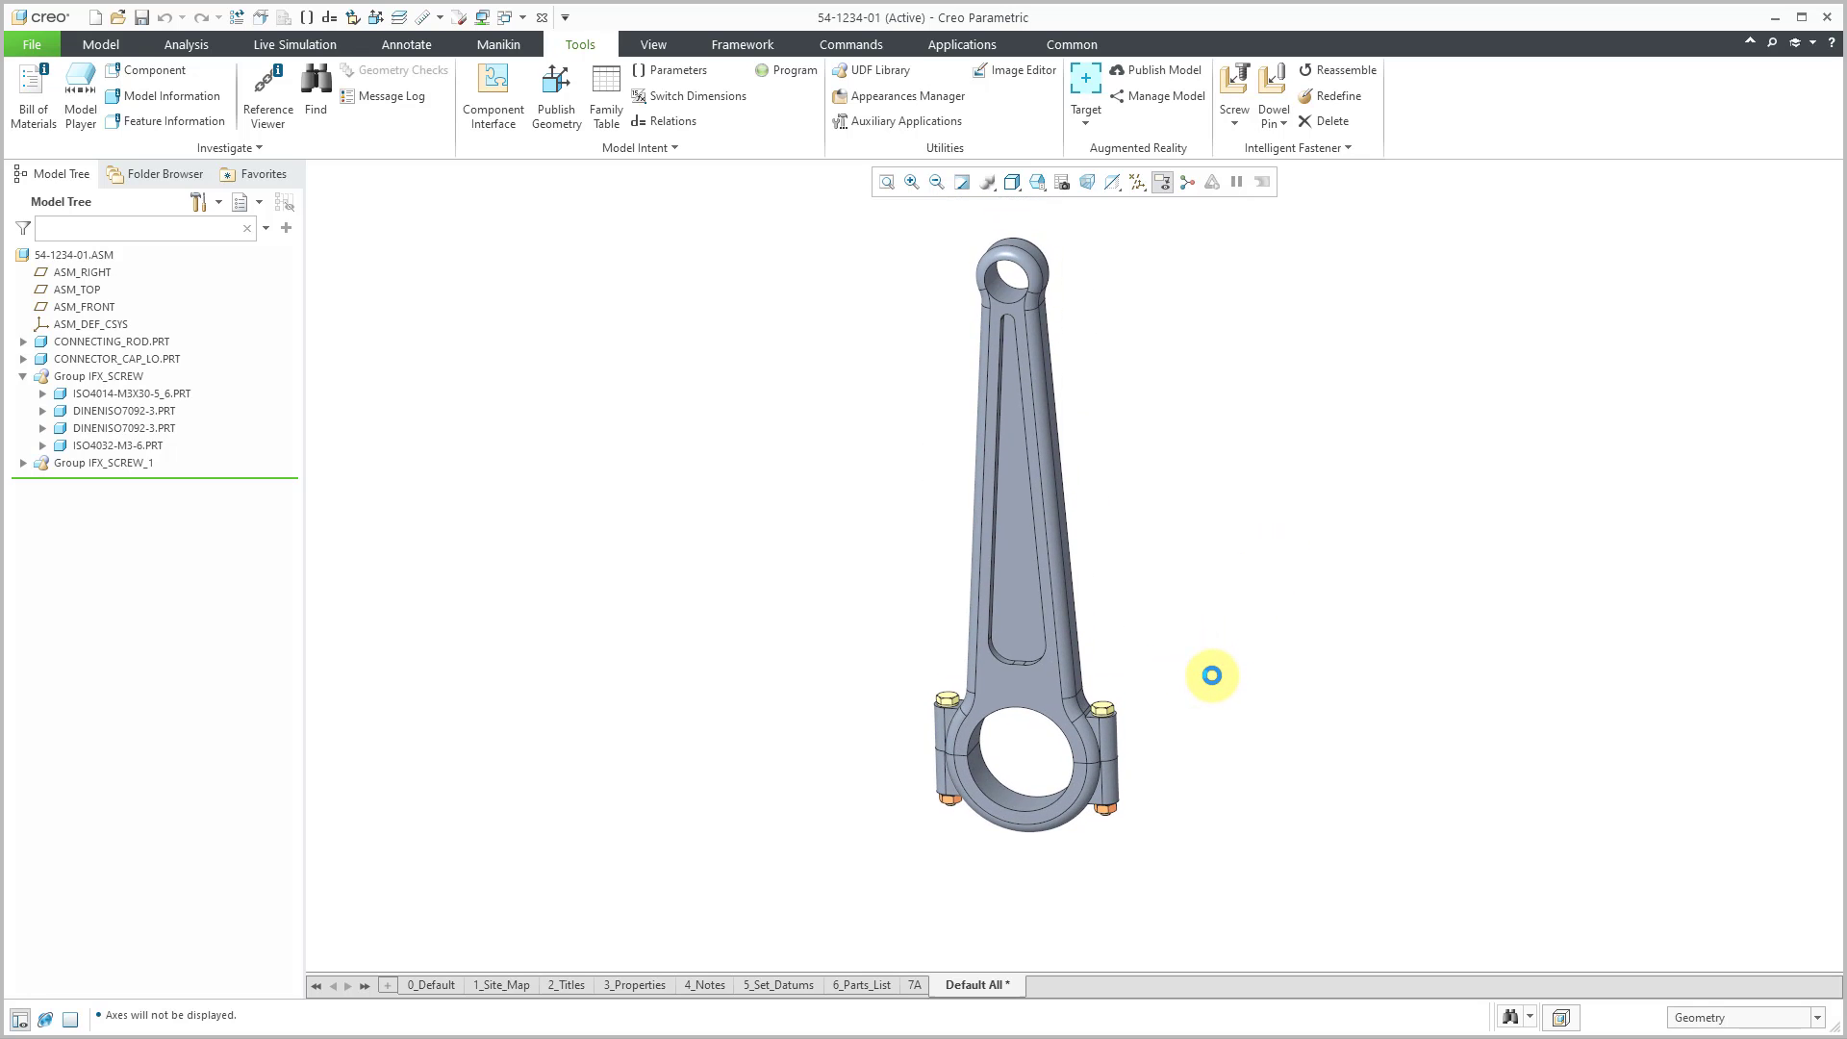
pyautogui.moveTo(882, 444)
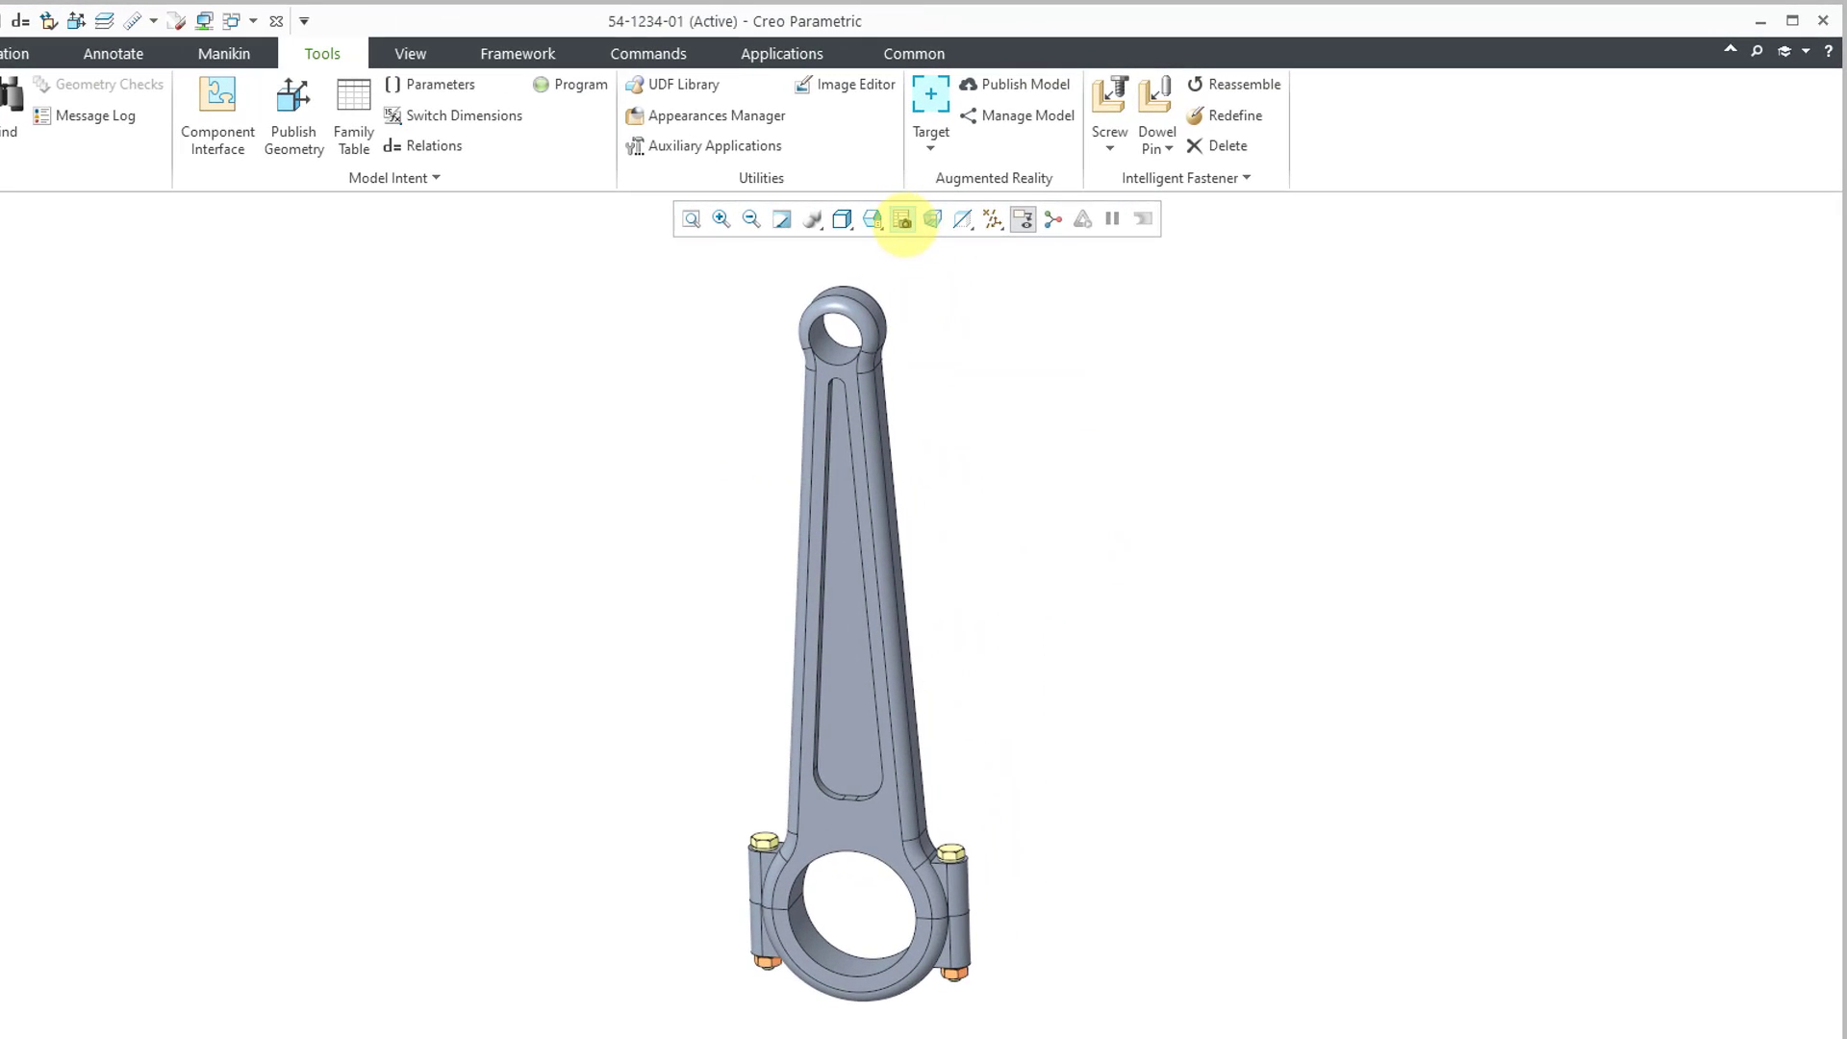
pyautogui.moveTo(903, 219)
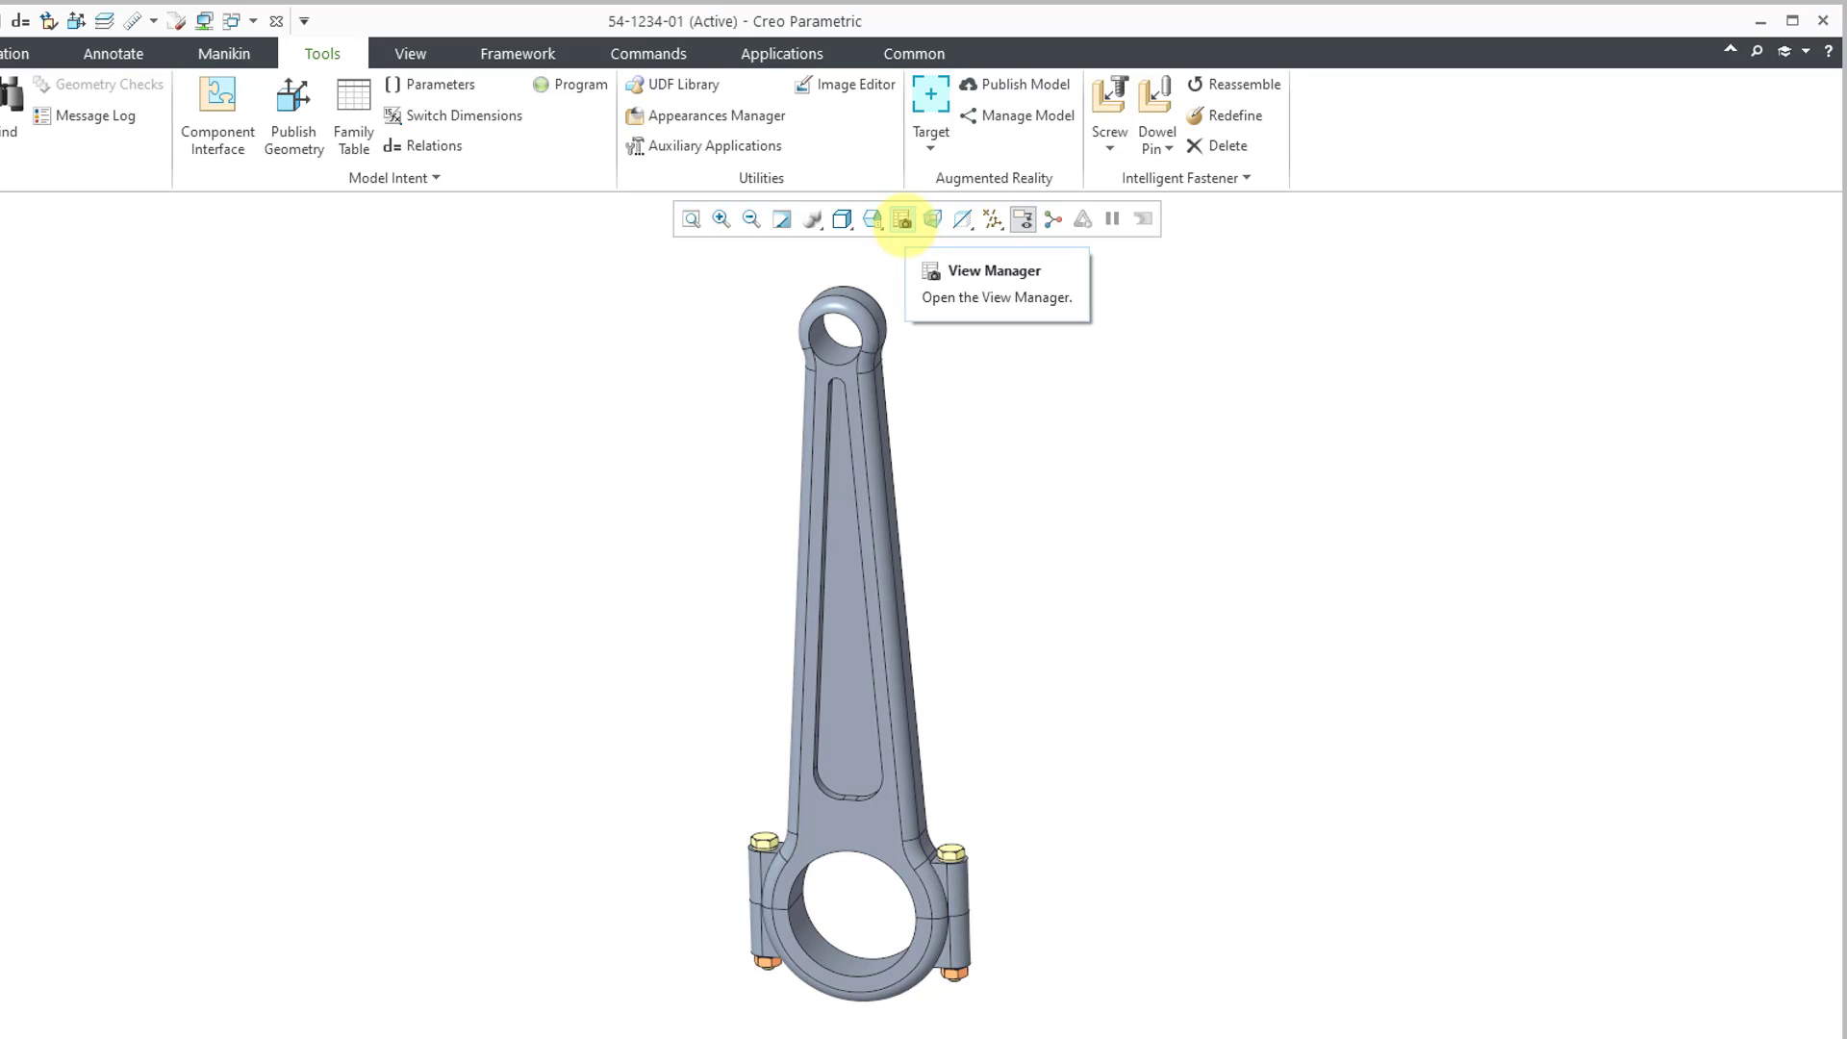
# - Create a new explode state EXP0001 in the View Manager's Explode tab
pyautogui.click(903, 220)
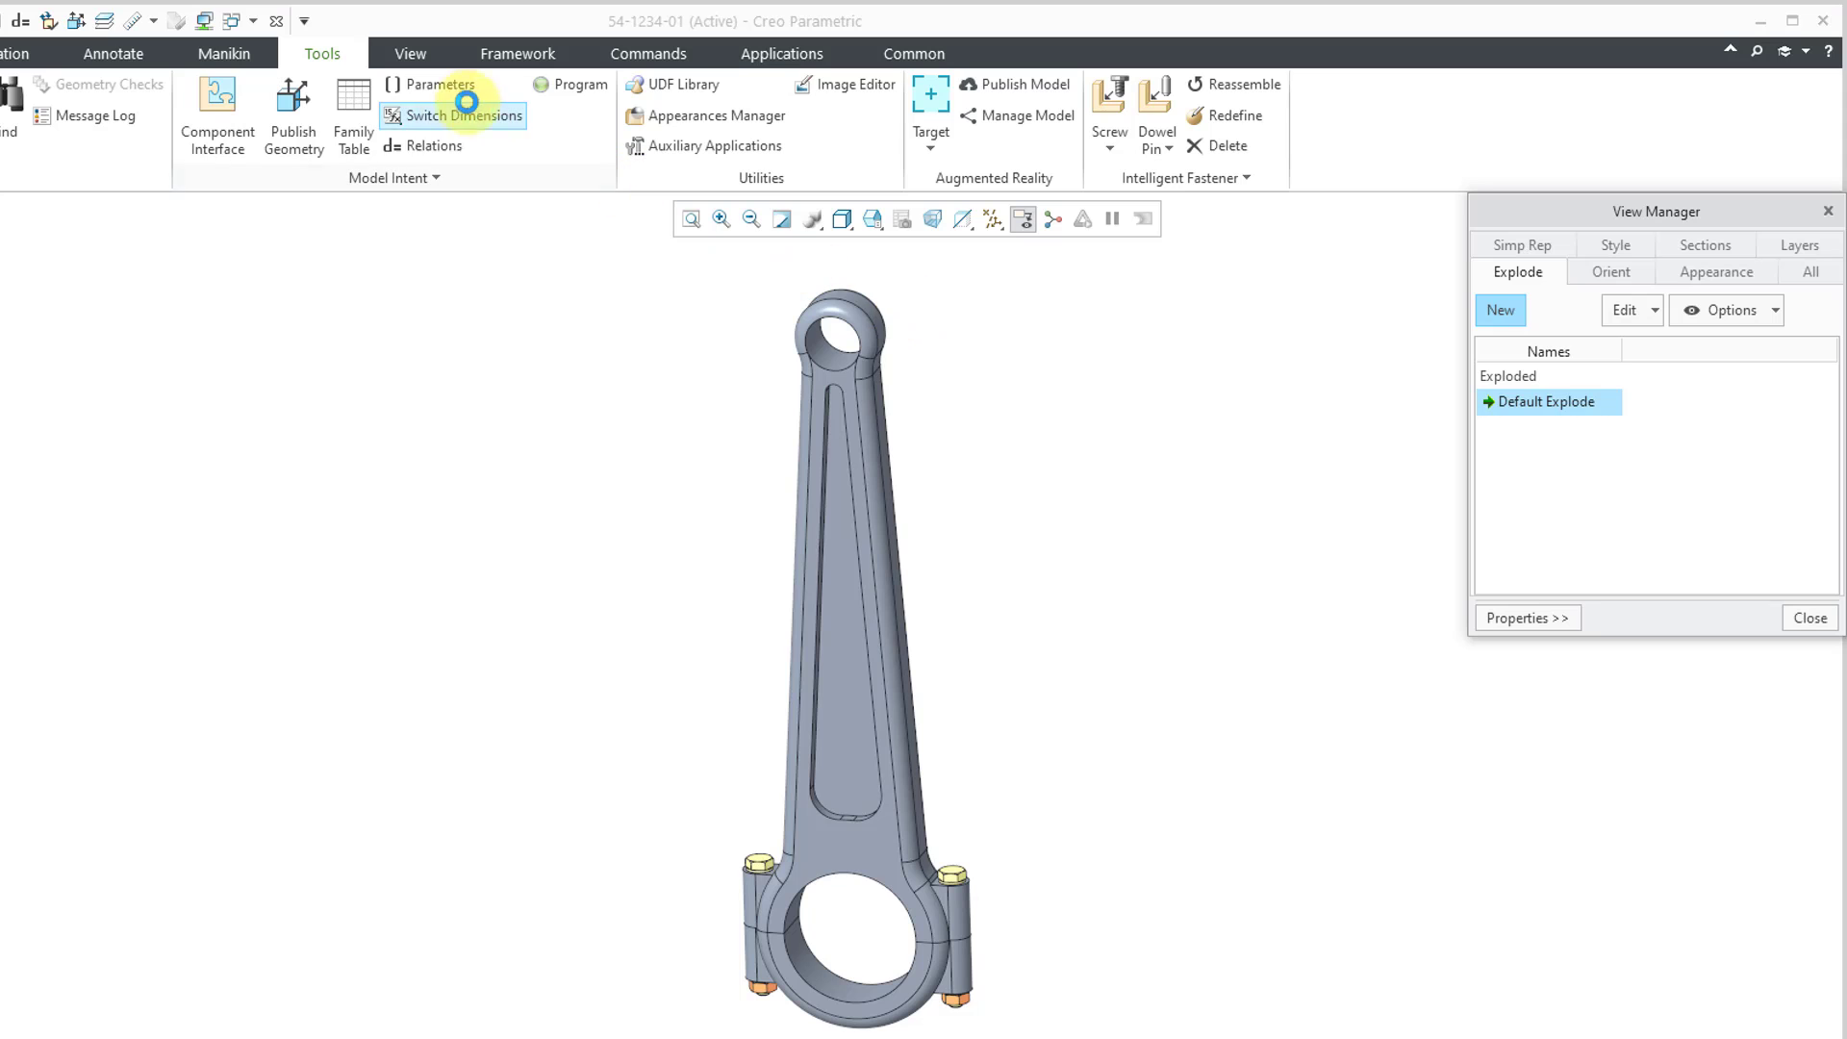
pyautogui.click(502, 54)
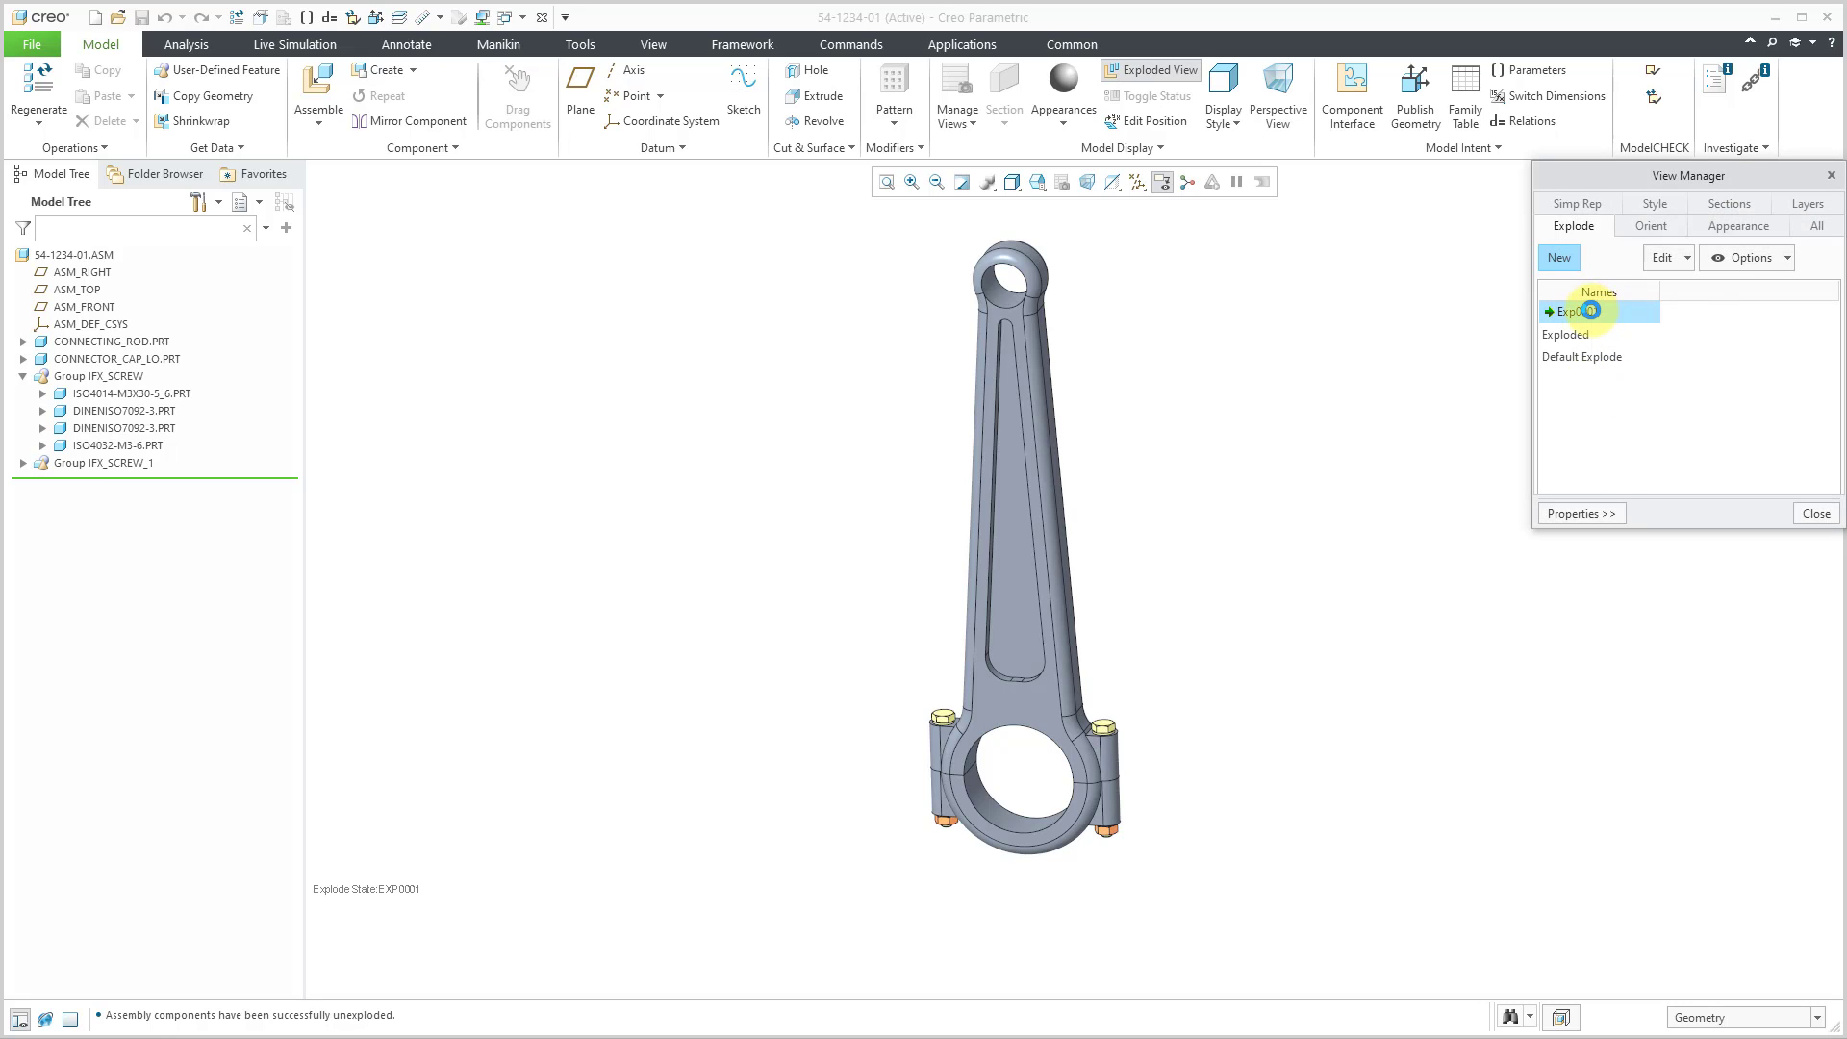
pyautogui.rightClick(1576, 310)
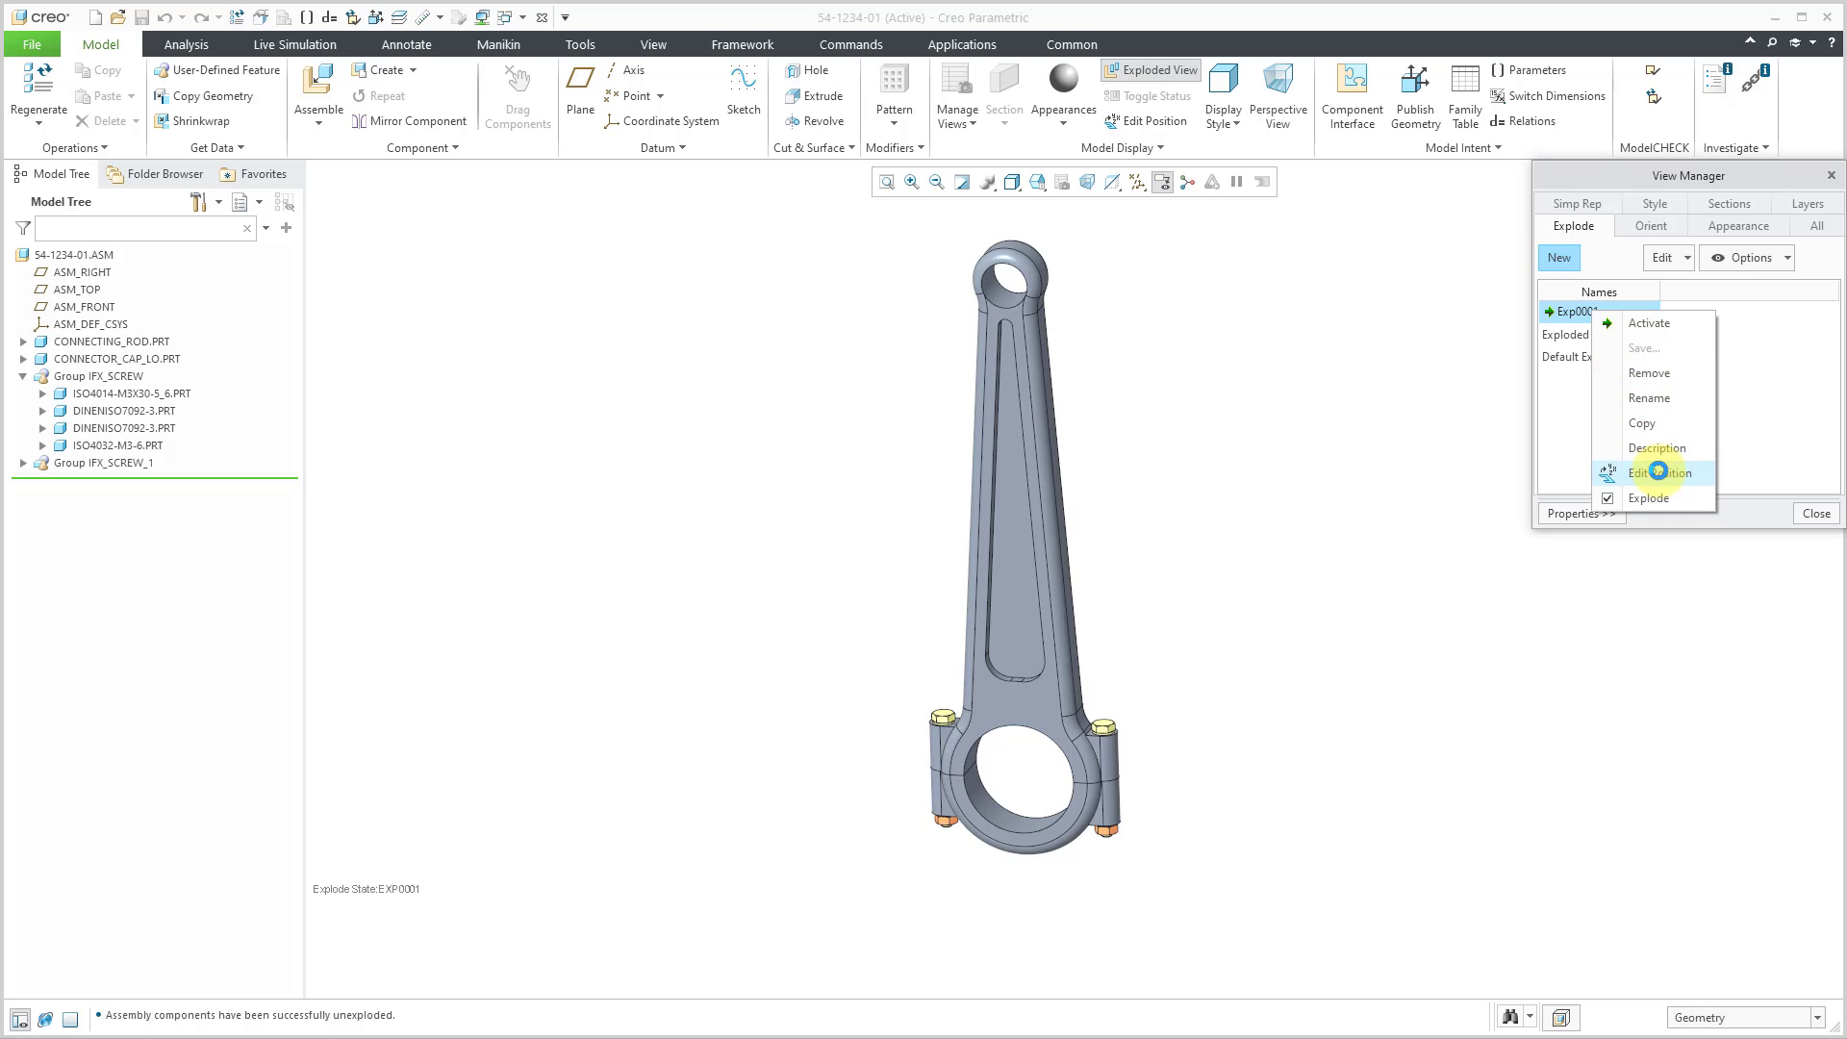
# - Edit positions: drag the connector cap down and both bolts up above the rod
pyautogui.click(1660, 473)
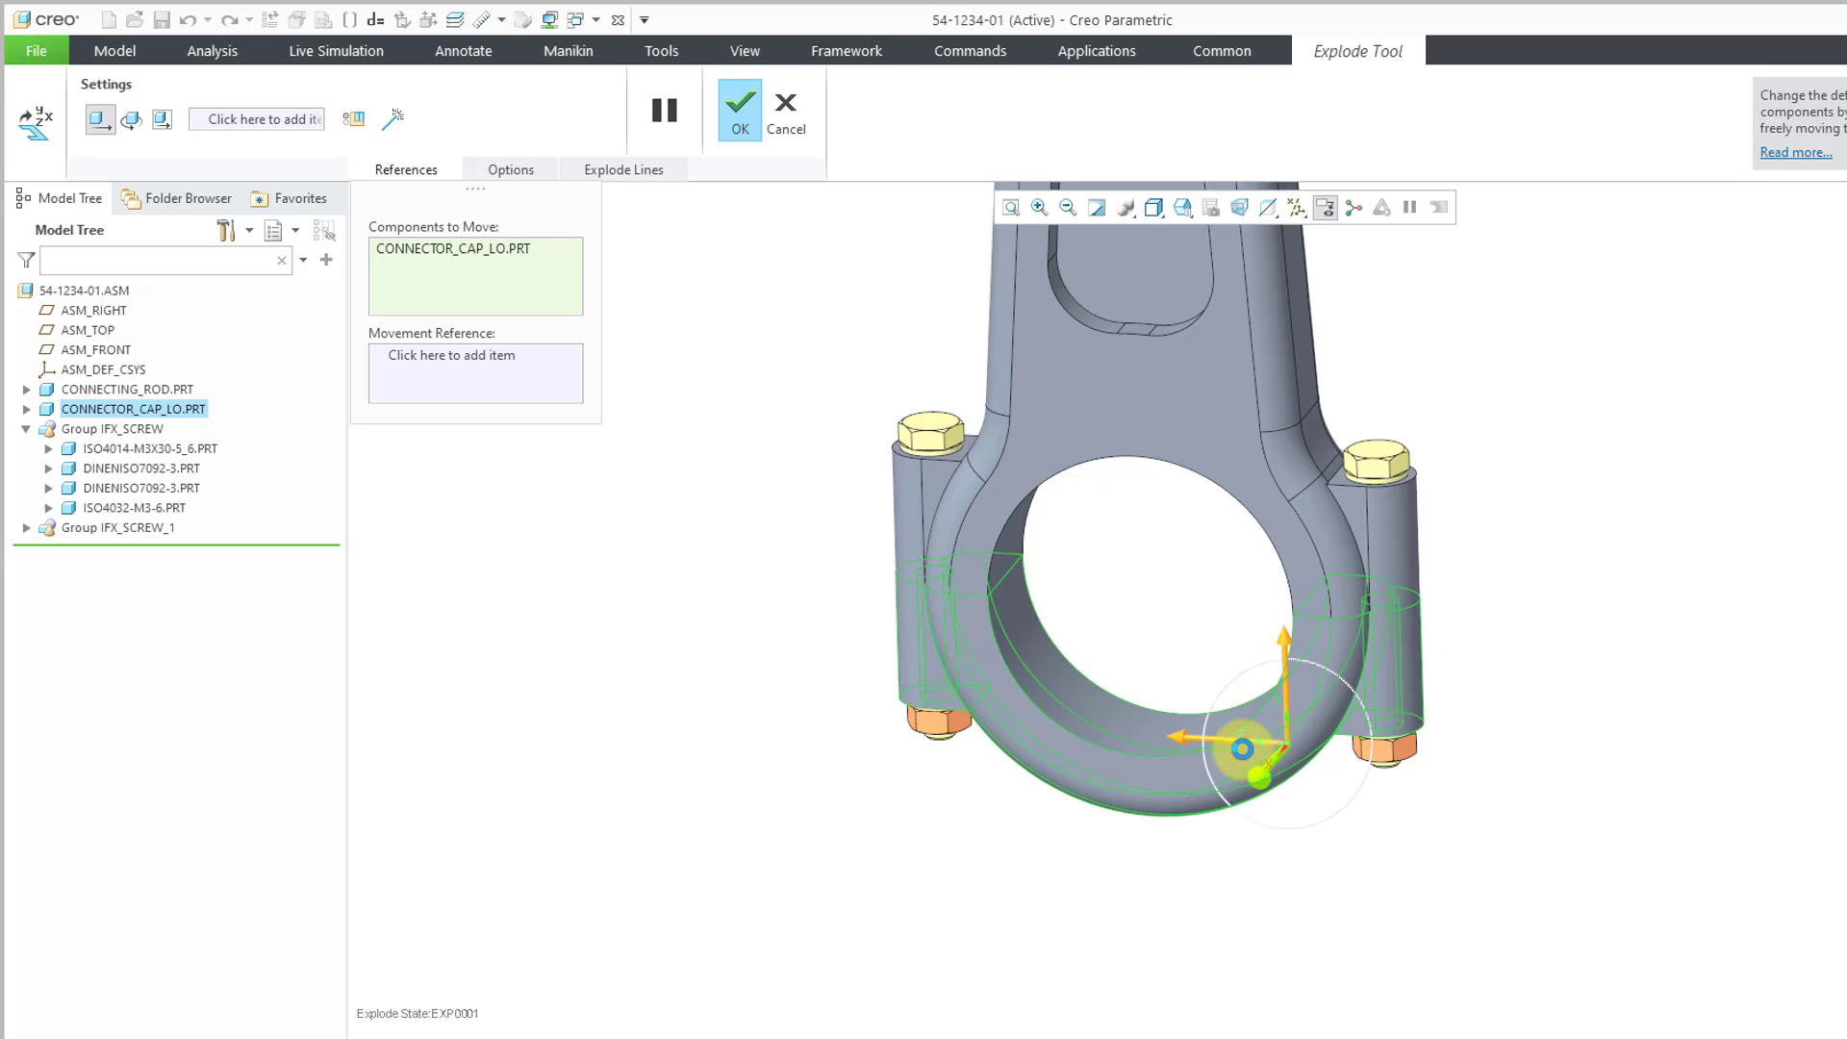
pyautogui.moveTo(1237, 749); pyautogui.dragTo(1364, 775)
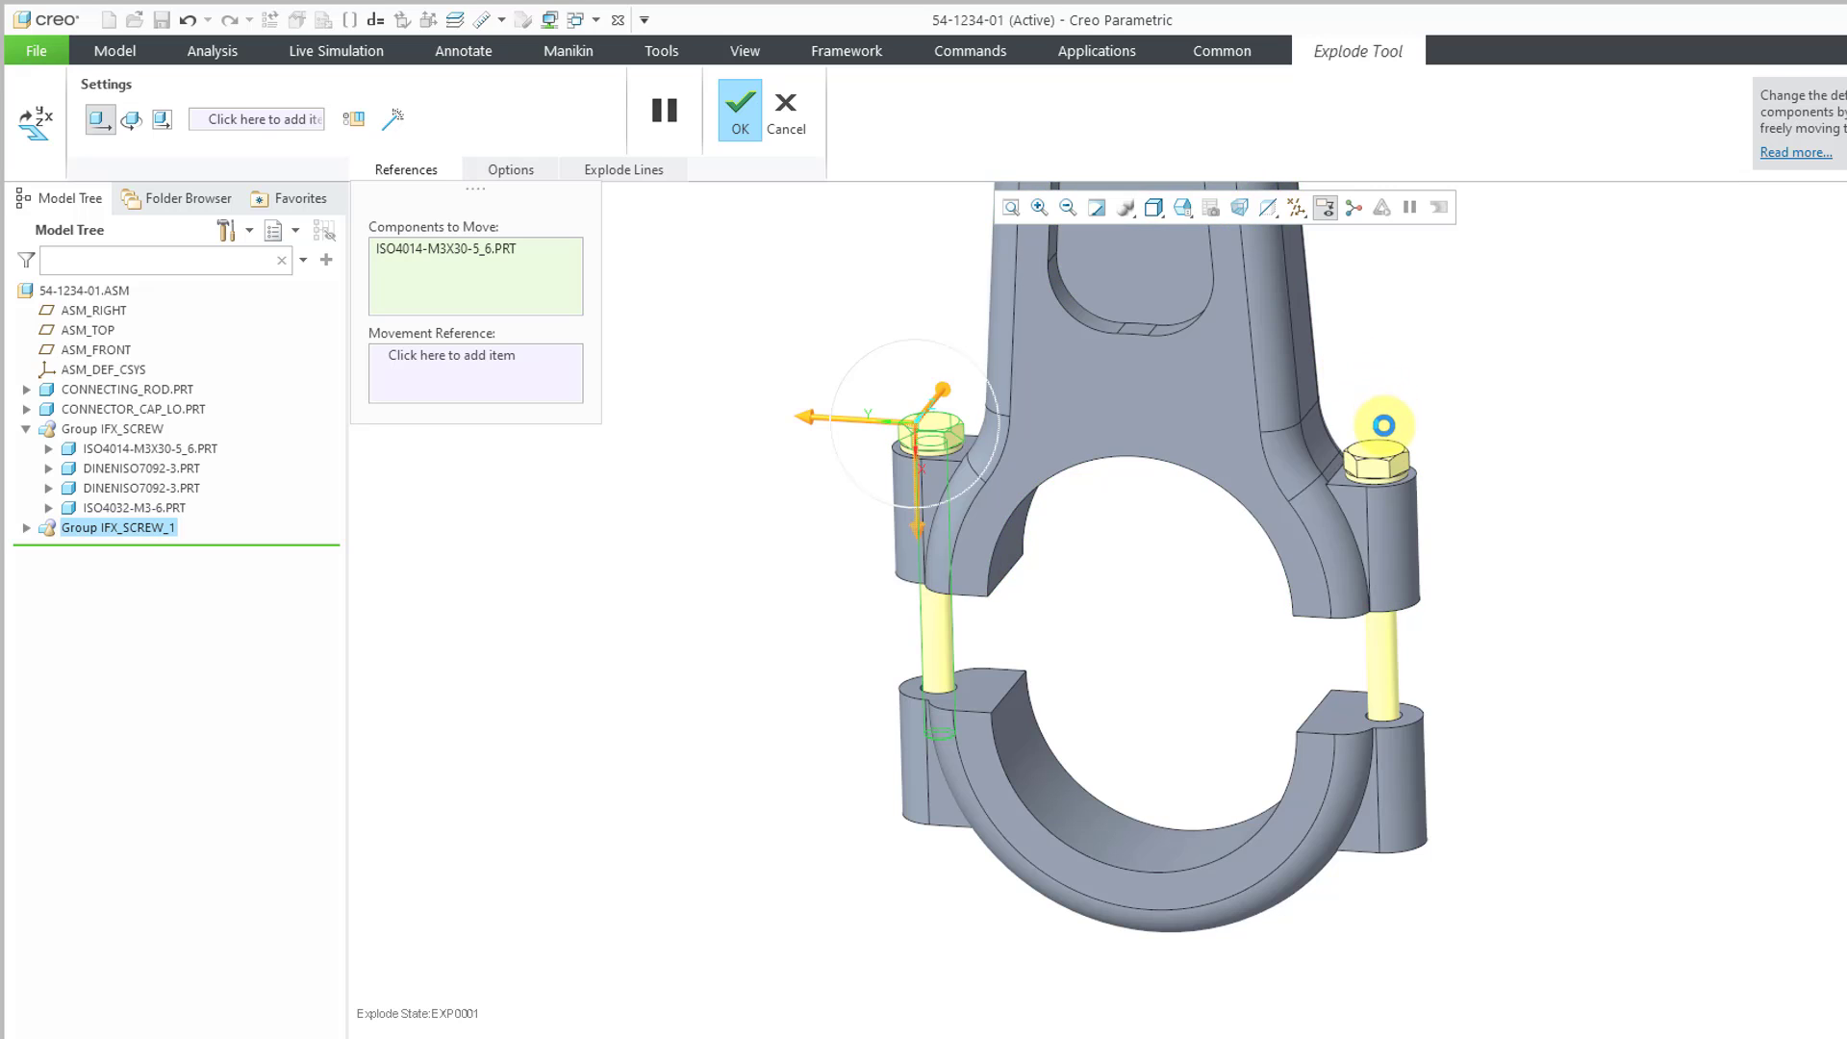
pyautogui.click(1386, 454)
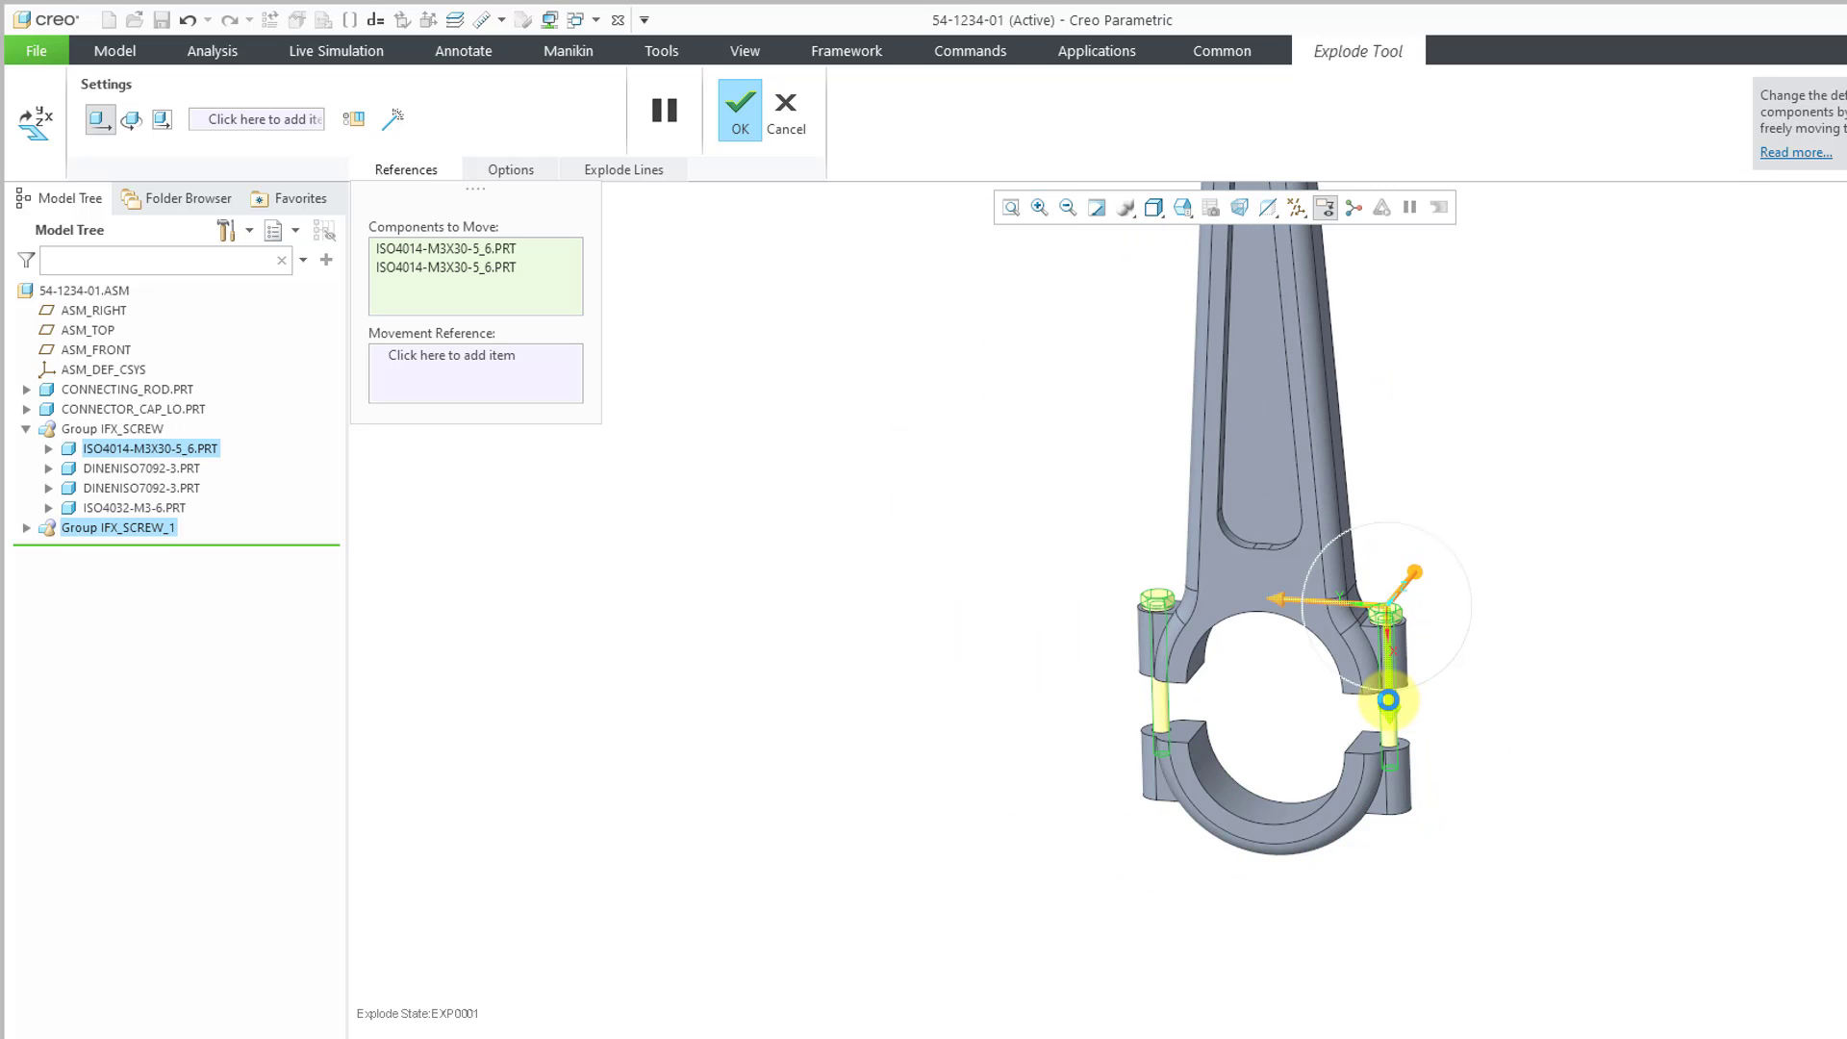
pyautogui.moveTo(1387, 700); pyautogui.dragTo(1403, 489)
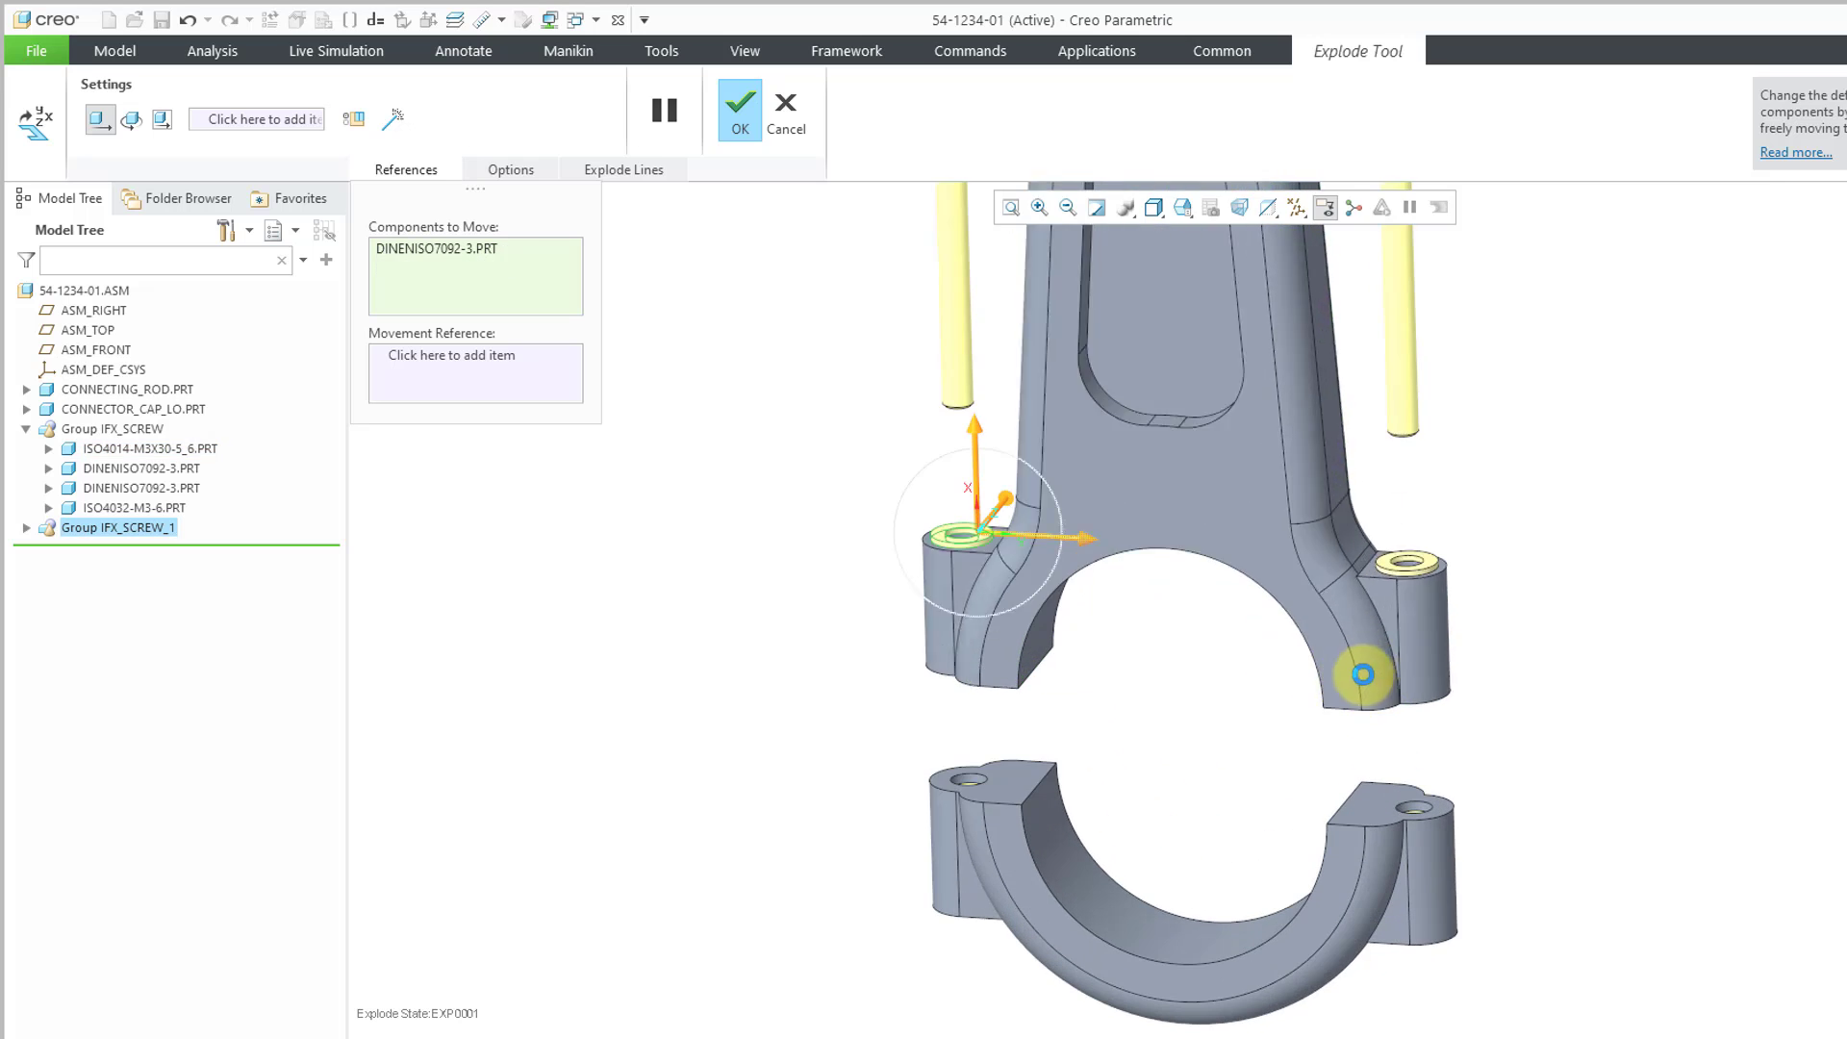
# - Raise the upper washers and select the lower washers, nuts and cap for placement below
pyautogui.click(1361, 673)
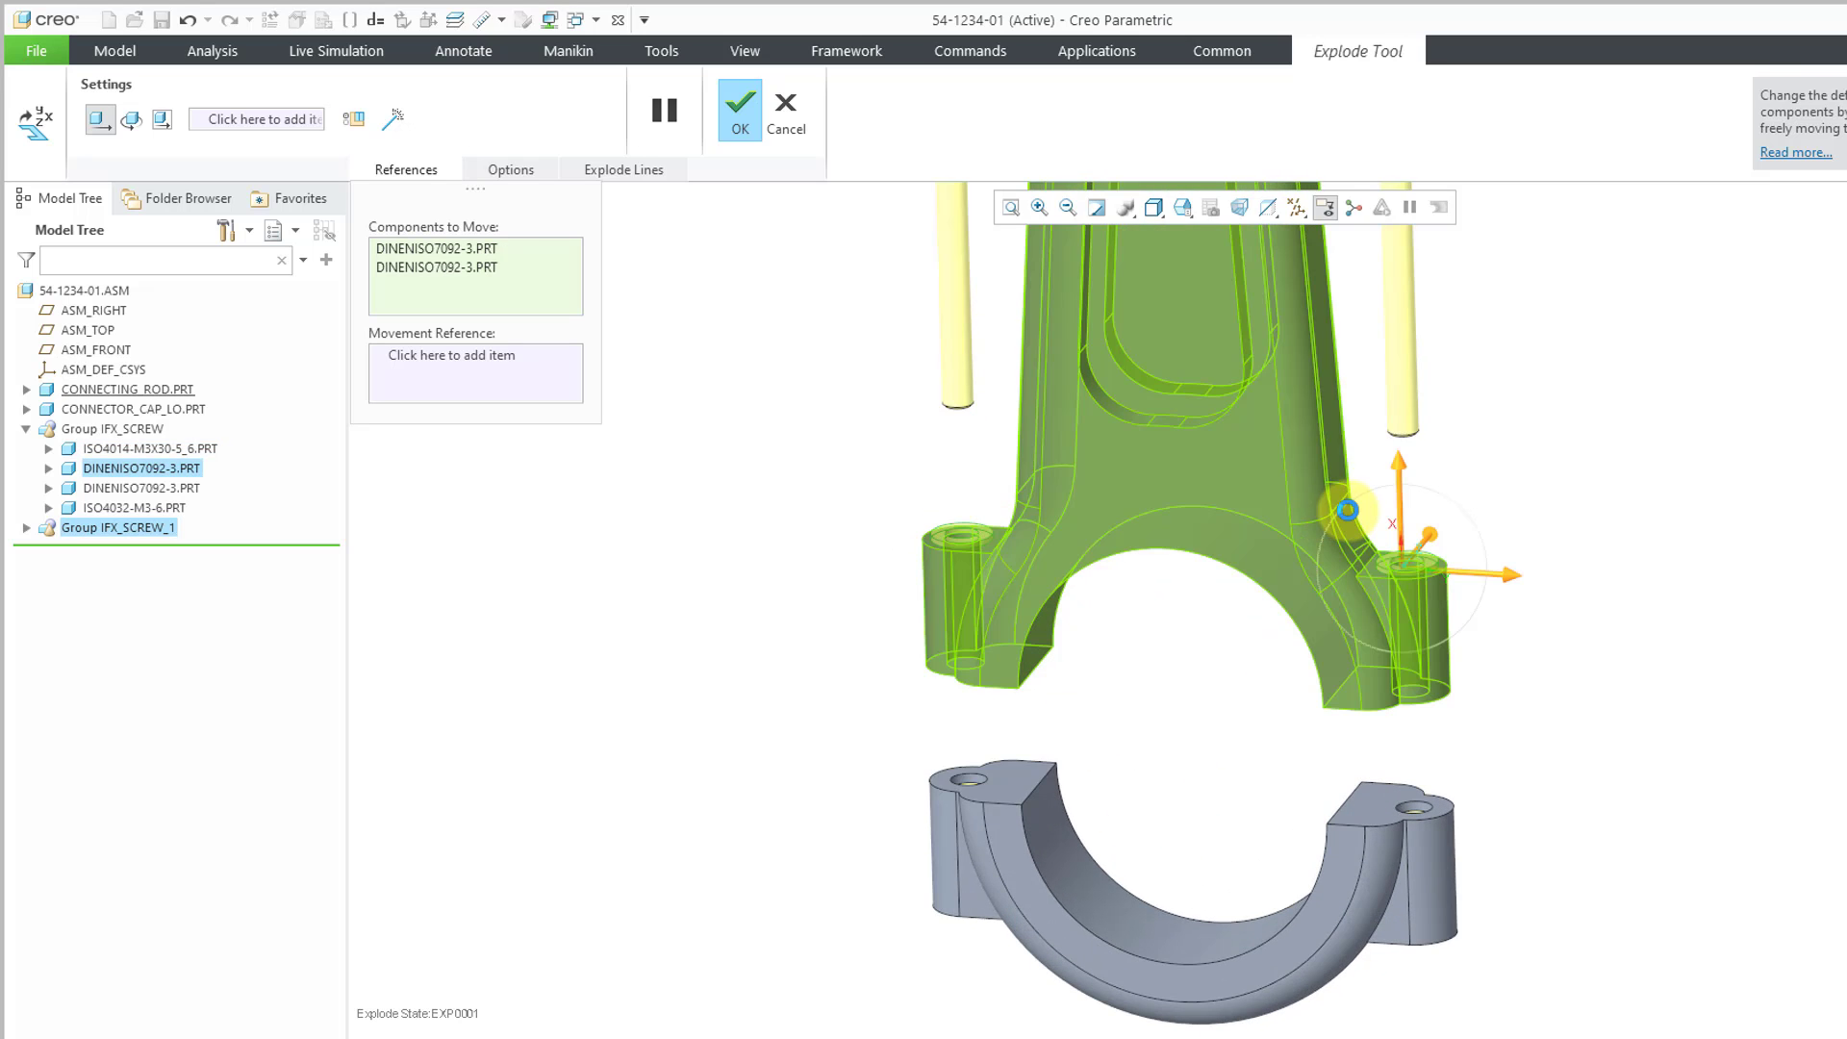
pyautogui.moveTo(1347, 508); pyautogui.dragTo(1403, 443)
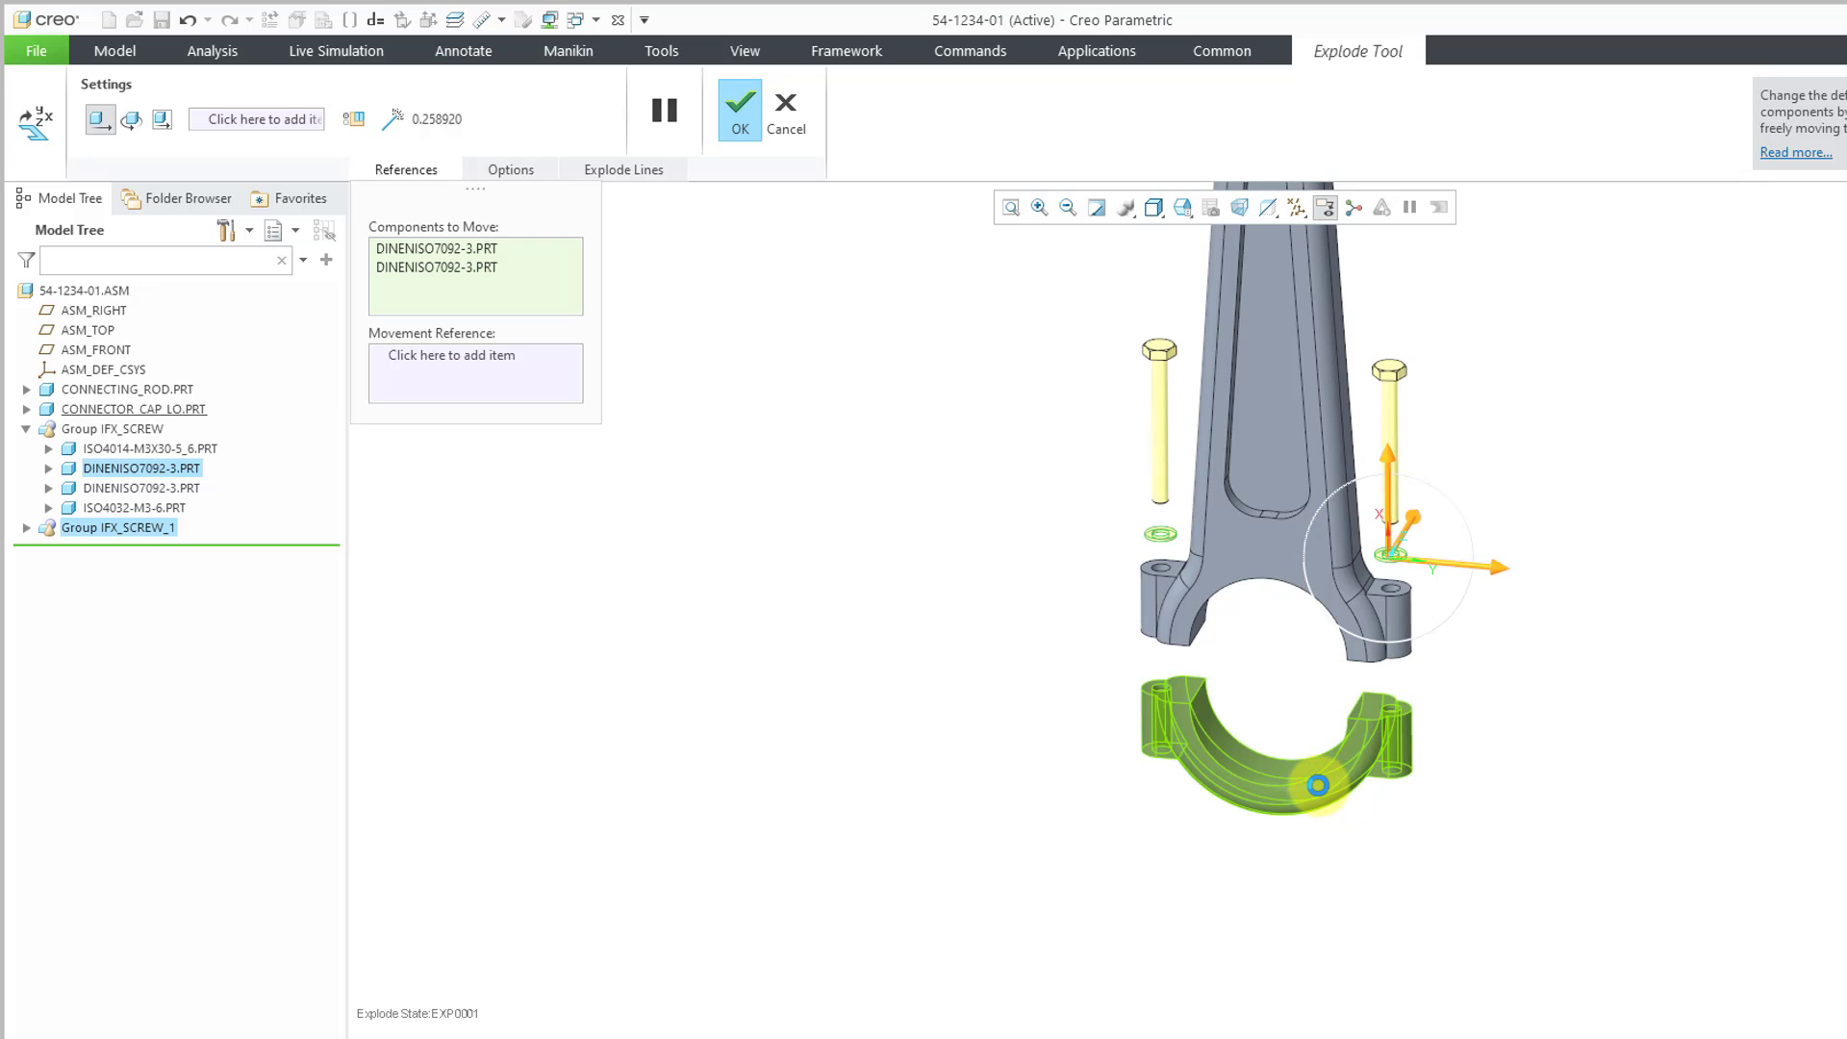
pyautogui.click(133, 408)
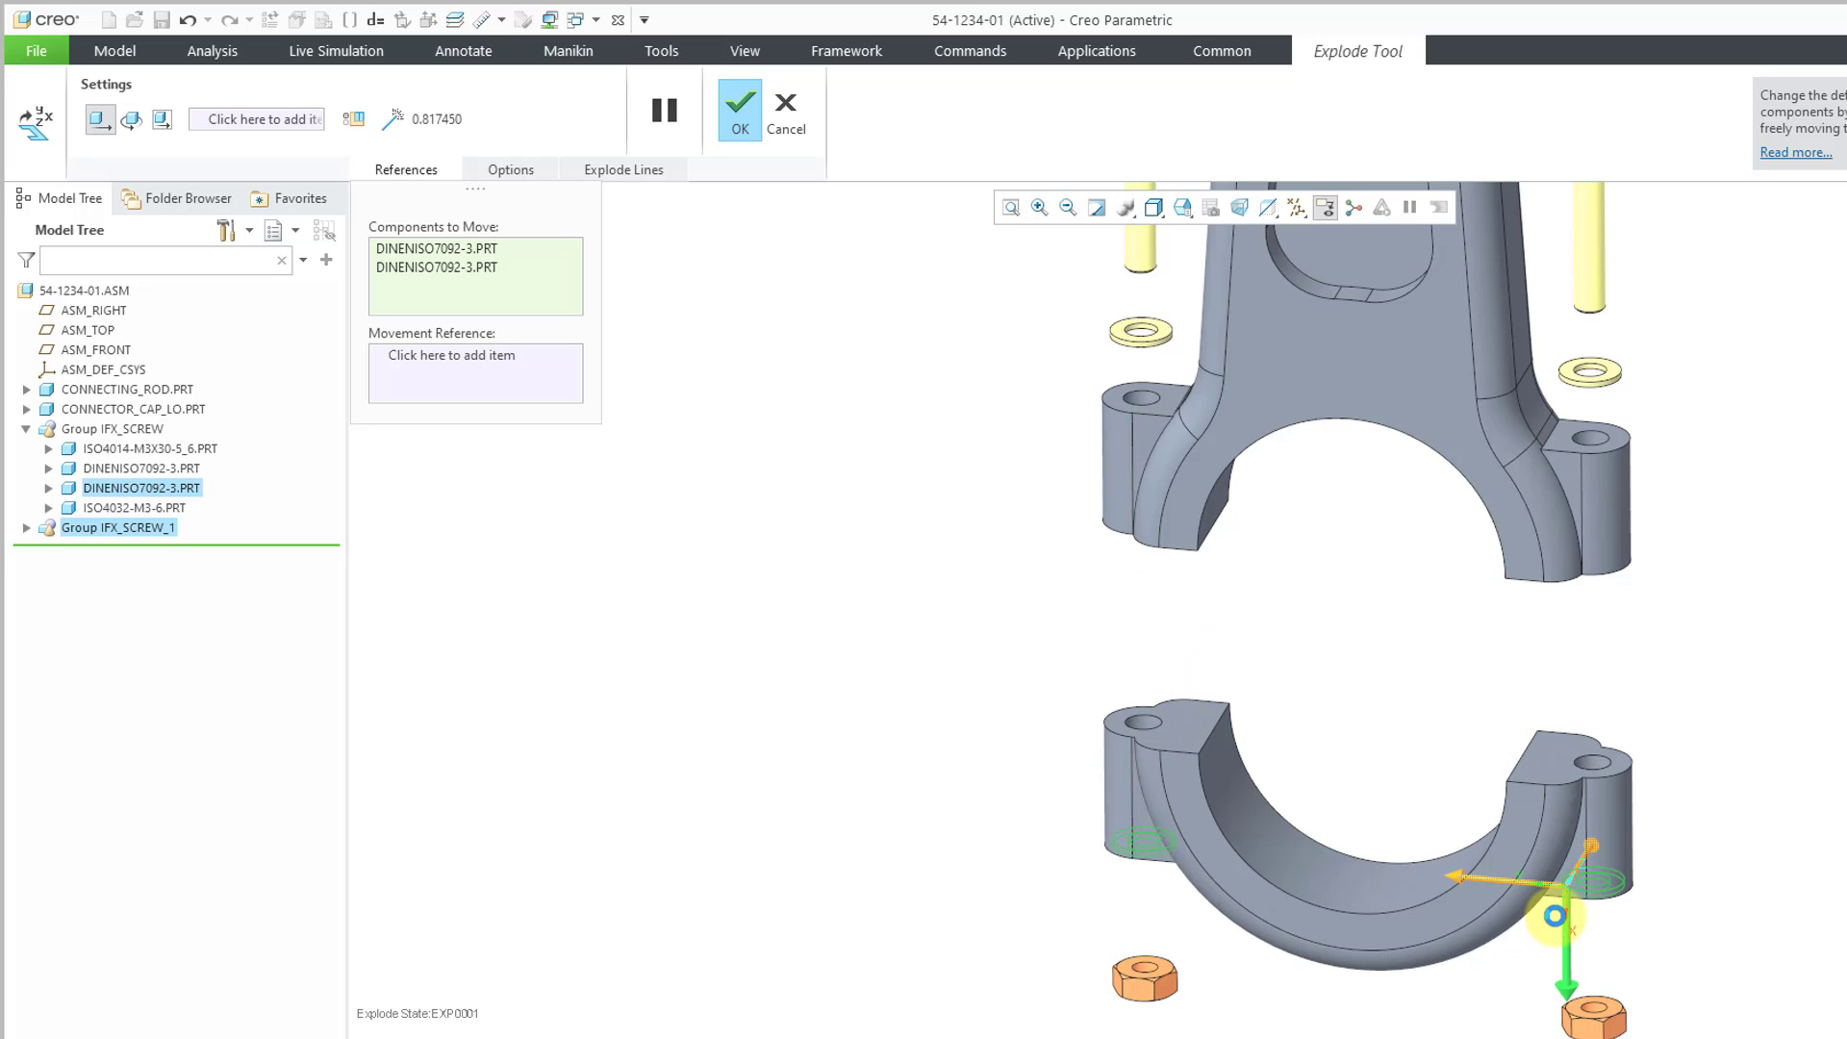
pyautogui.click(133, 408)
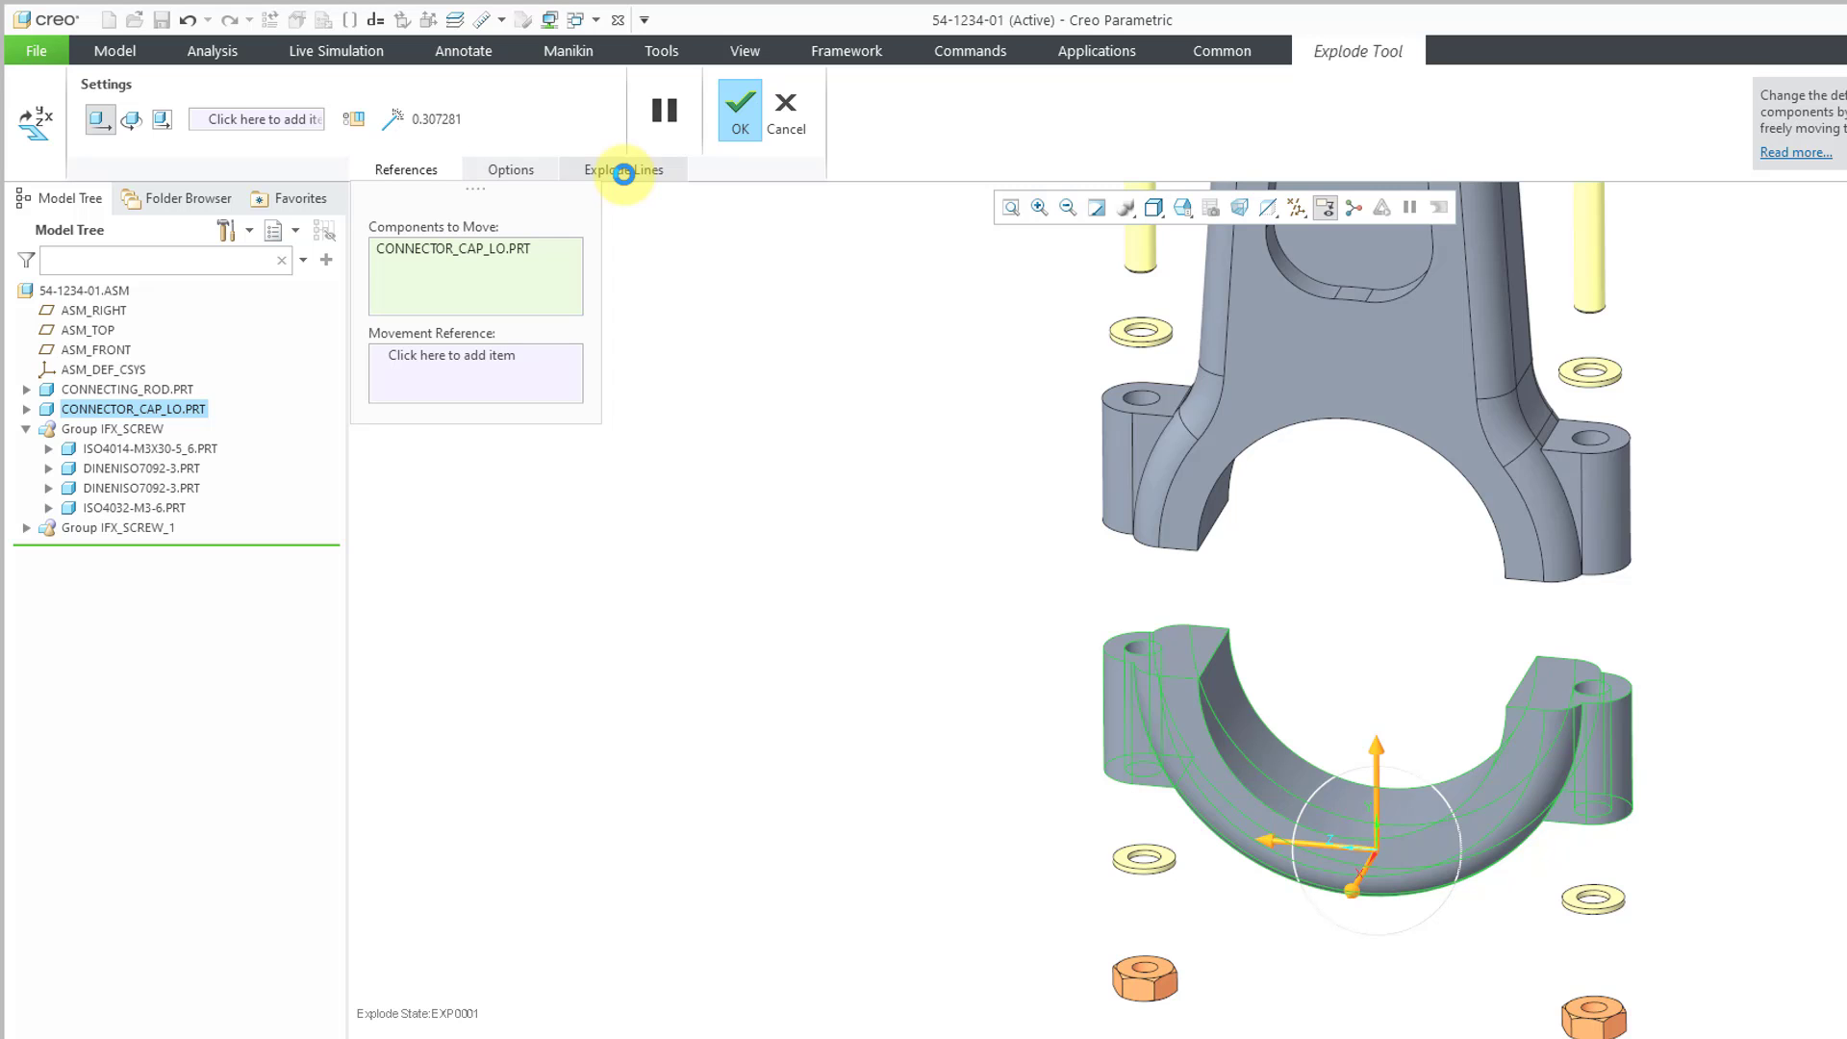
# - Create a cosmetic offset explode line from the washer to the rod hole
pyautogui.click(624, 169)
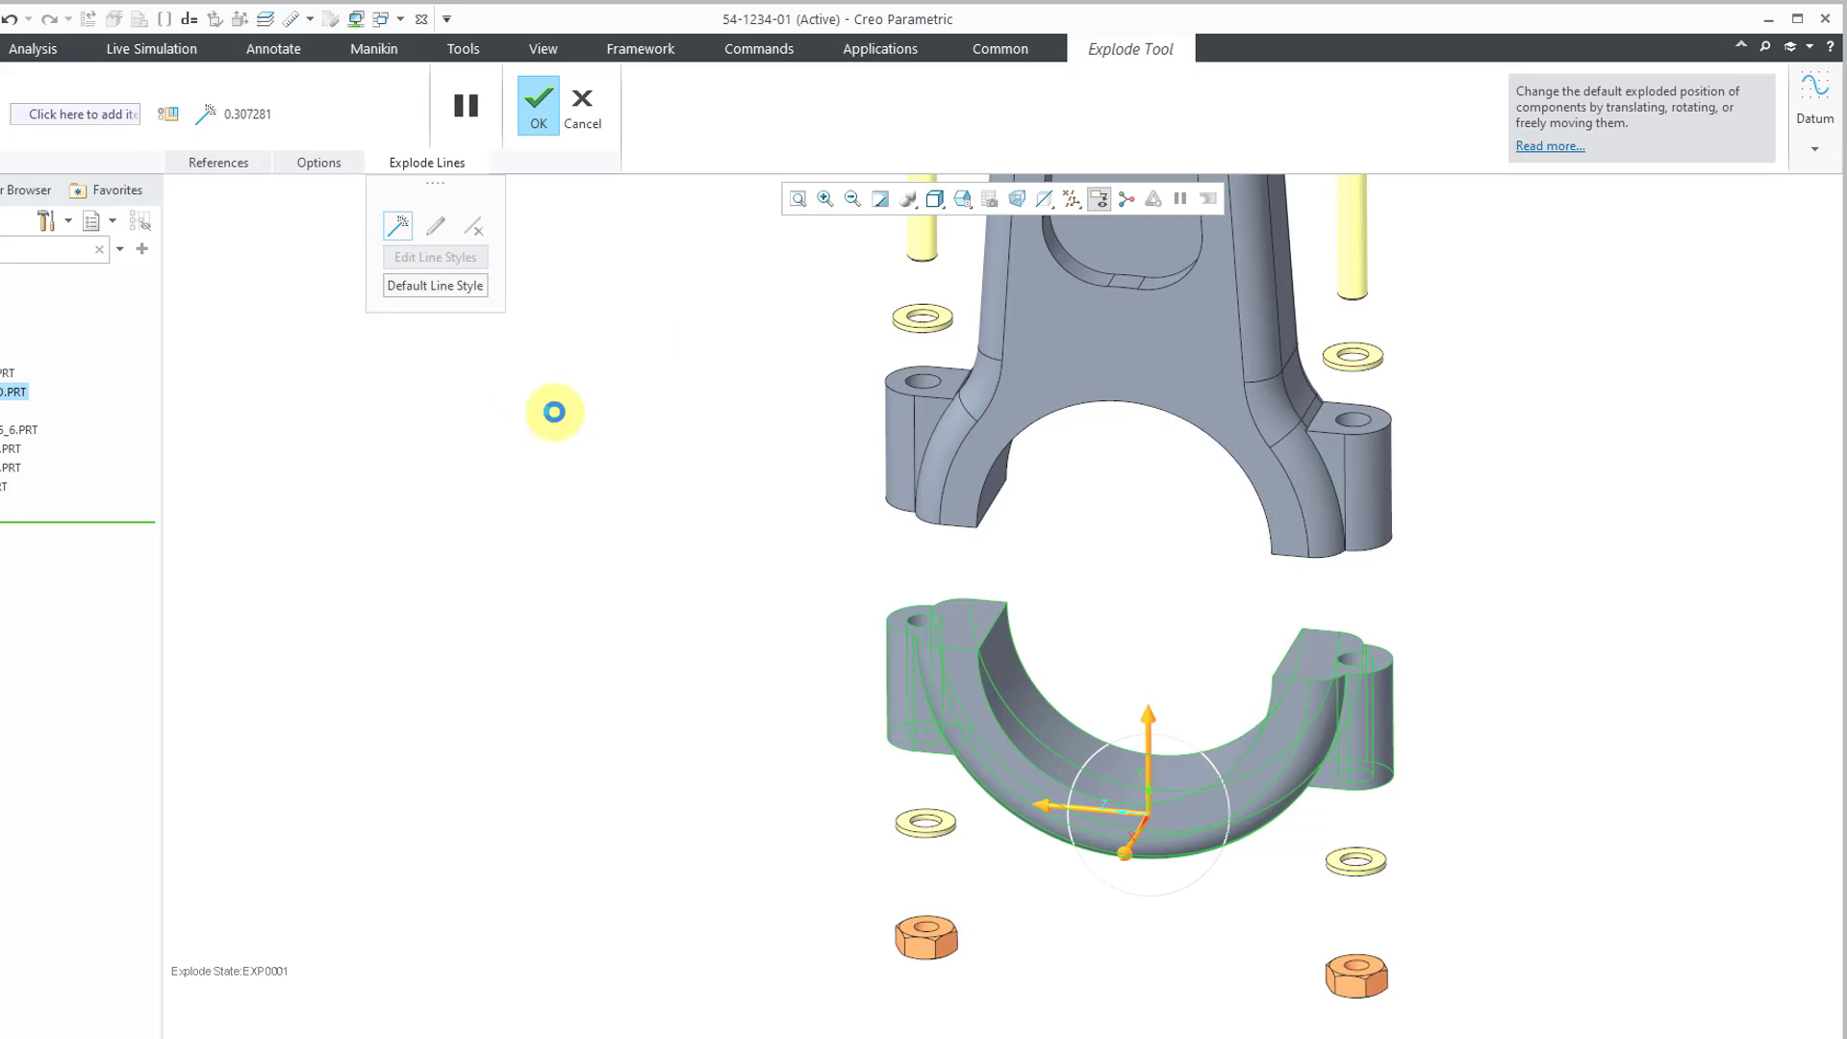
pyautogui.click(396, 225)
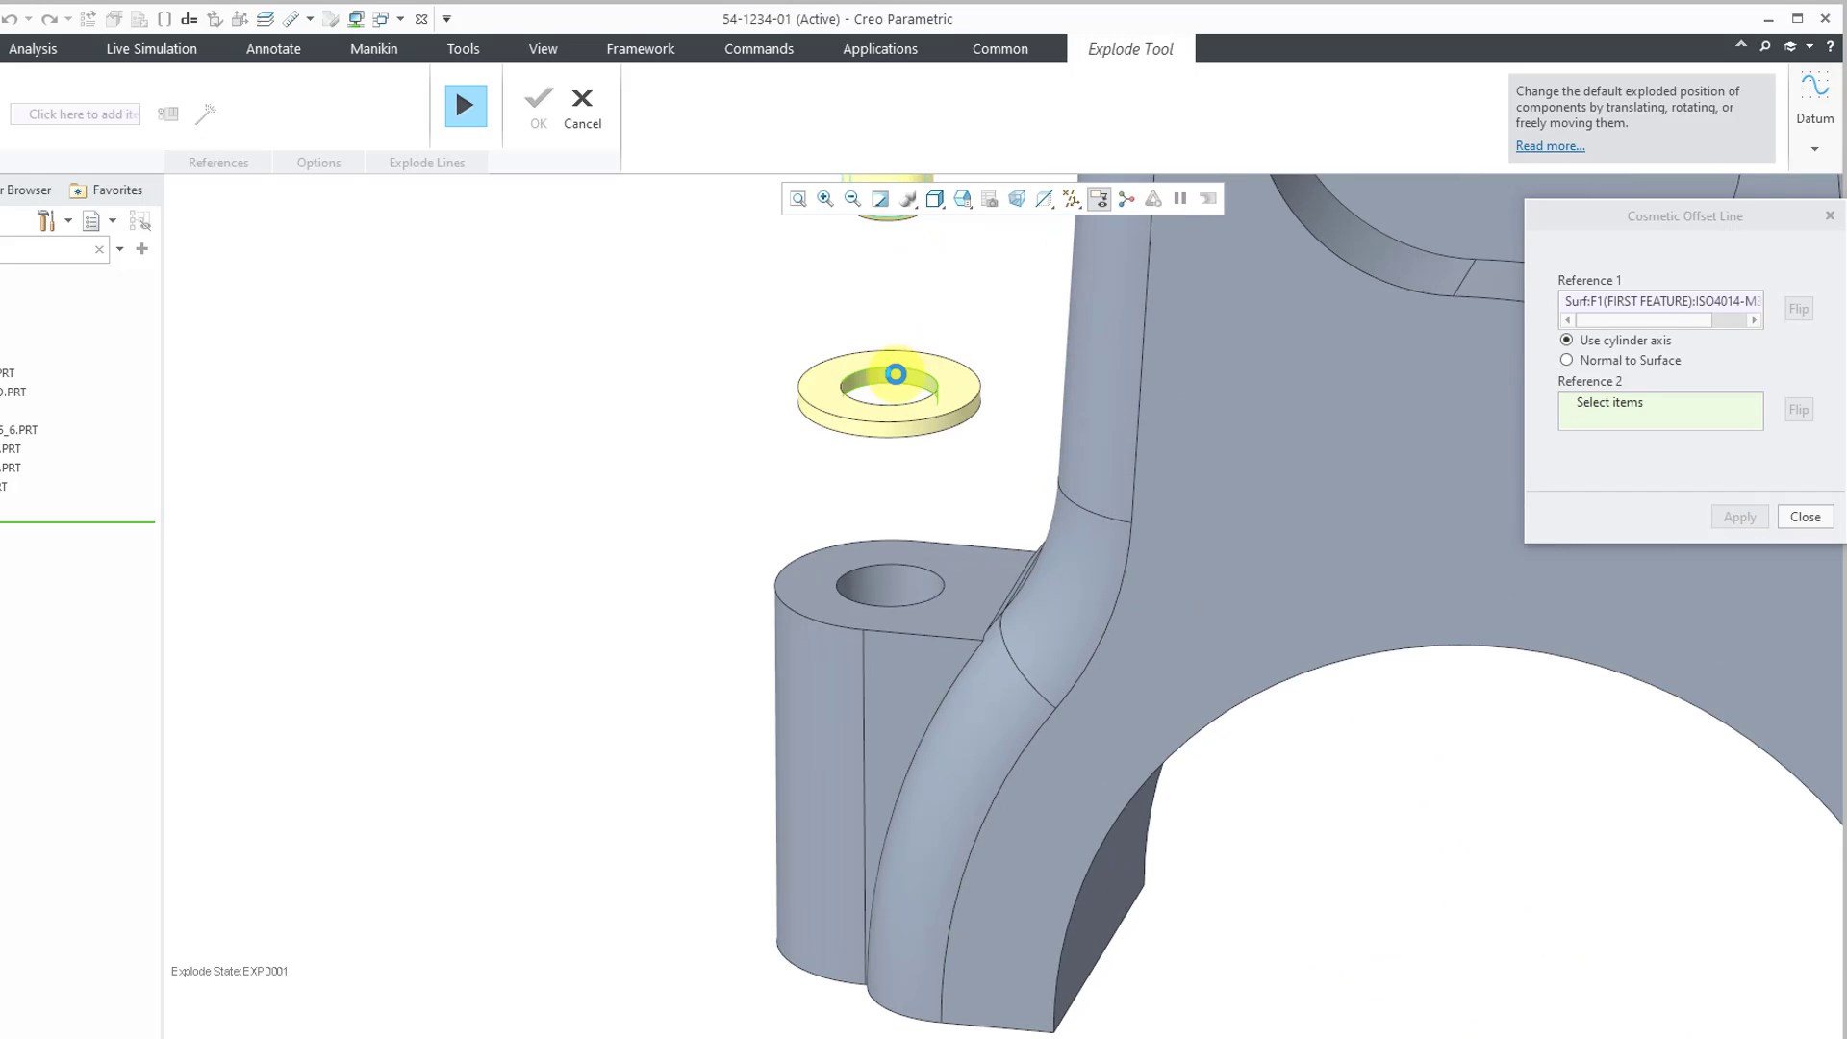
pyautogui.click(1736, 516)
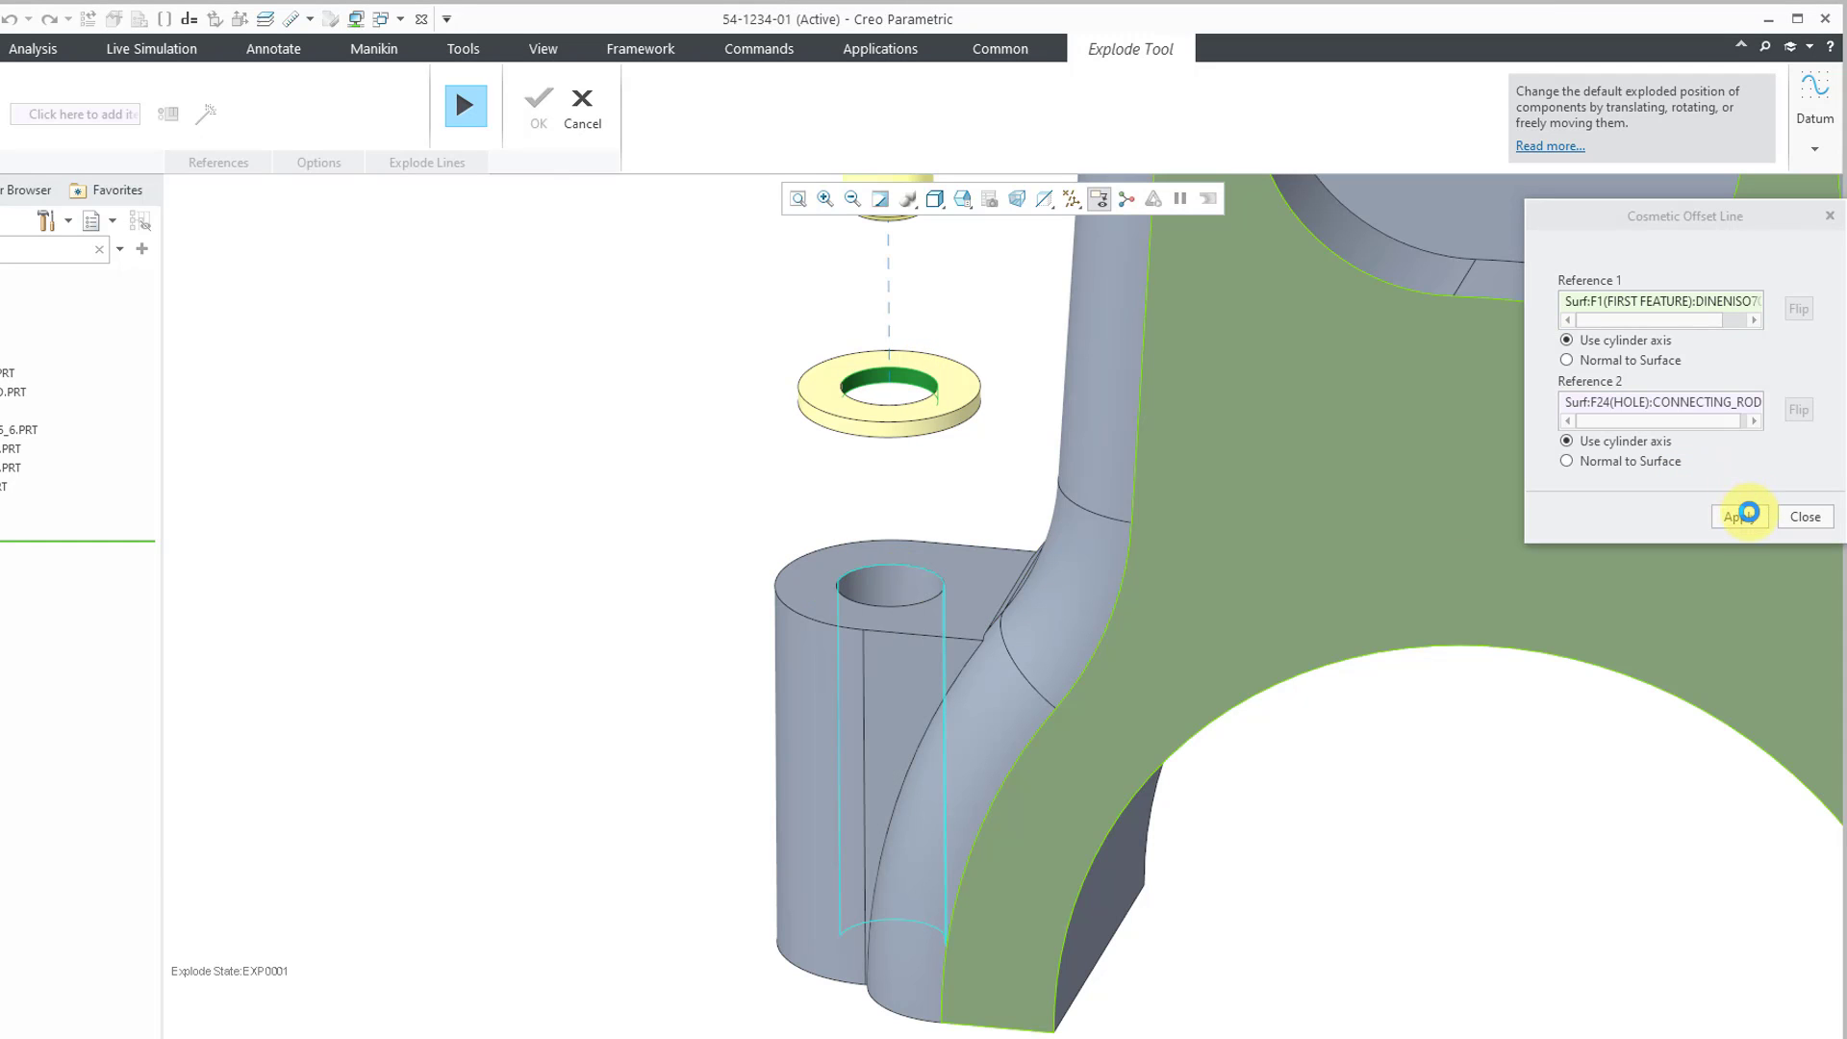
pyautogui.click(1742, 515)
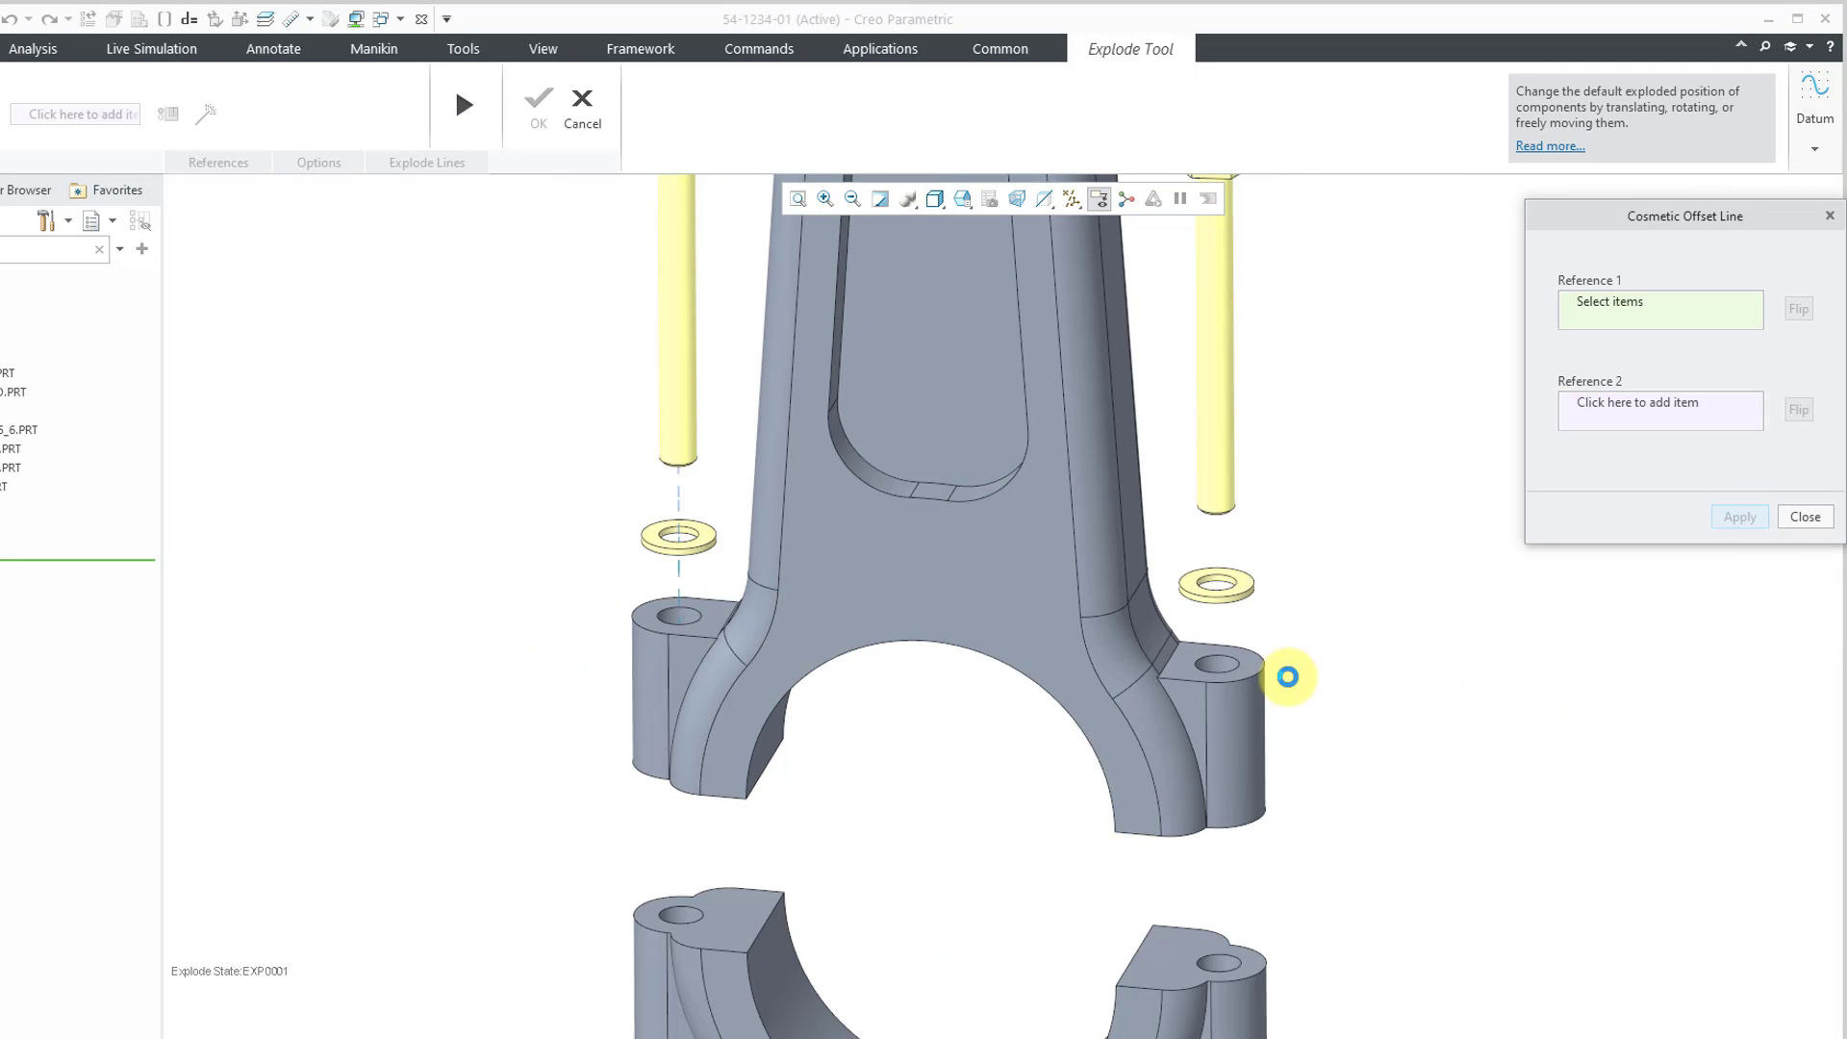
# - Add explode lines linking the bolt, right washer, cap hole and rod hole
pyautogui.click(1288, 676)
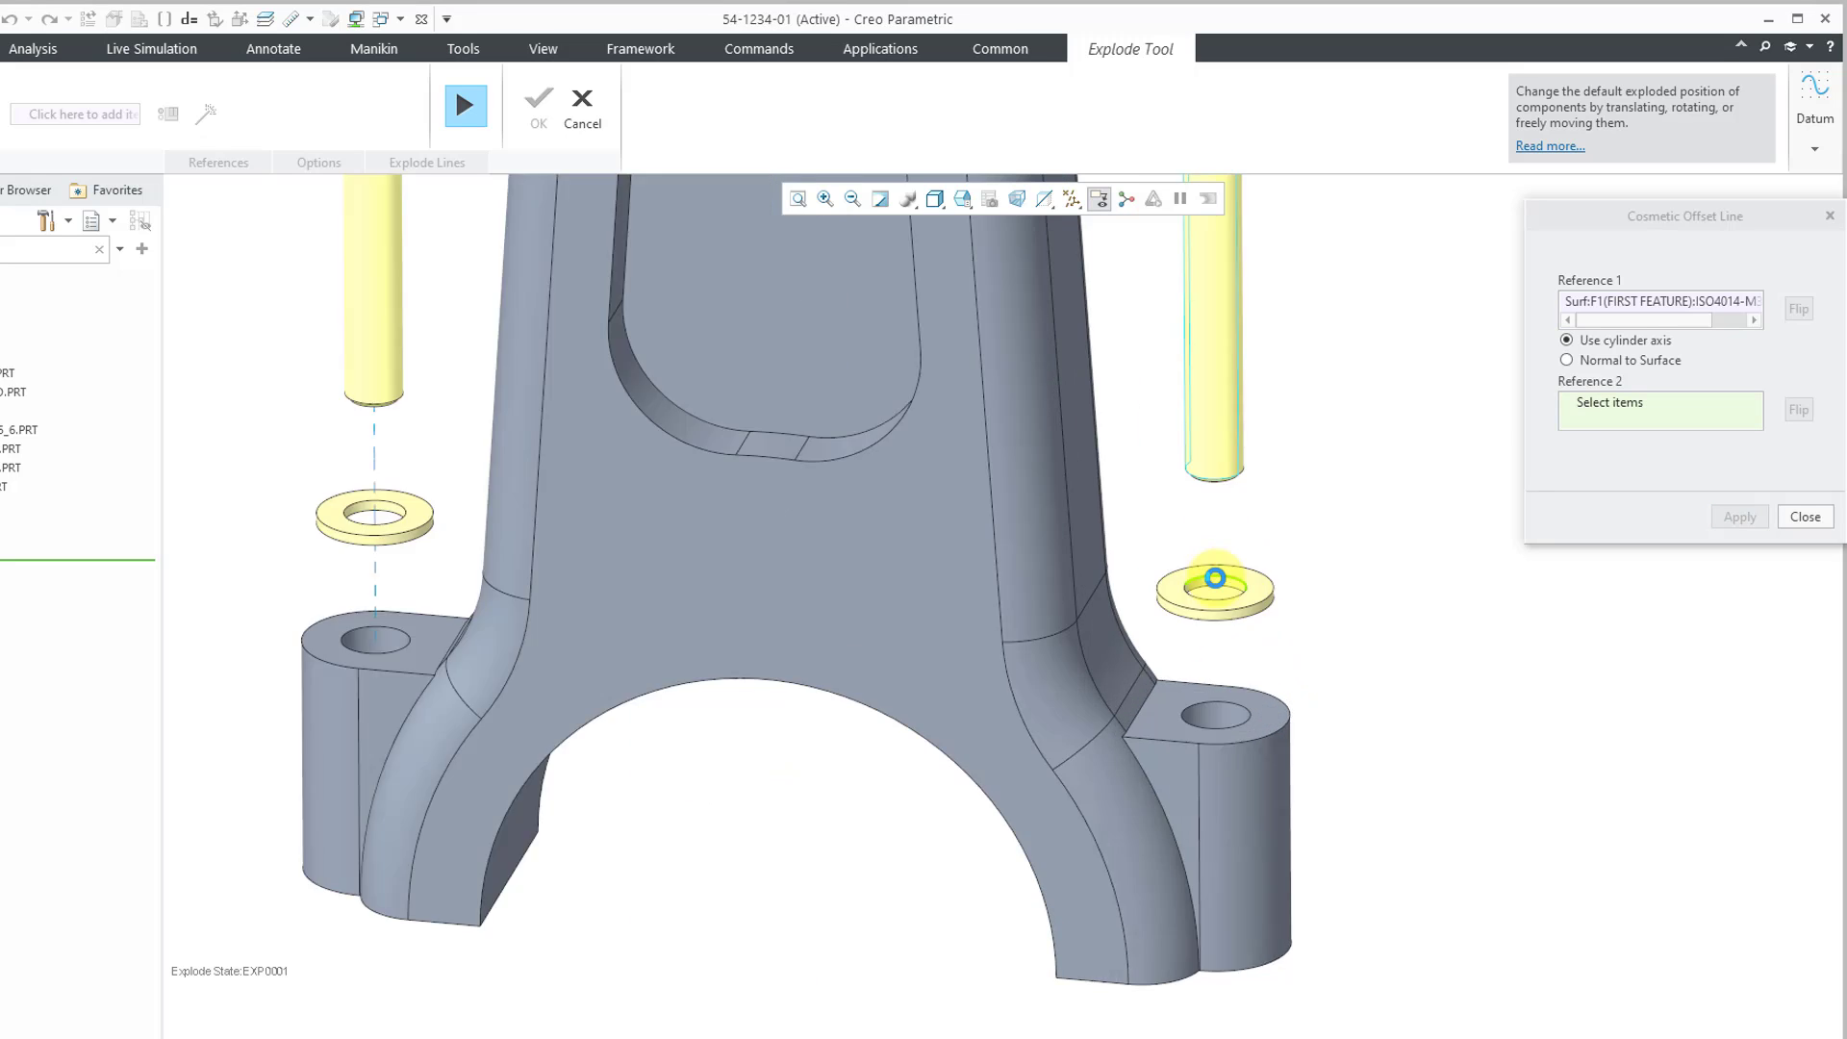
pyautogui.click(1214, 577)
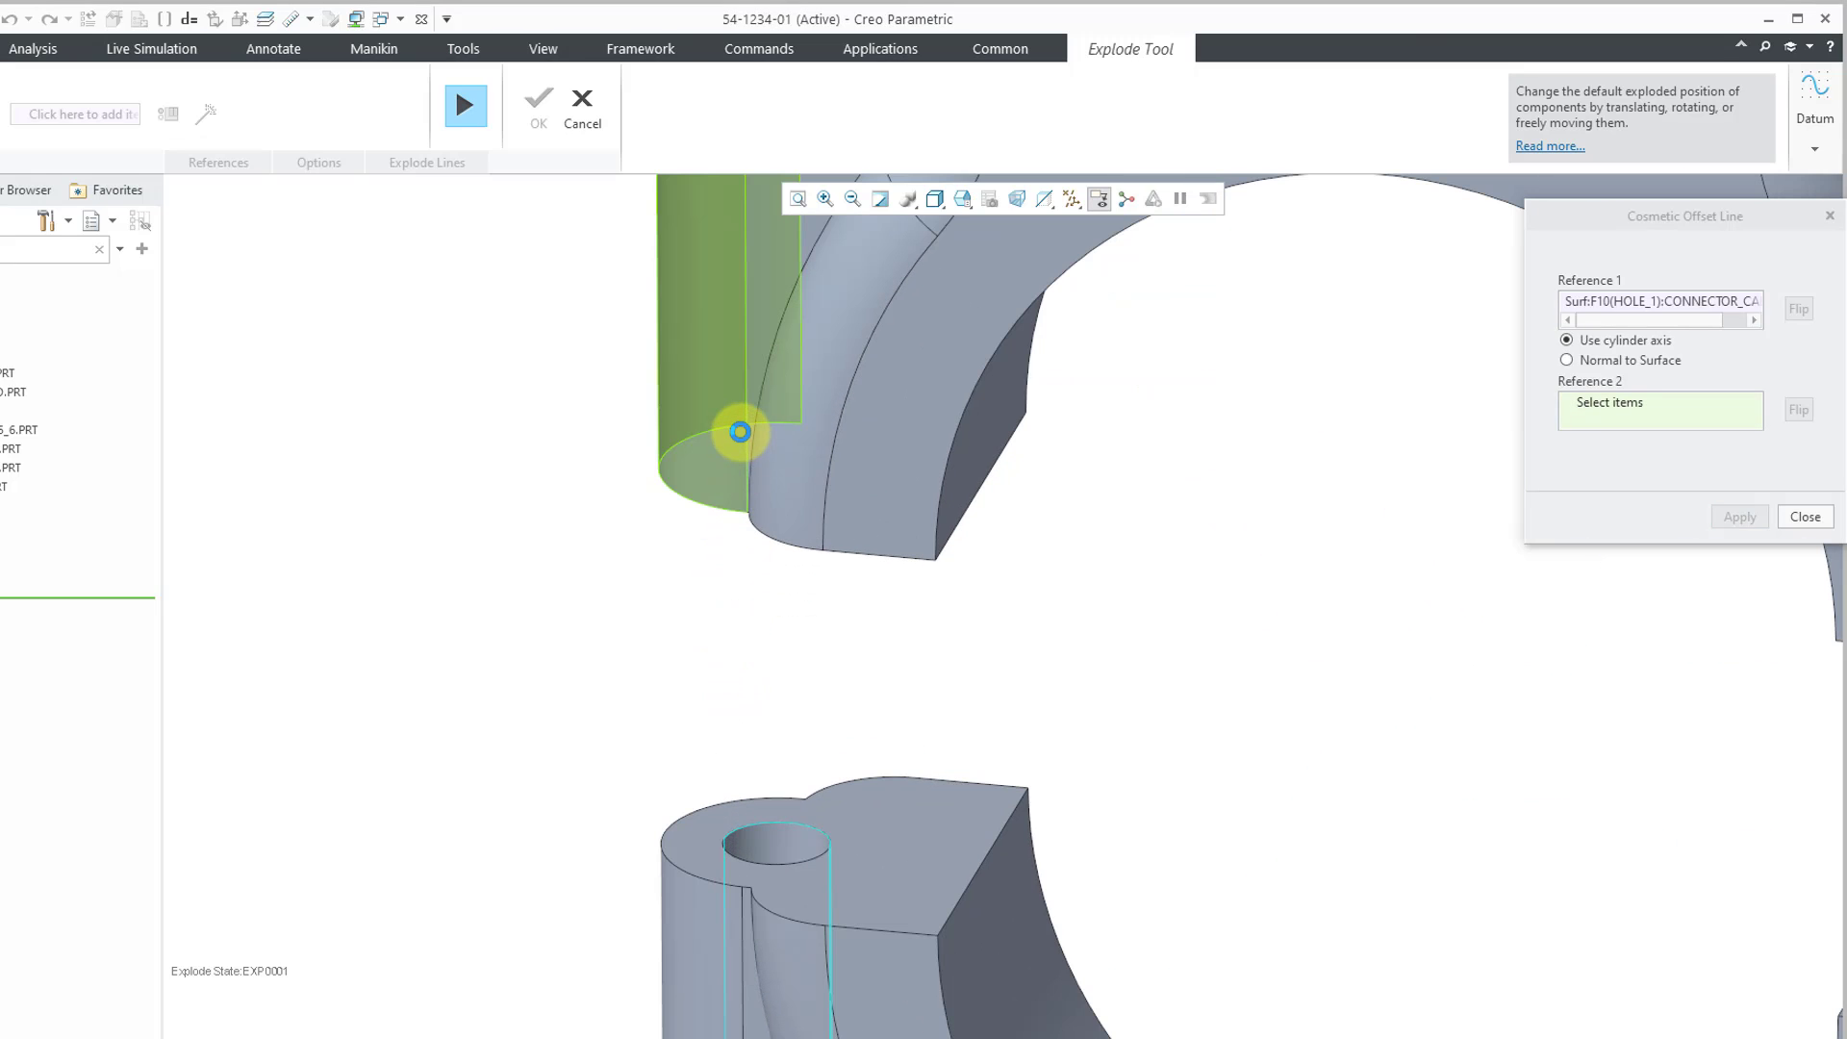
pyautogui.moveTo(739, 429)
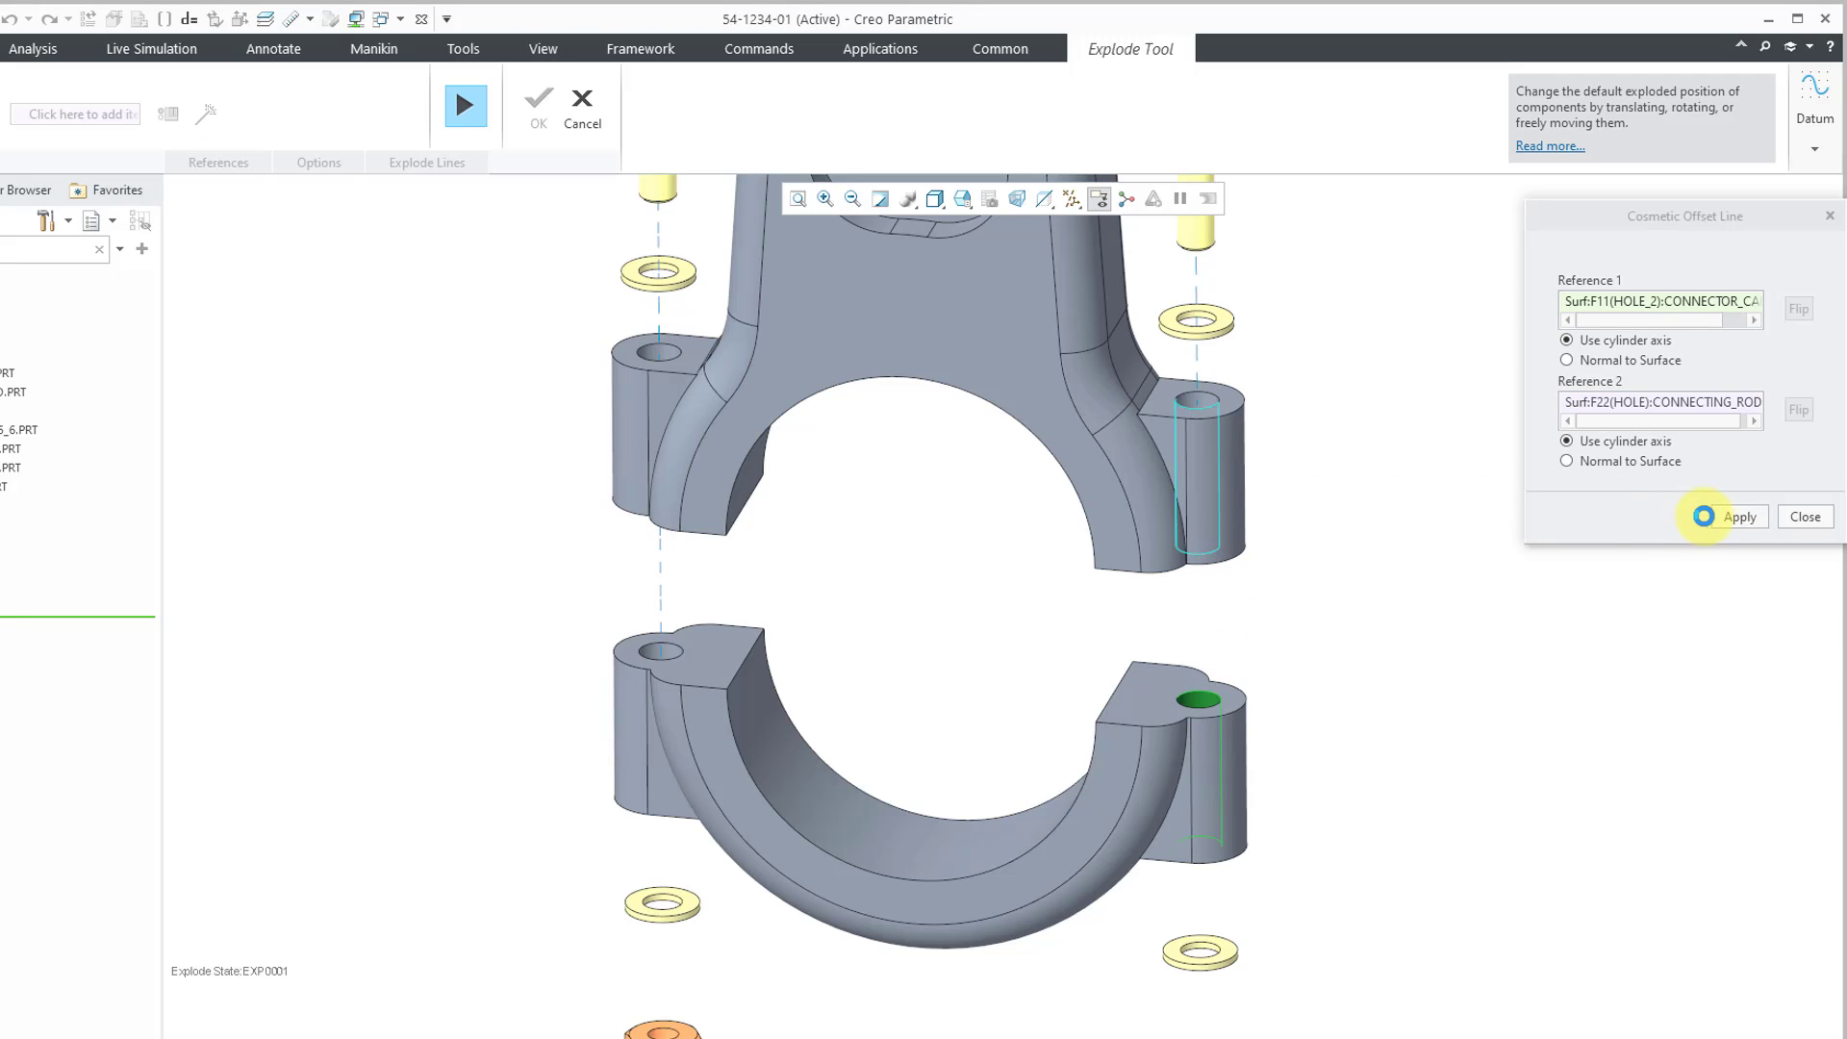
pyautogui.click(1740, 516)
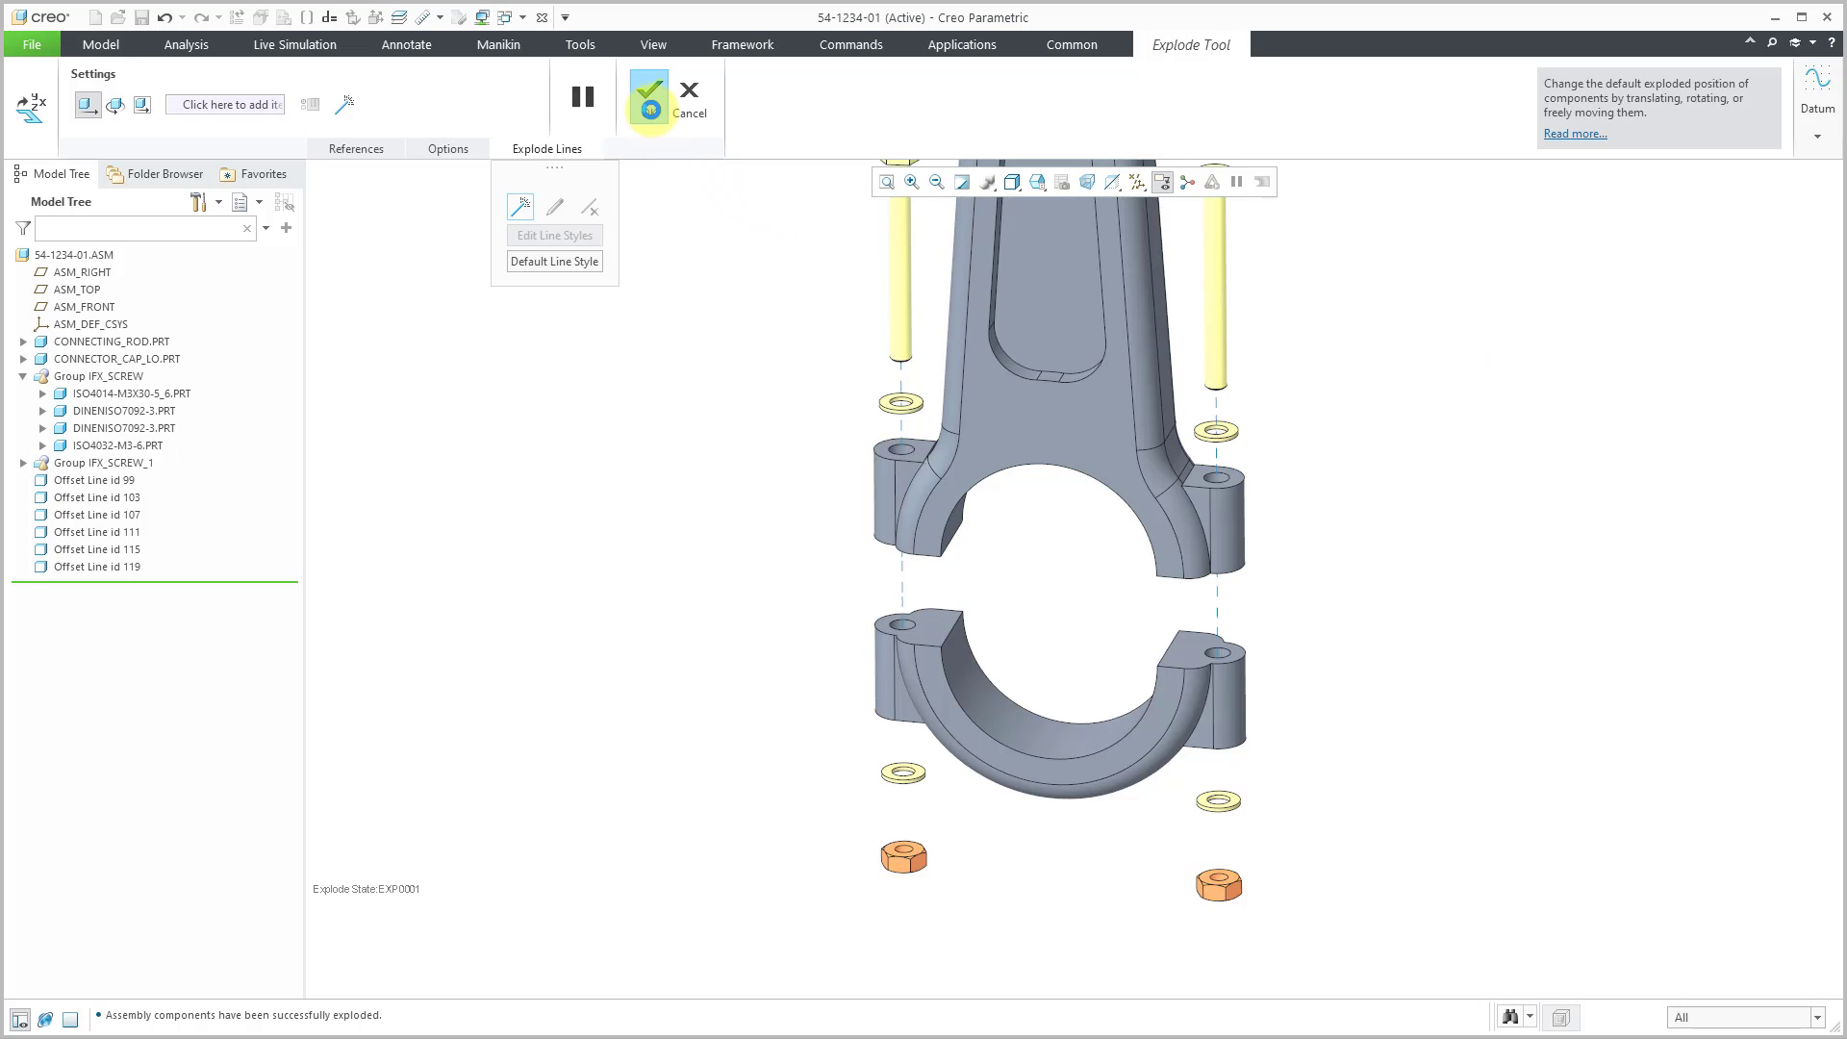
# - Save the EXP0001 explode state and toggle Exploded View off and back on
pyautogui.click(649, 98)
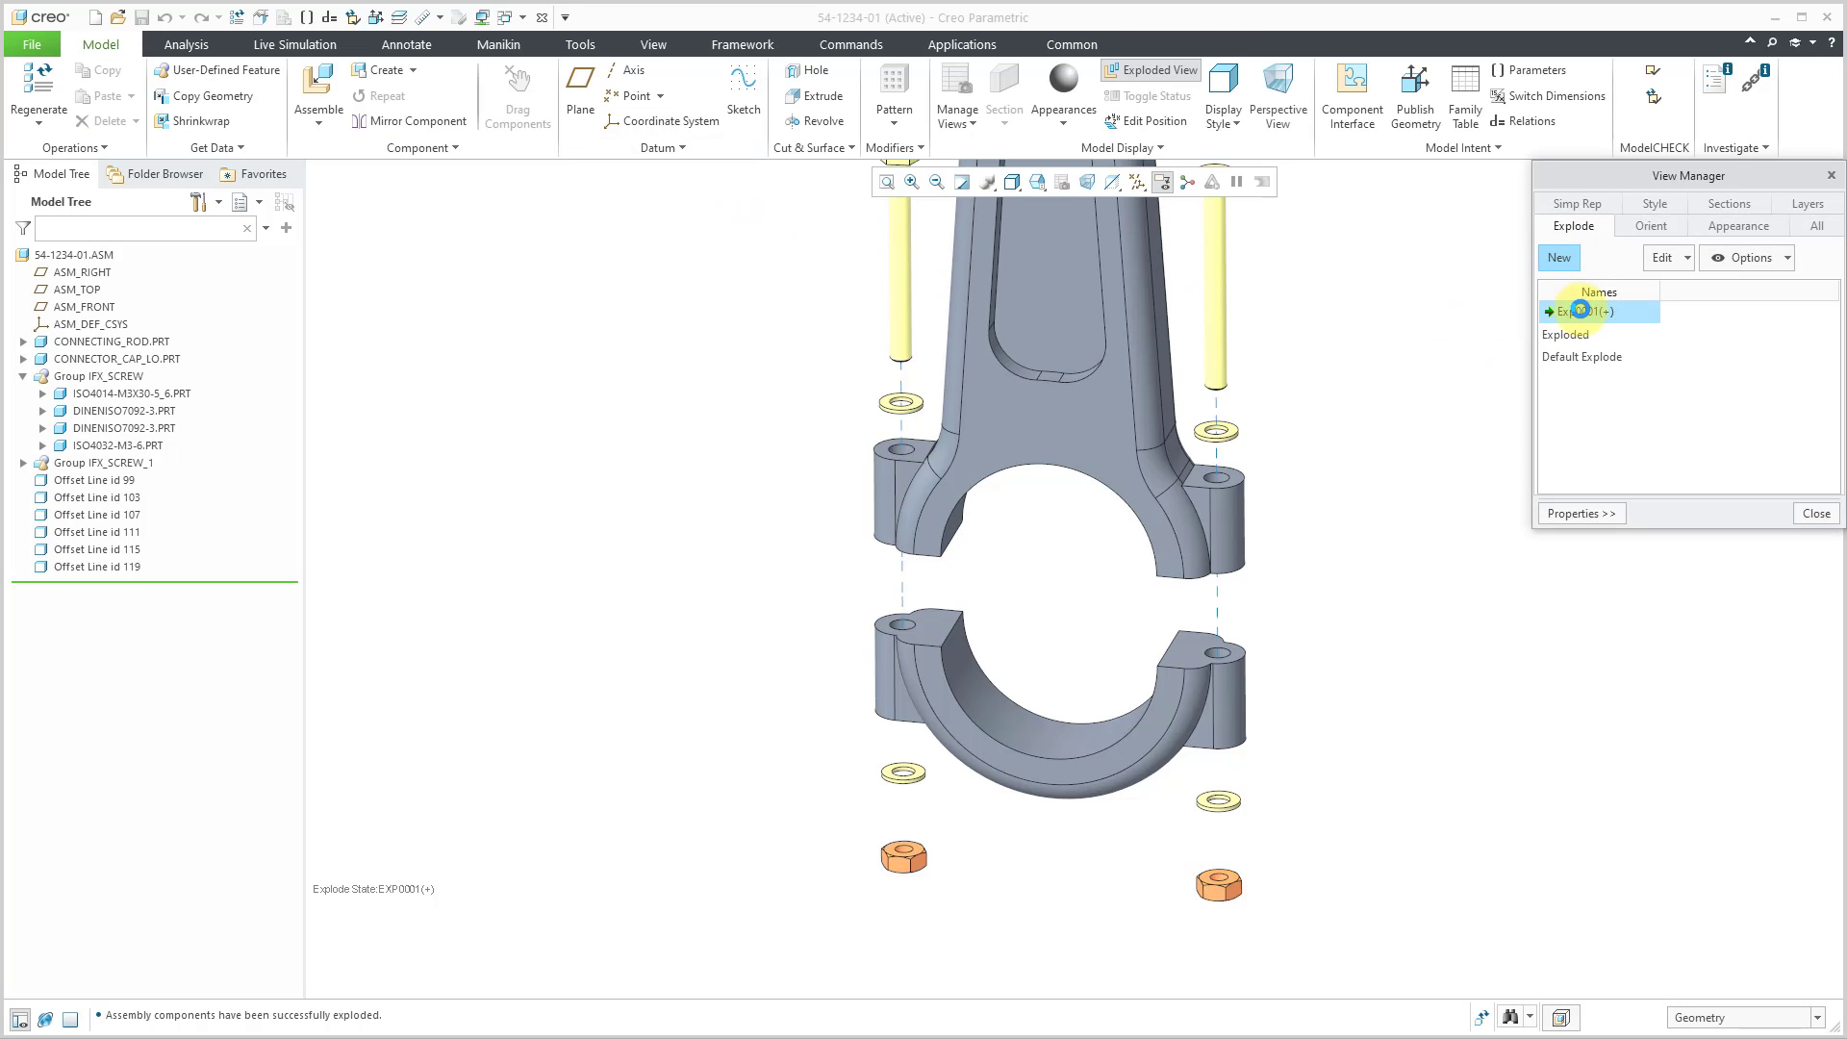
pyautogui.rightClick(1584, 312)
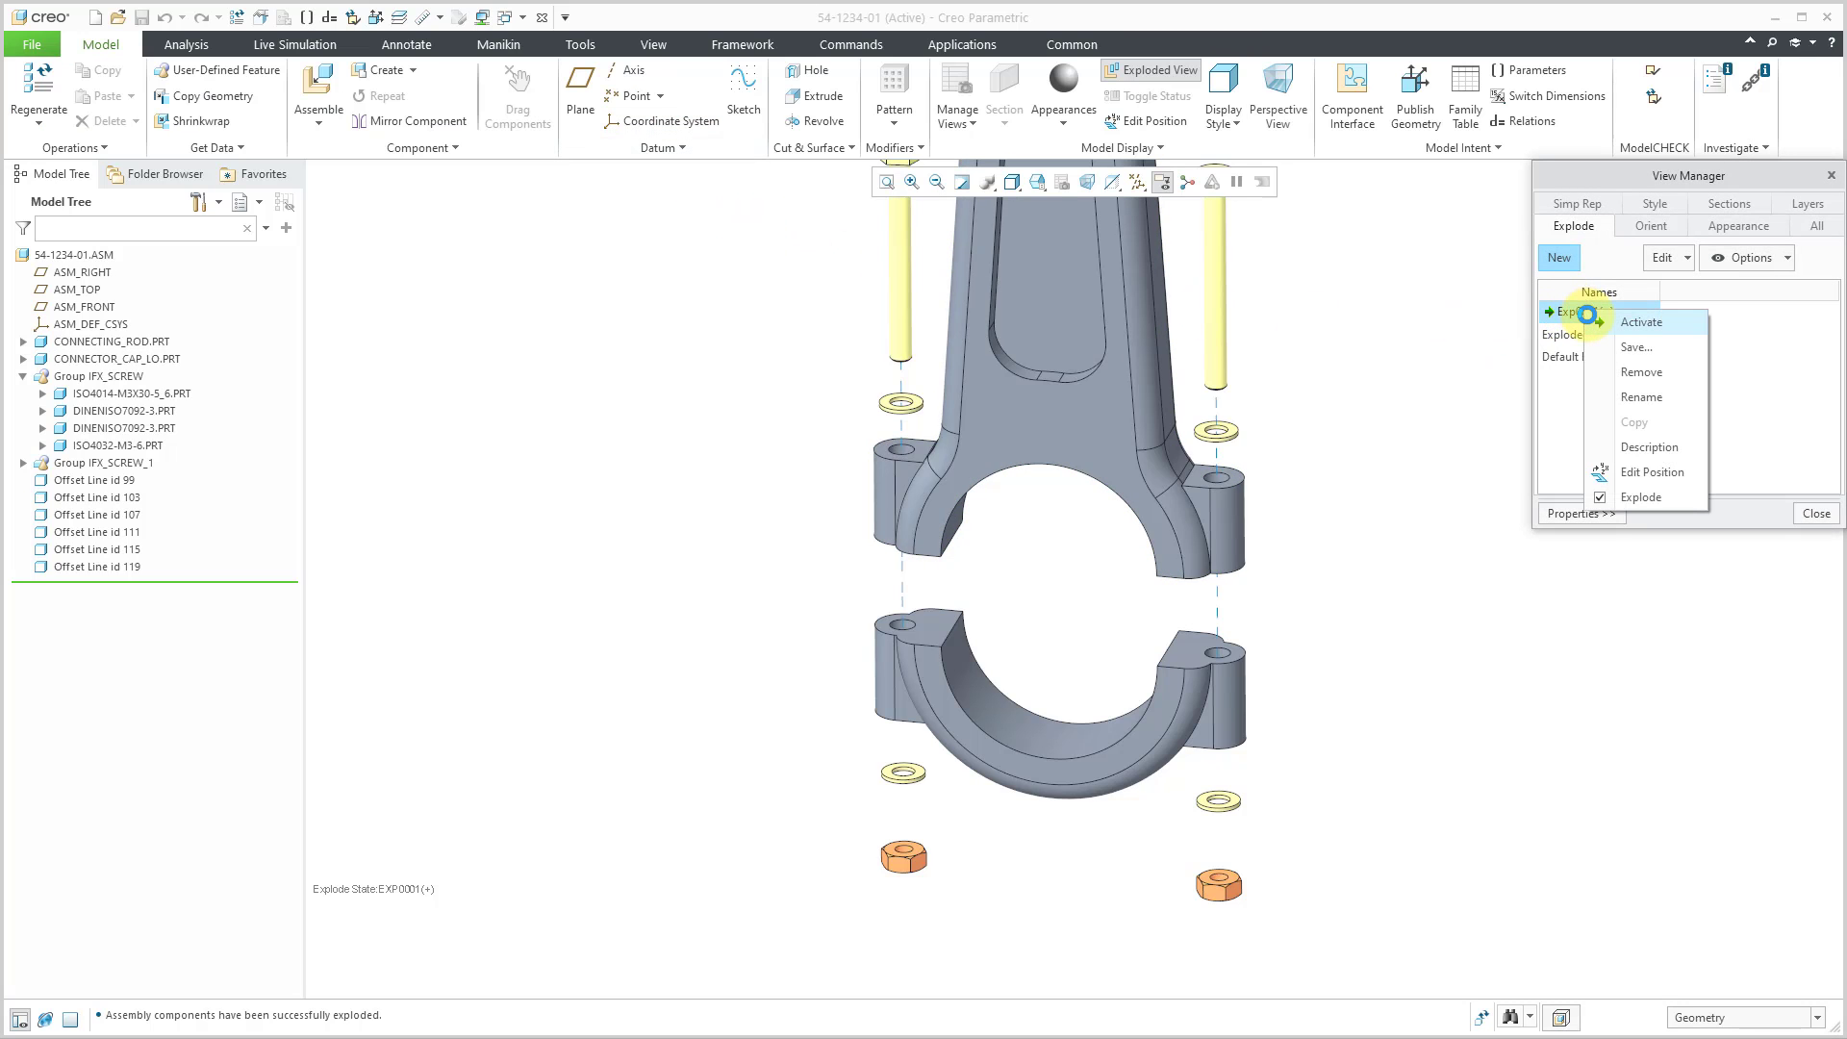
pyautogui.moveTo(1642, 448)
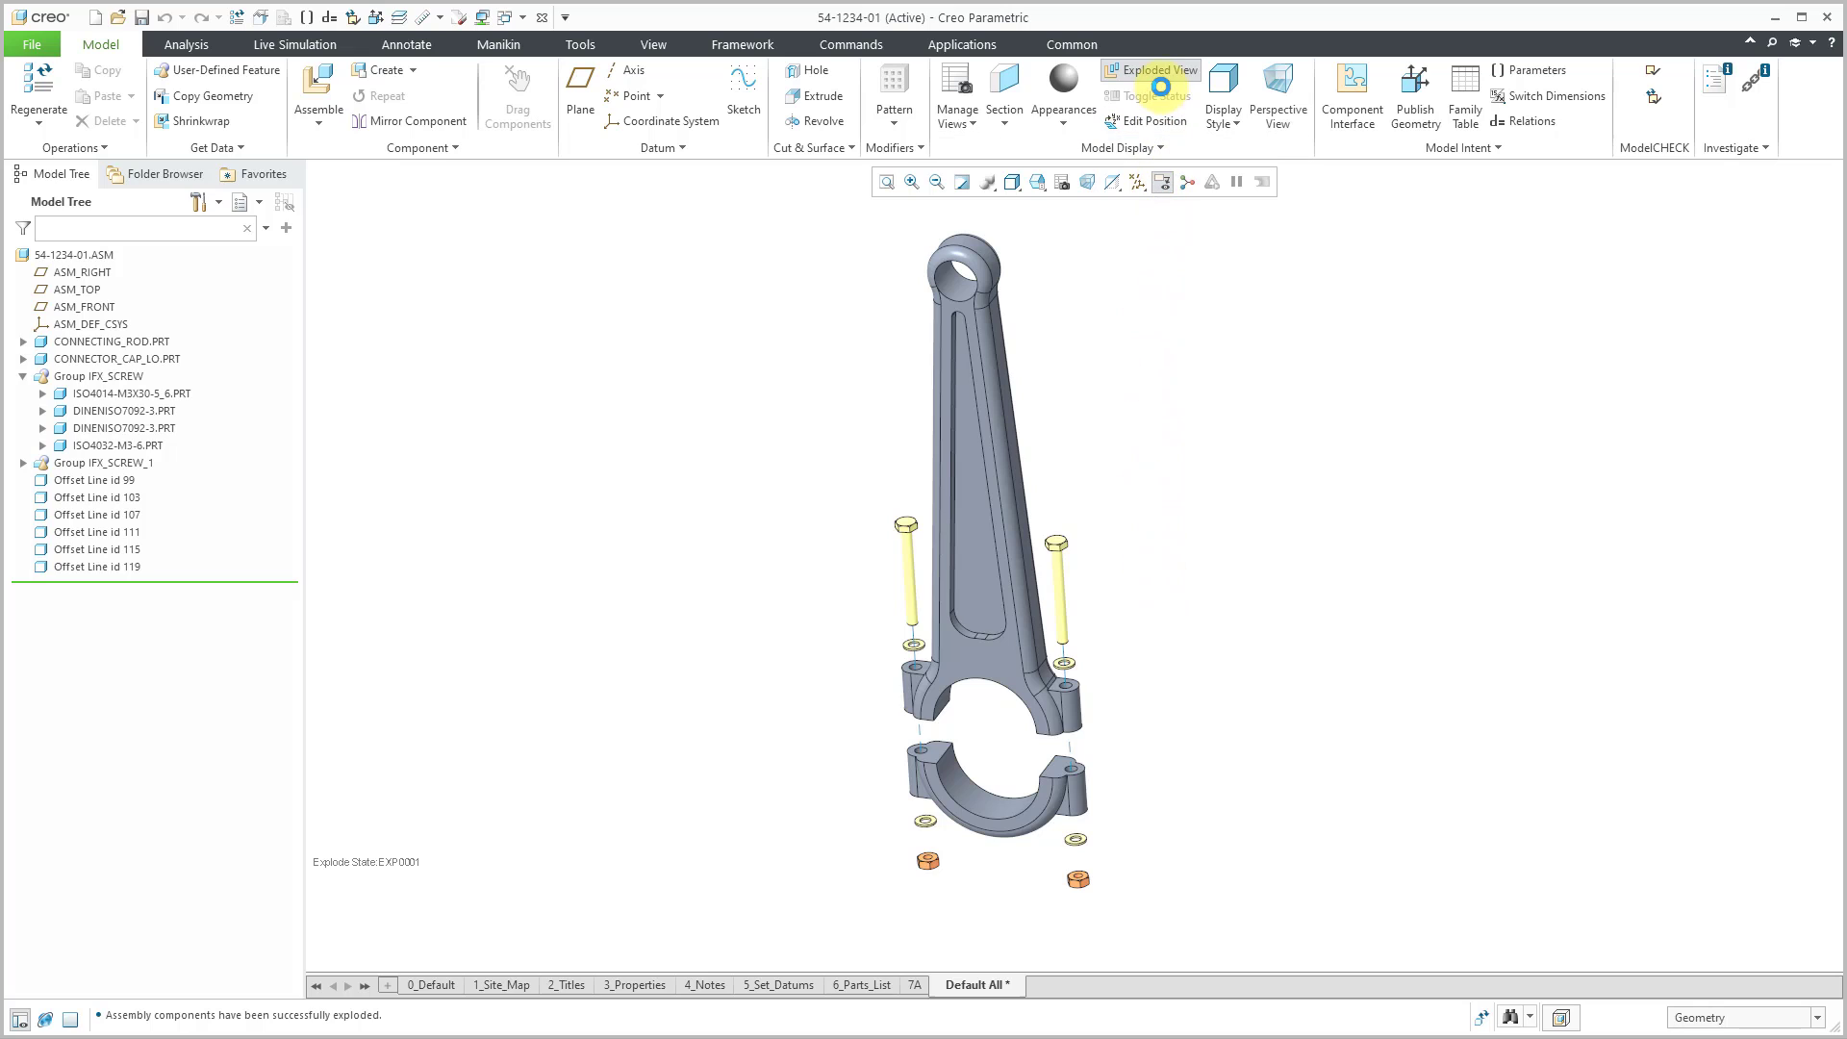
pyautogui.moveTo(1161, 69)
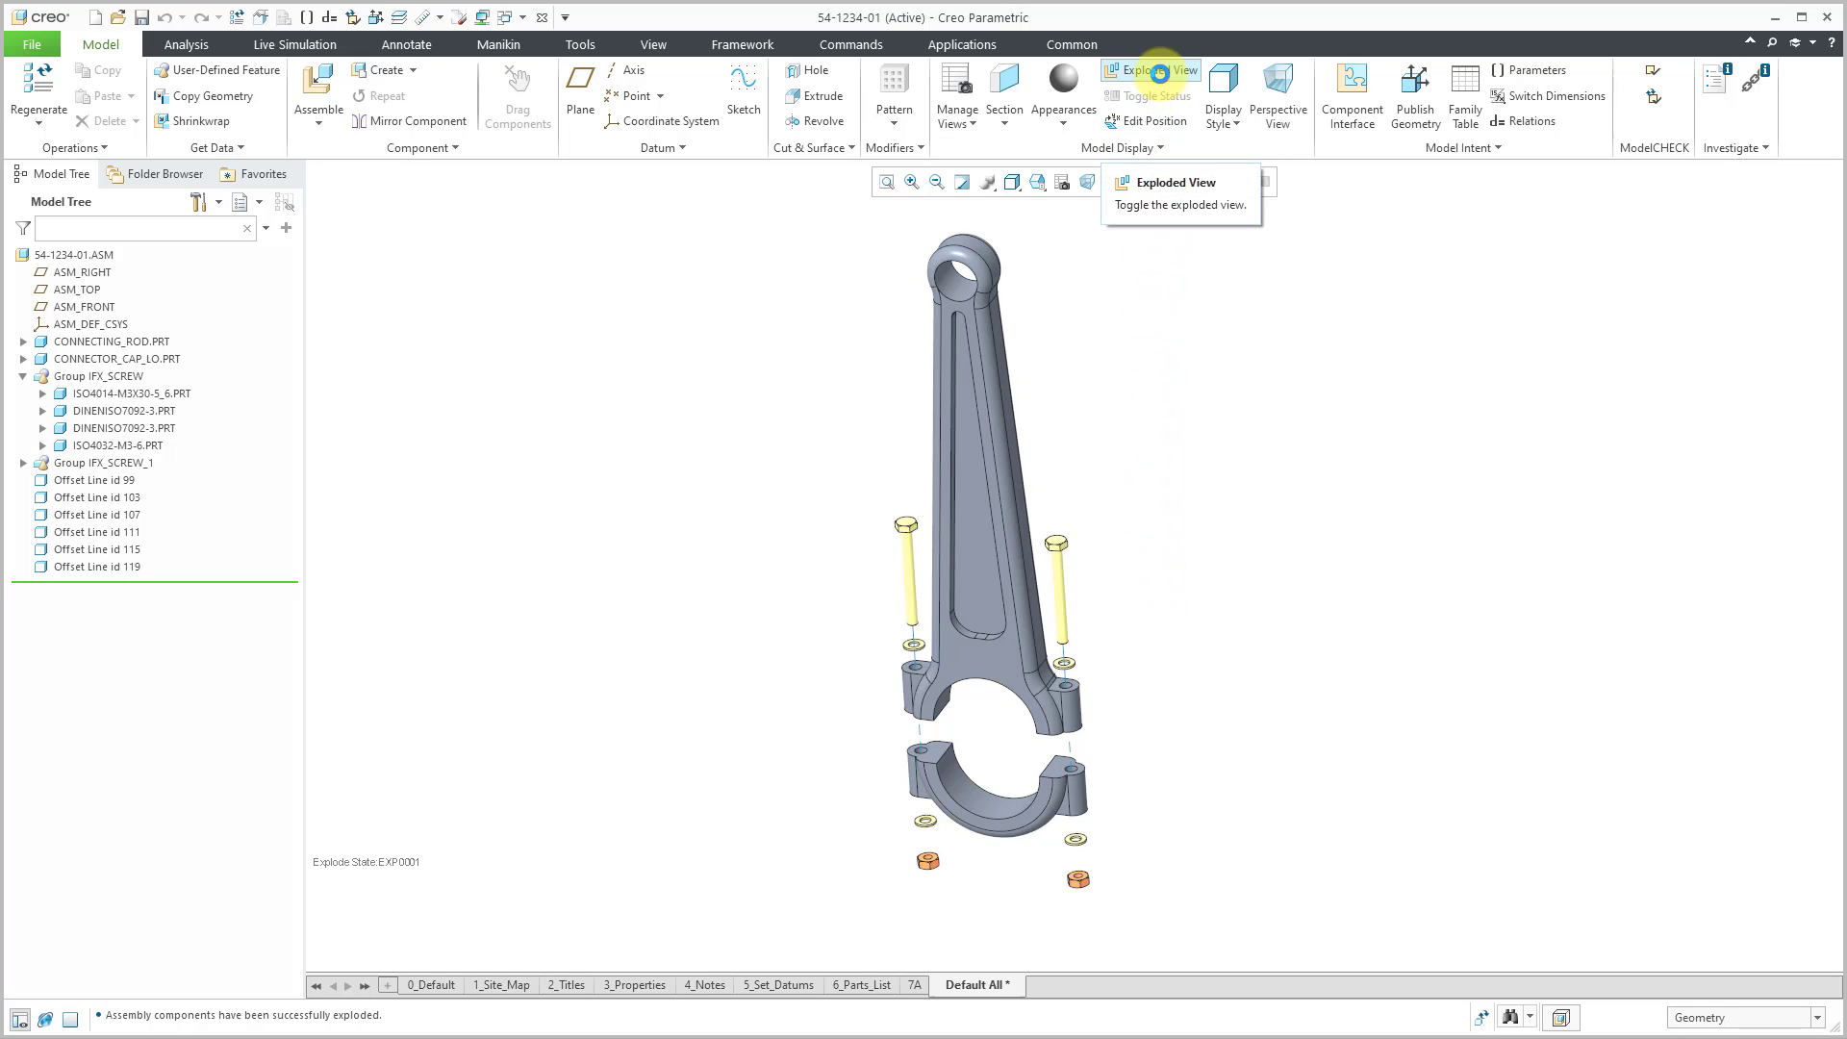
pyautogui.click(1156, 69)
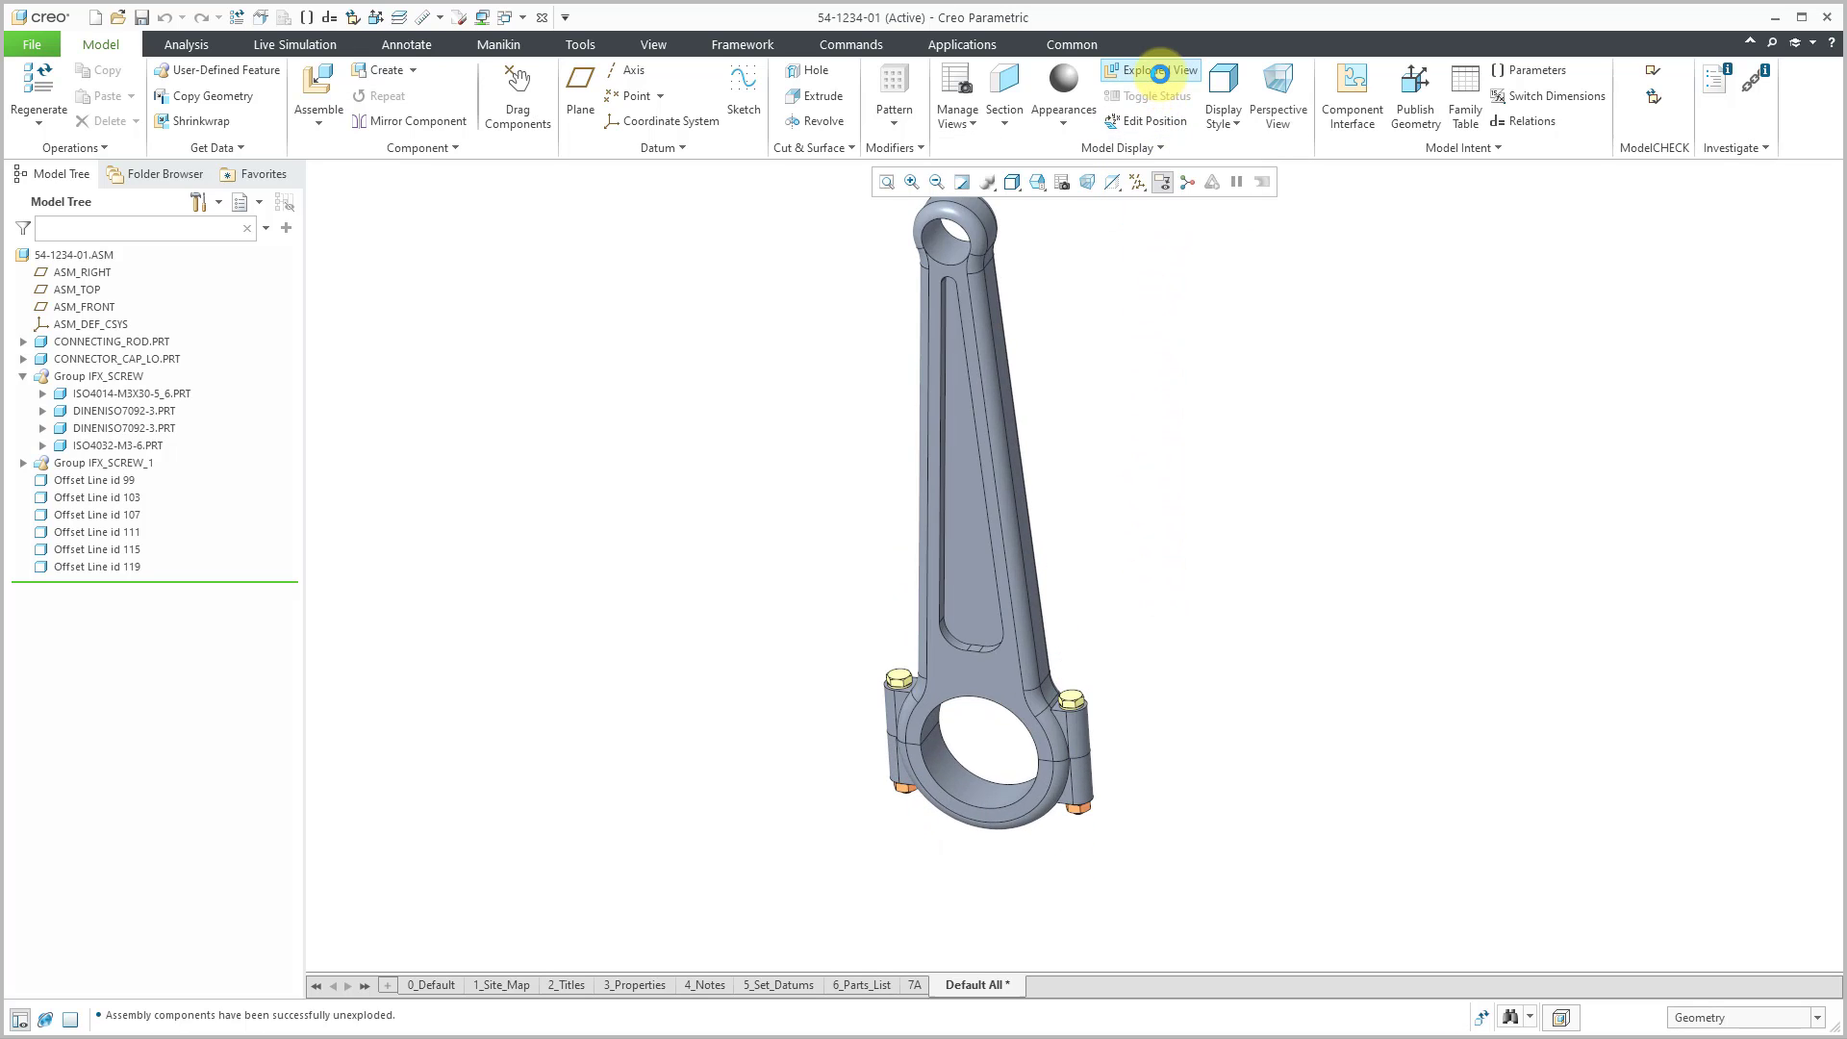
pyautogui.click(1153, 72)
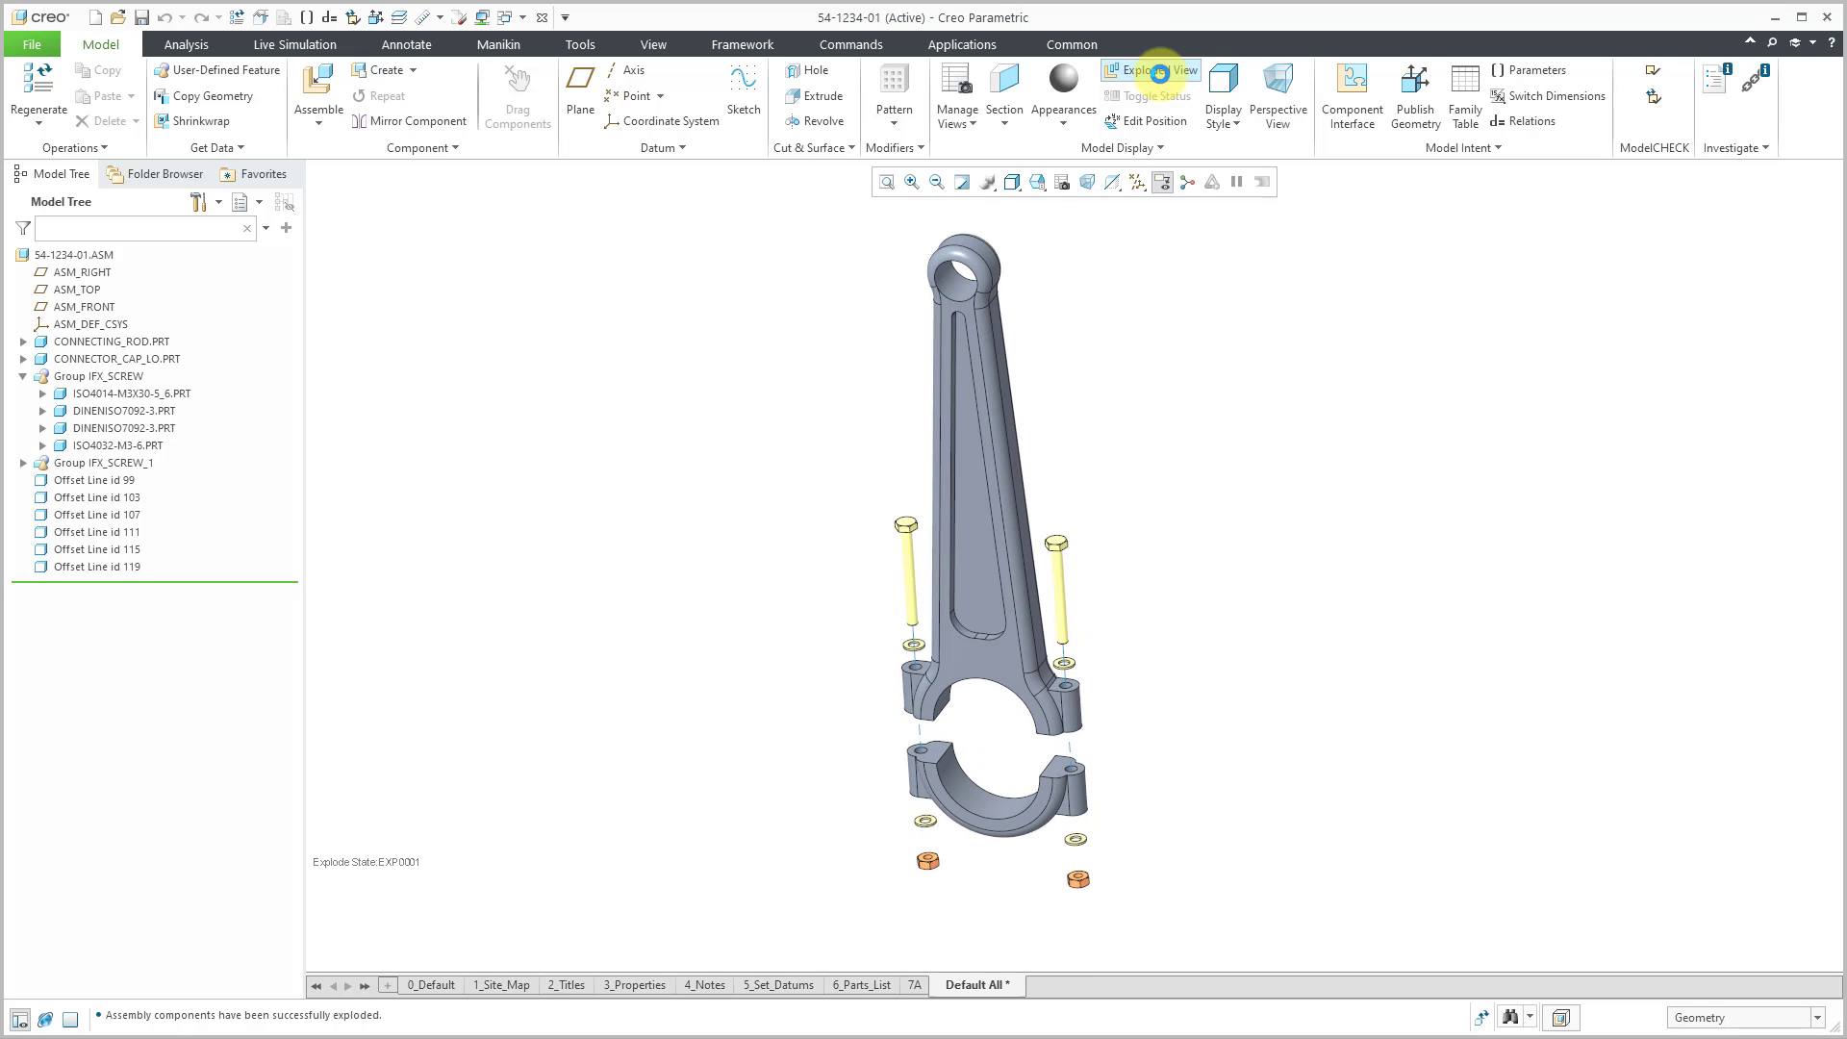
pyautogui.click(1151, 69)
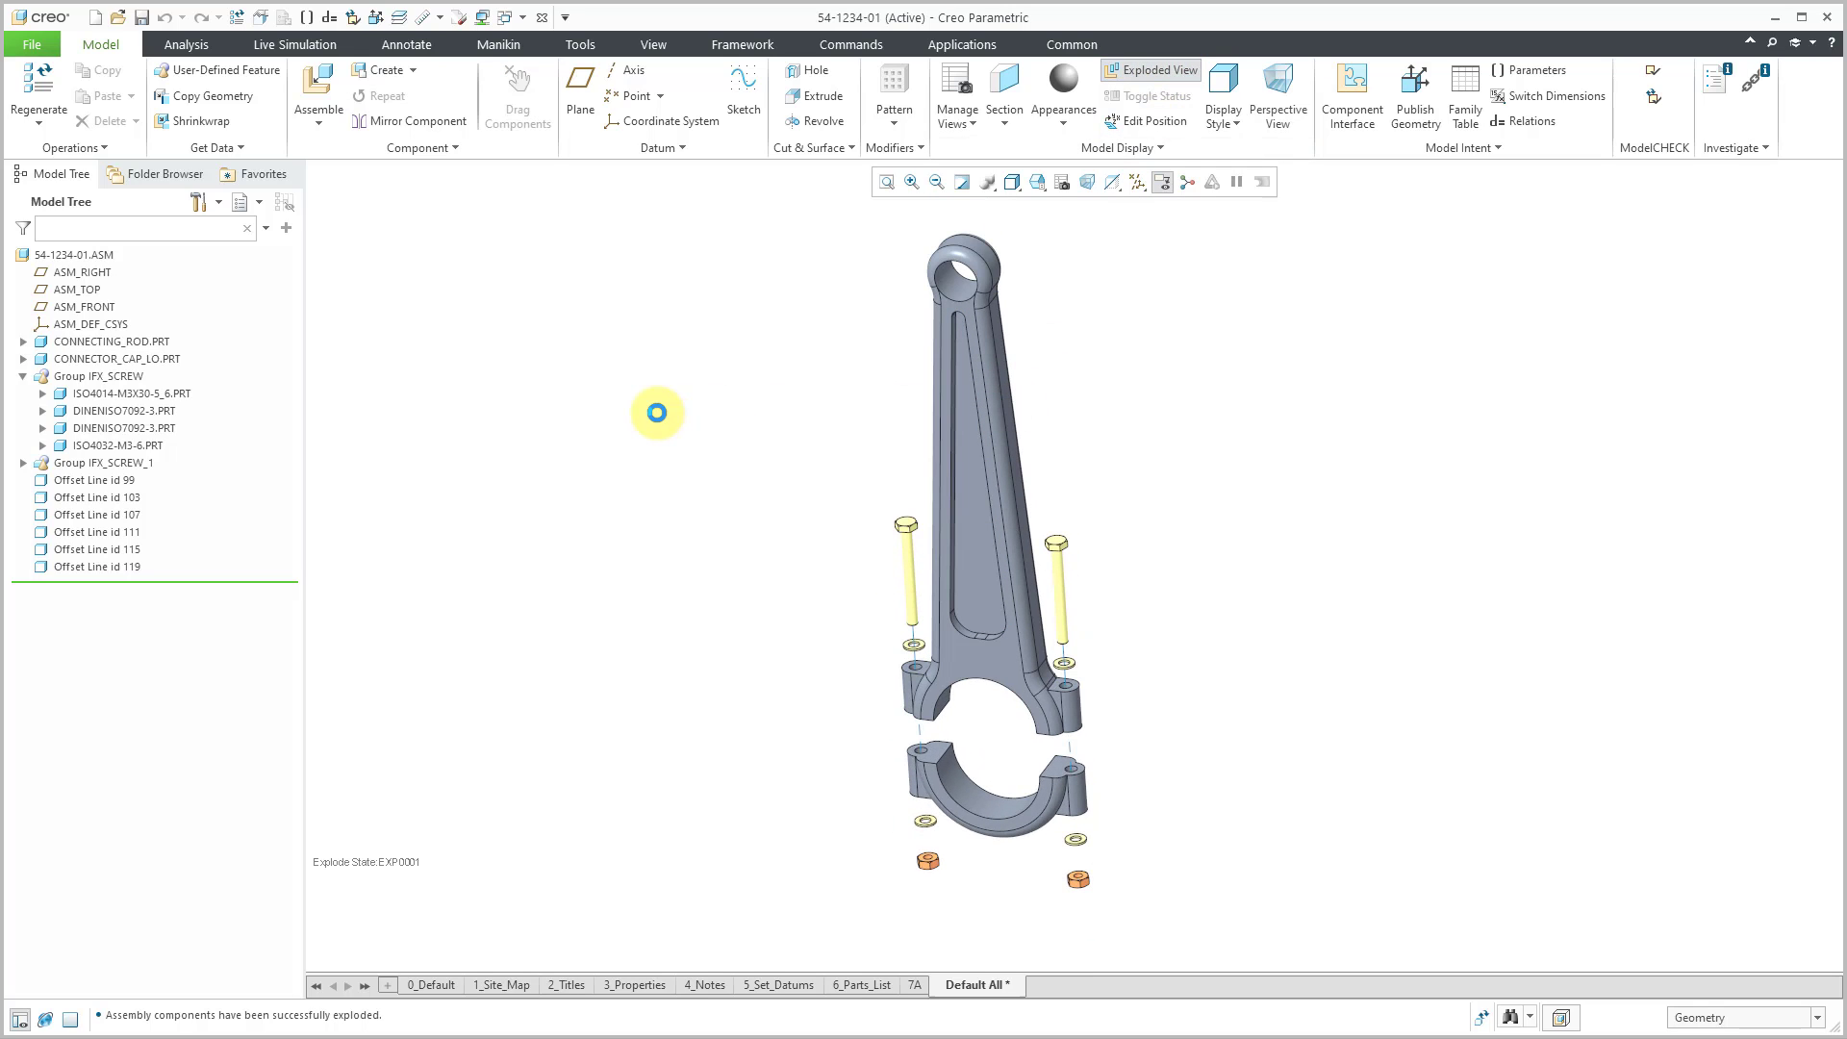